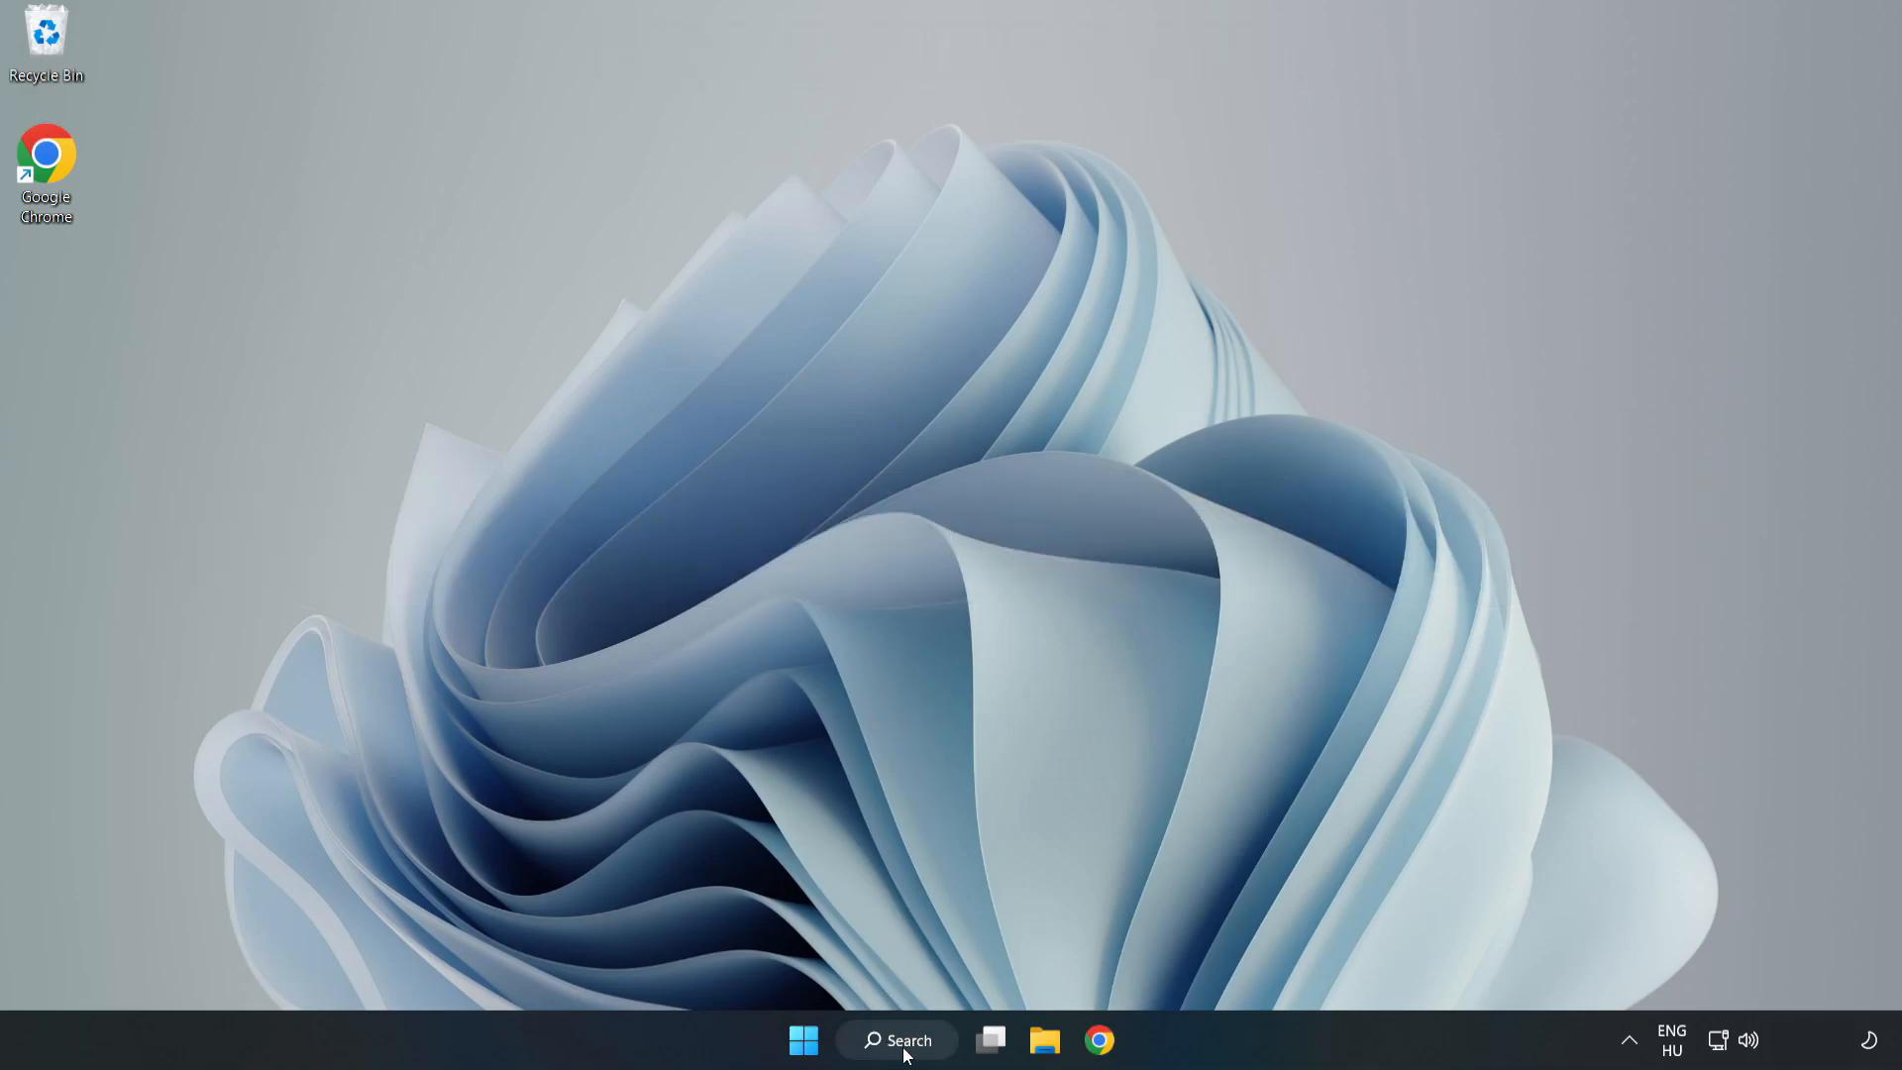
Step: Search Windows for 'devi' and launch Device Manager
{"action": "left_click", "coordinate": [897, 1039]}
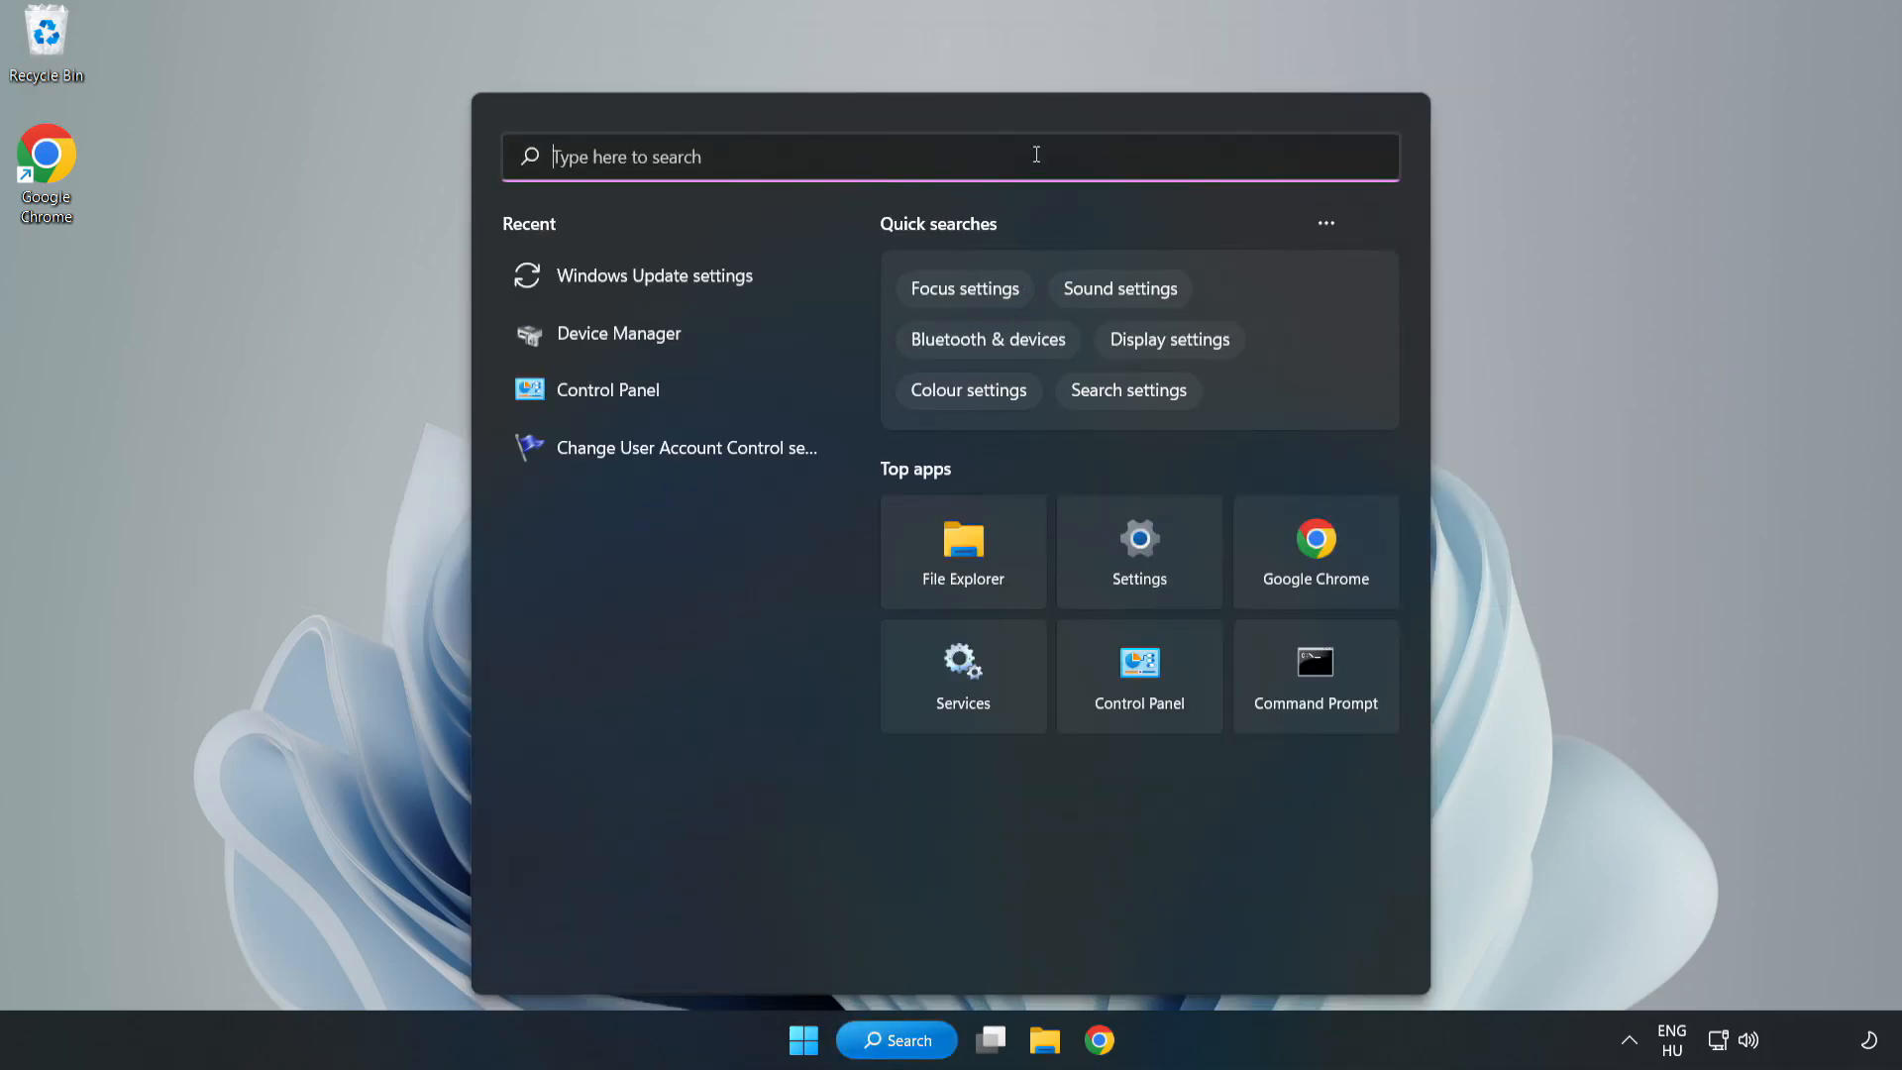
{"action": "type", "text": "devi"}
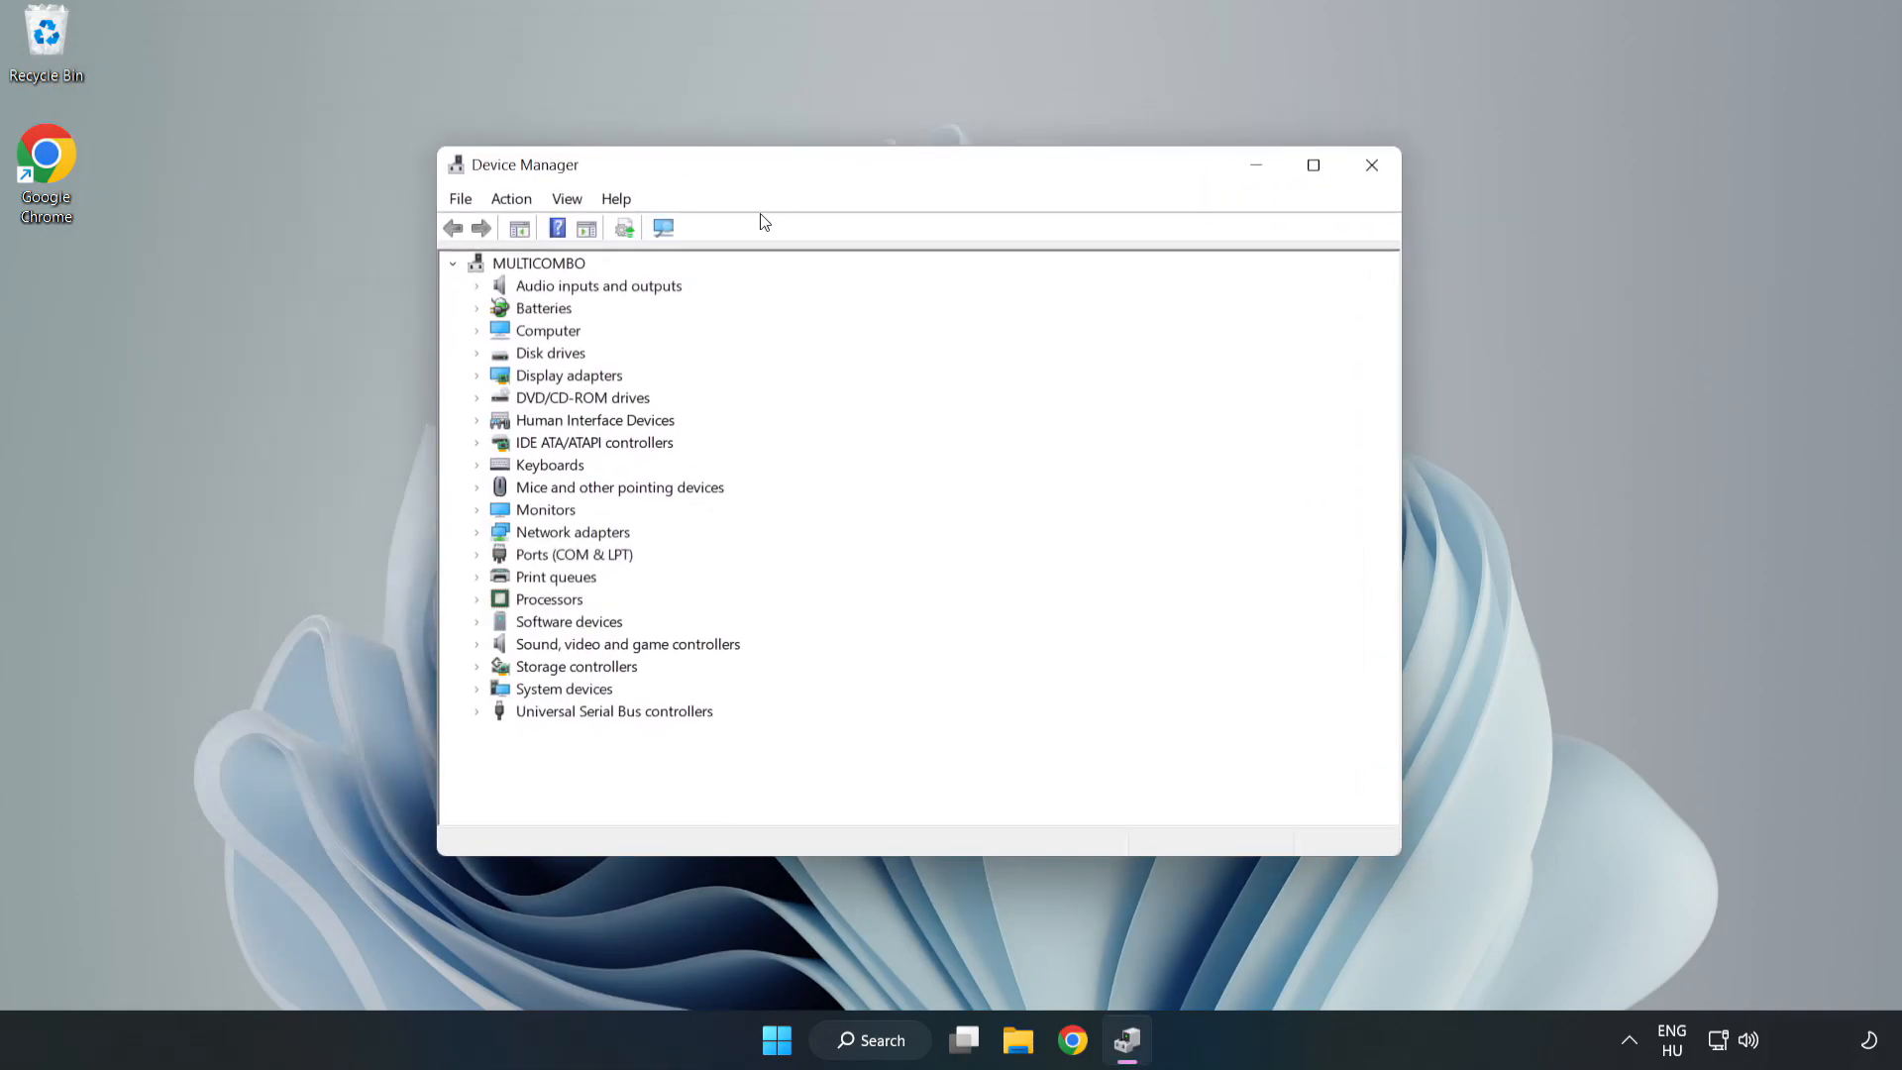
Step: Run an automatic driver update for the VMware SVGA 3D adapter, then close Device Manager
{"action": "left_click", "coordinate": [566, 374]}
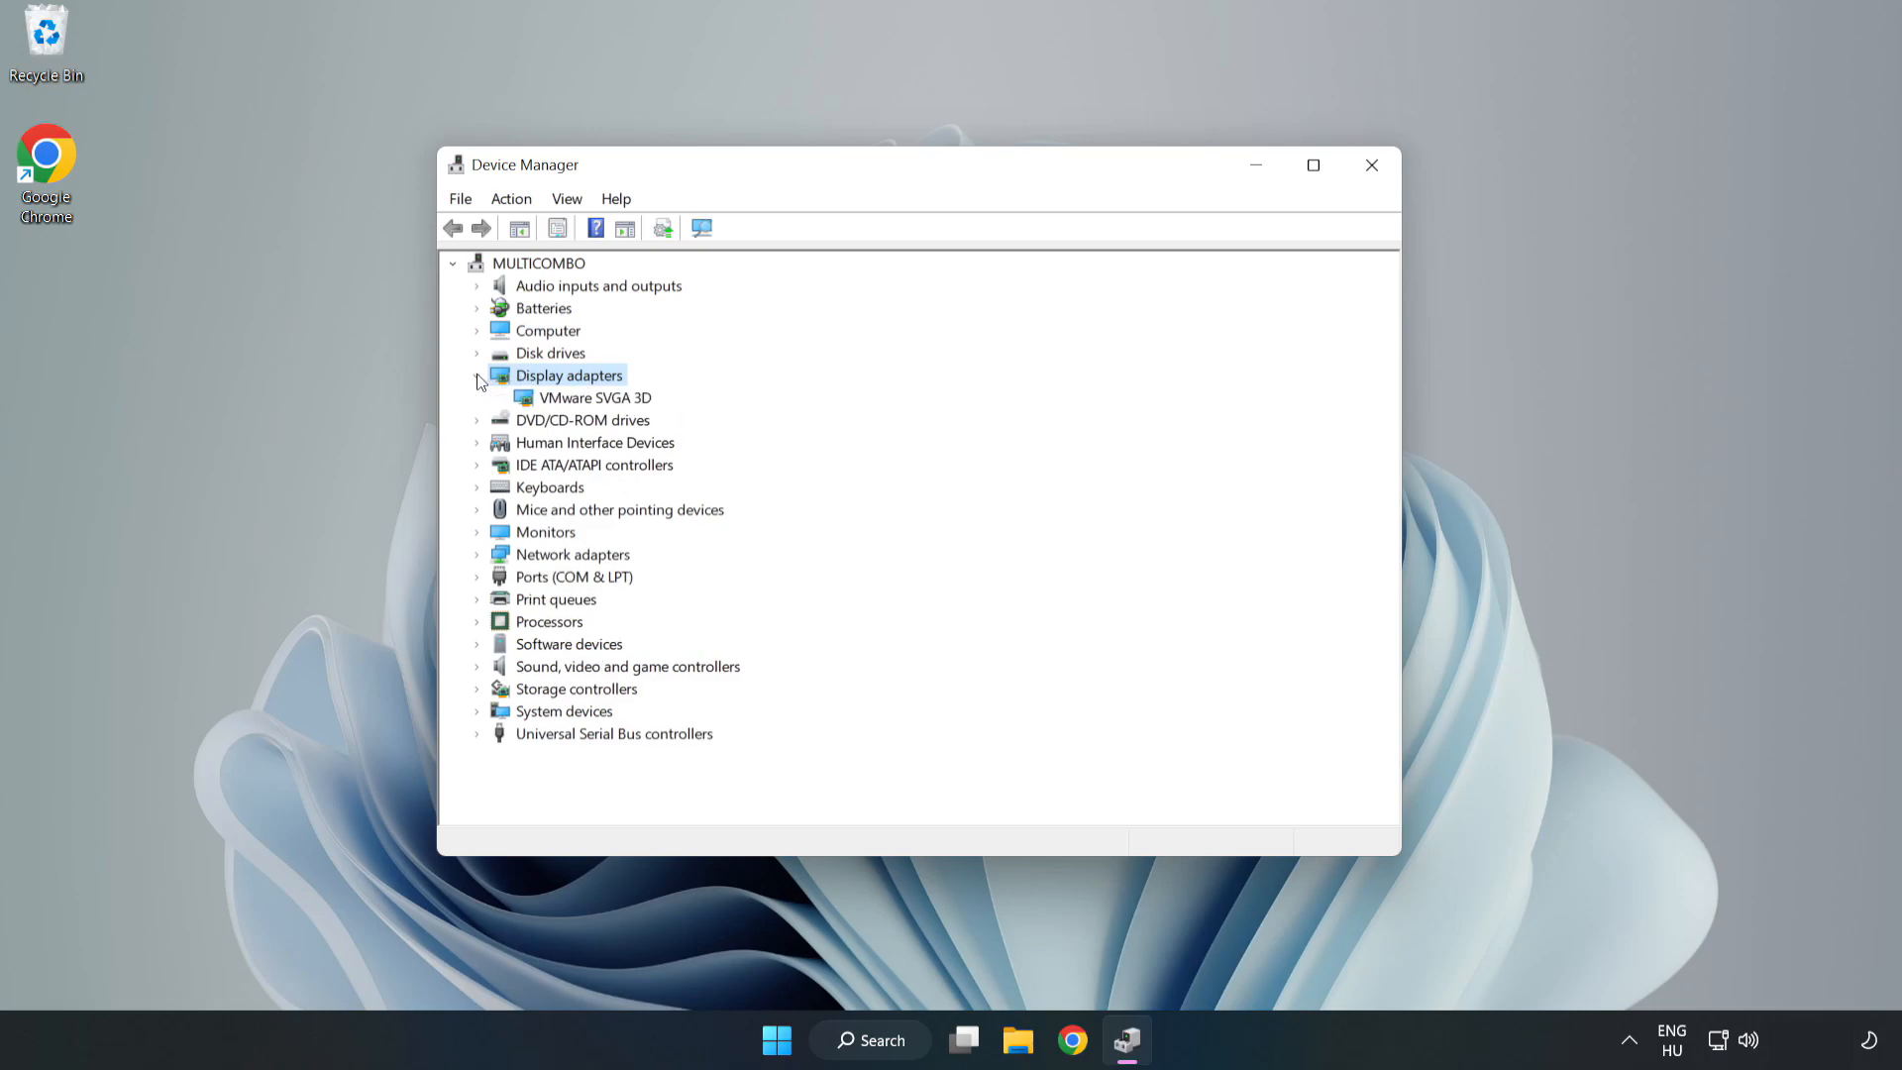
{"action": "left_click", "coordinate": [594, 396]}
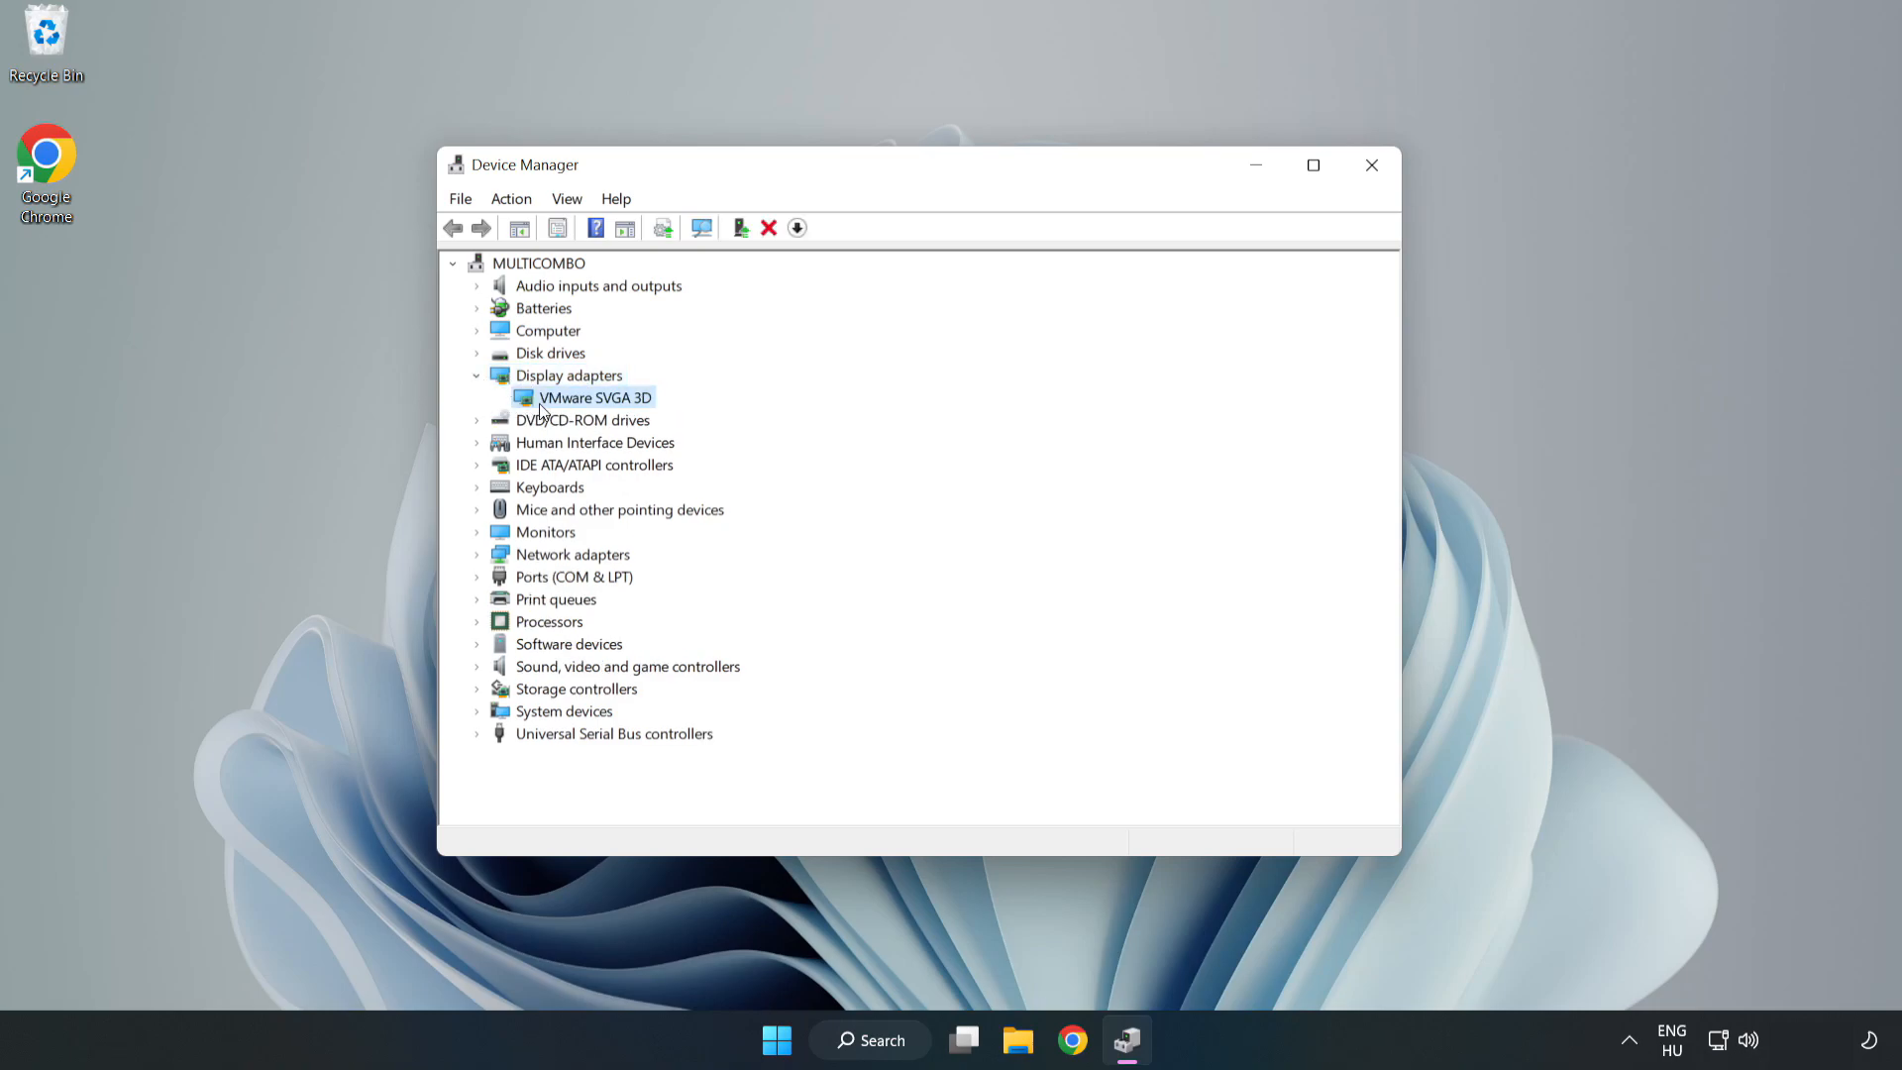
{"action": "right_click", "coordinate": [594, 396]}
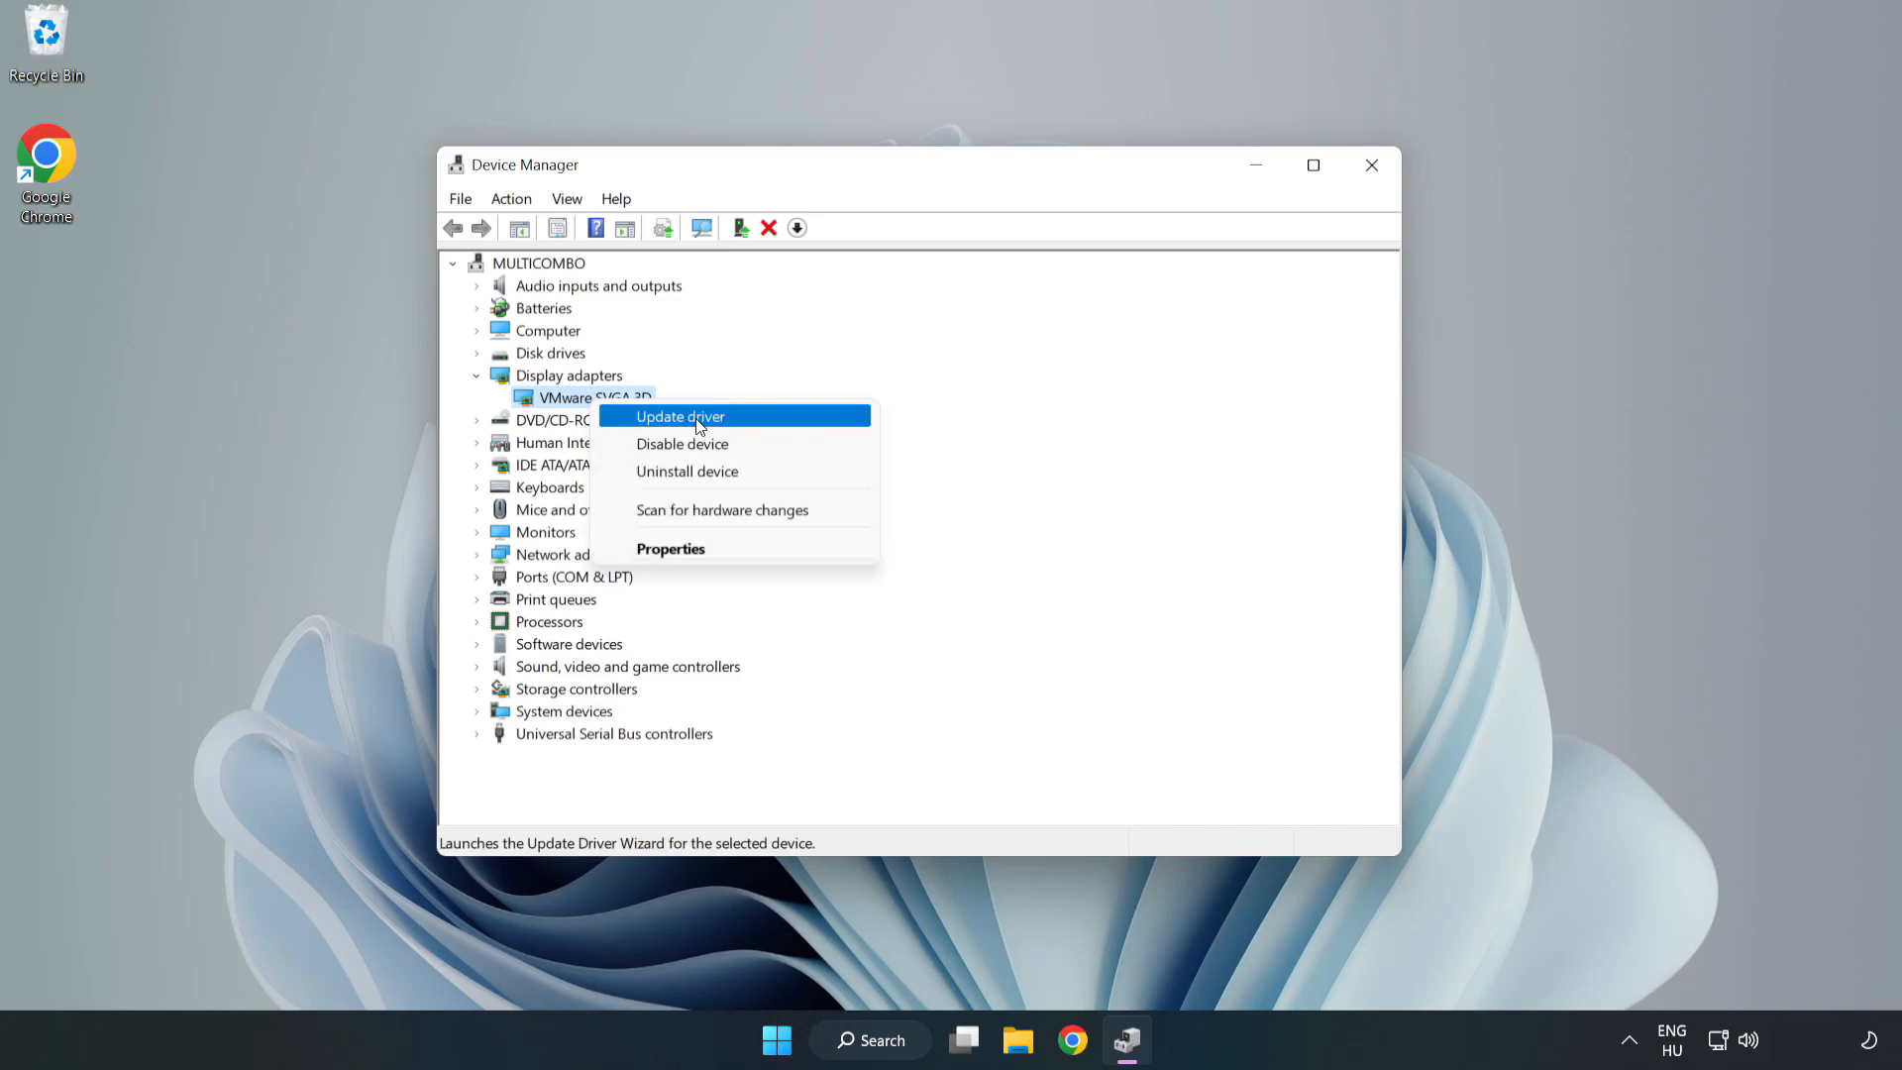
{"action": "left_click", "coordinate": [680, 416]}
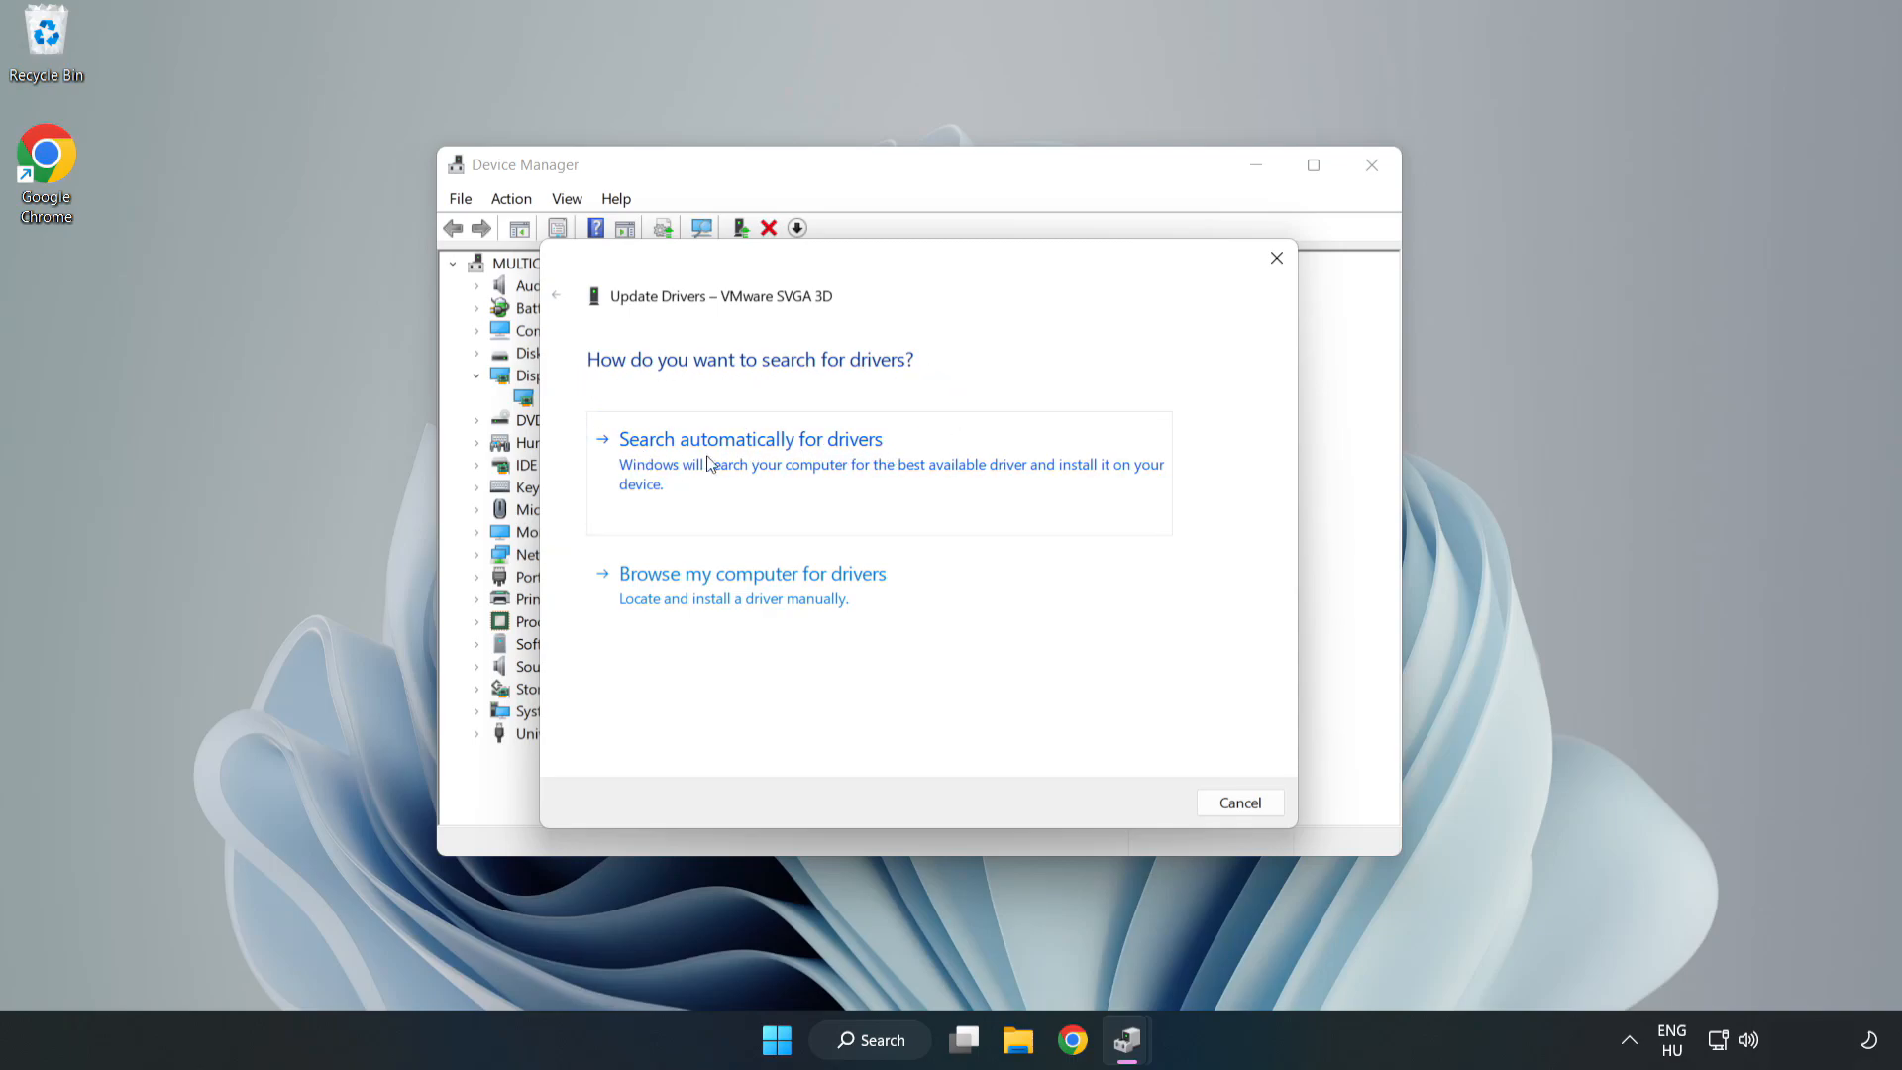
{"action": "left_click", "coordinate": [750, 438]}
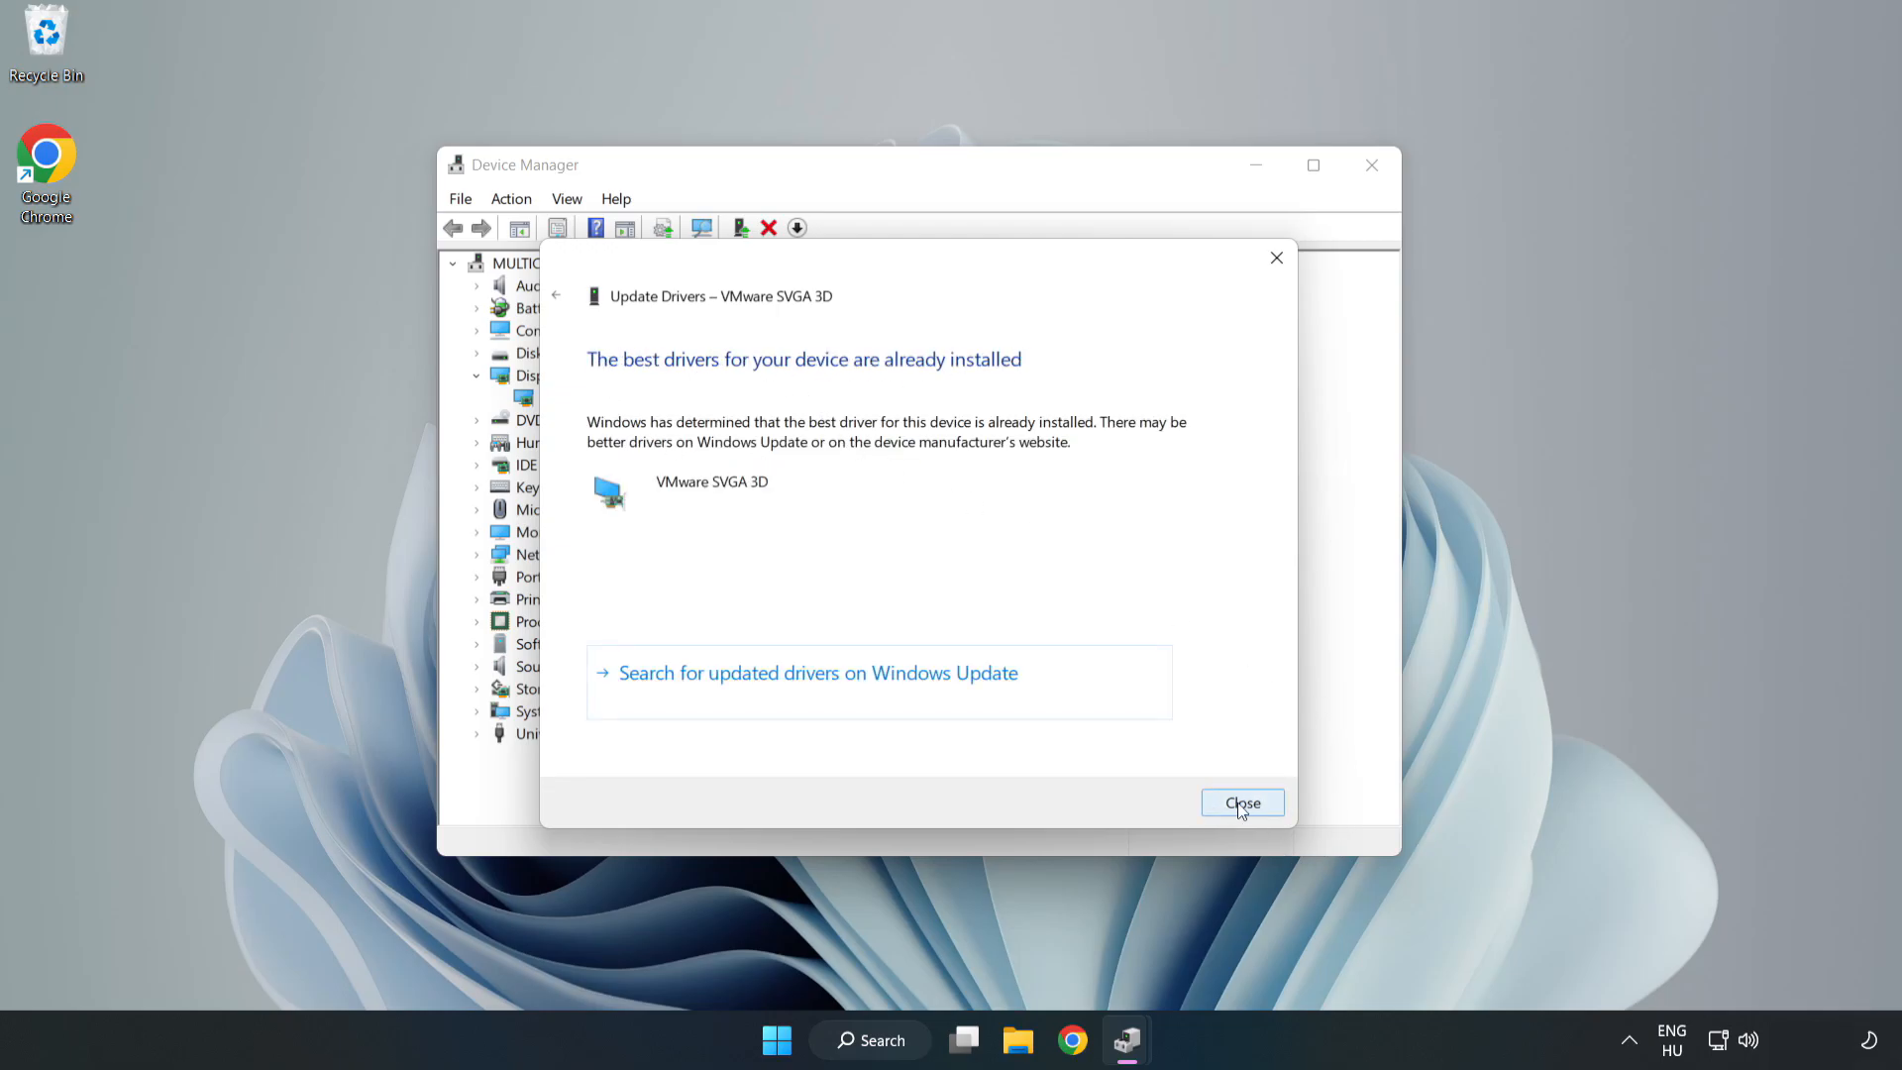
{"action": "left_click", "coordinate": [1242, 804]}
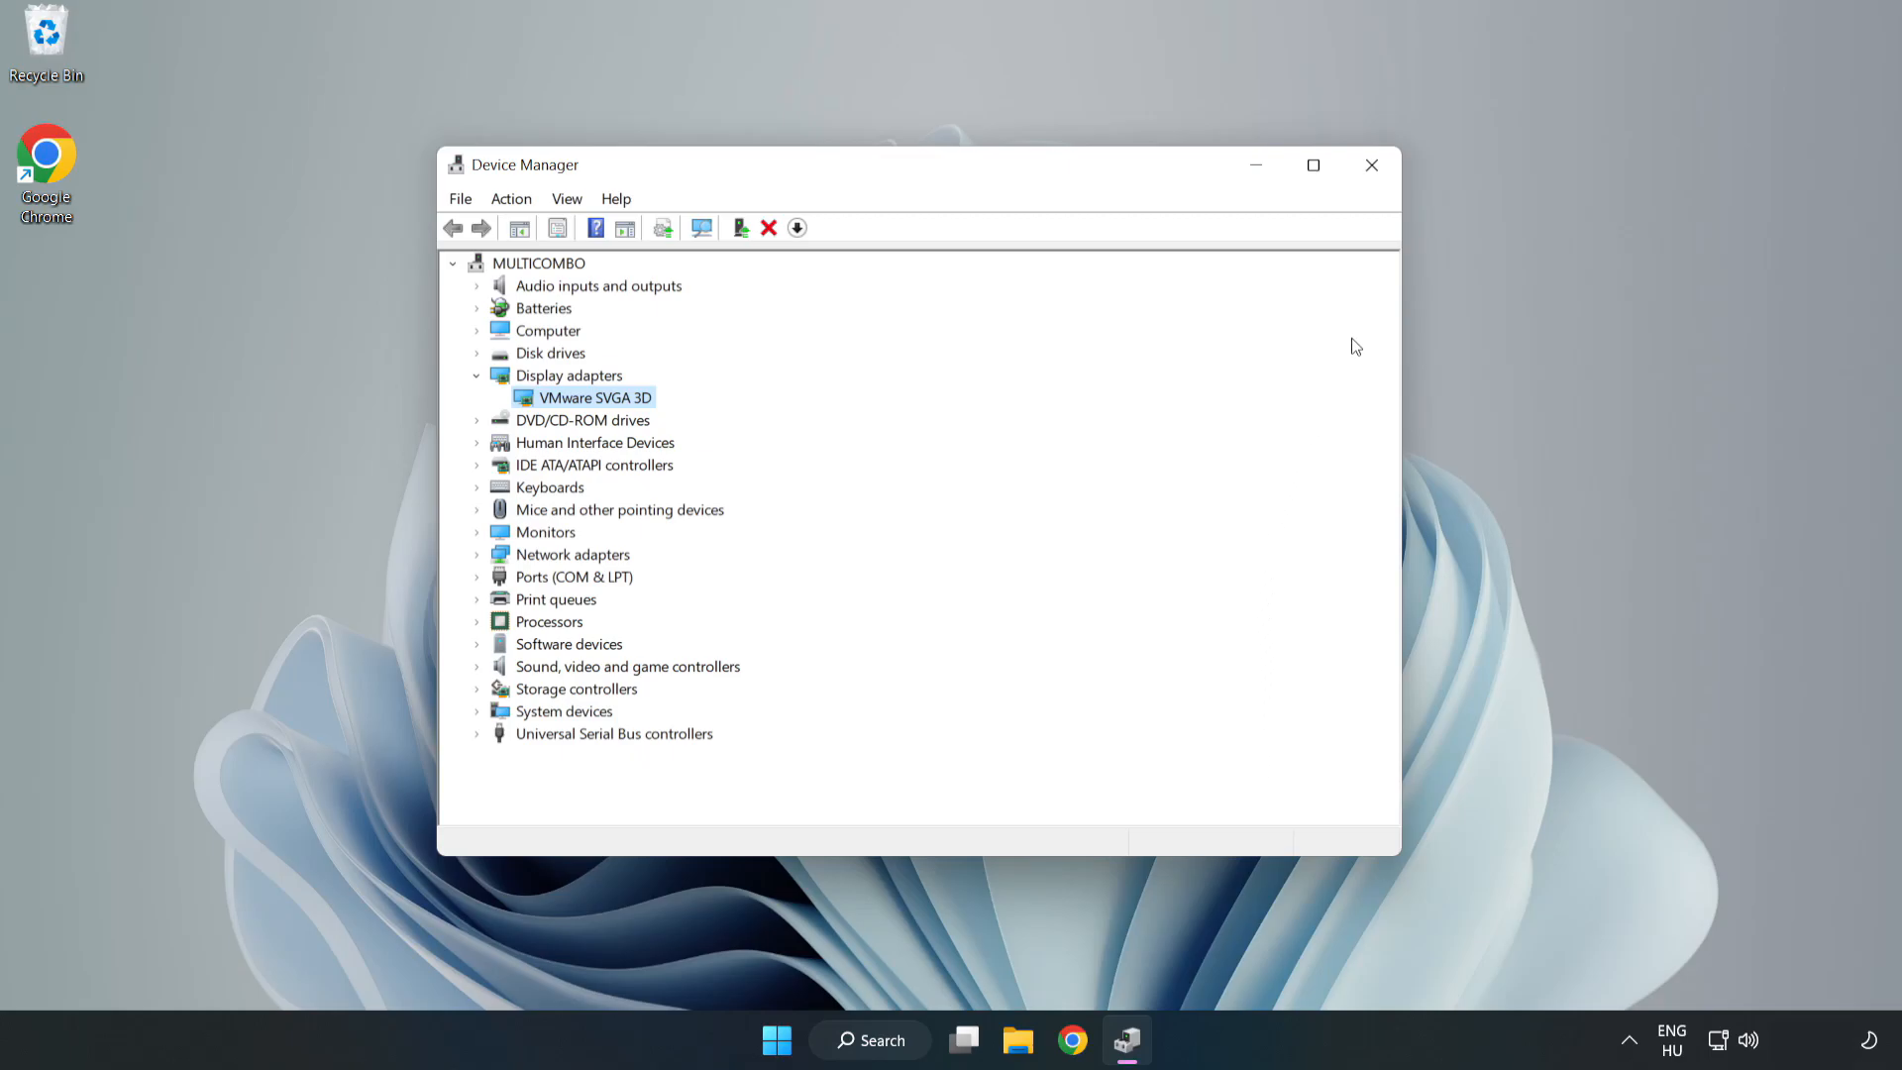
{"action": "mouse_move", "coordinate": [1372, 166]}
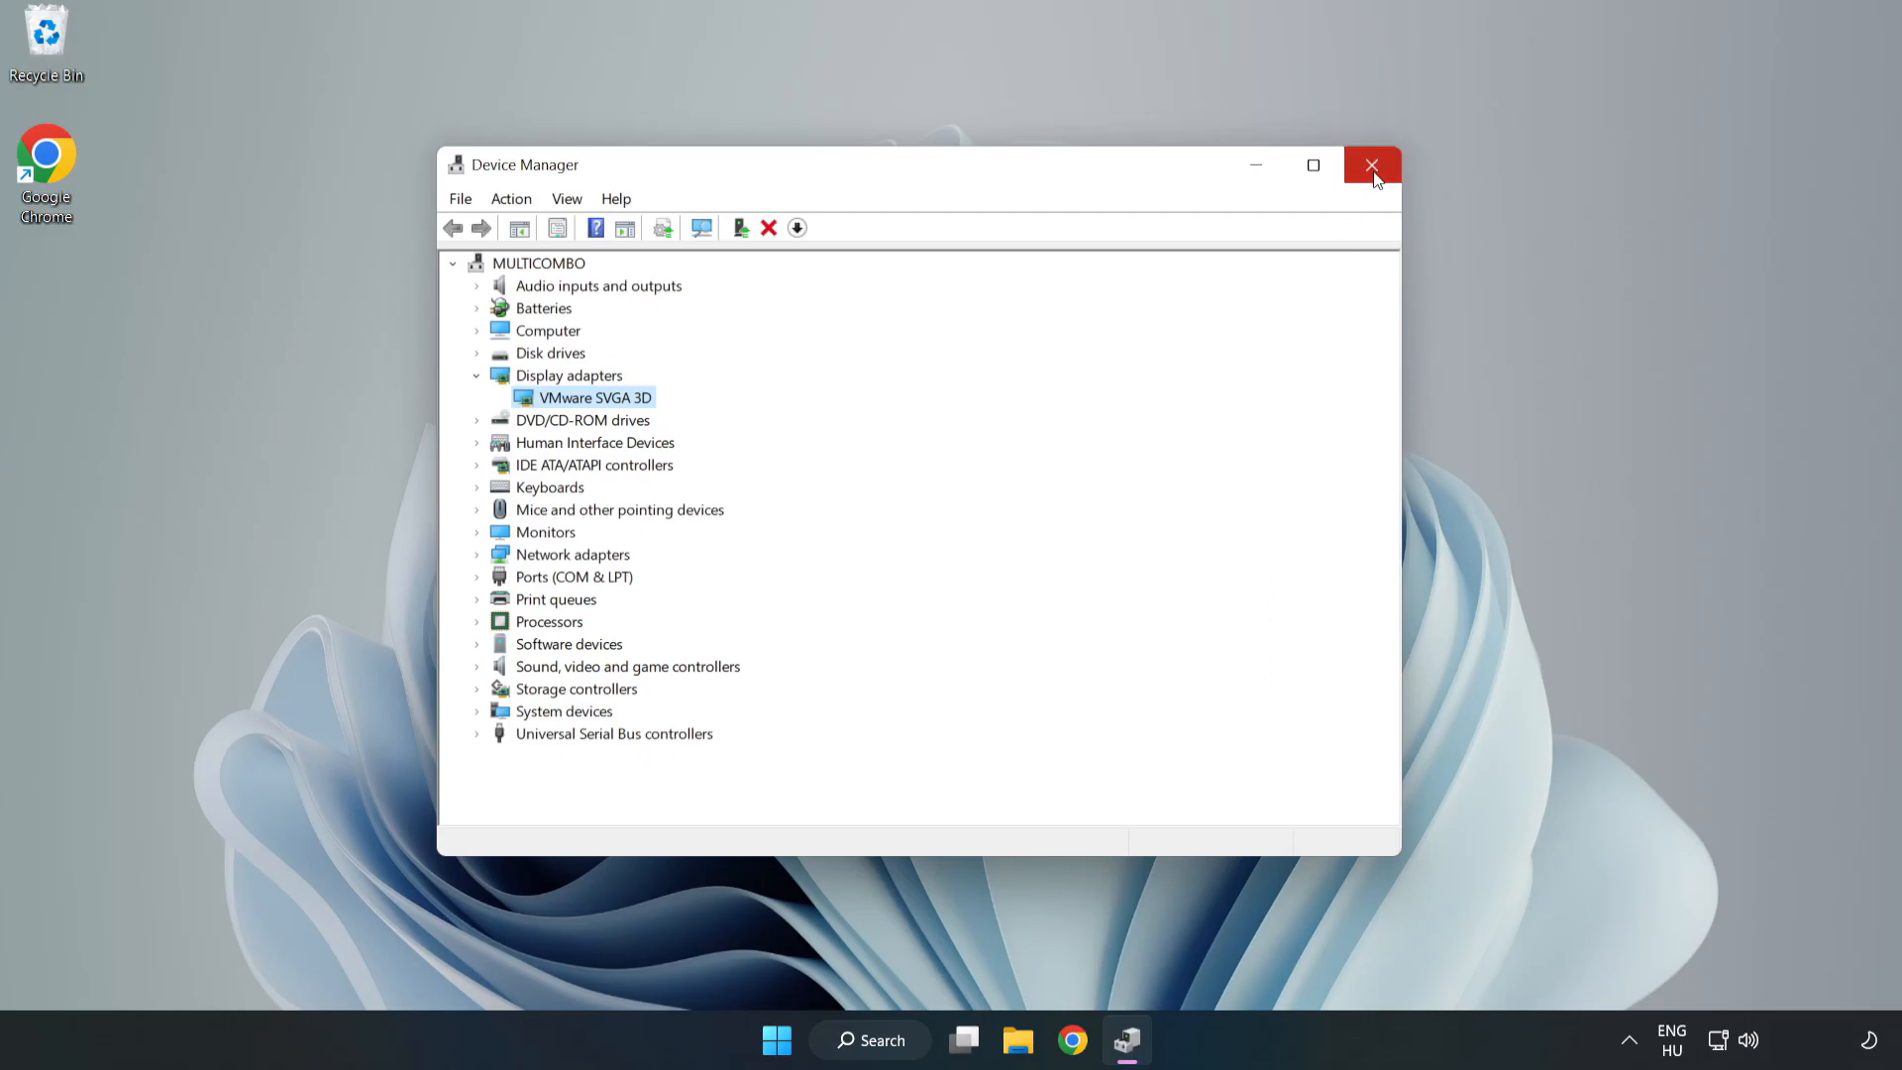
{"action": "left_click", "coordinate": [1372, 165]}
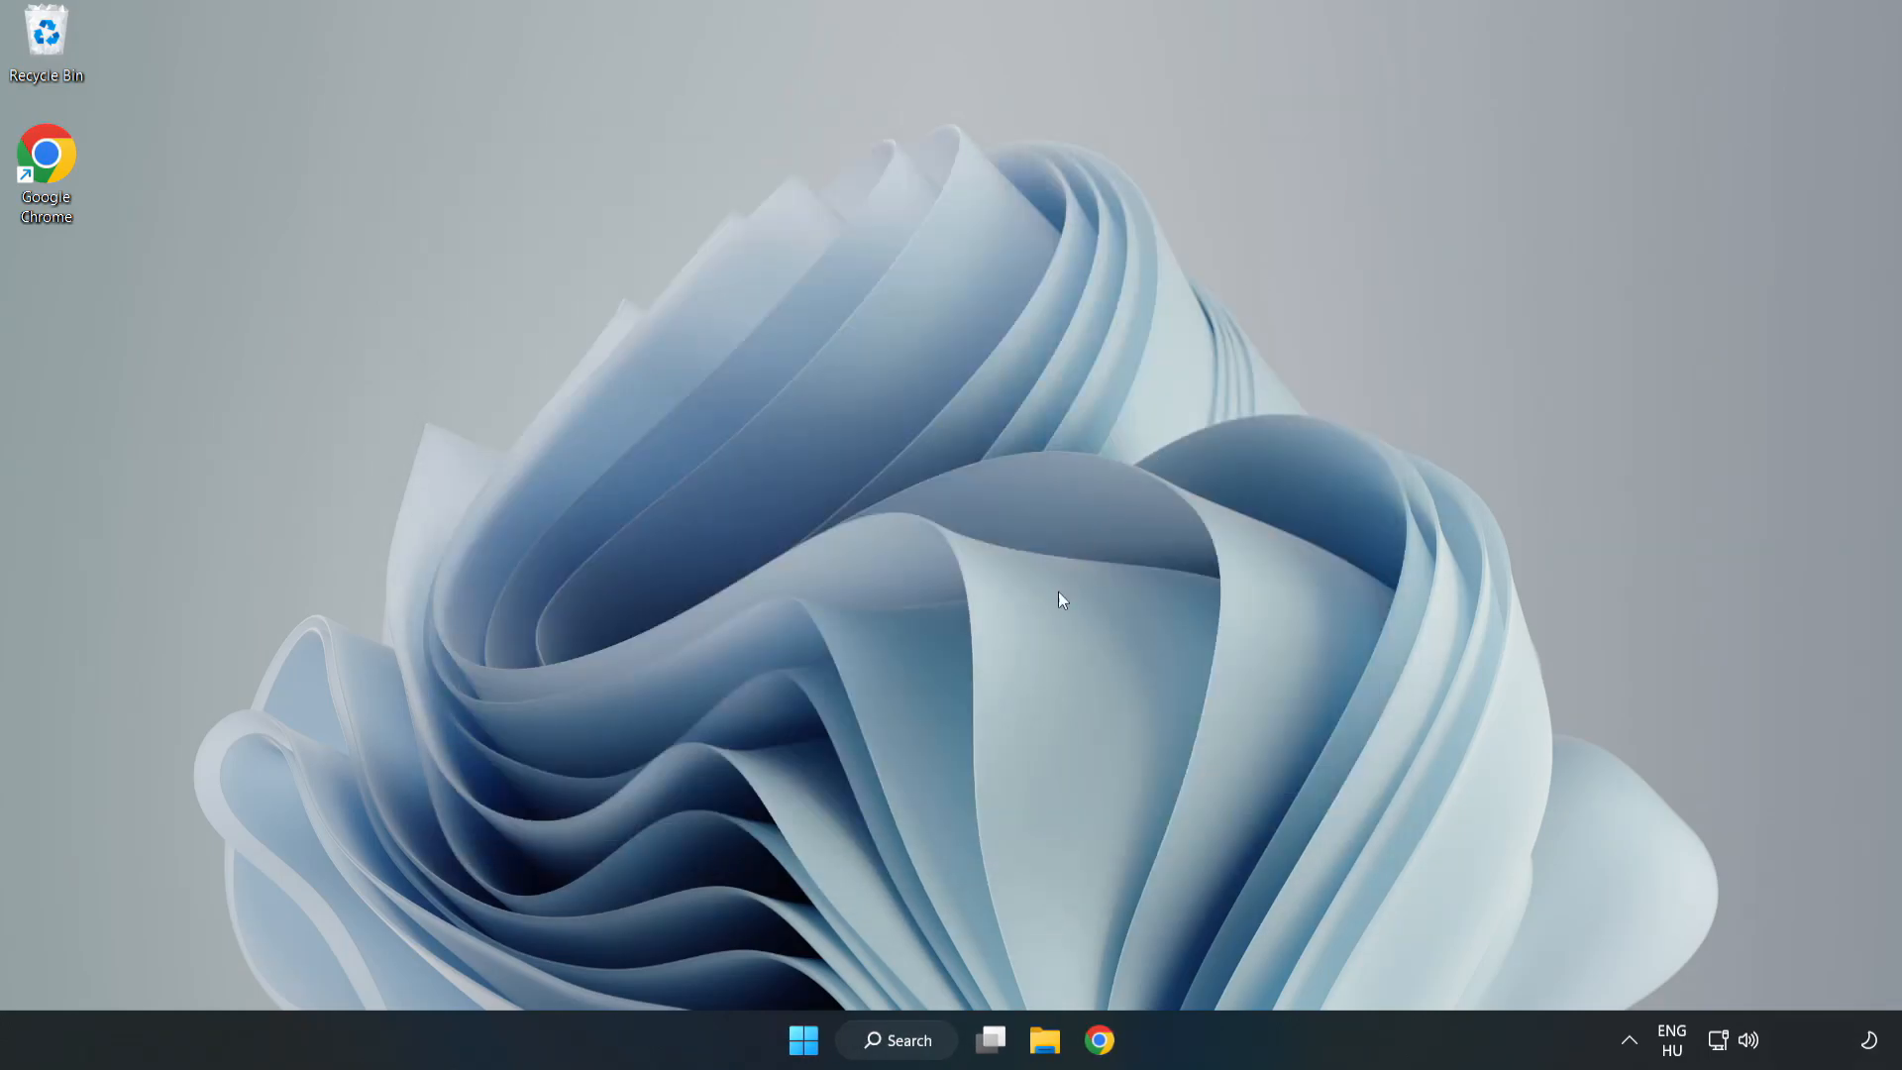
Step: Search Windows for 'updates' and open Windows Update settings
{"action": "left_click", "coordinate": [897, 1039]}
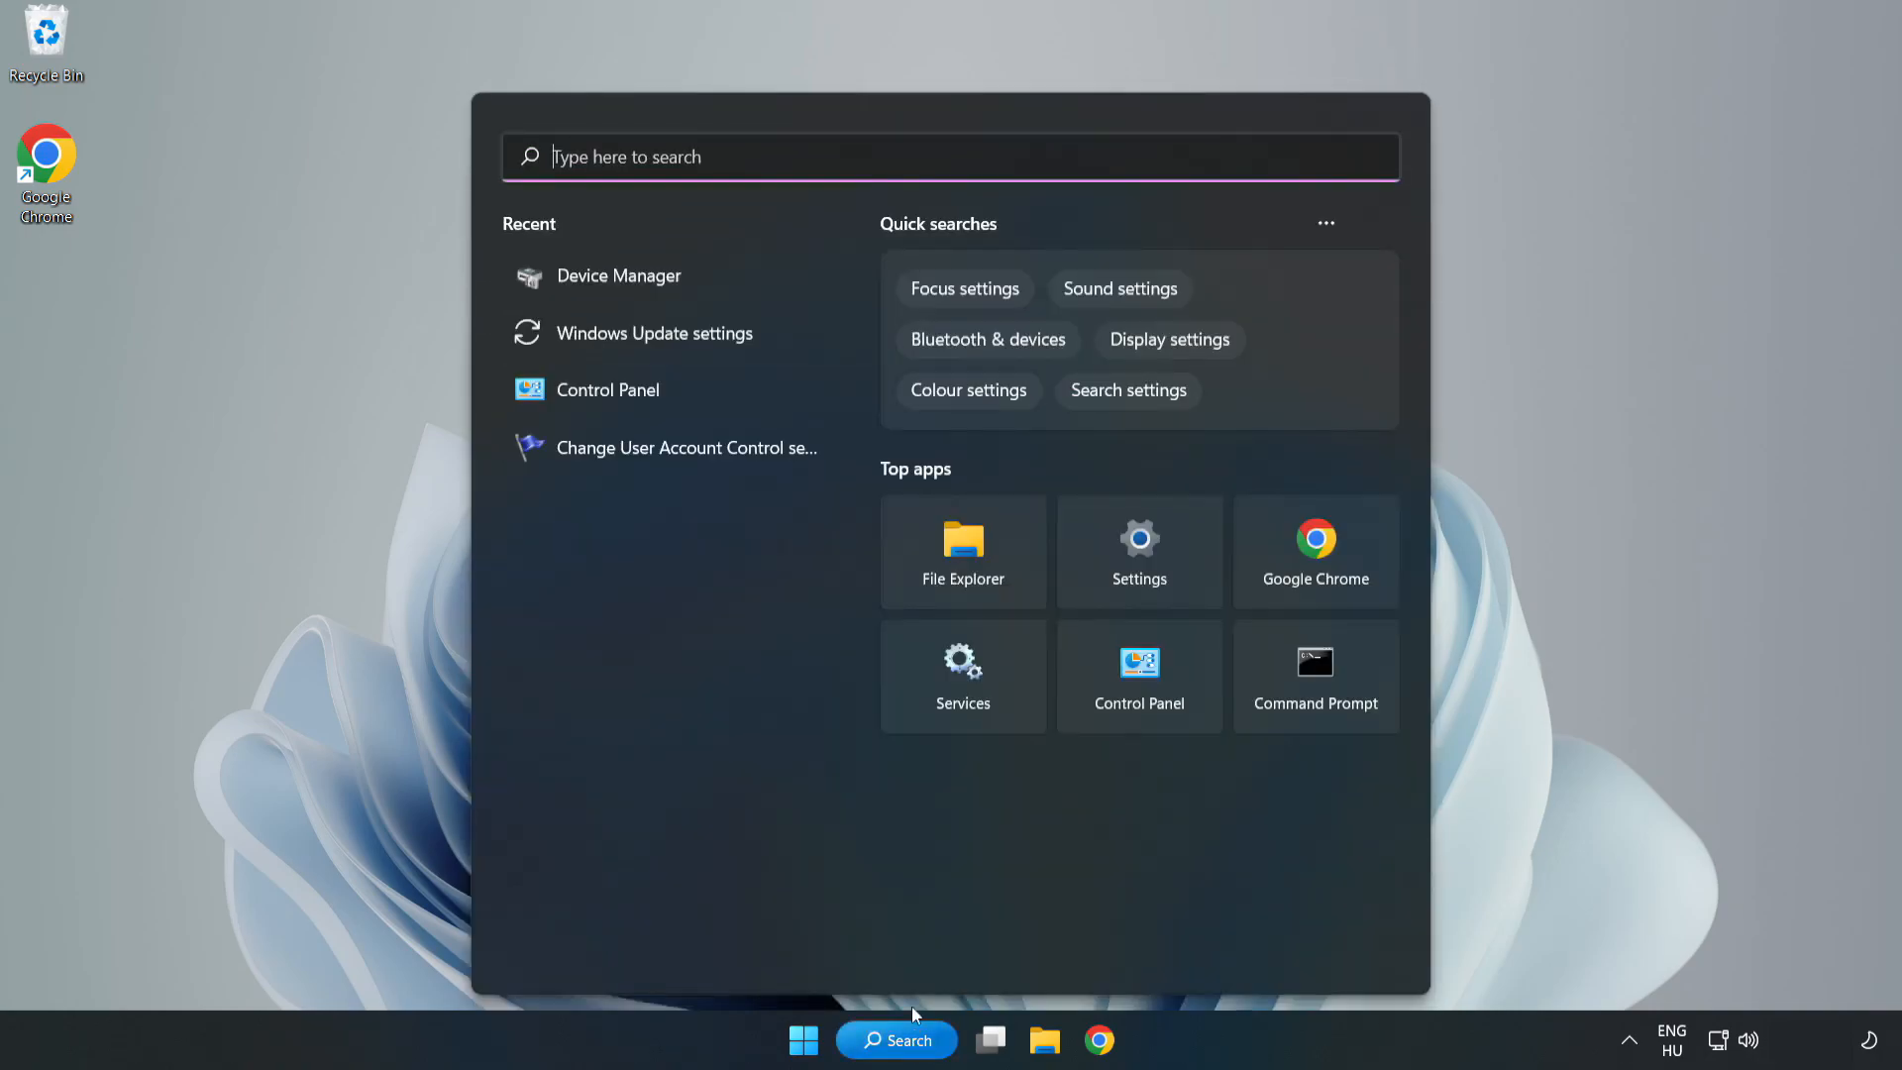
{"action": "mouse_move", "coordinate": [984, 158]}
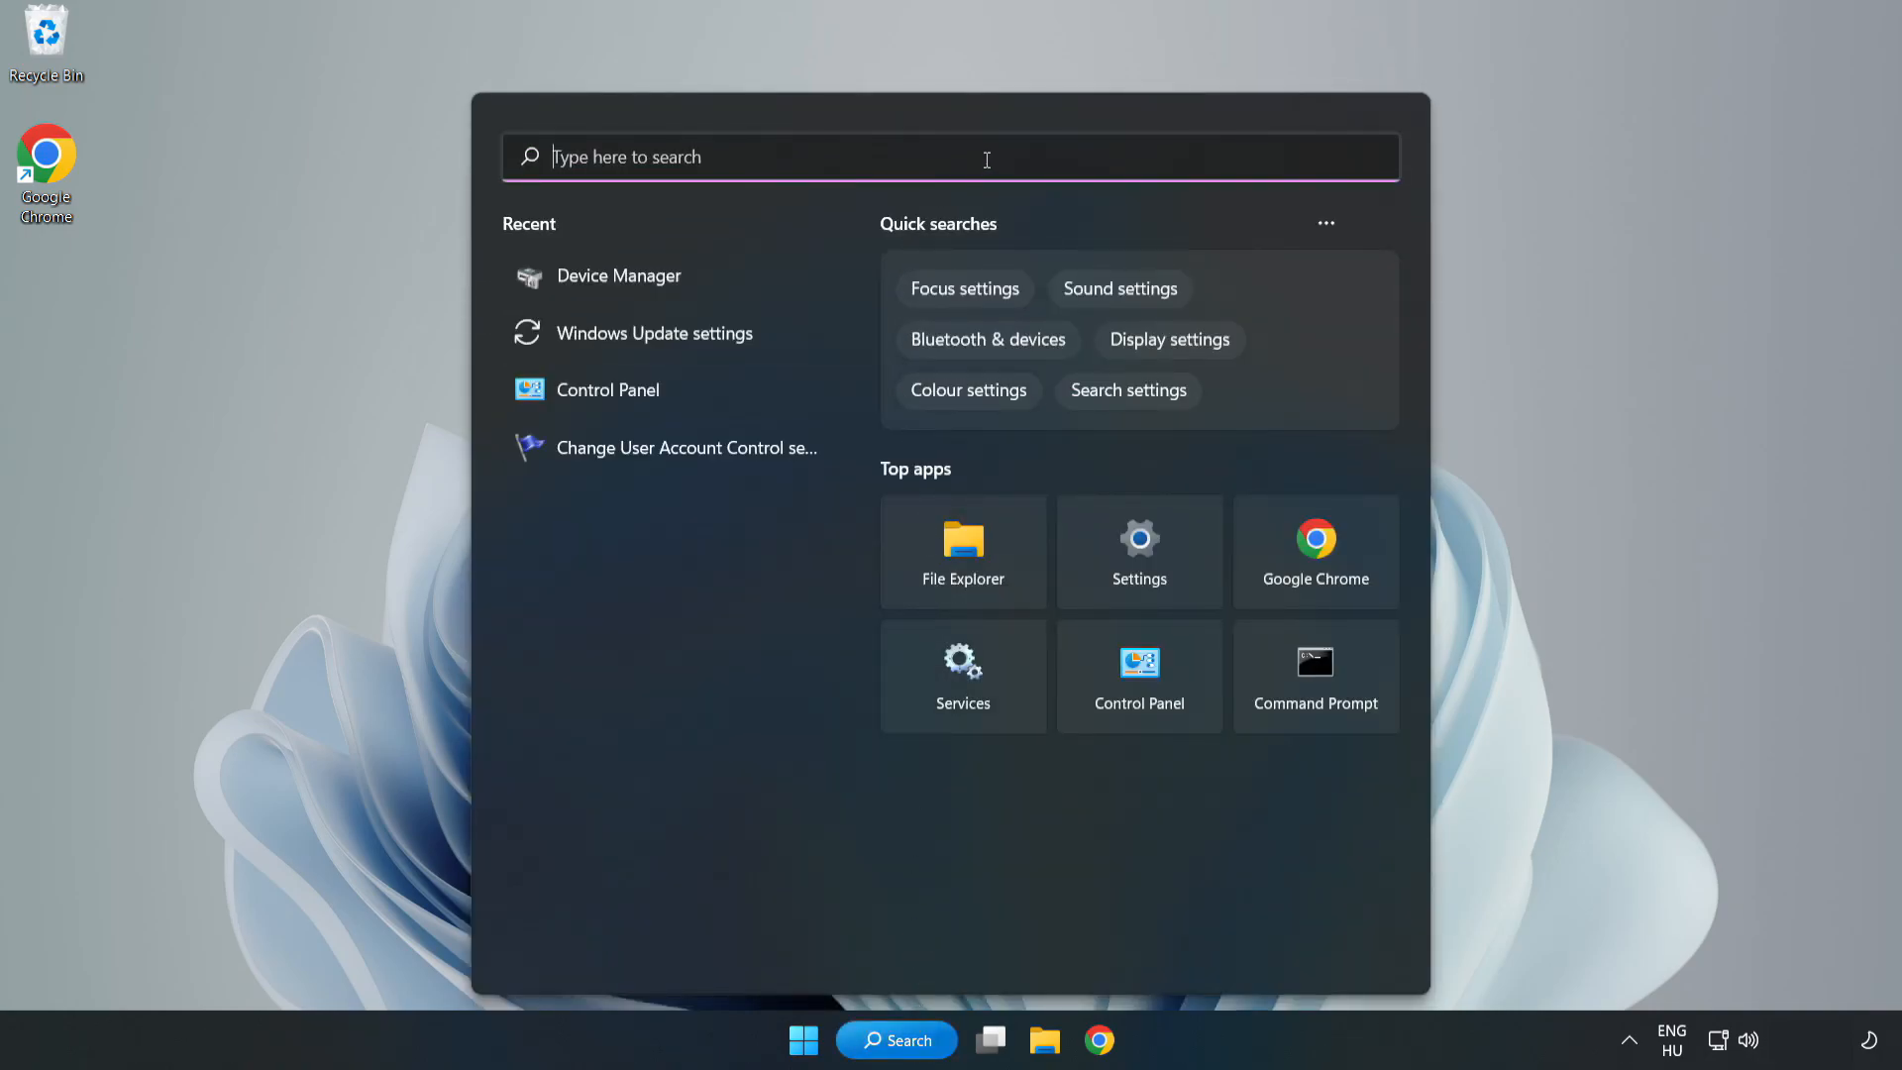
{"action": "type", "text": "updat"}
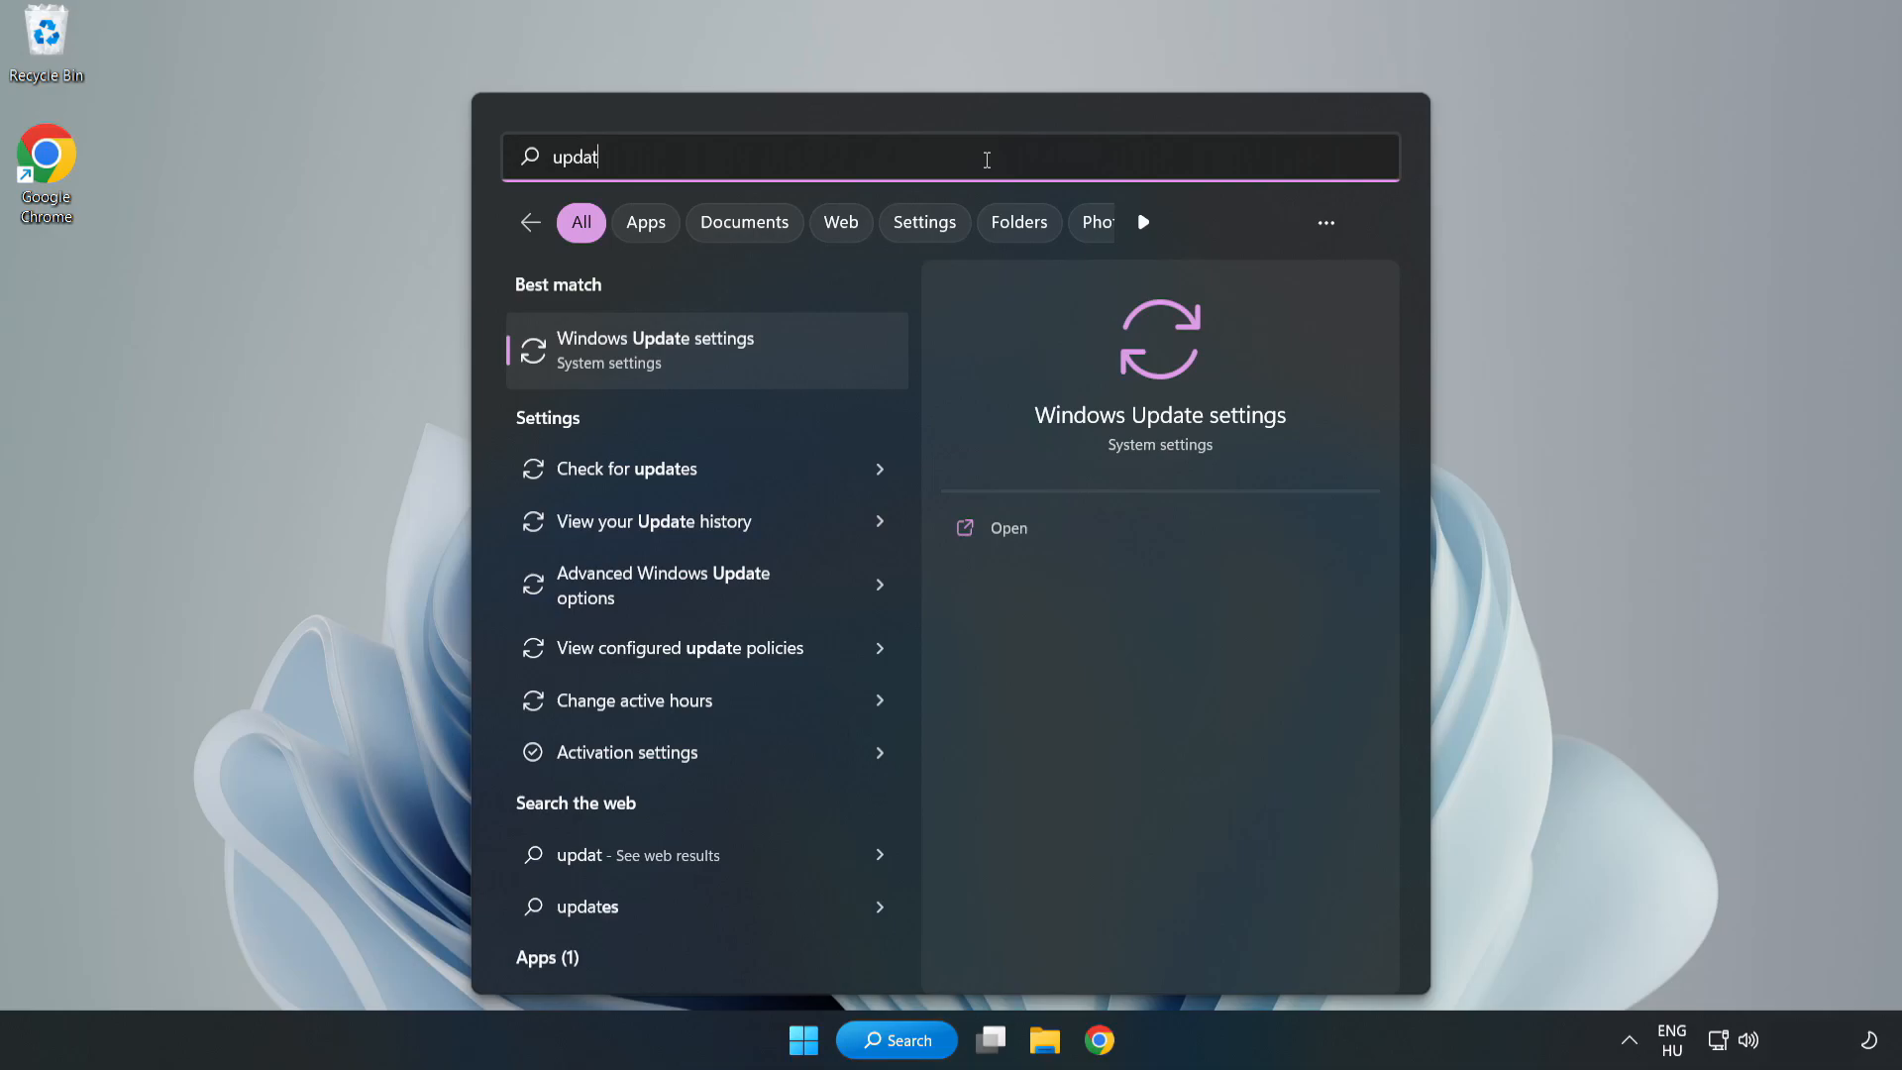
{"action": "type", "text": "es"}
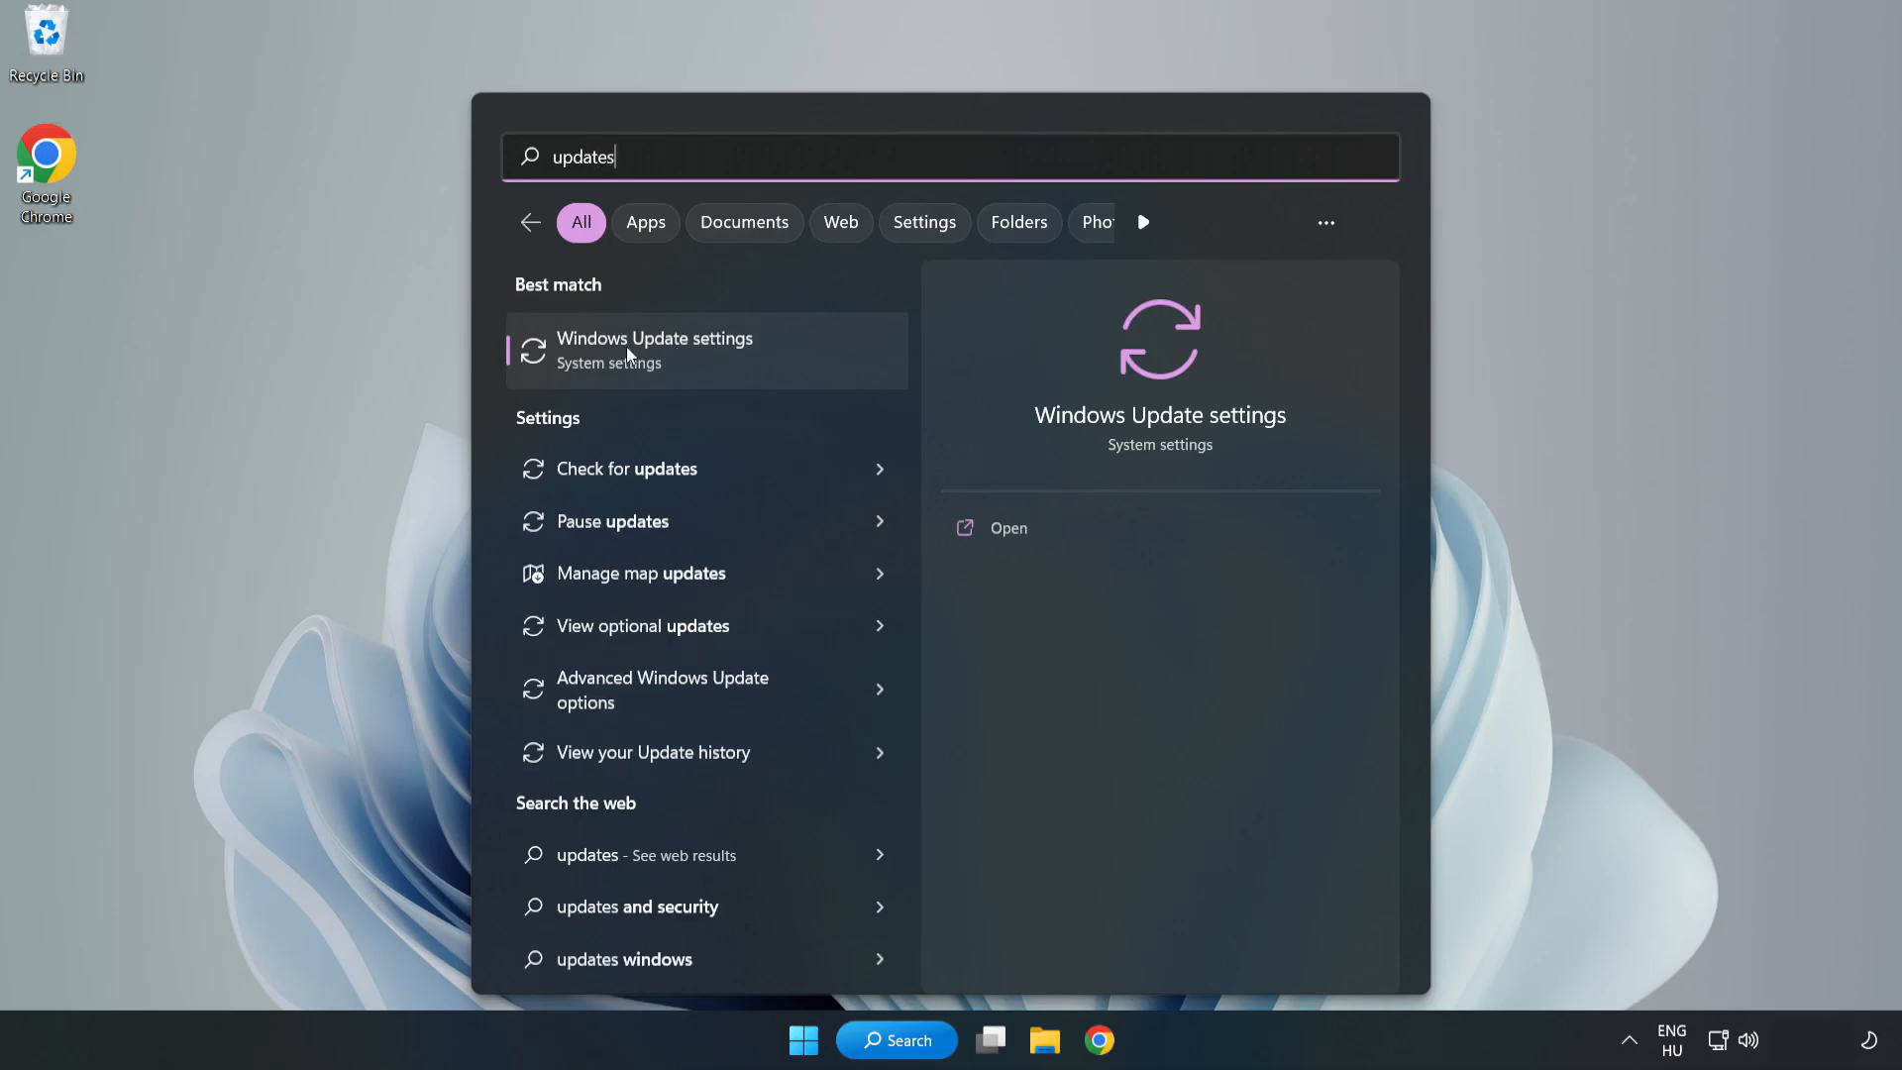
{"action": "left_click", "coordinate": [653, 351]}
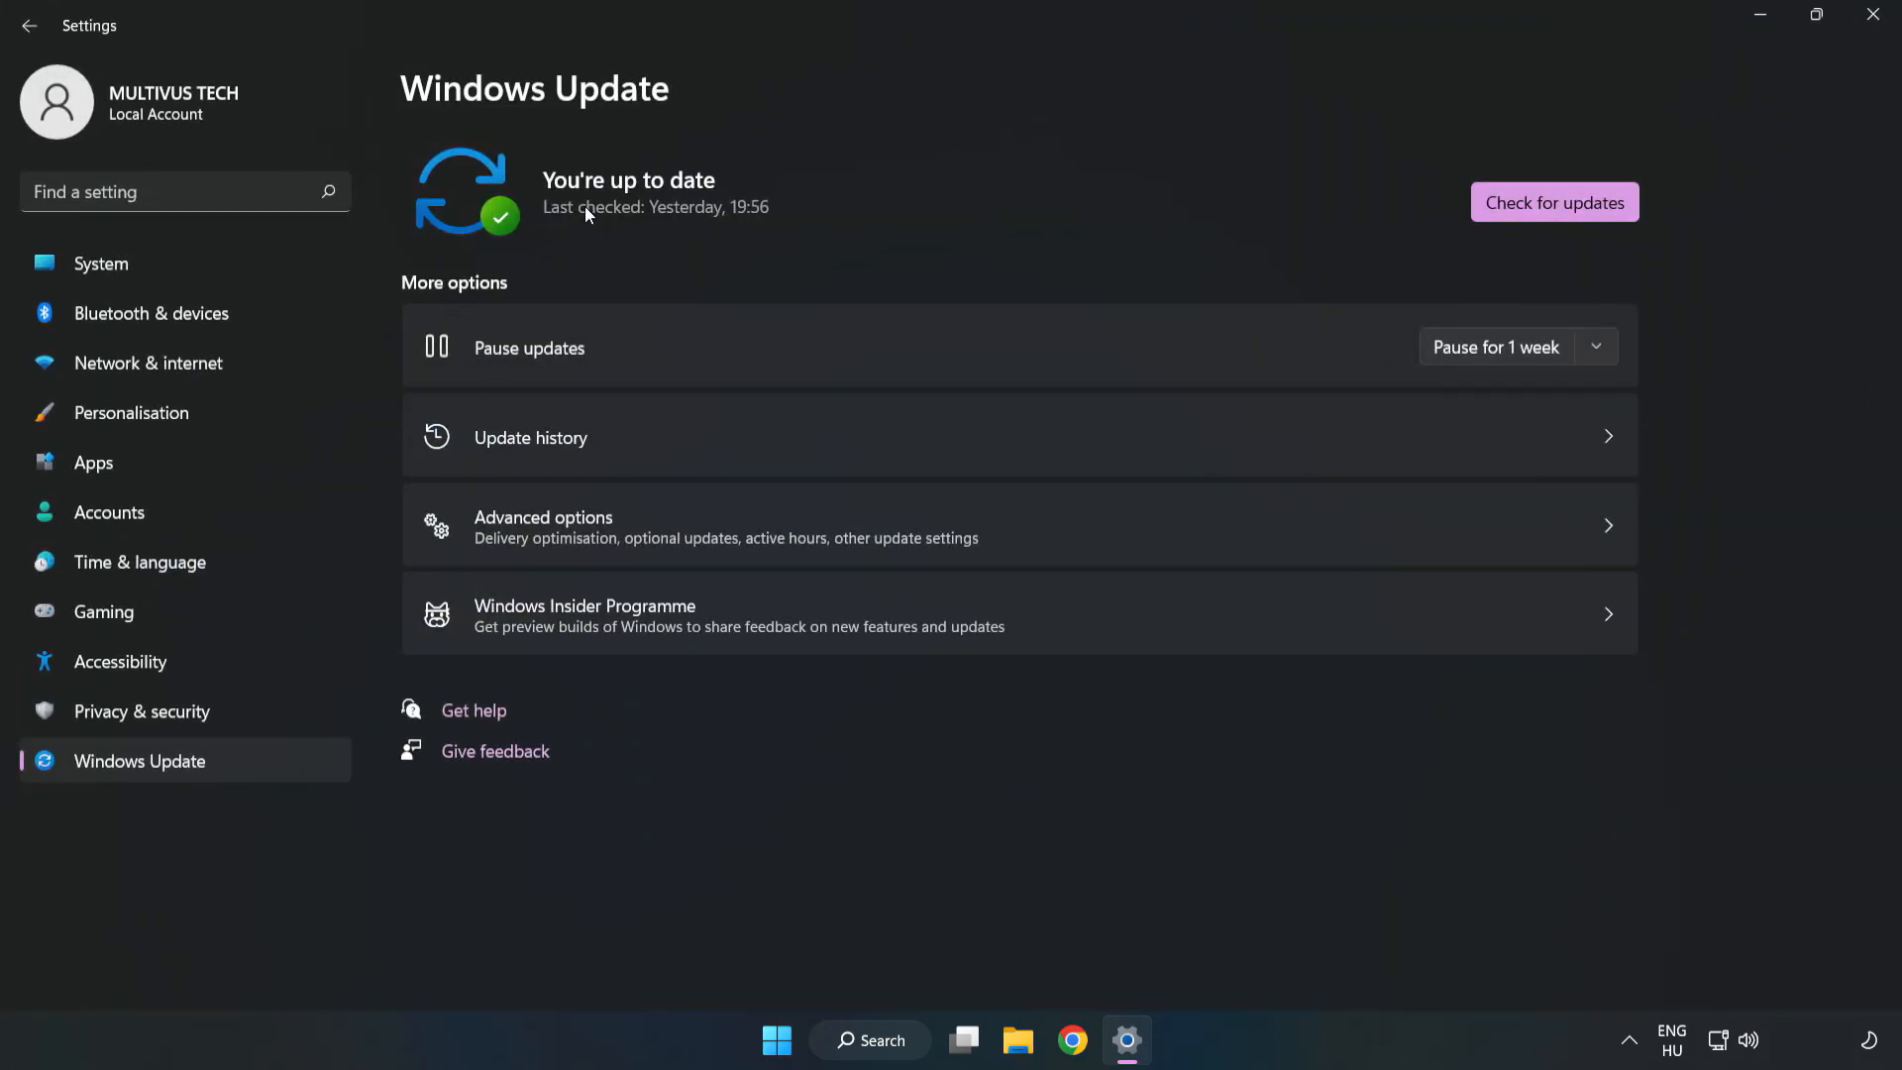
Step: Check for updates so the Defender security intelligence update downloads
{"action": "left_click", "coordinate": [1555, 201]}
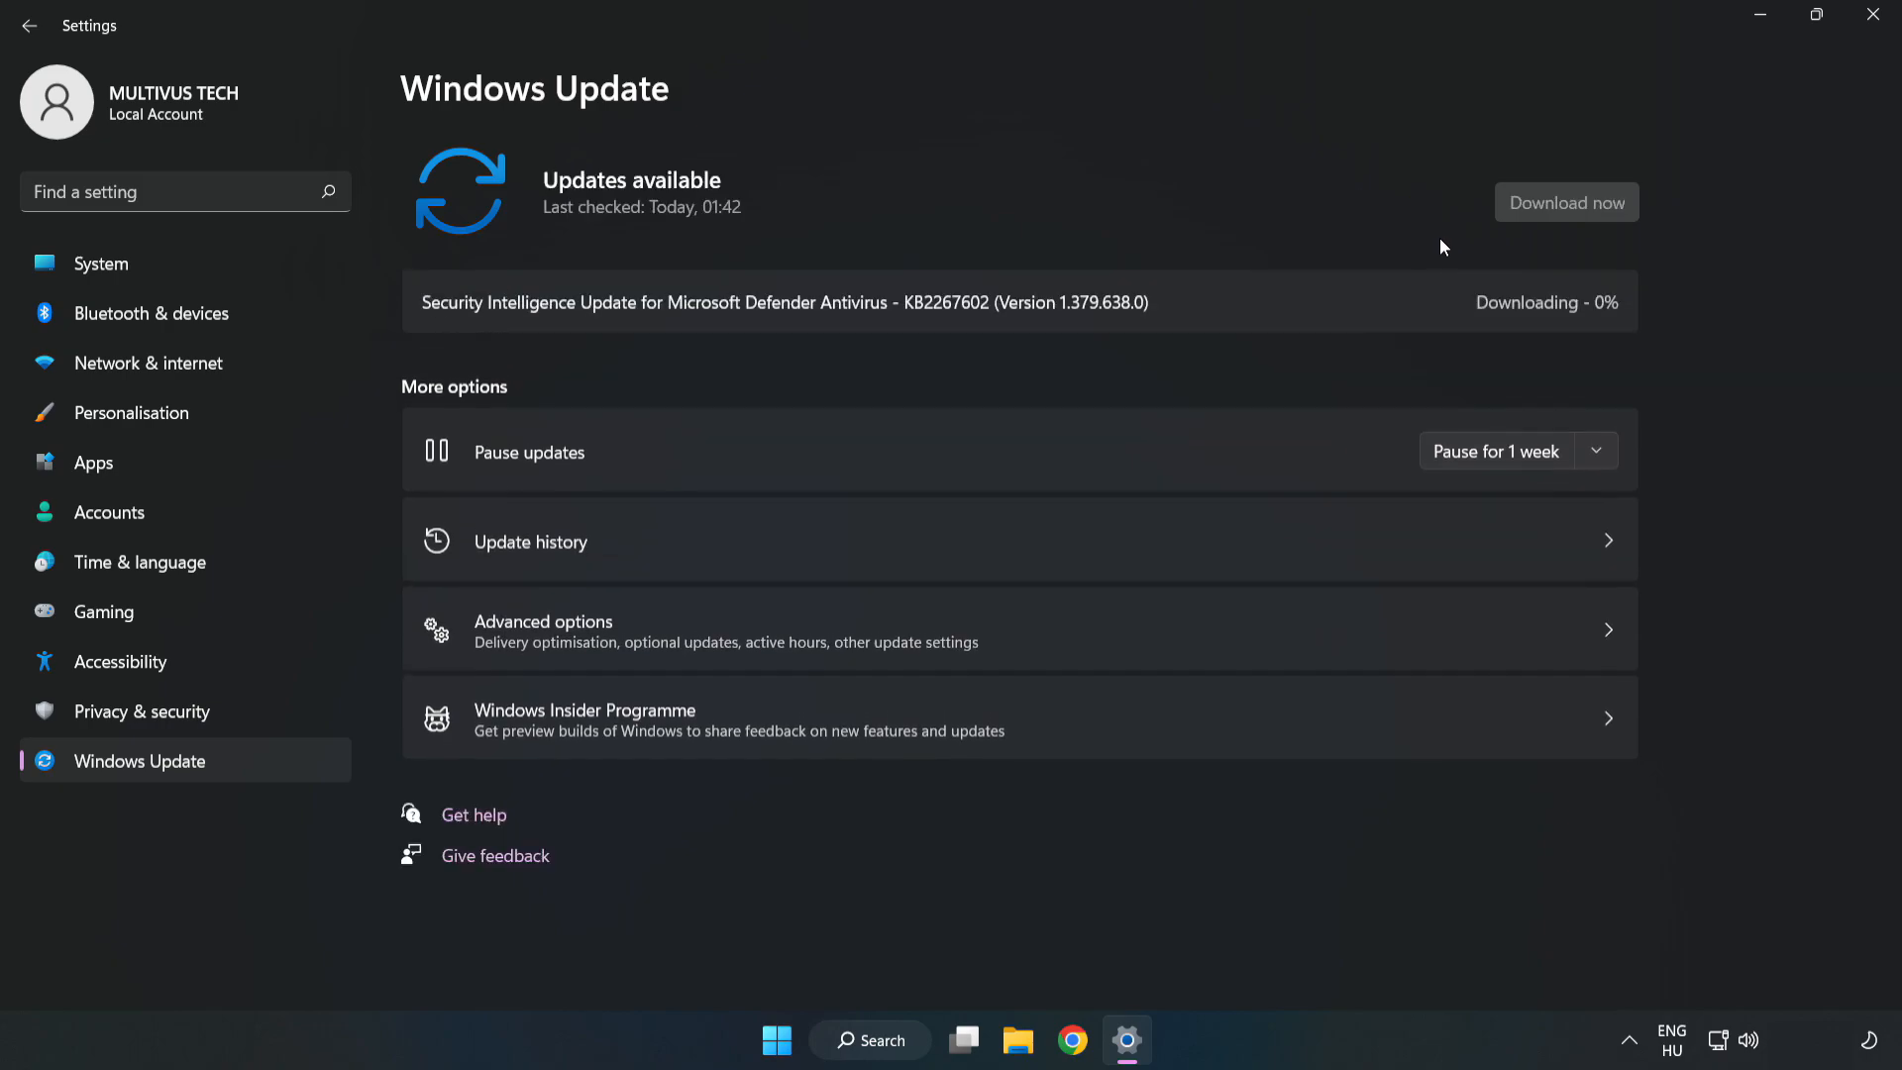
{"action": "left_click", "coordinate": [1566, 201]}
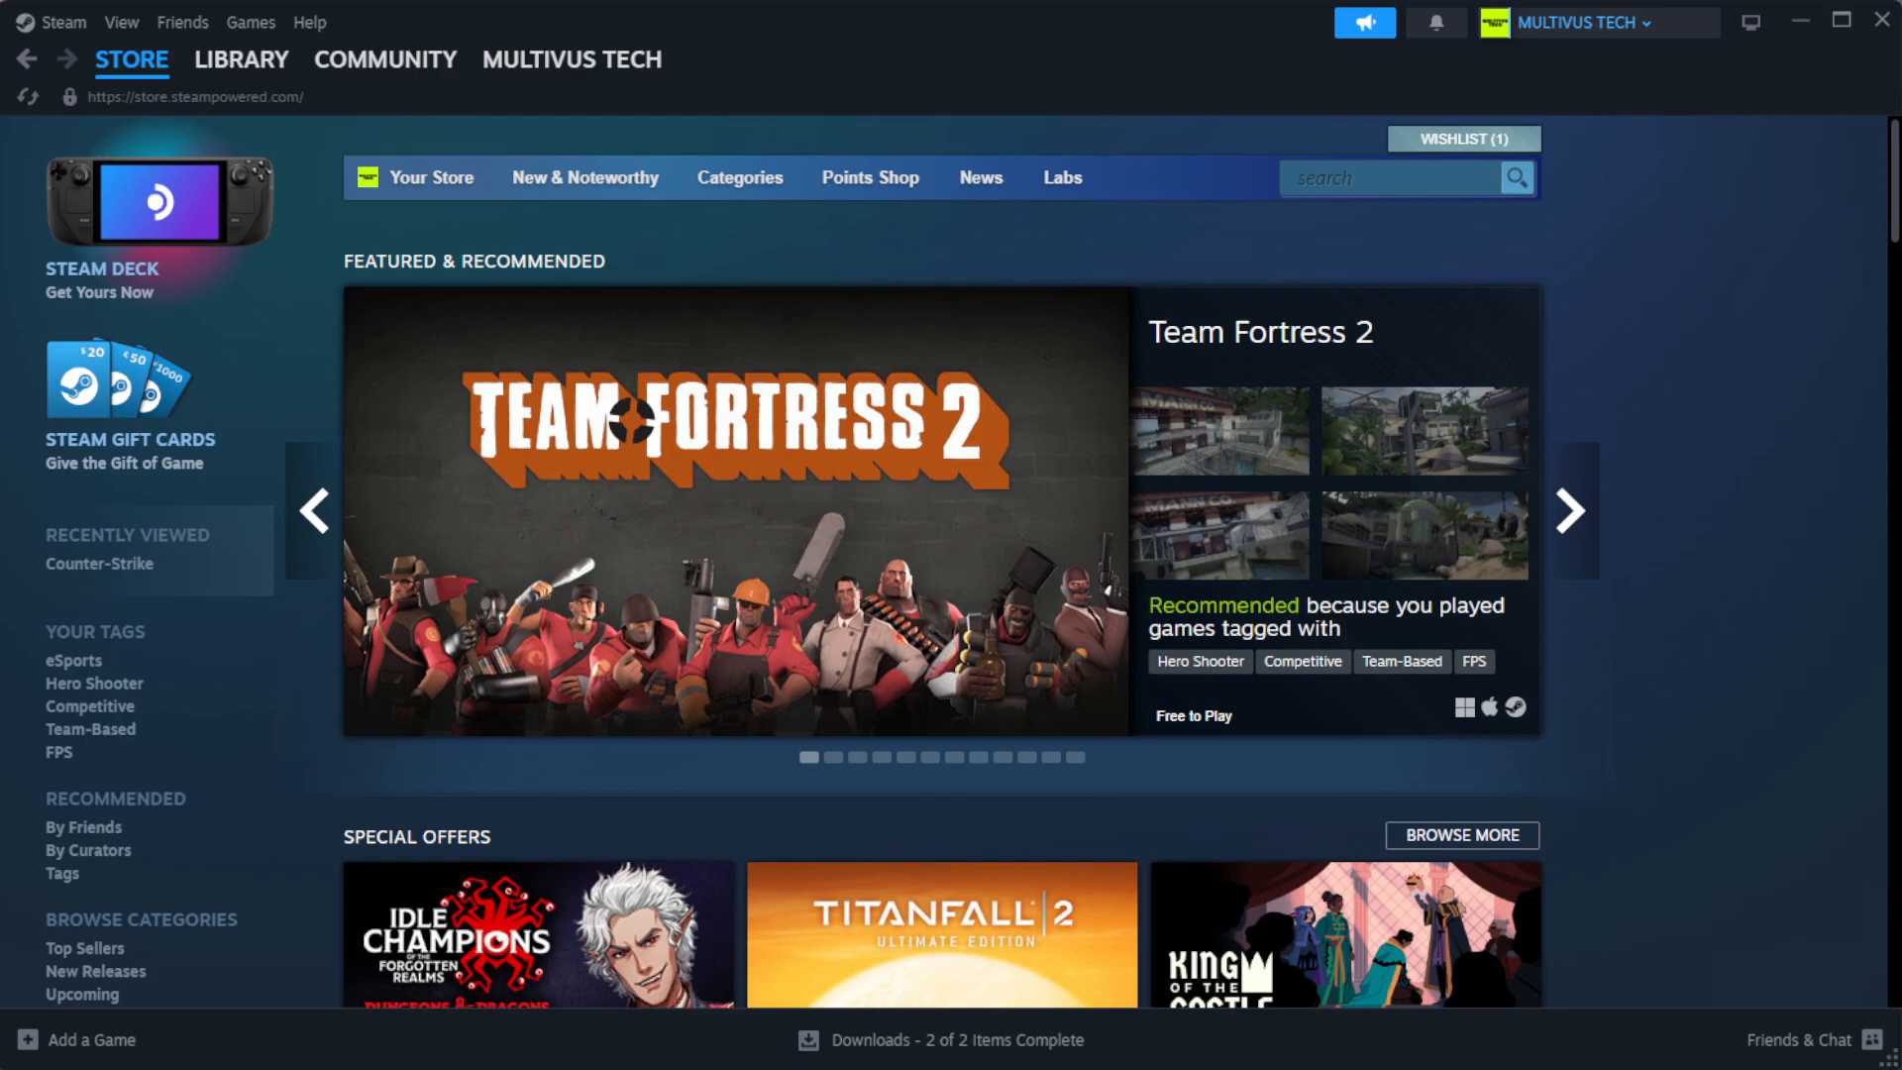
Step: From Steam's Library Home favorites, open Properties for YOUR NOT WORKING GAME
{"action": "left_click", "coordinate": [241, 60]}
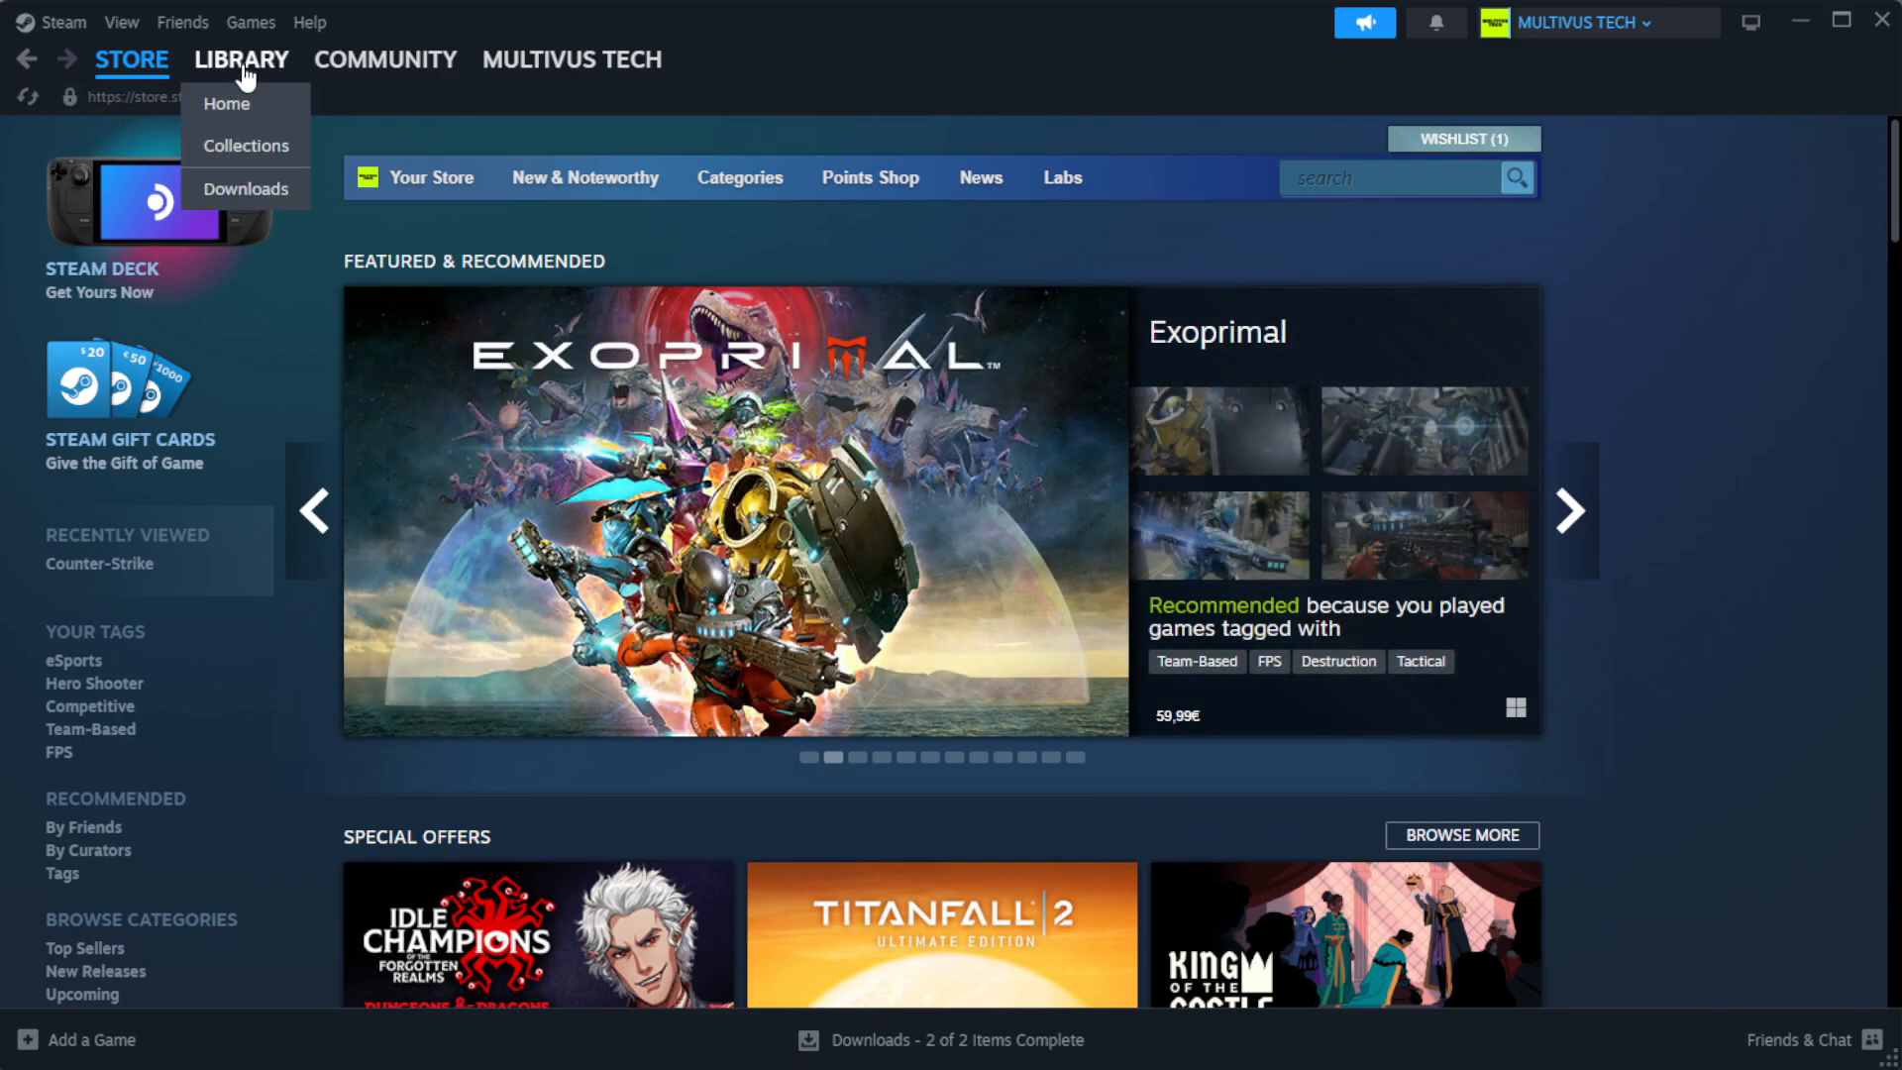
{"action": "left_click", "coordinate": [226, 103]}
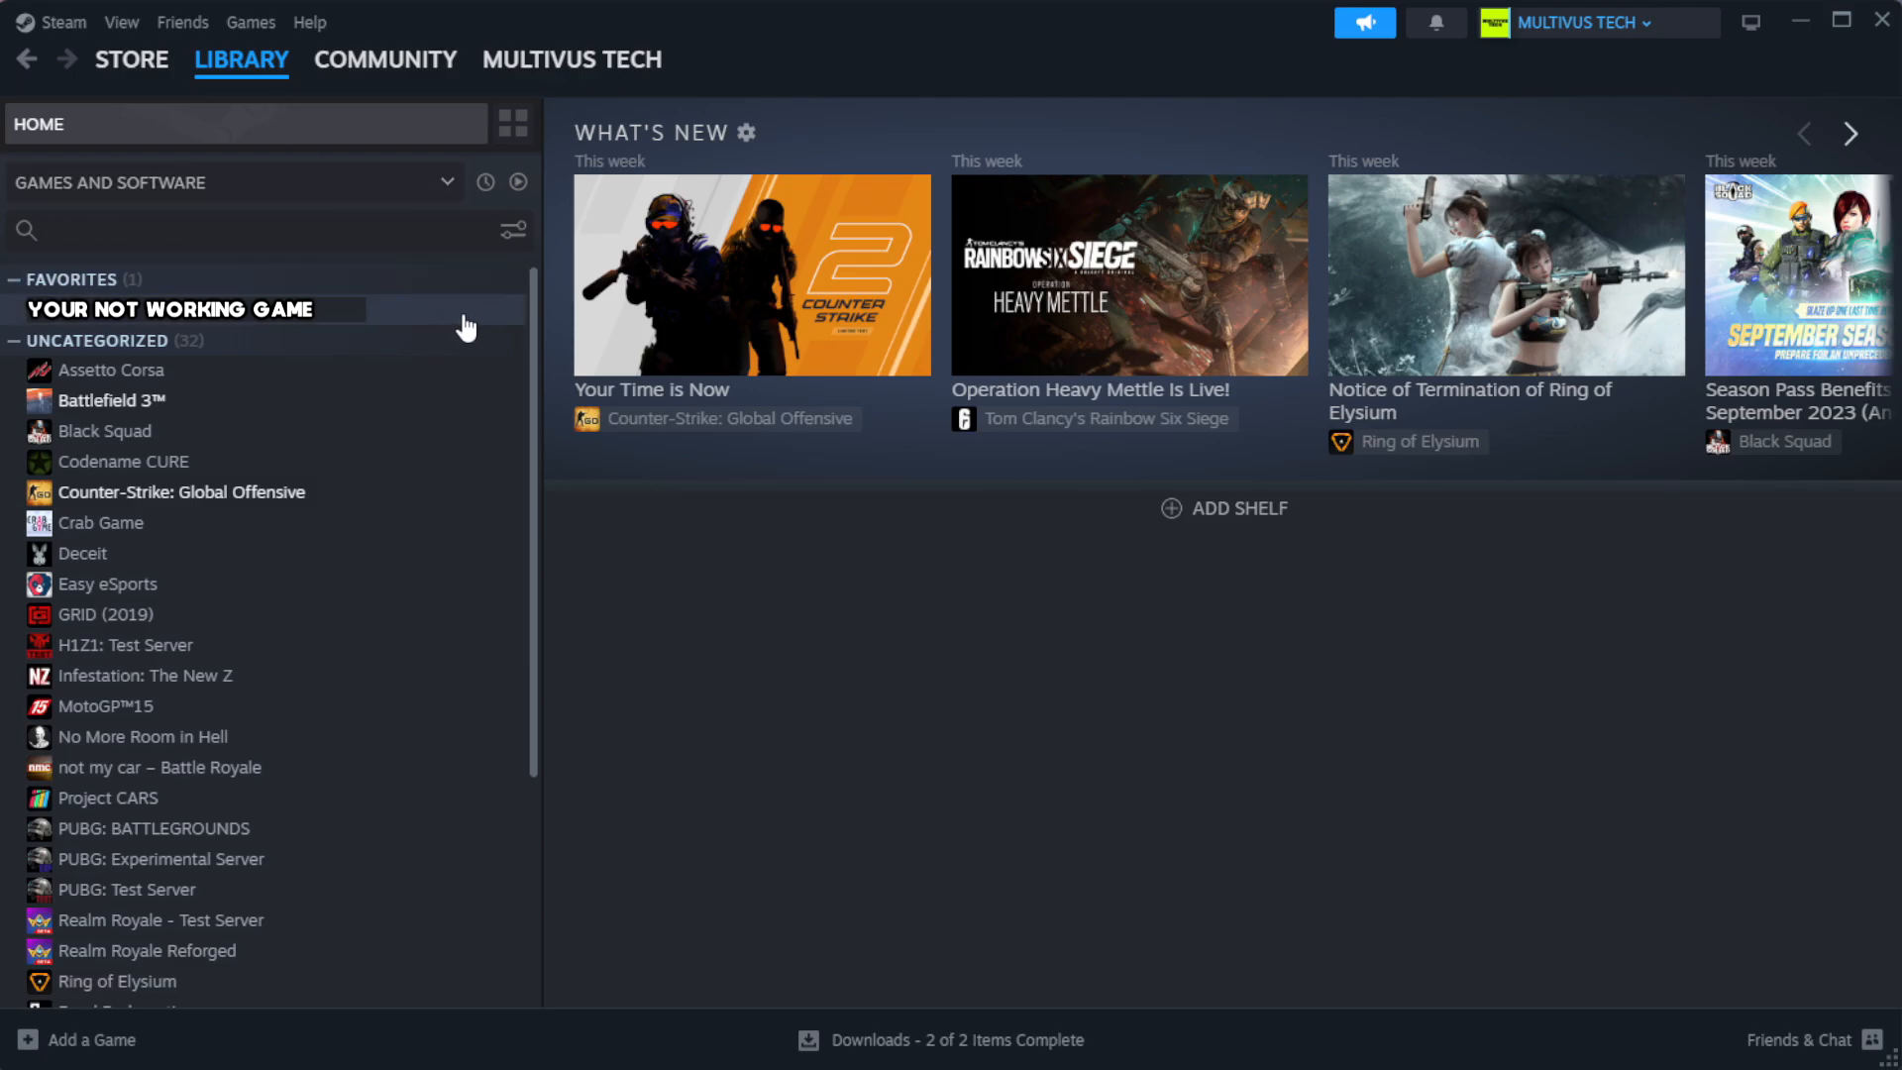
{"action": "right_click", "coordinate": [169, 308]}
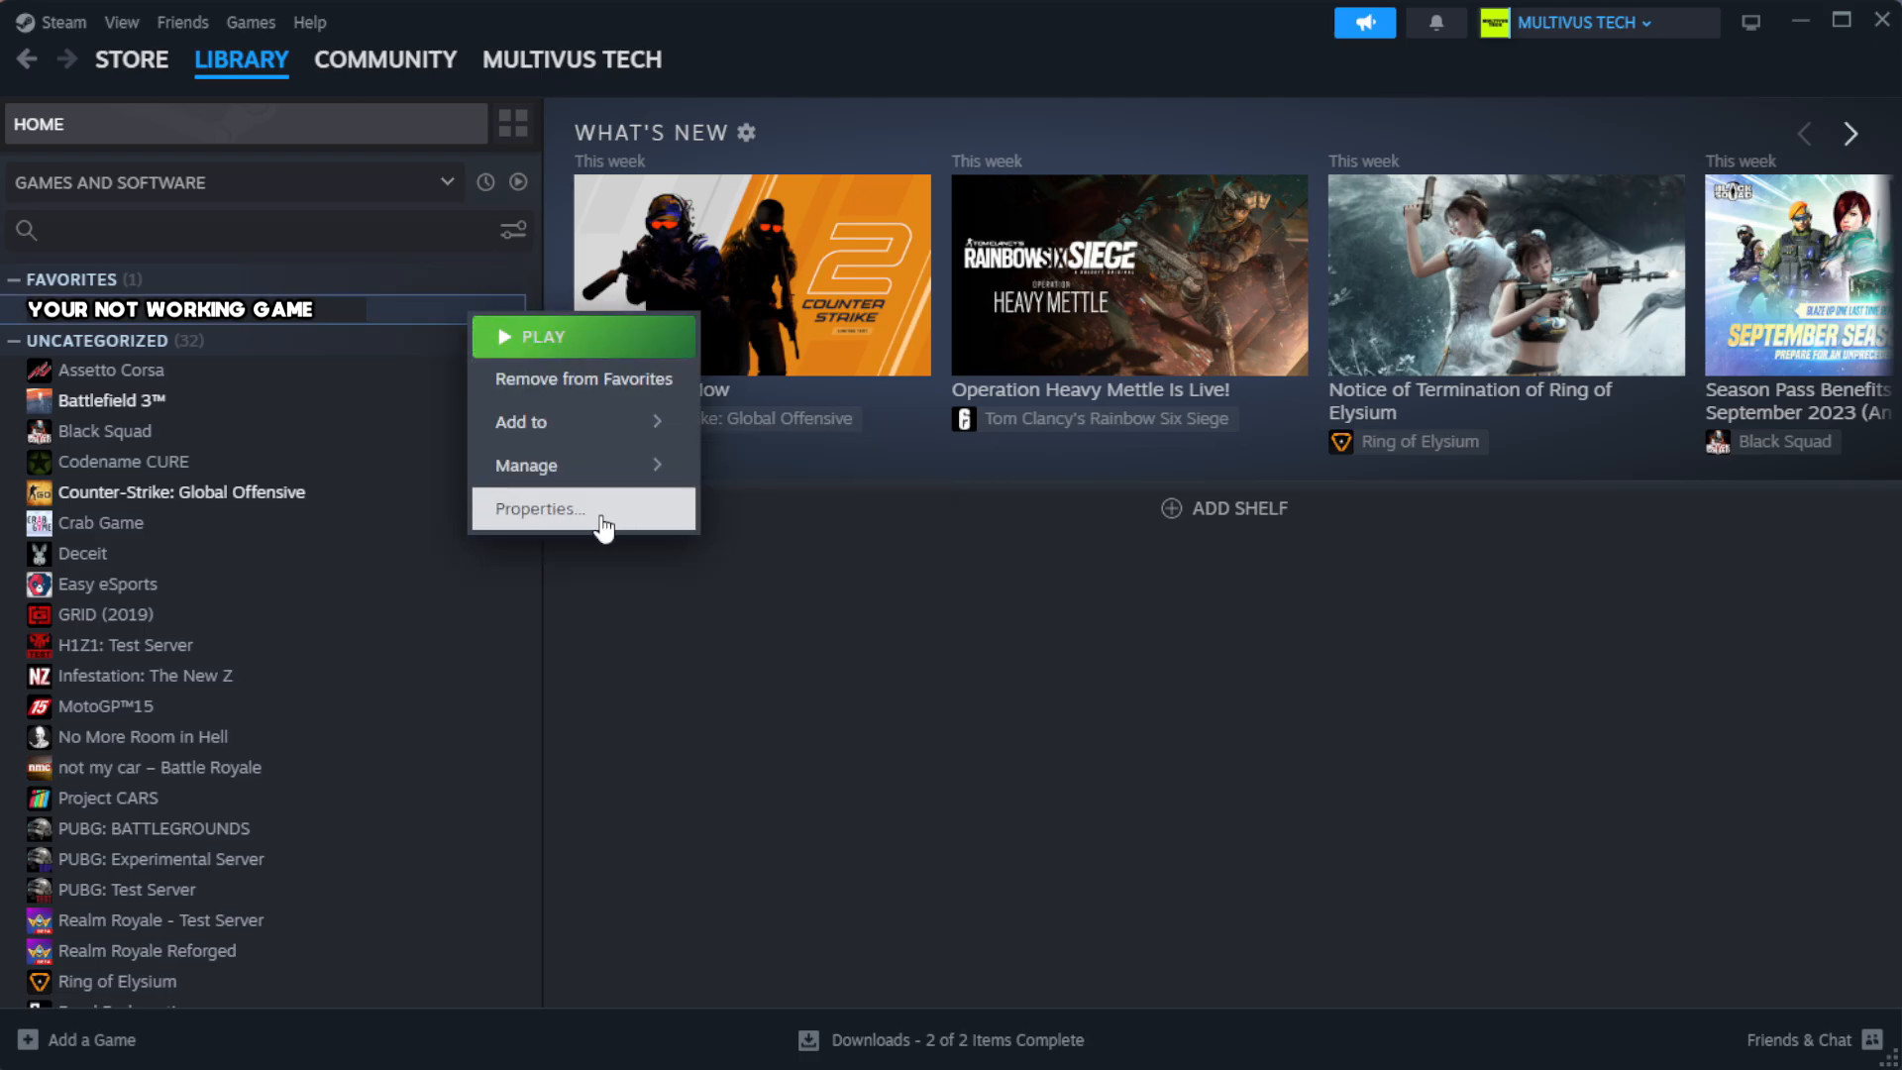
{"action": "left_click", "coordinate": [539, 508]}
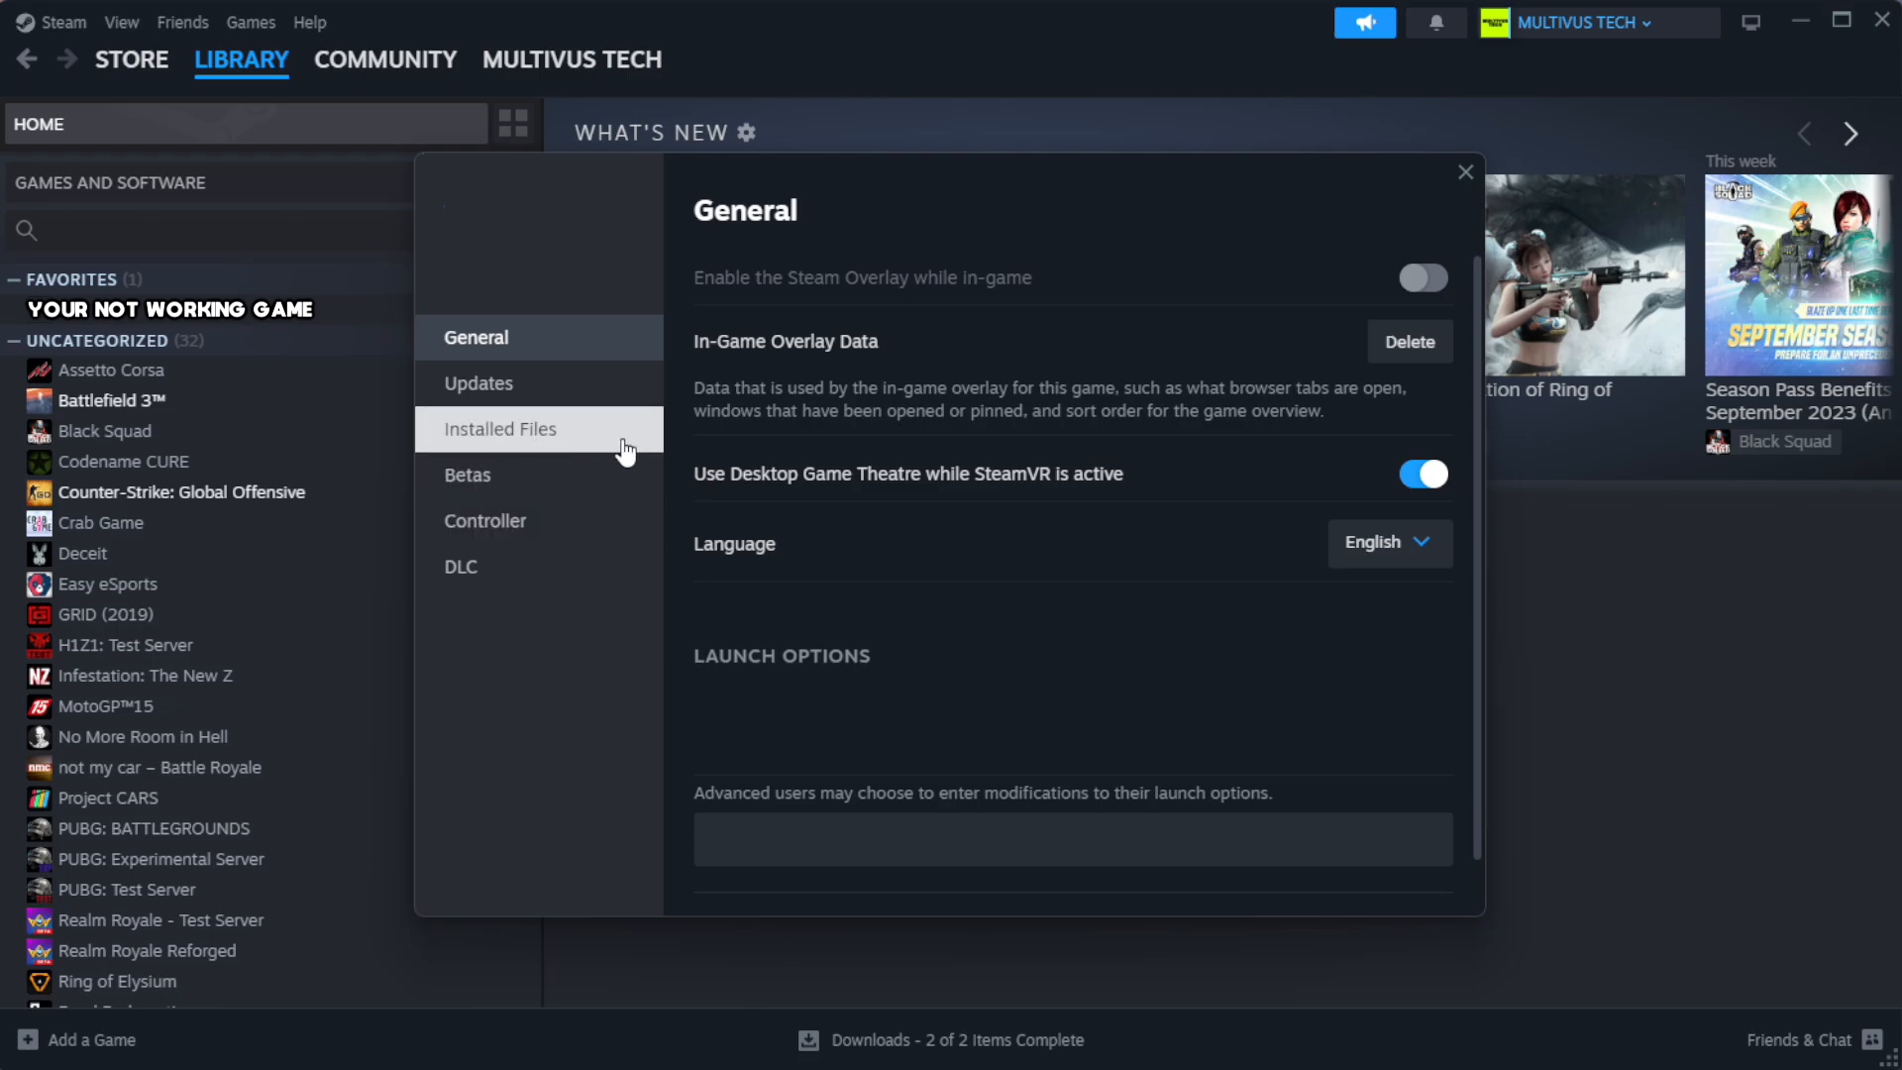
Step: Verify the integrity of all 1039 game files and open the install folder
{"action": "left_click", "coordinate": [499, 428]}
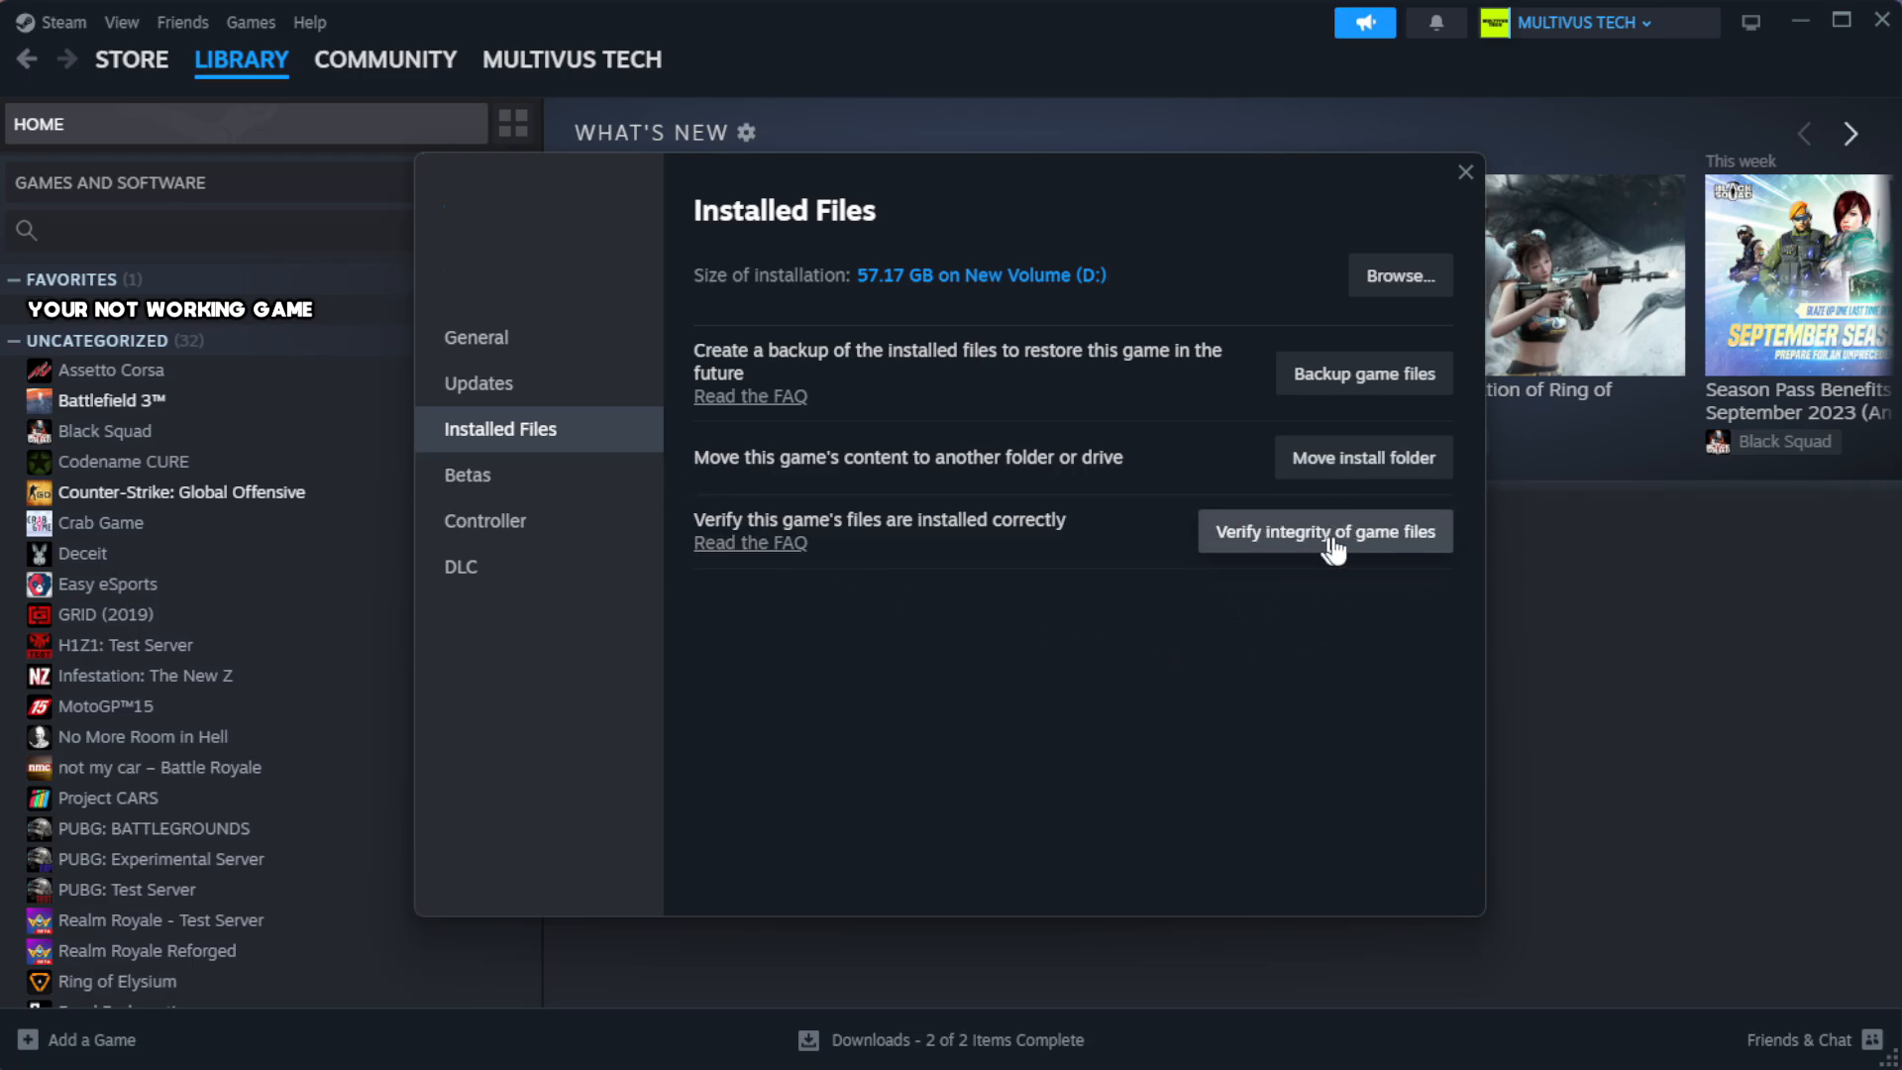
{"action": "left_click", "coordinate": [1324, 531]}
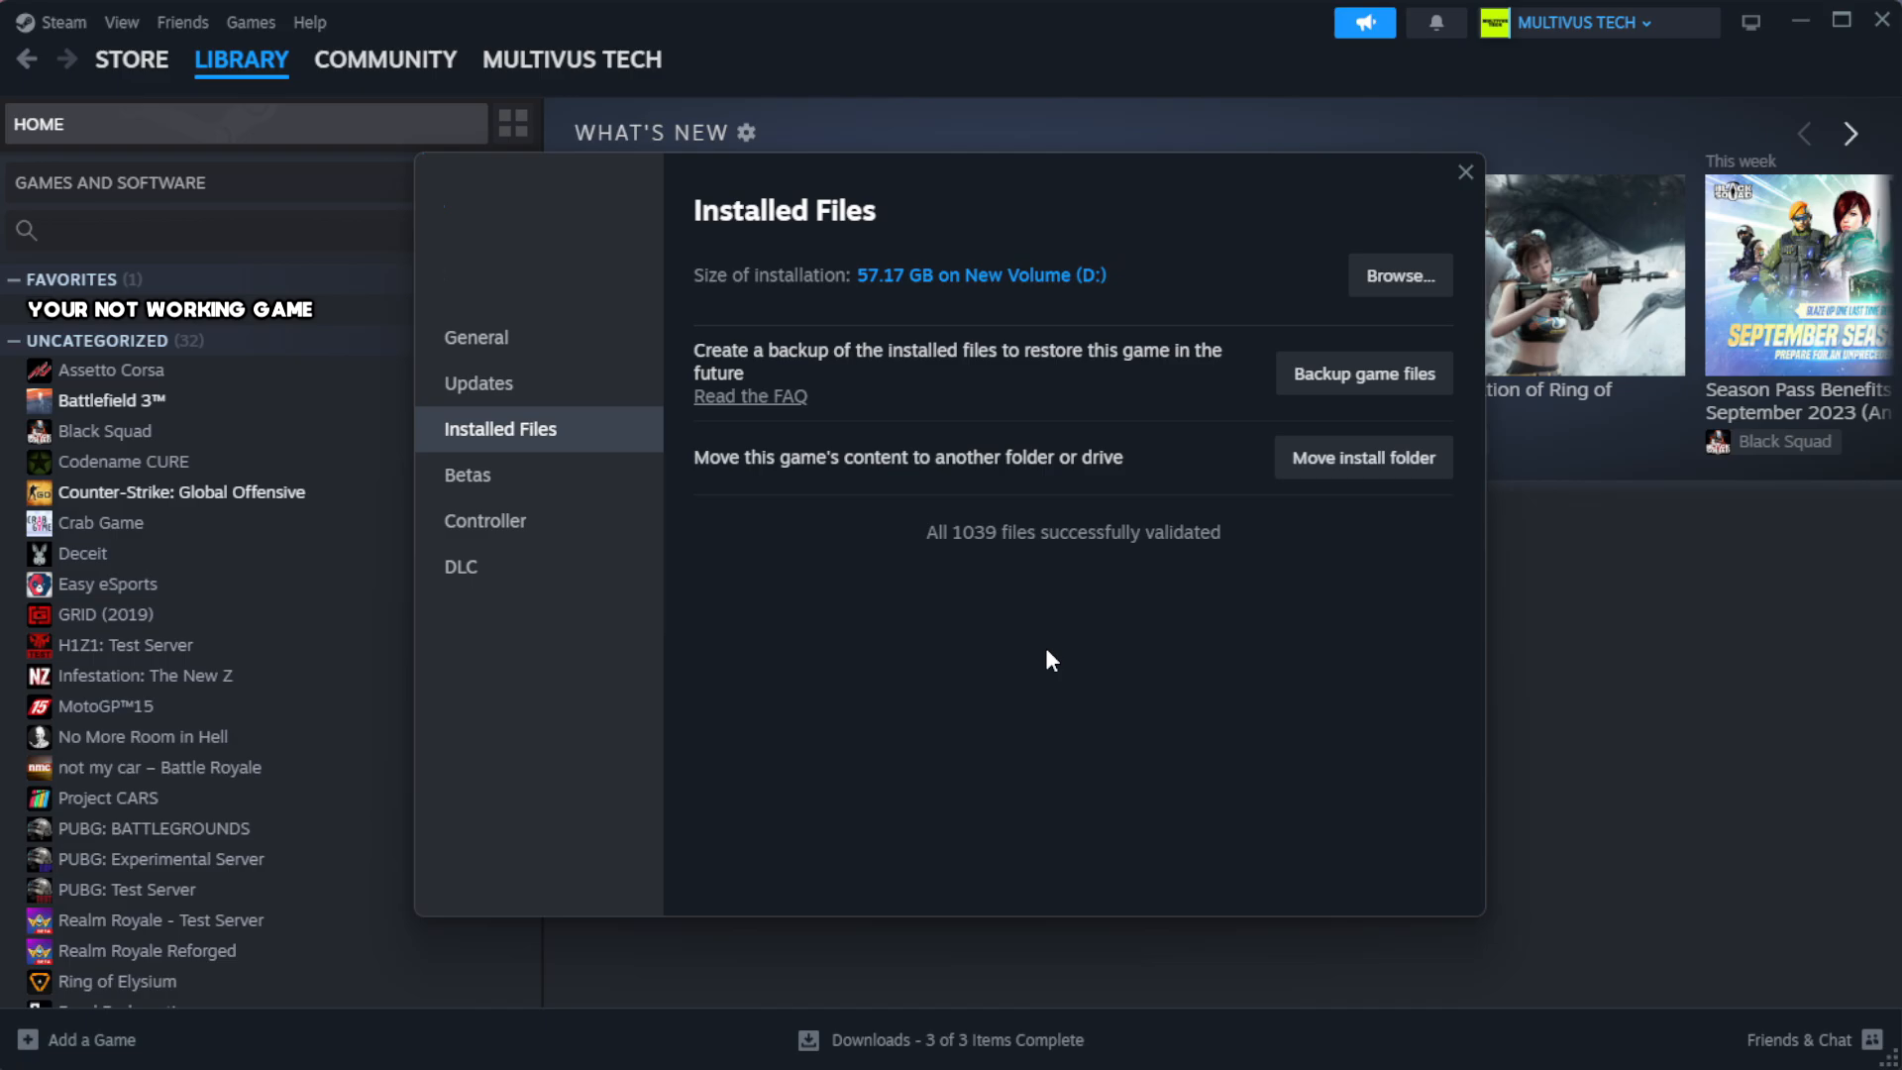
{"action": "mouse_move", "coordinate": [1080, 587]}
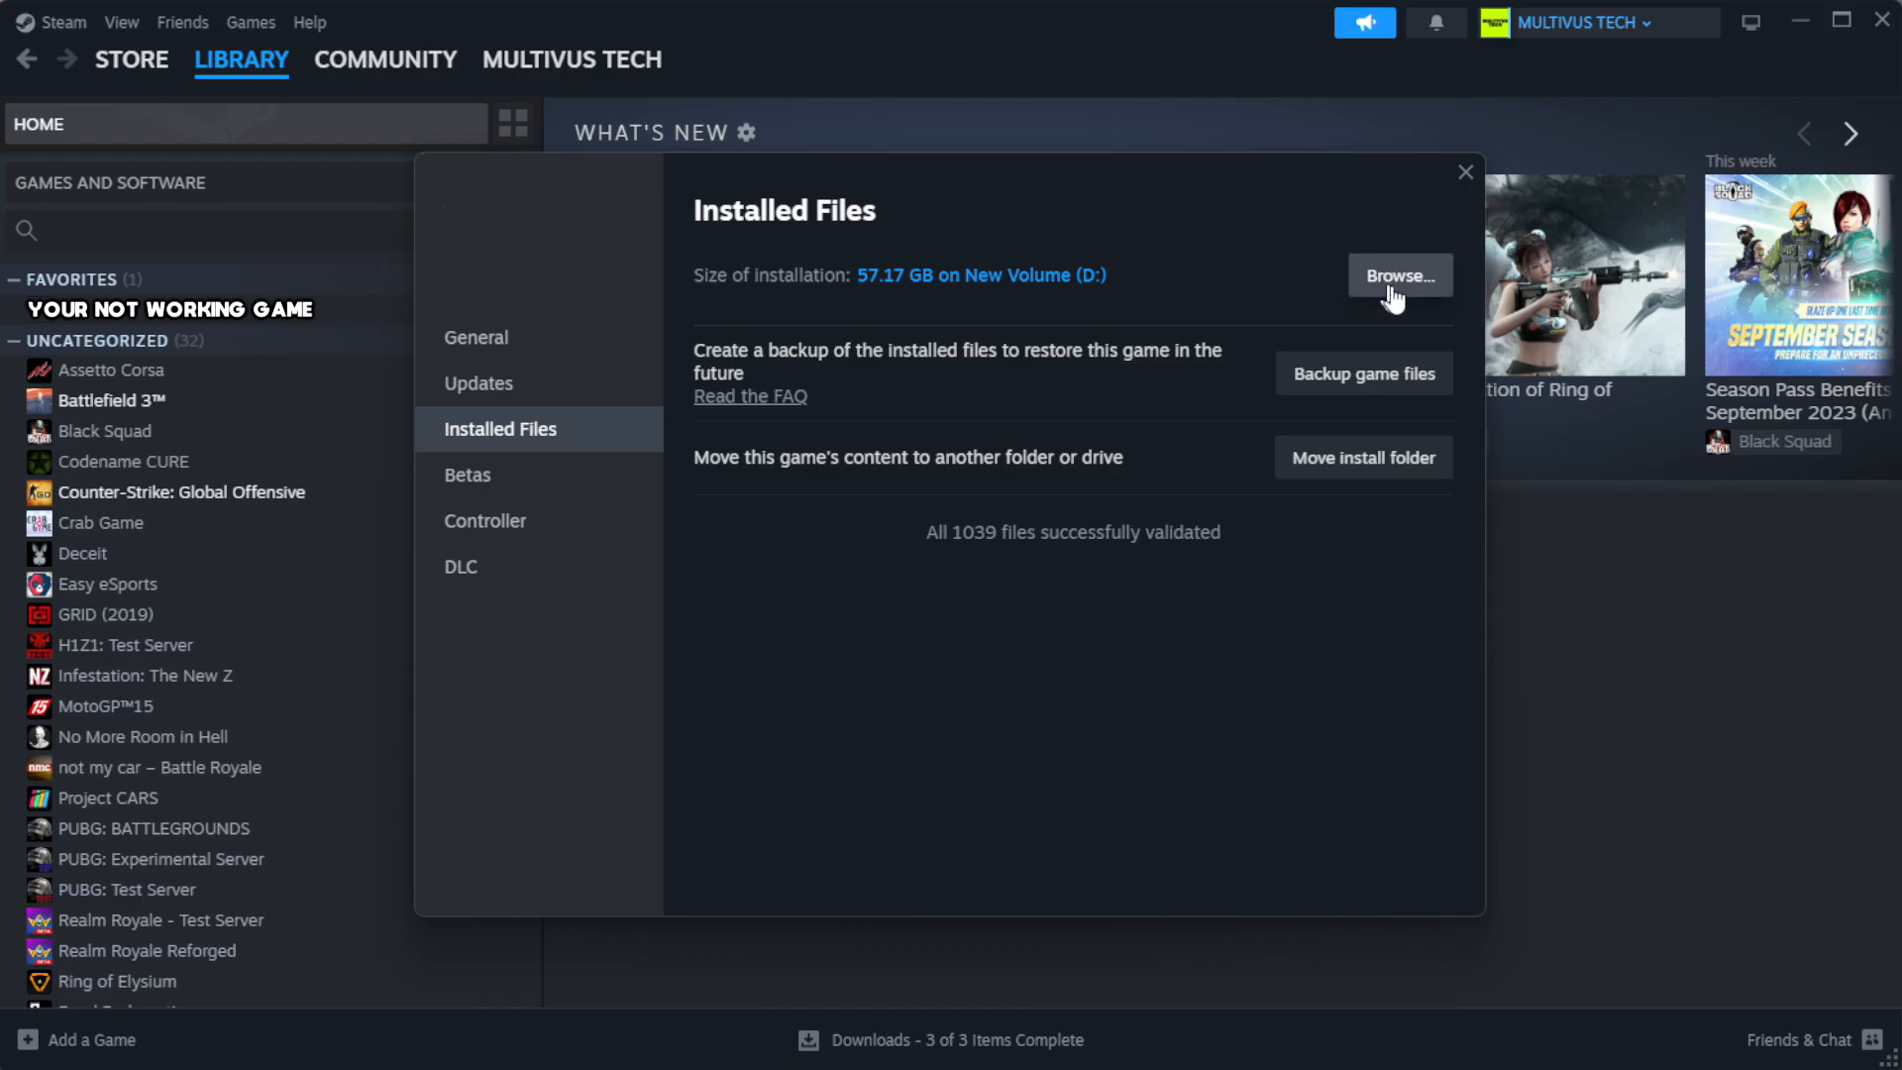
{"action": "left_click", "coordinate": [1398, 275]}
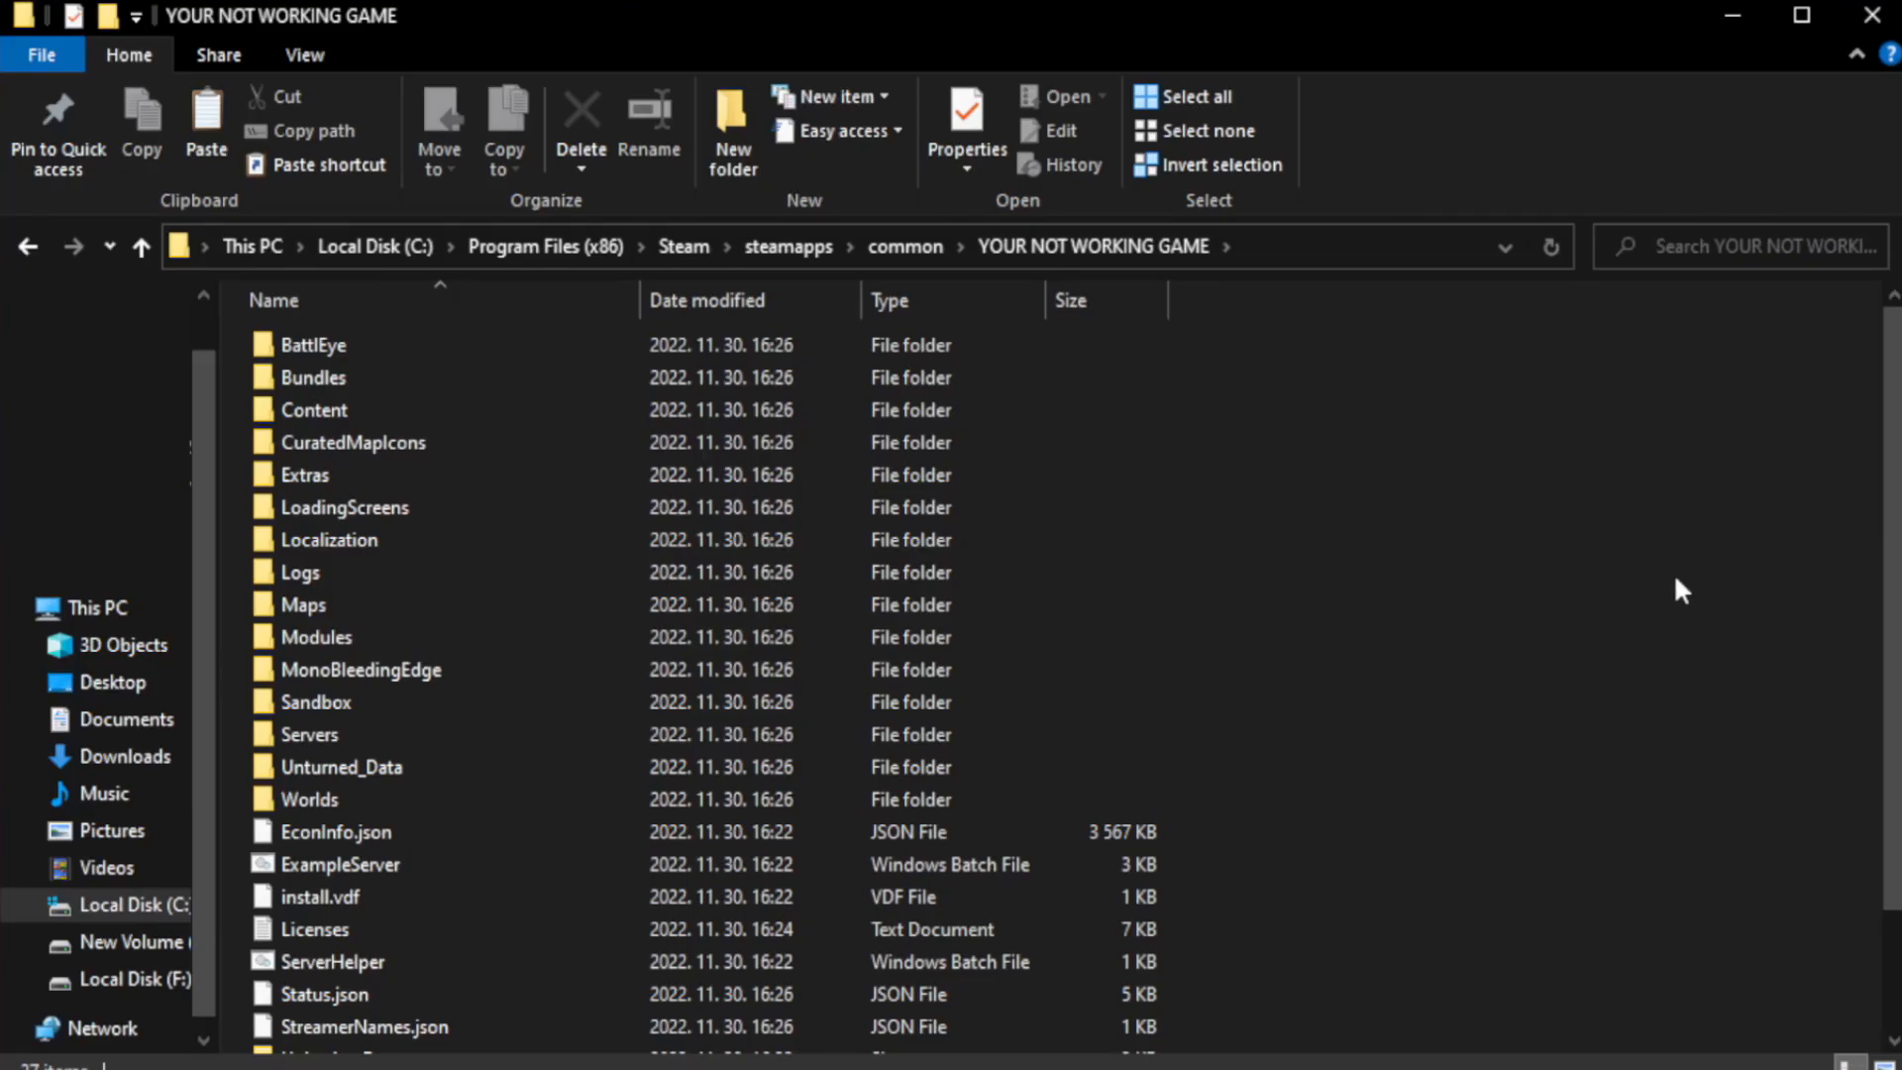
Step: Open Properties for the YOUR NOT WORKING GAME shortcut in the game folder
{"action": "scroll", "scroll_direction": "down", "scroll_amount": 3}
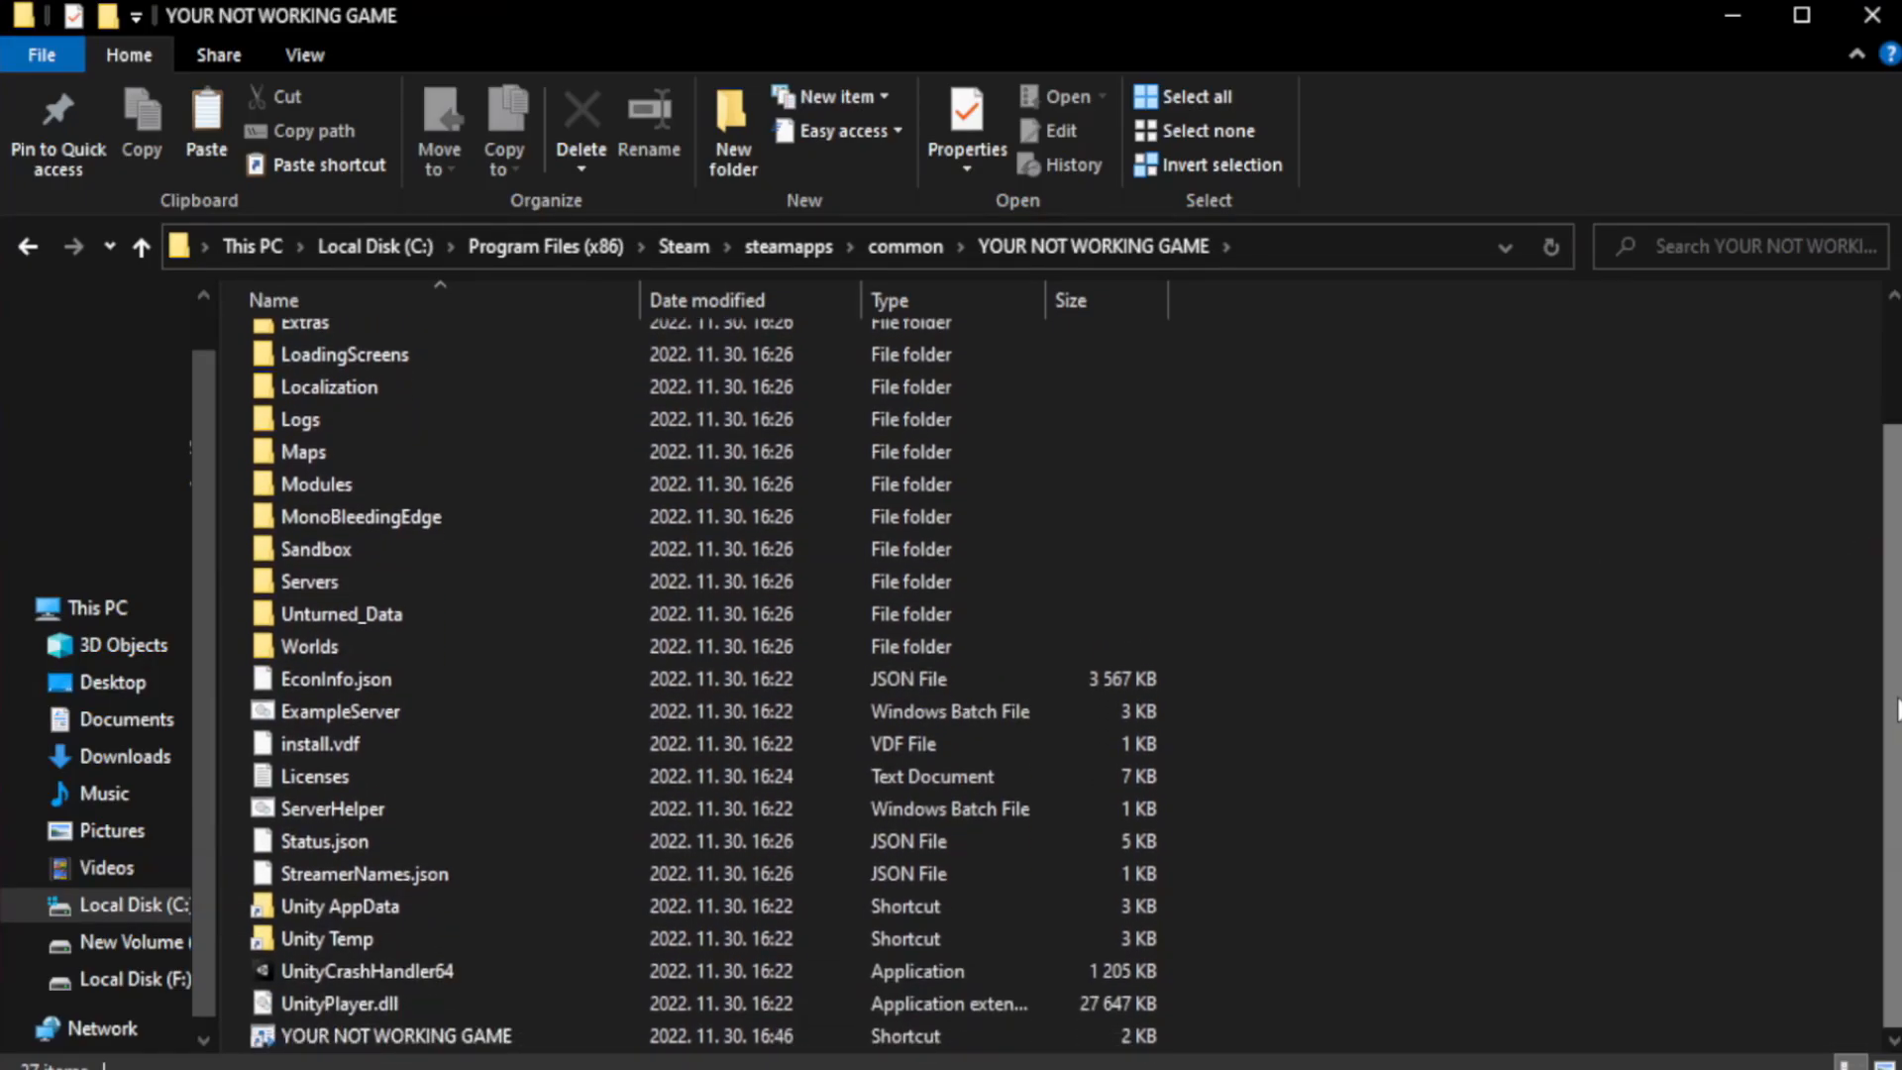
{"action": "left_click", "coordinate": [395, 1036]}
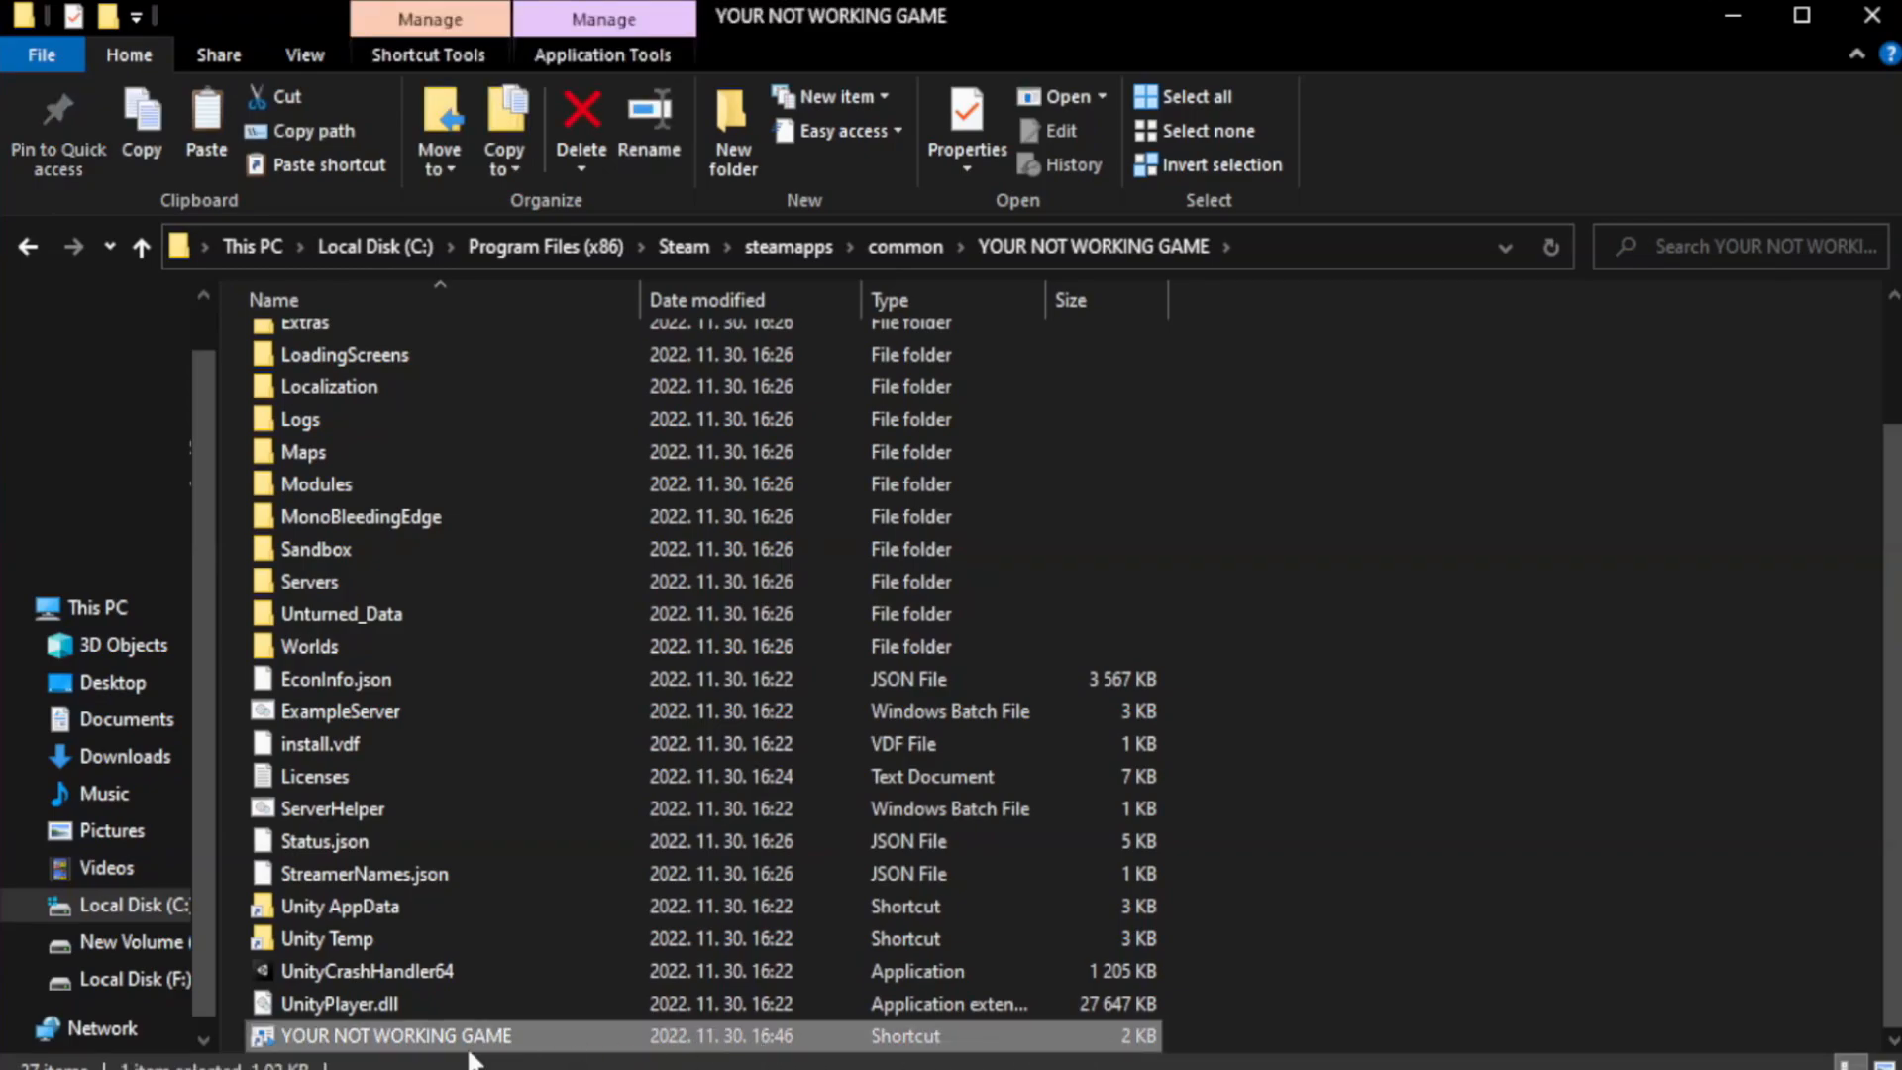
{"action": "right_click", "coordinate": [394, 1036]}
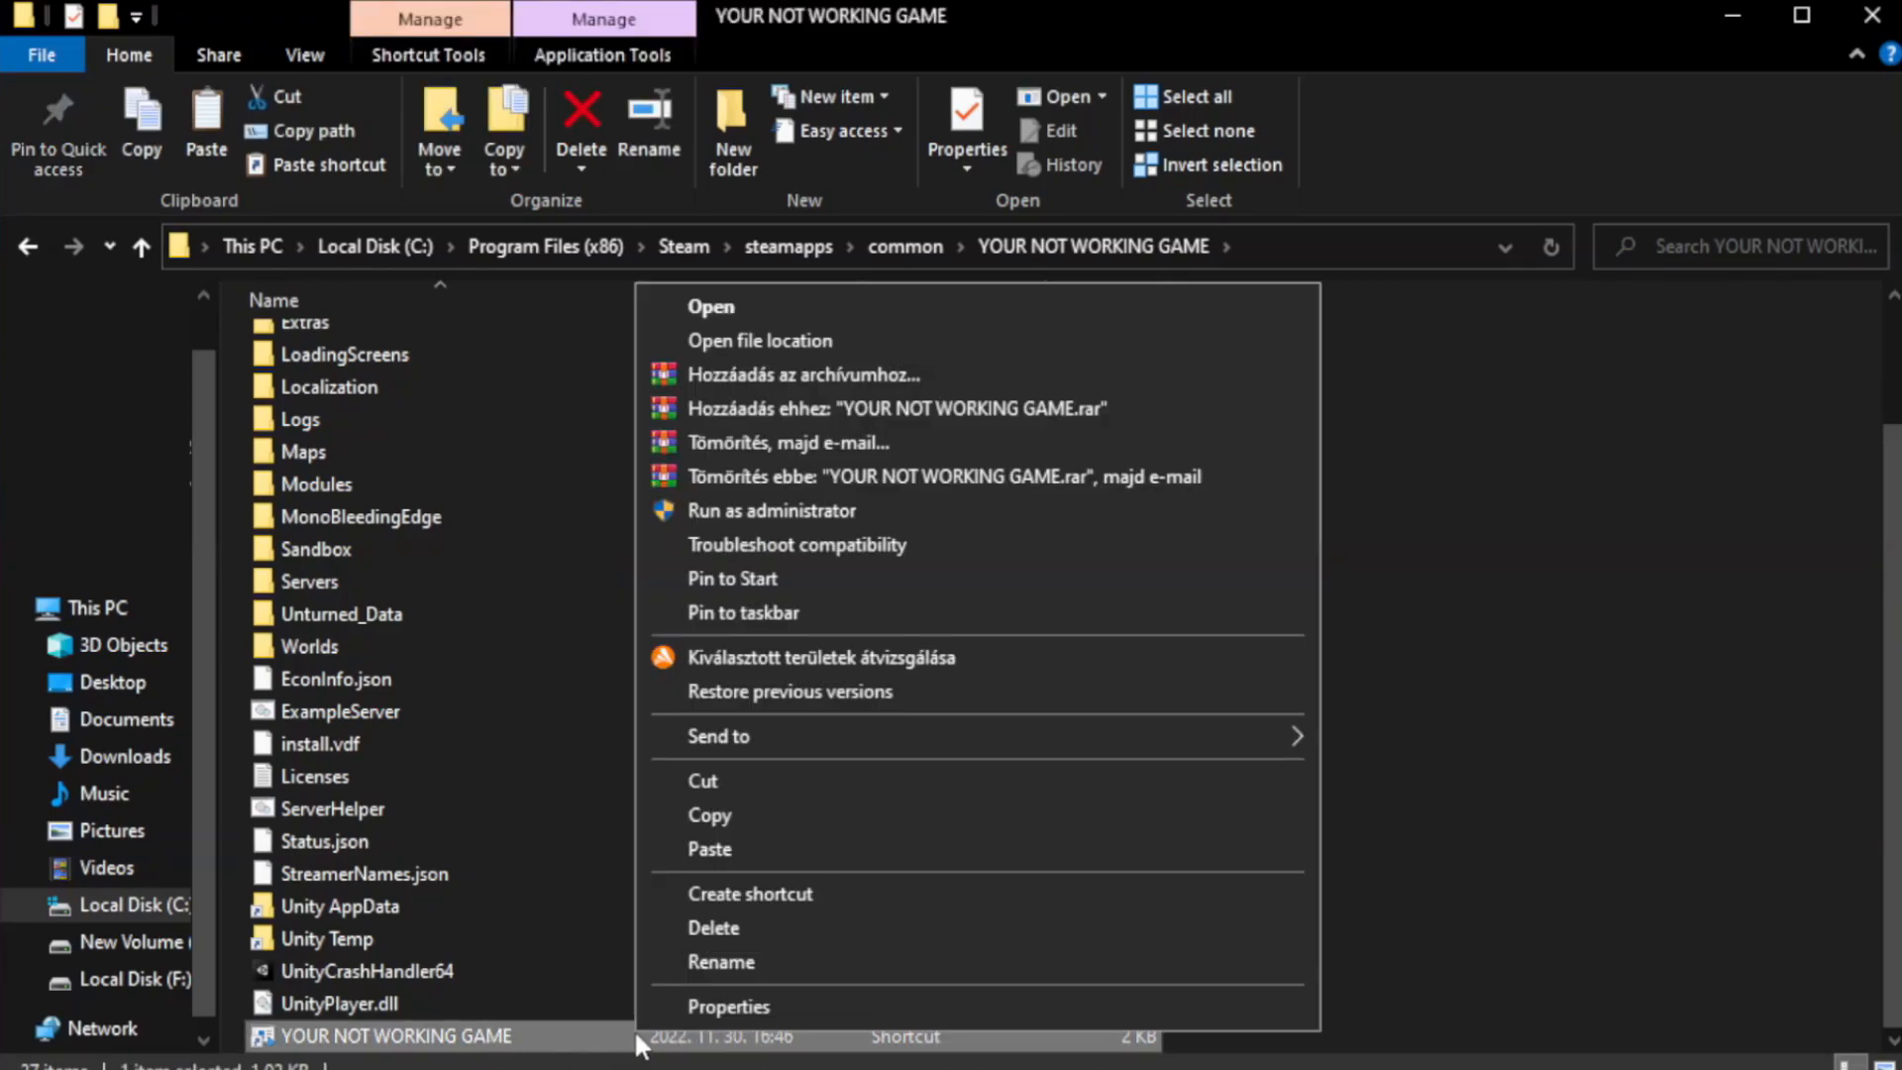
{"action": "mouse_move", "coordinate": [977, 1012]}
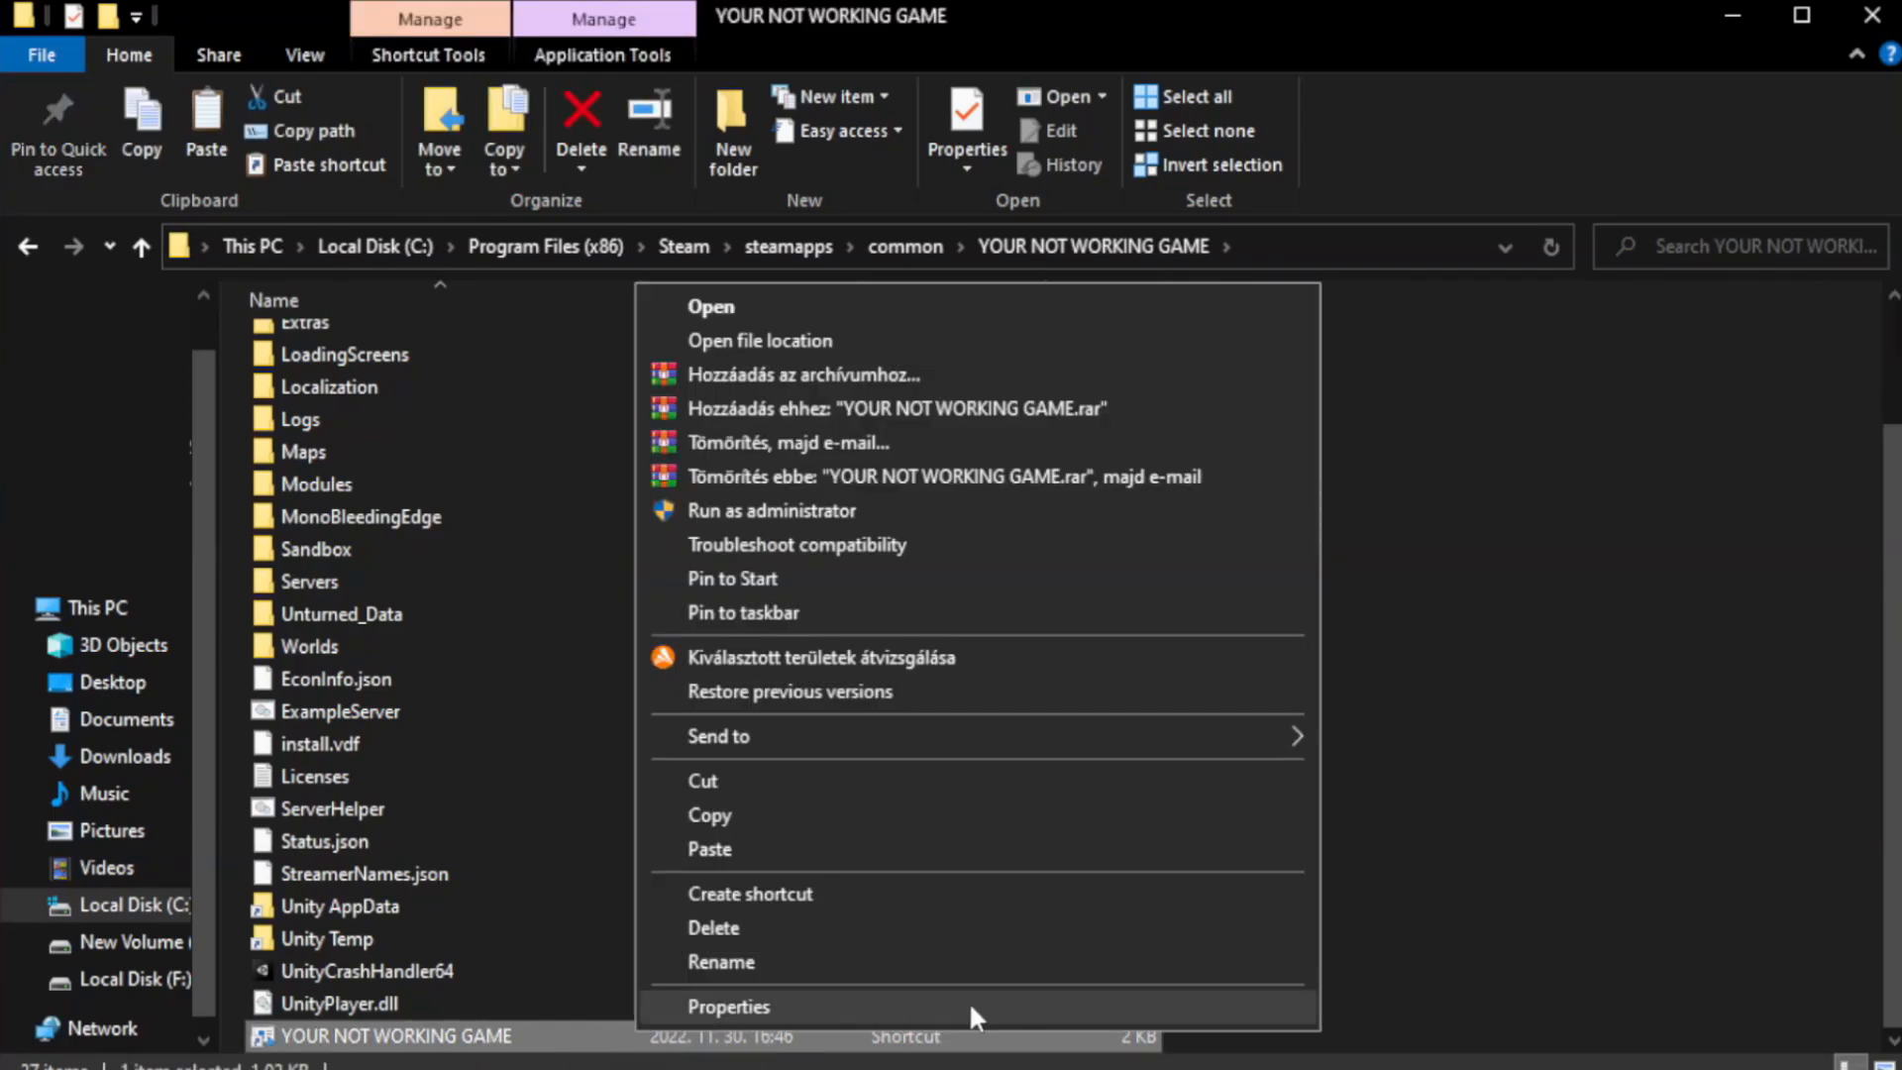
{"action": "left_click", "coordinate": [728, 1006]}
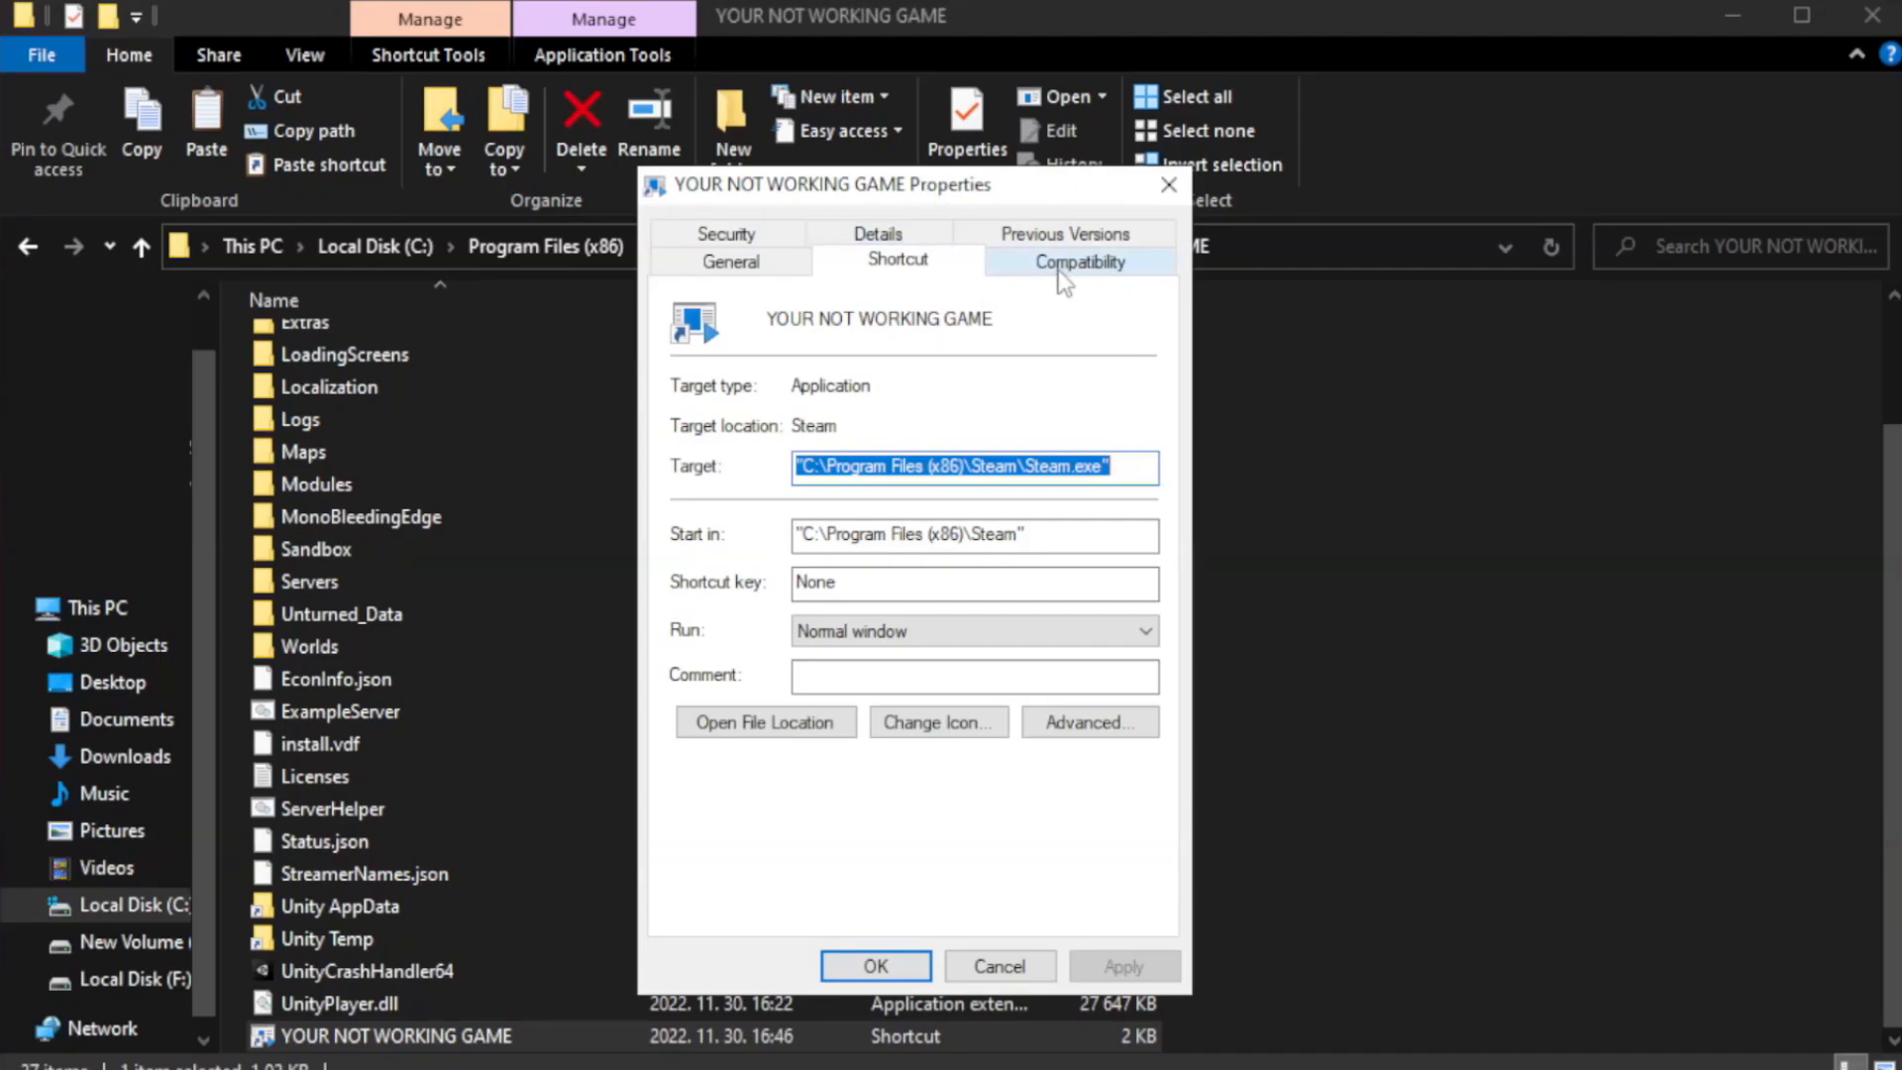
Step: Apply Windows 8 compatibility, Run as administrator, and disabled fullscreen optimizations; close Explorer
{"action": "left_click", "coordinate": [1077, 259]}
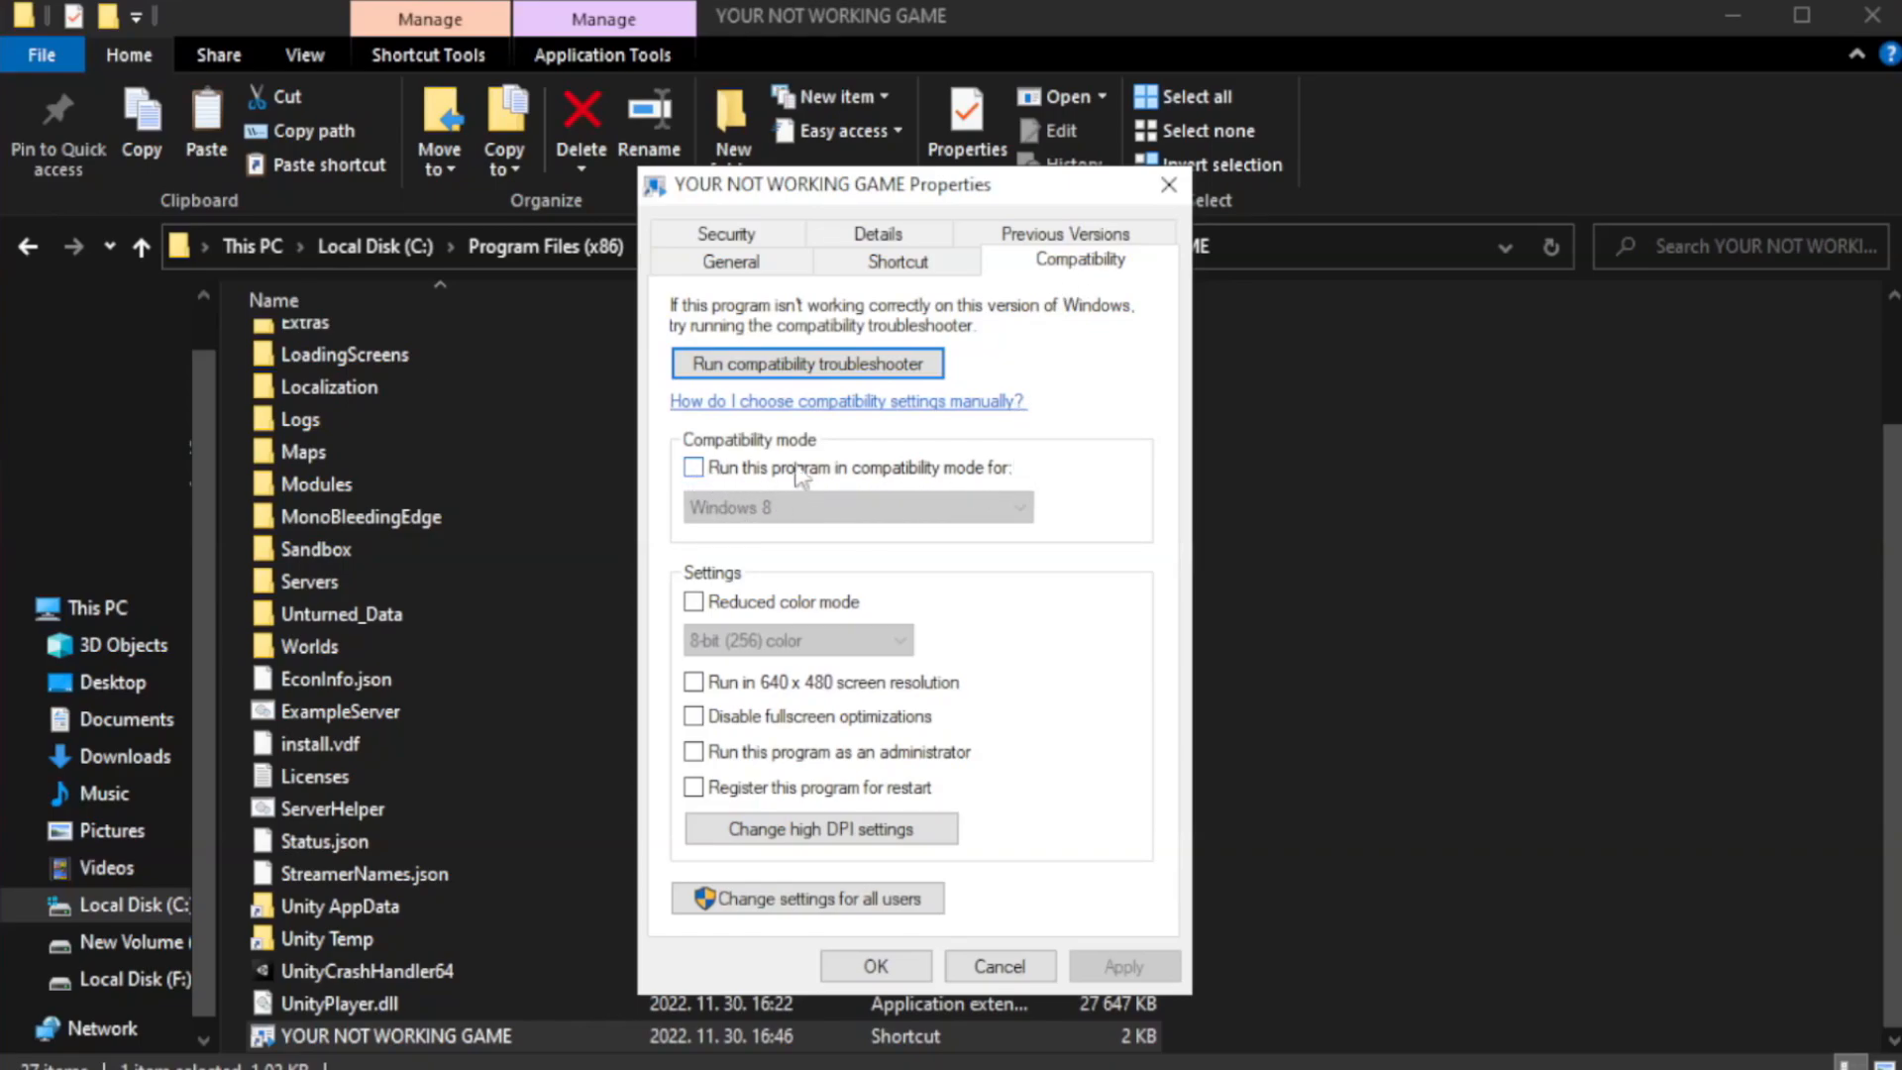
{"action": "left_click", "coordinate": [693, 467]}
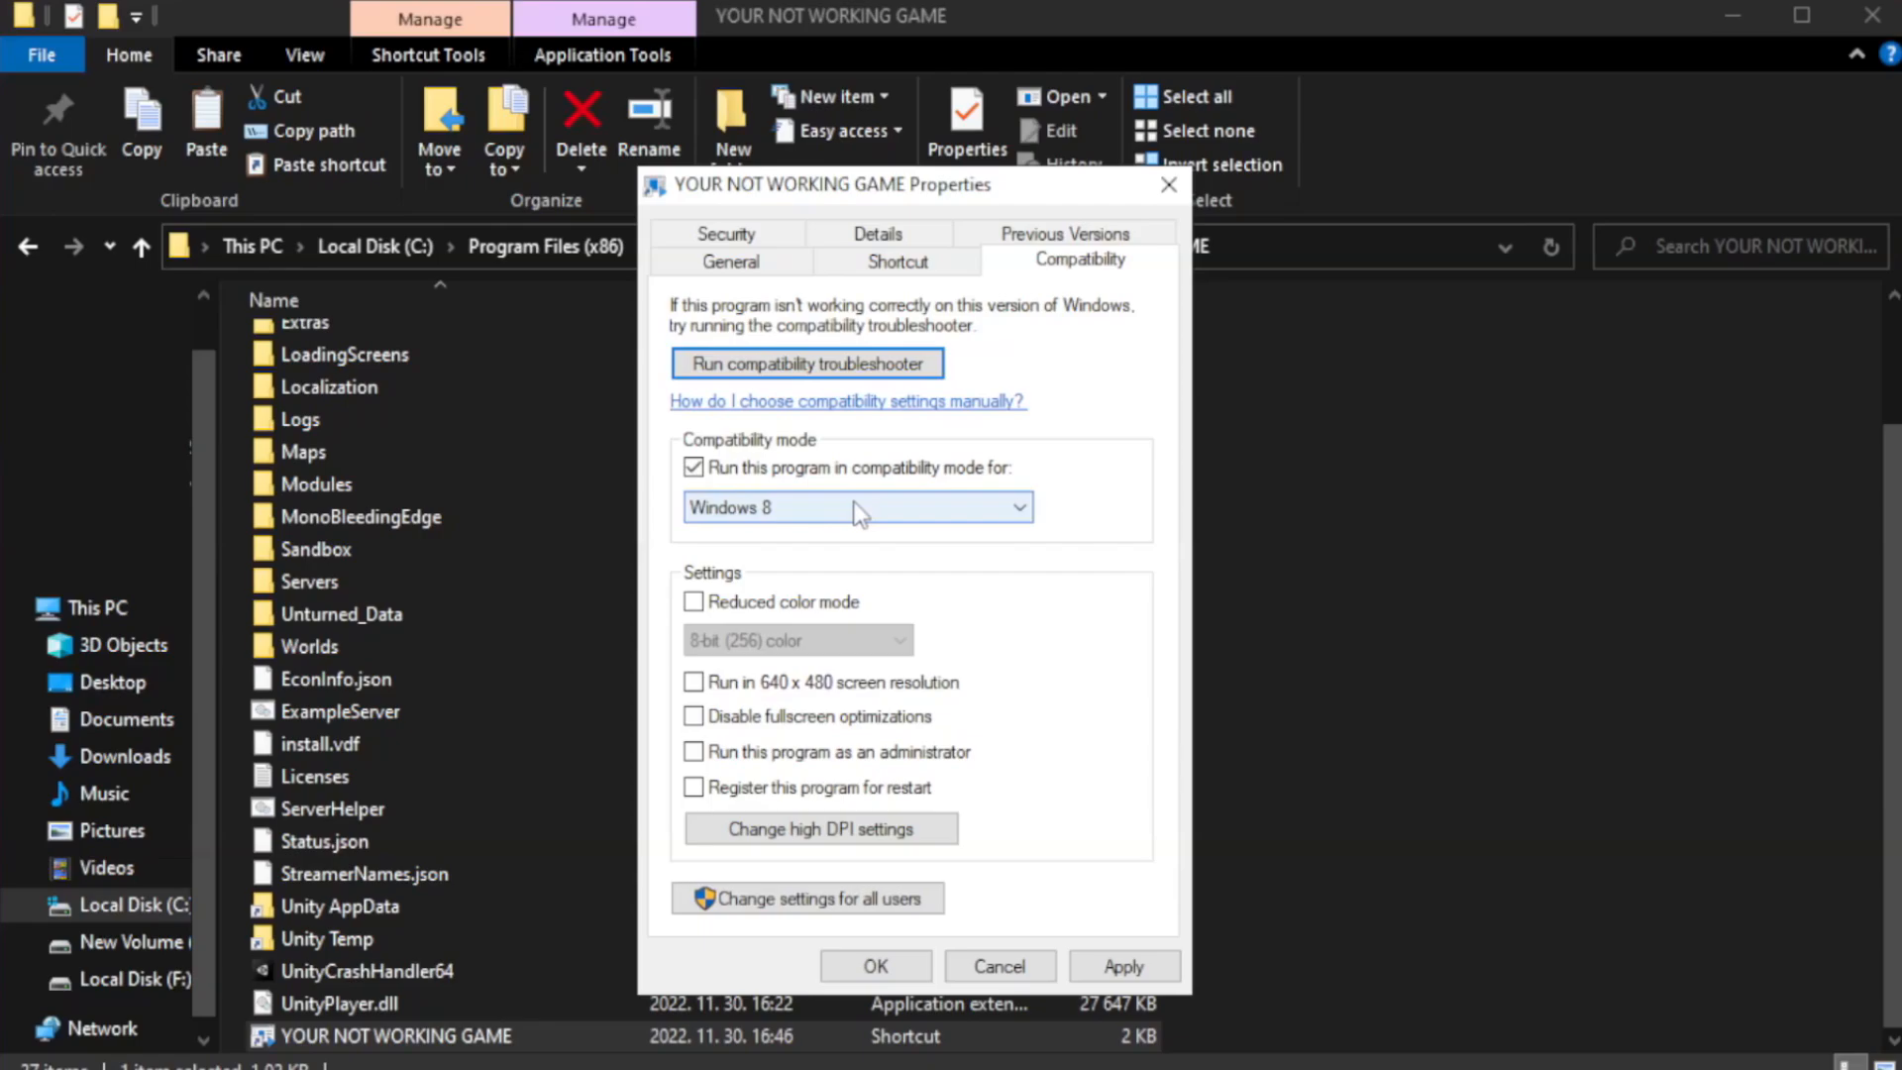
{"action": "left_click", "coordinate": [856, 508]}
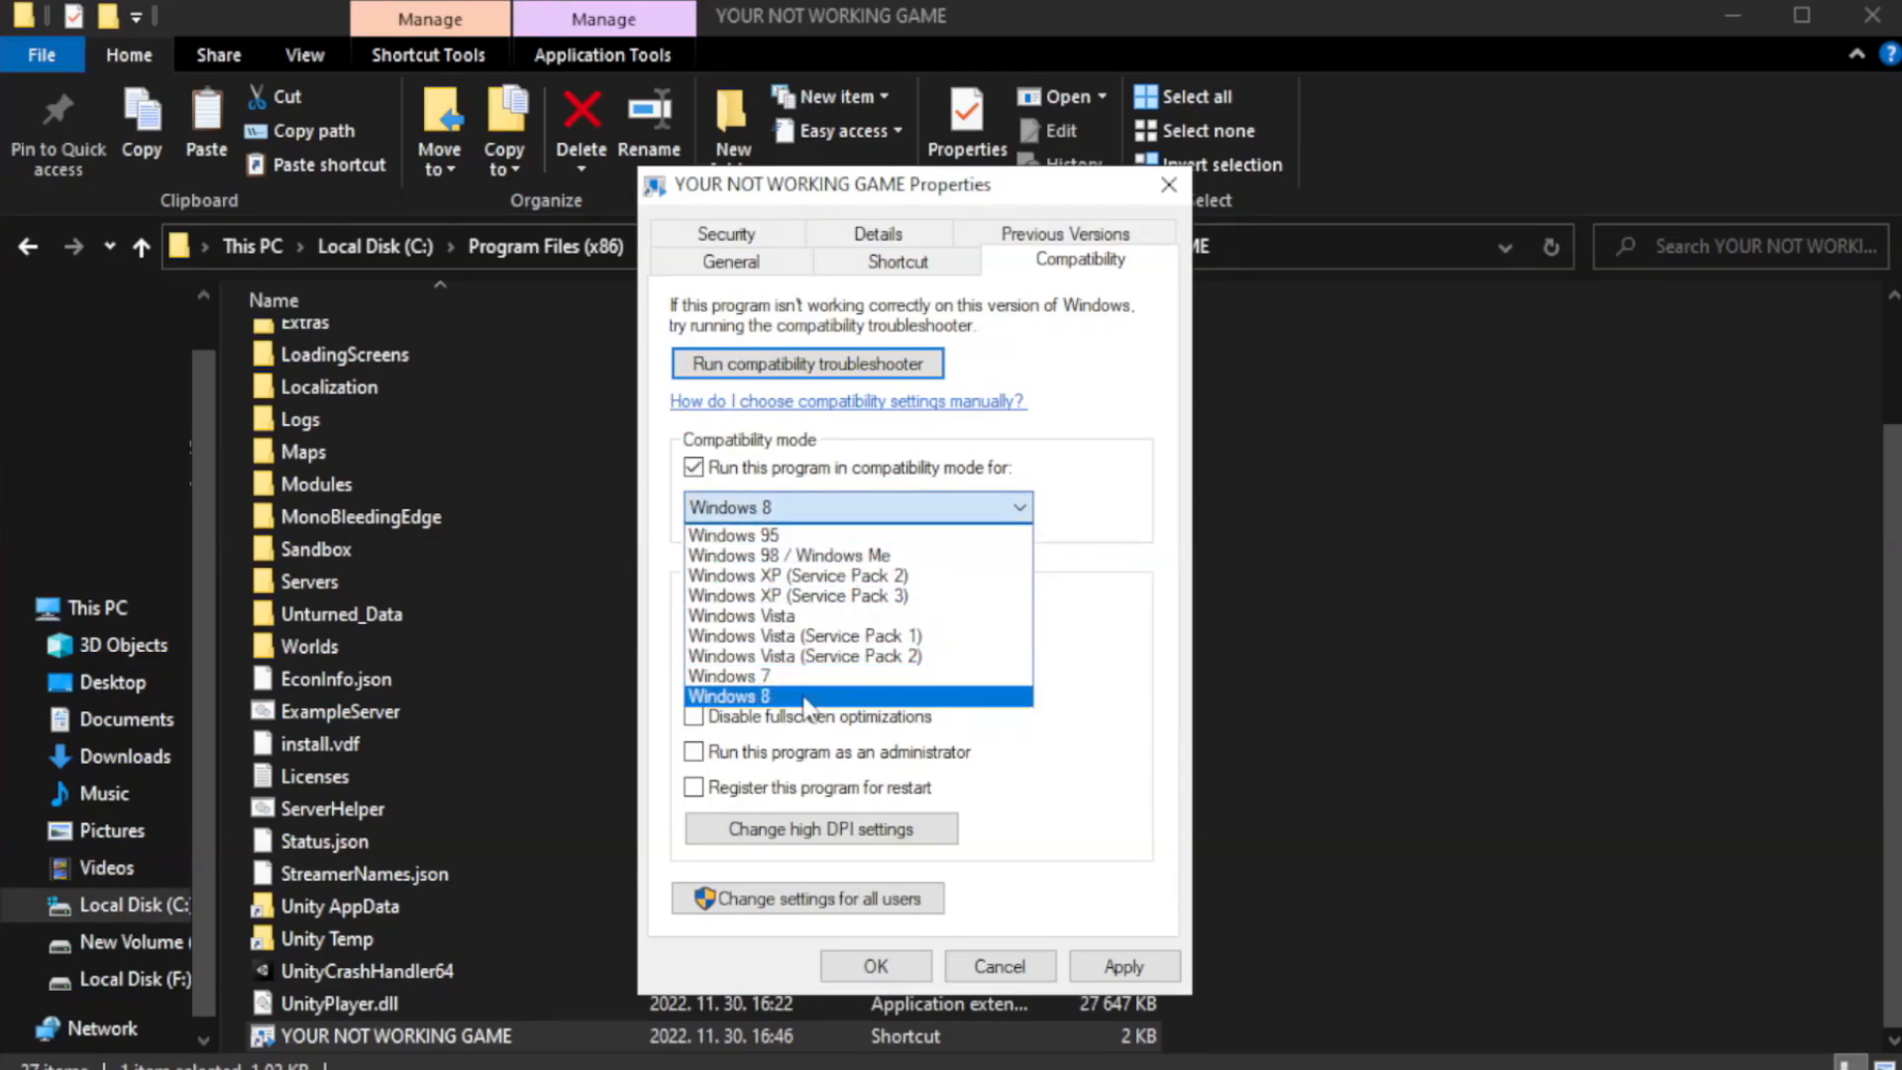
{"action": "left_click", "coordinate": [730, 695]}
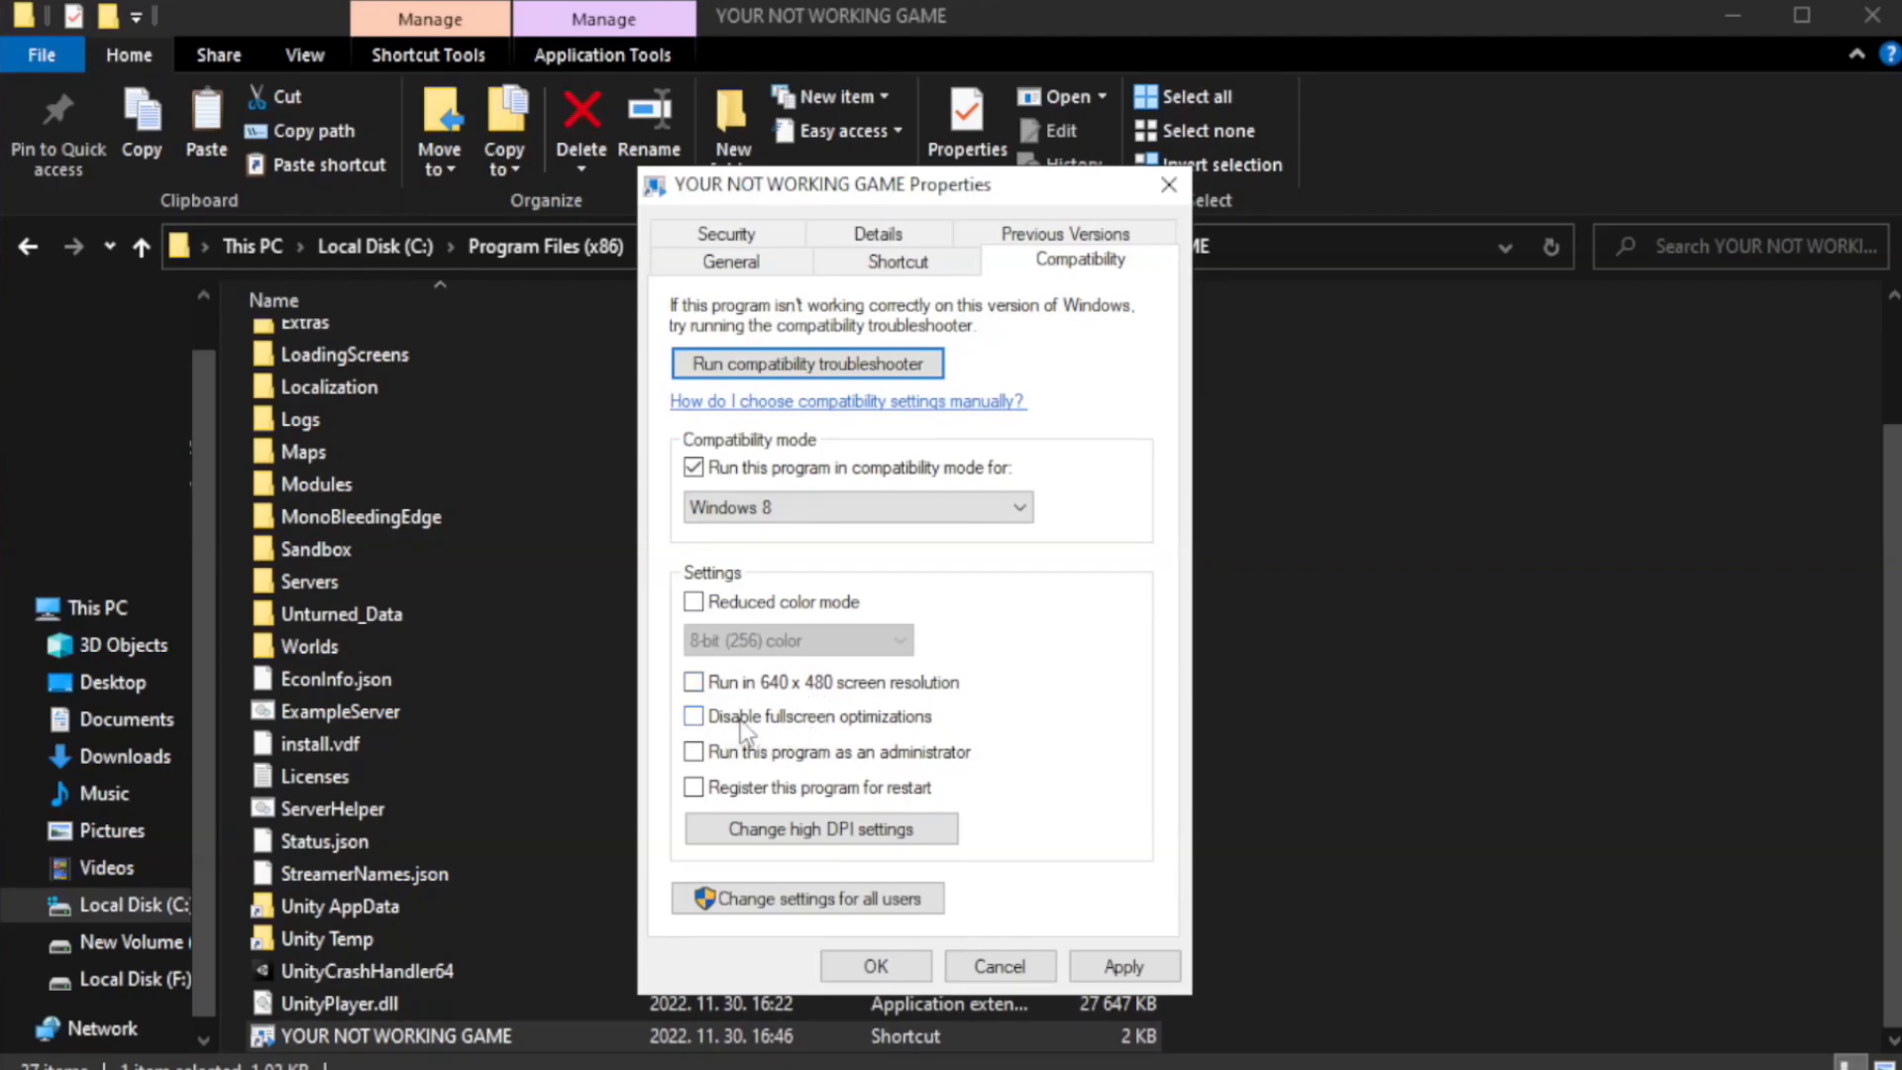
{"action": "left_click", "coordinate": [693, 715]}
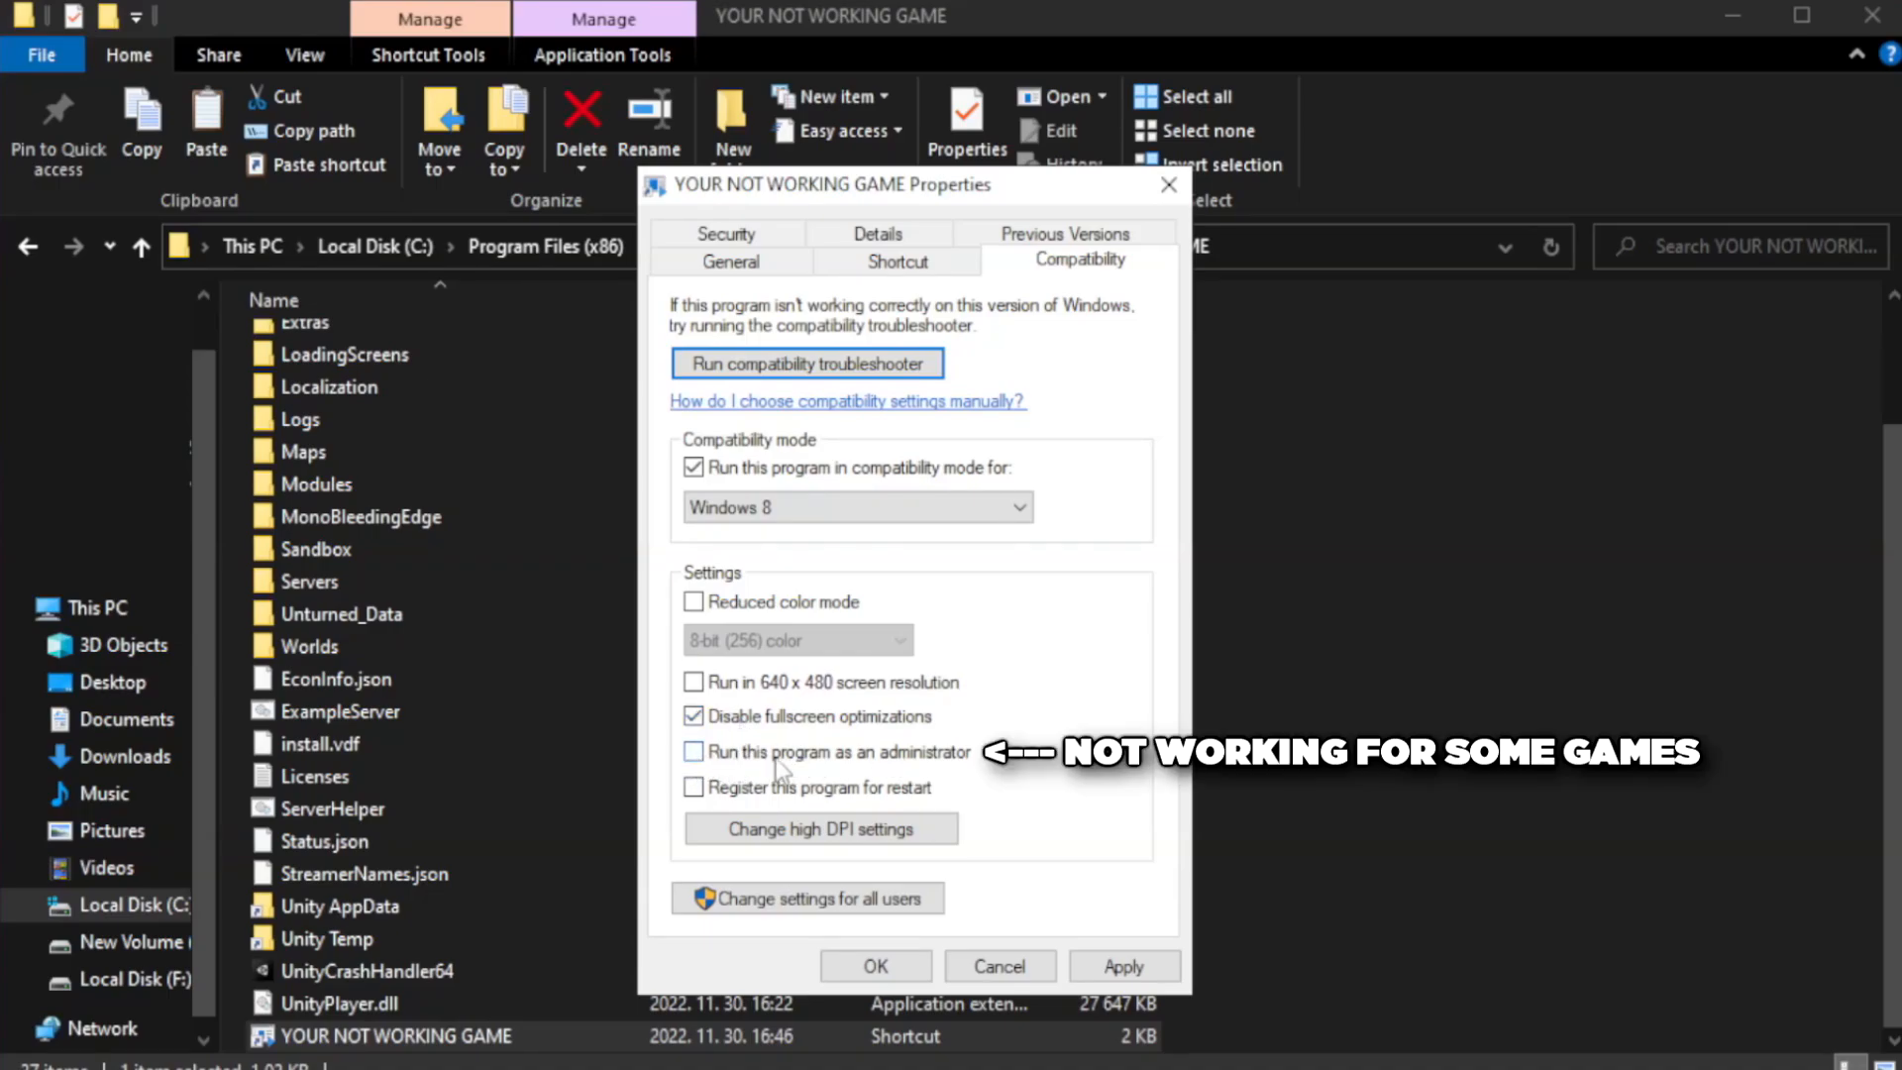
{"action": "left_click", "coordinate": [694, 751]}
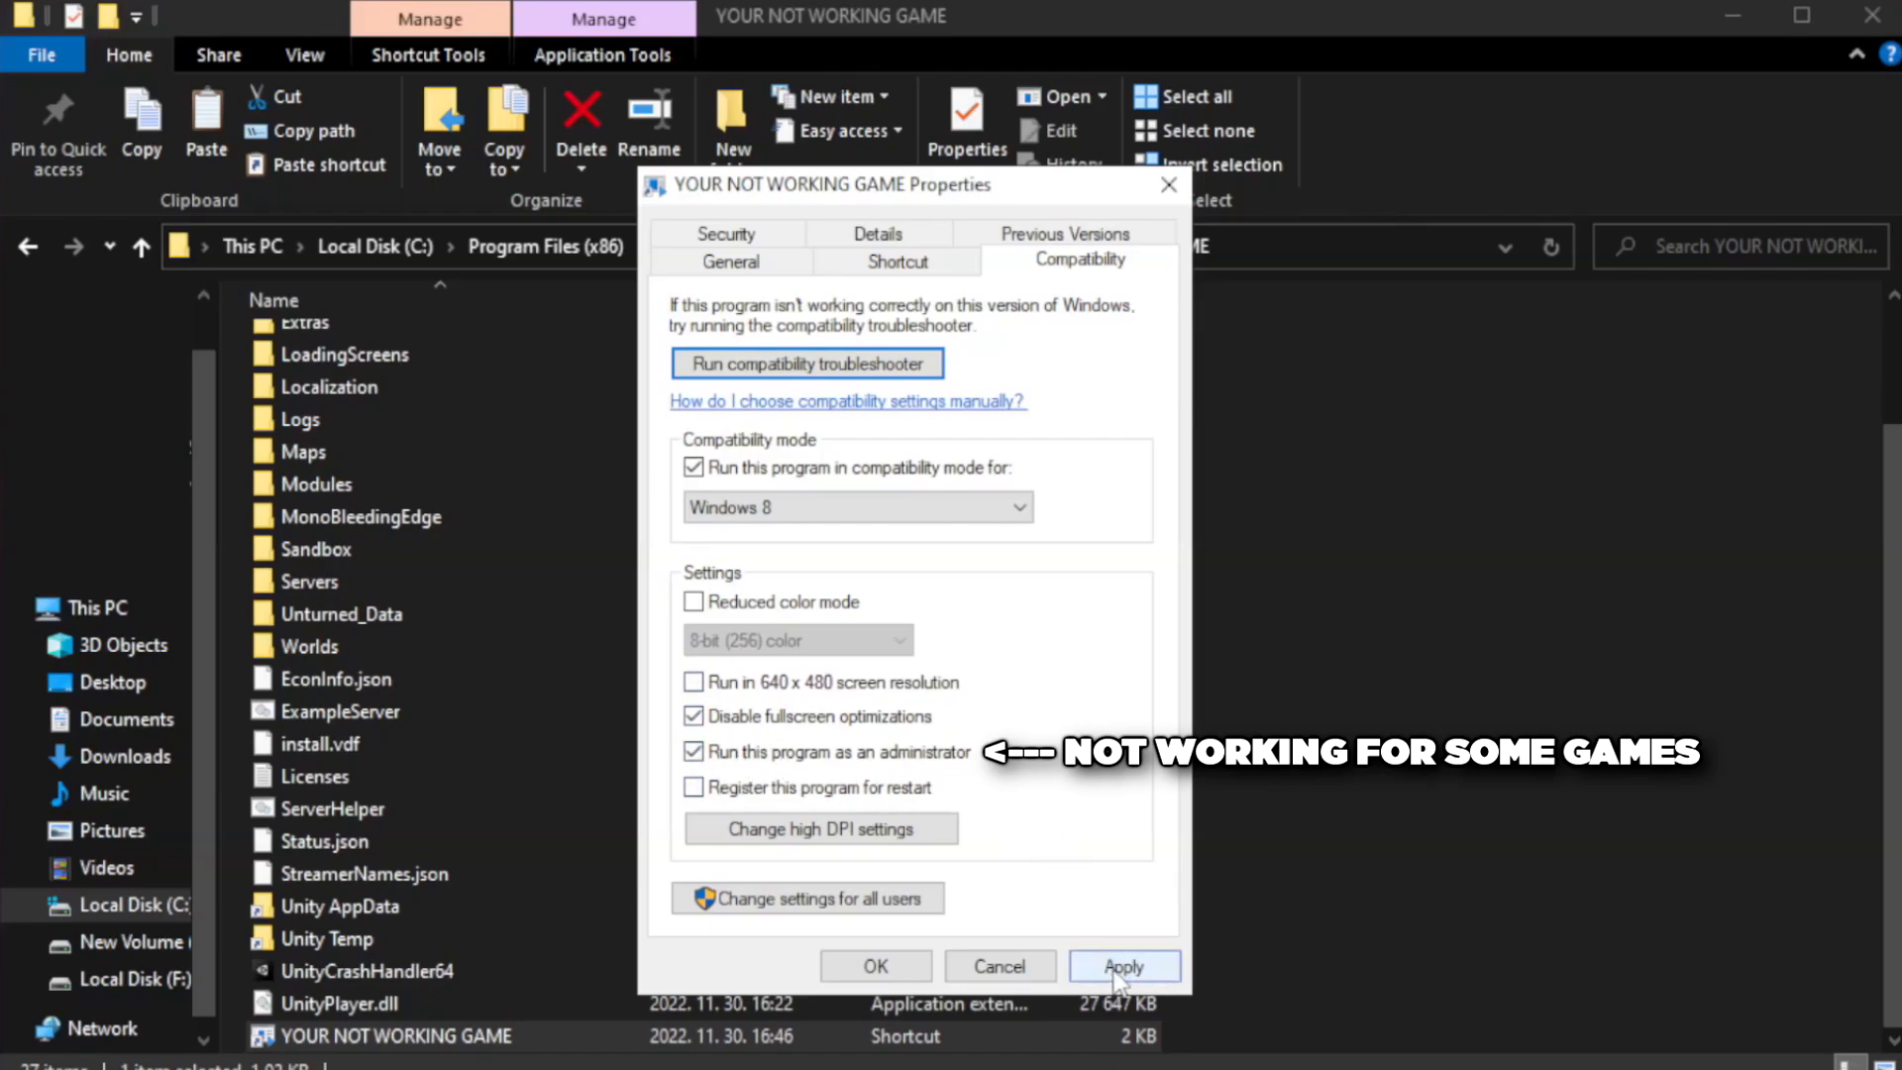
{"action": "left_click", "coordinate": [1121, 966]}
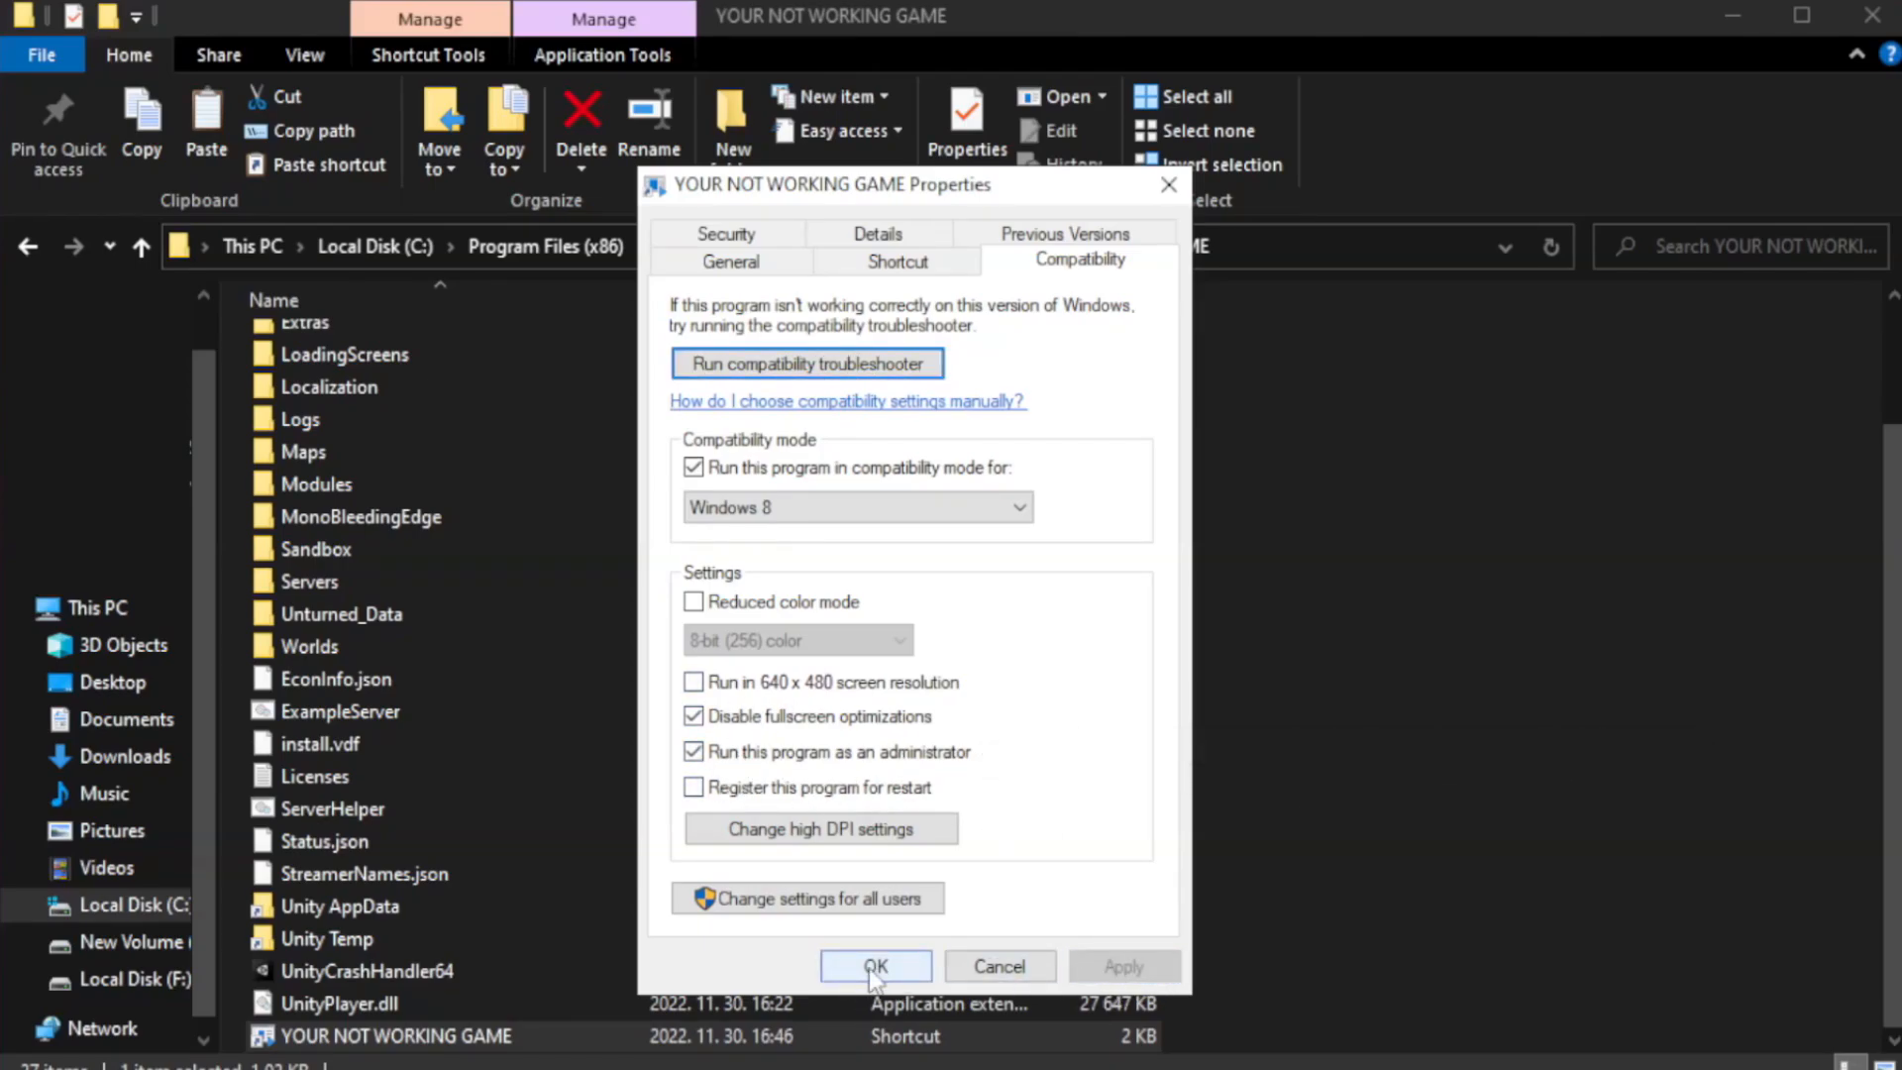
{"action": "left_click", "coordinate": [875, 967]}
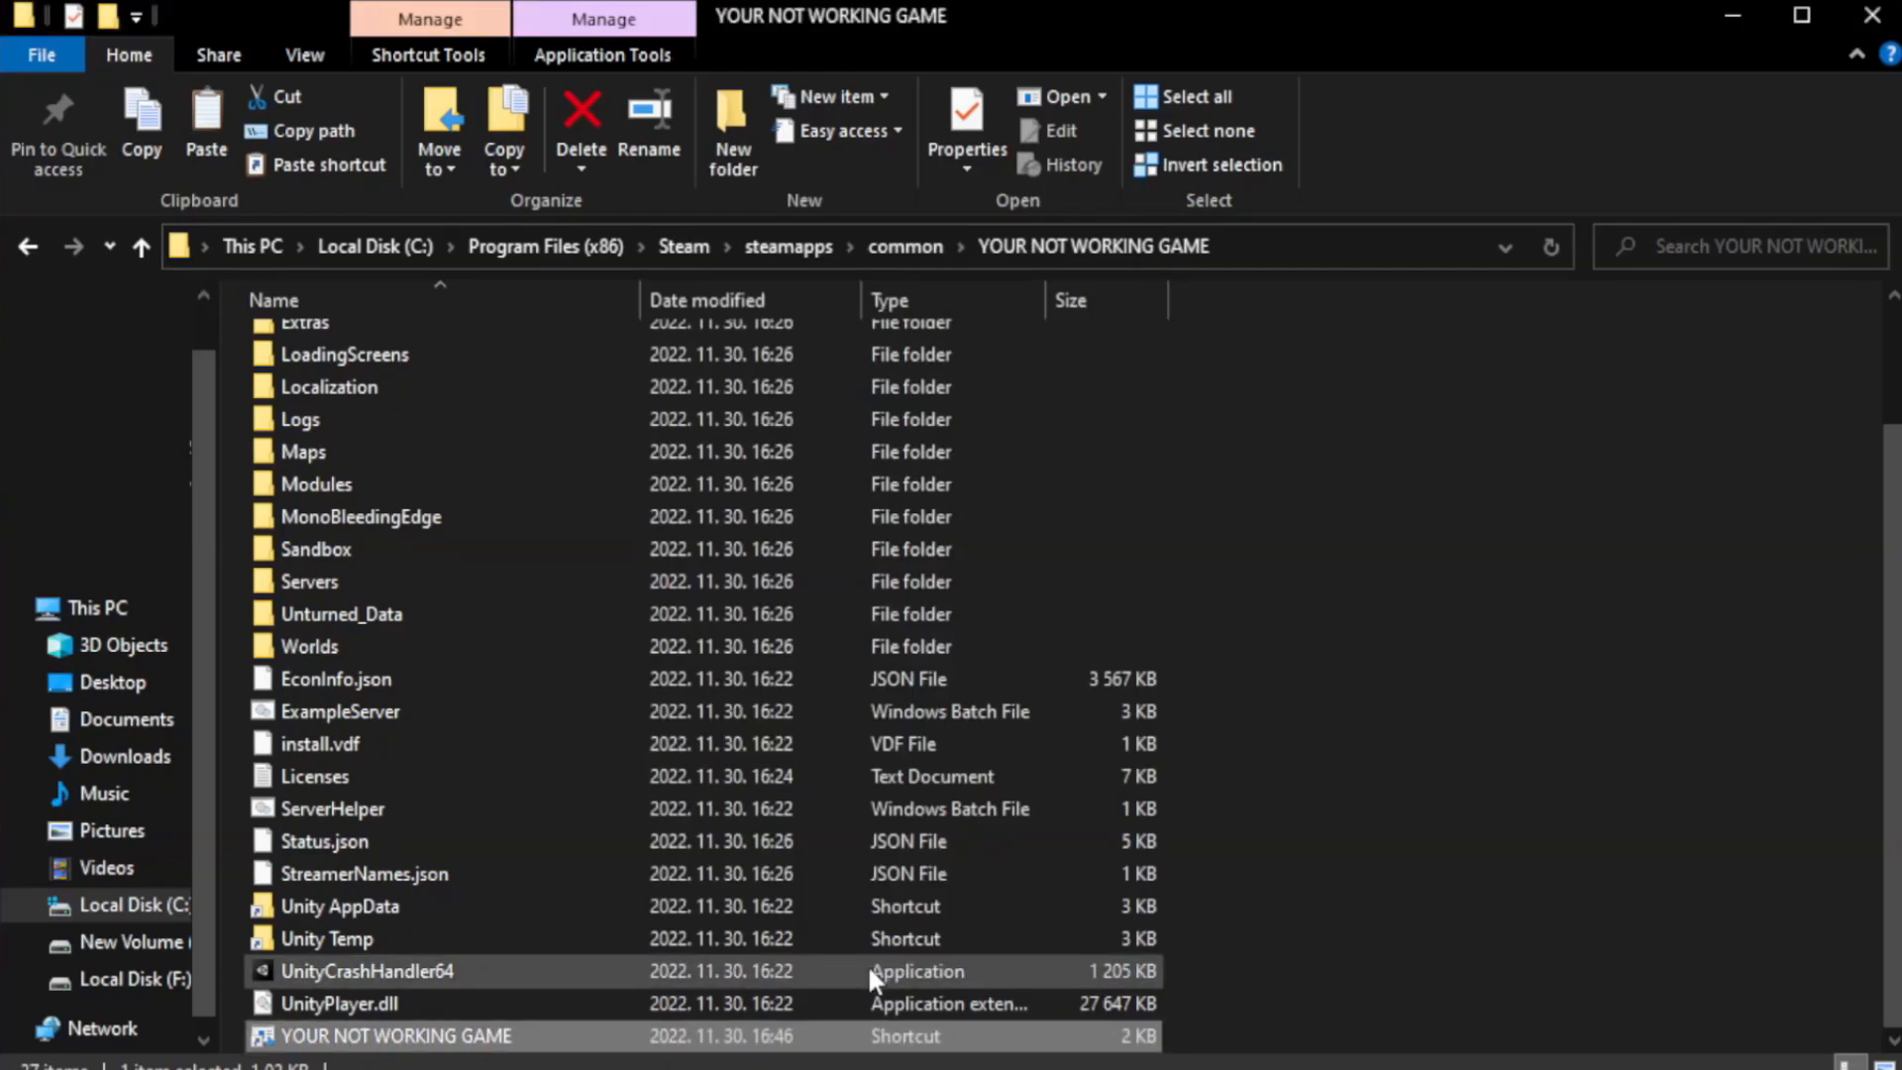
{"action": "mouse_move", "coordinate": [1644, 550]}
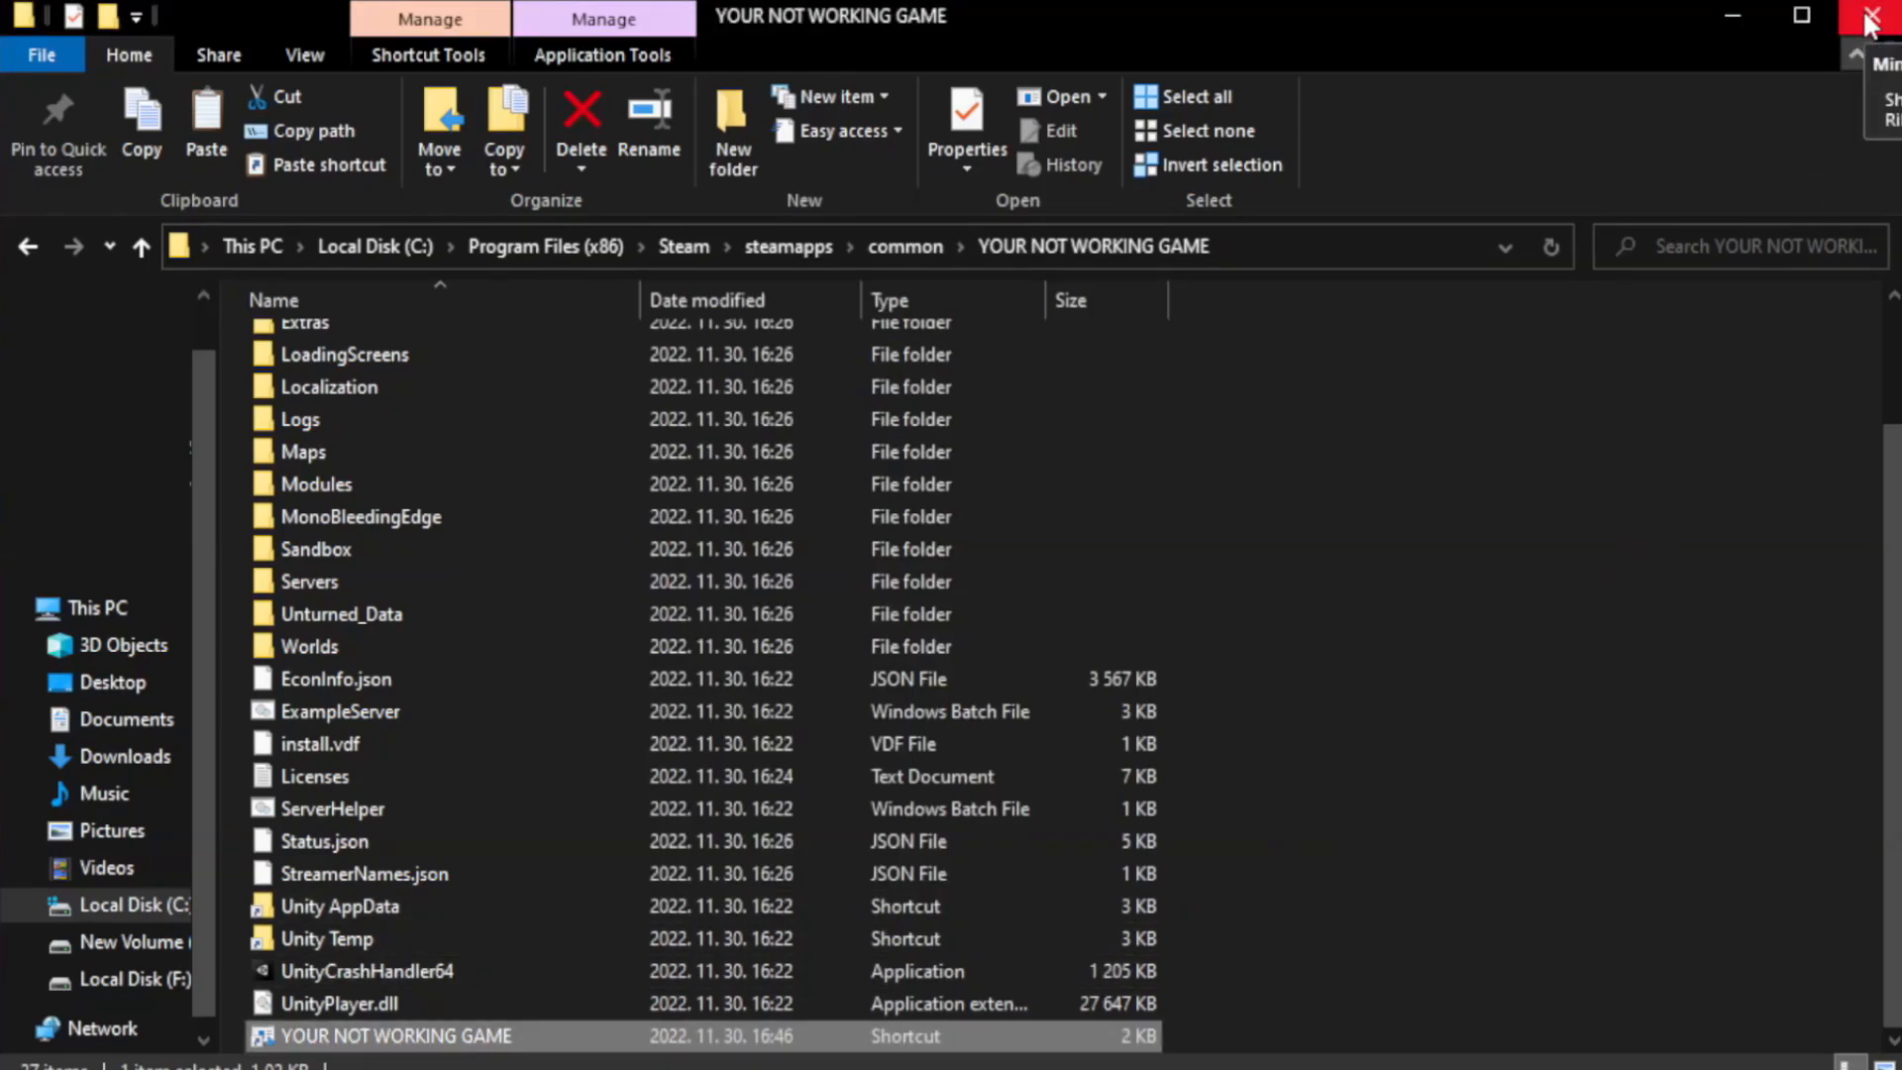
{"action": "left_click", "coordinate": [1871, 16]}
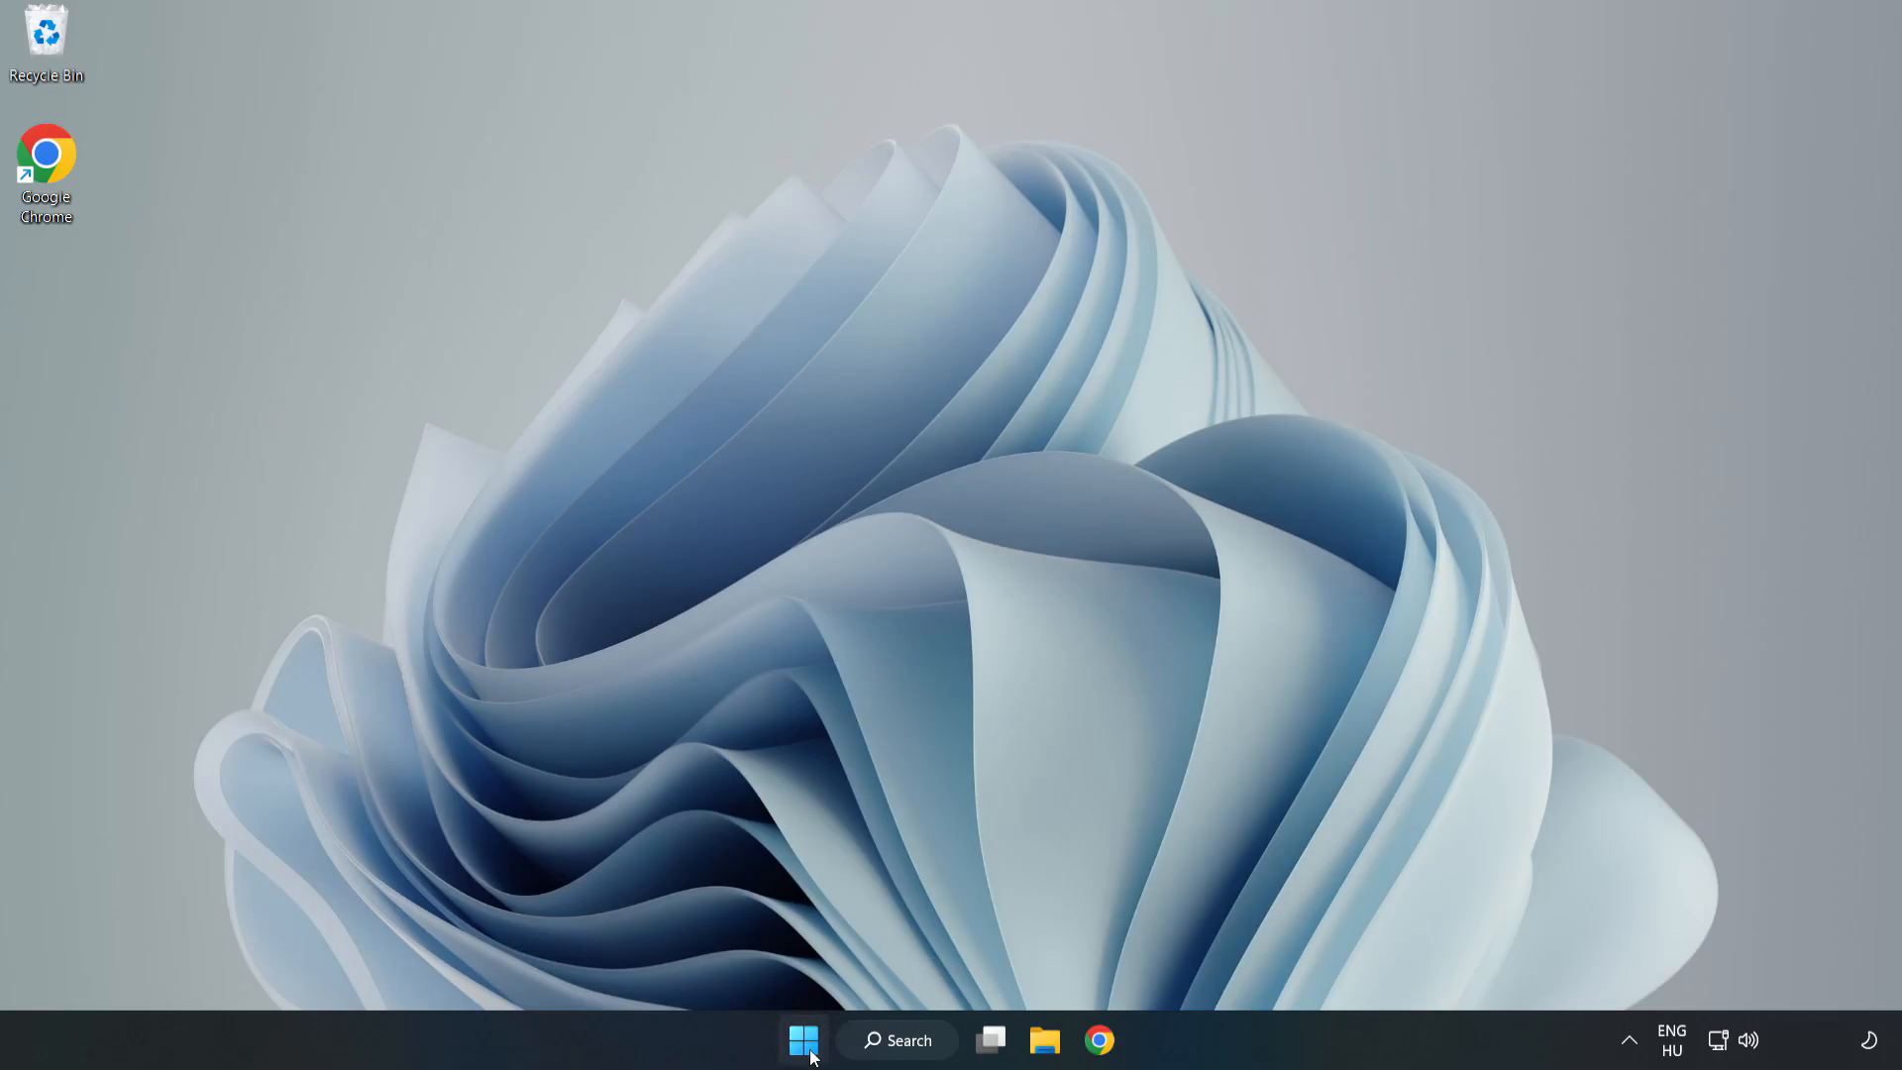
Step: Open Task Manager's Startup apps list from the Start button menu
{"action": "right_click", "coordinate": [803, 1039]}
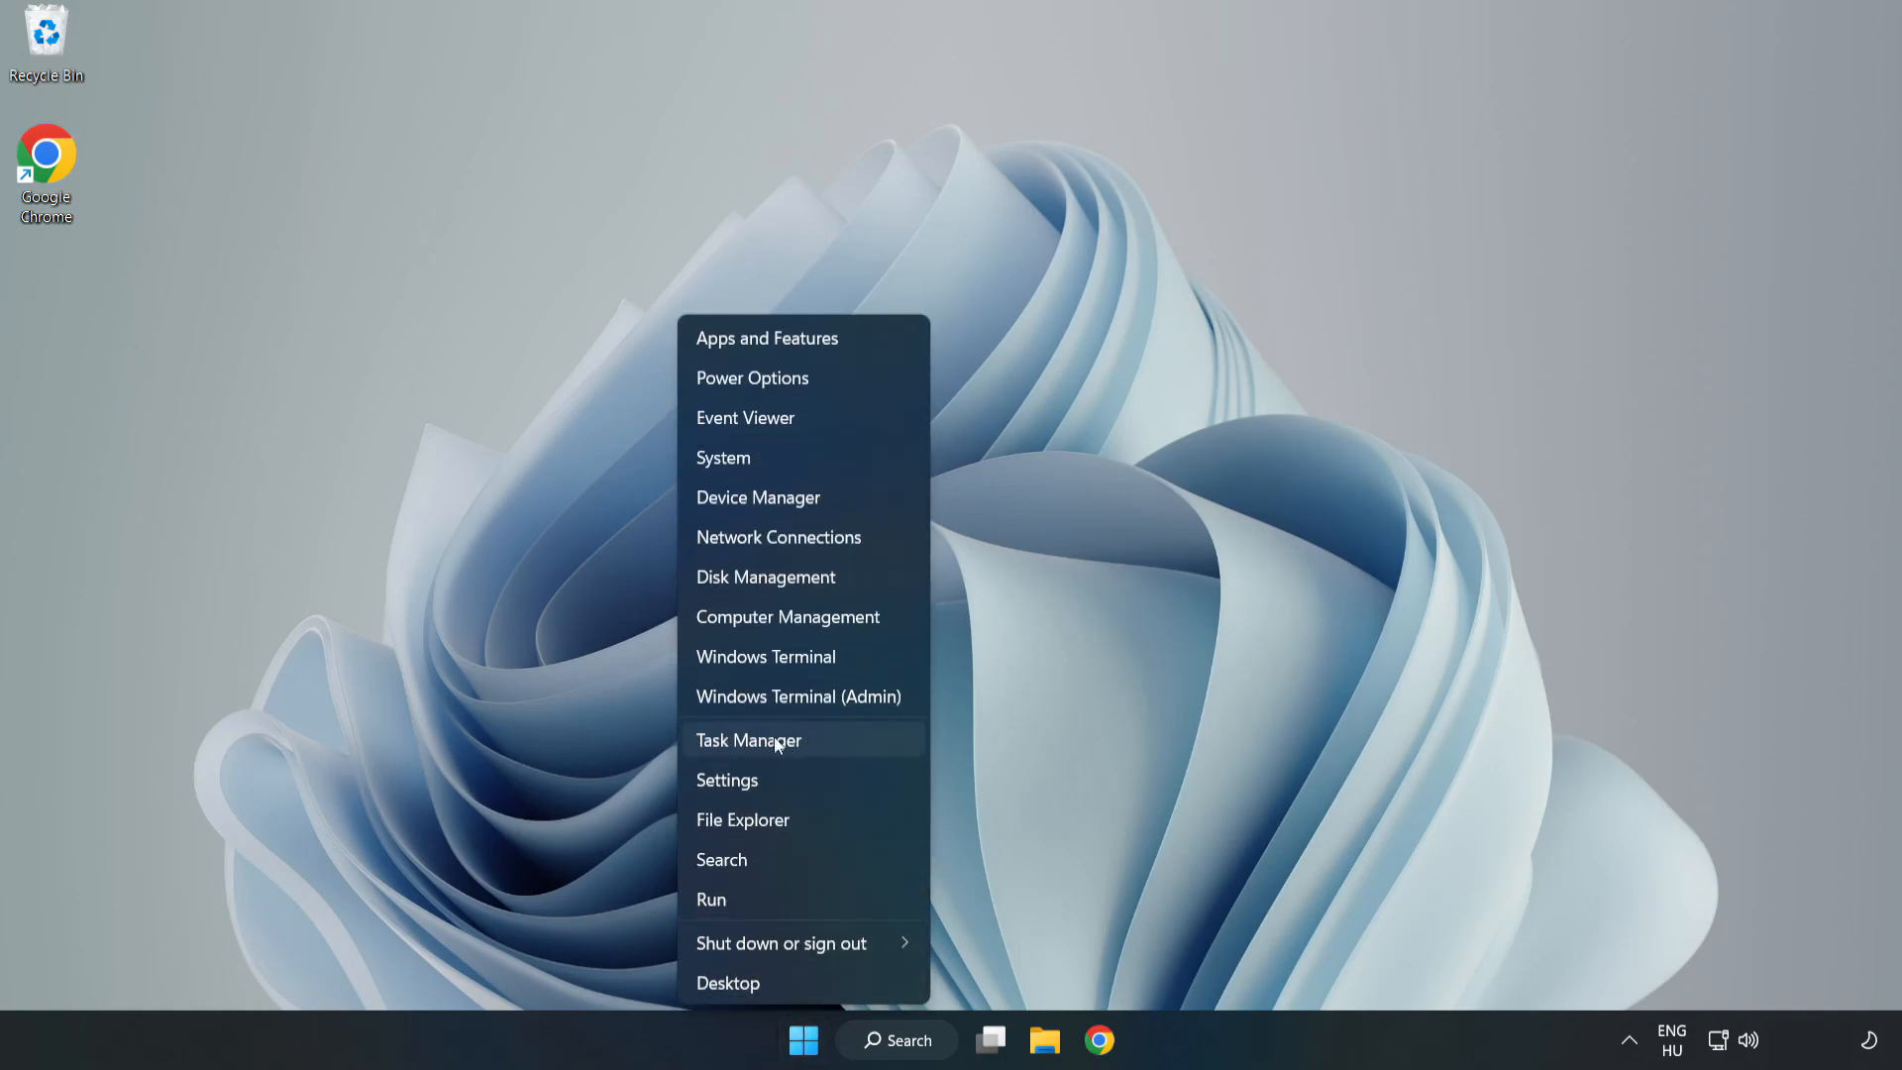
{"action": "left_click", "coordinate": [747, 740]}
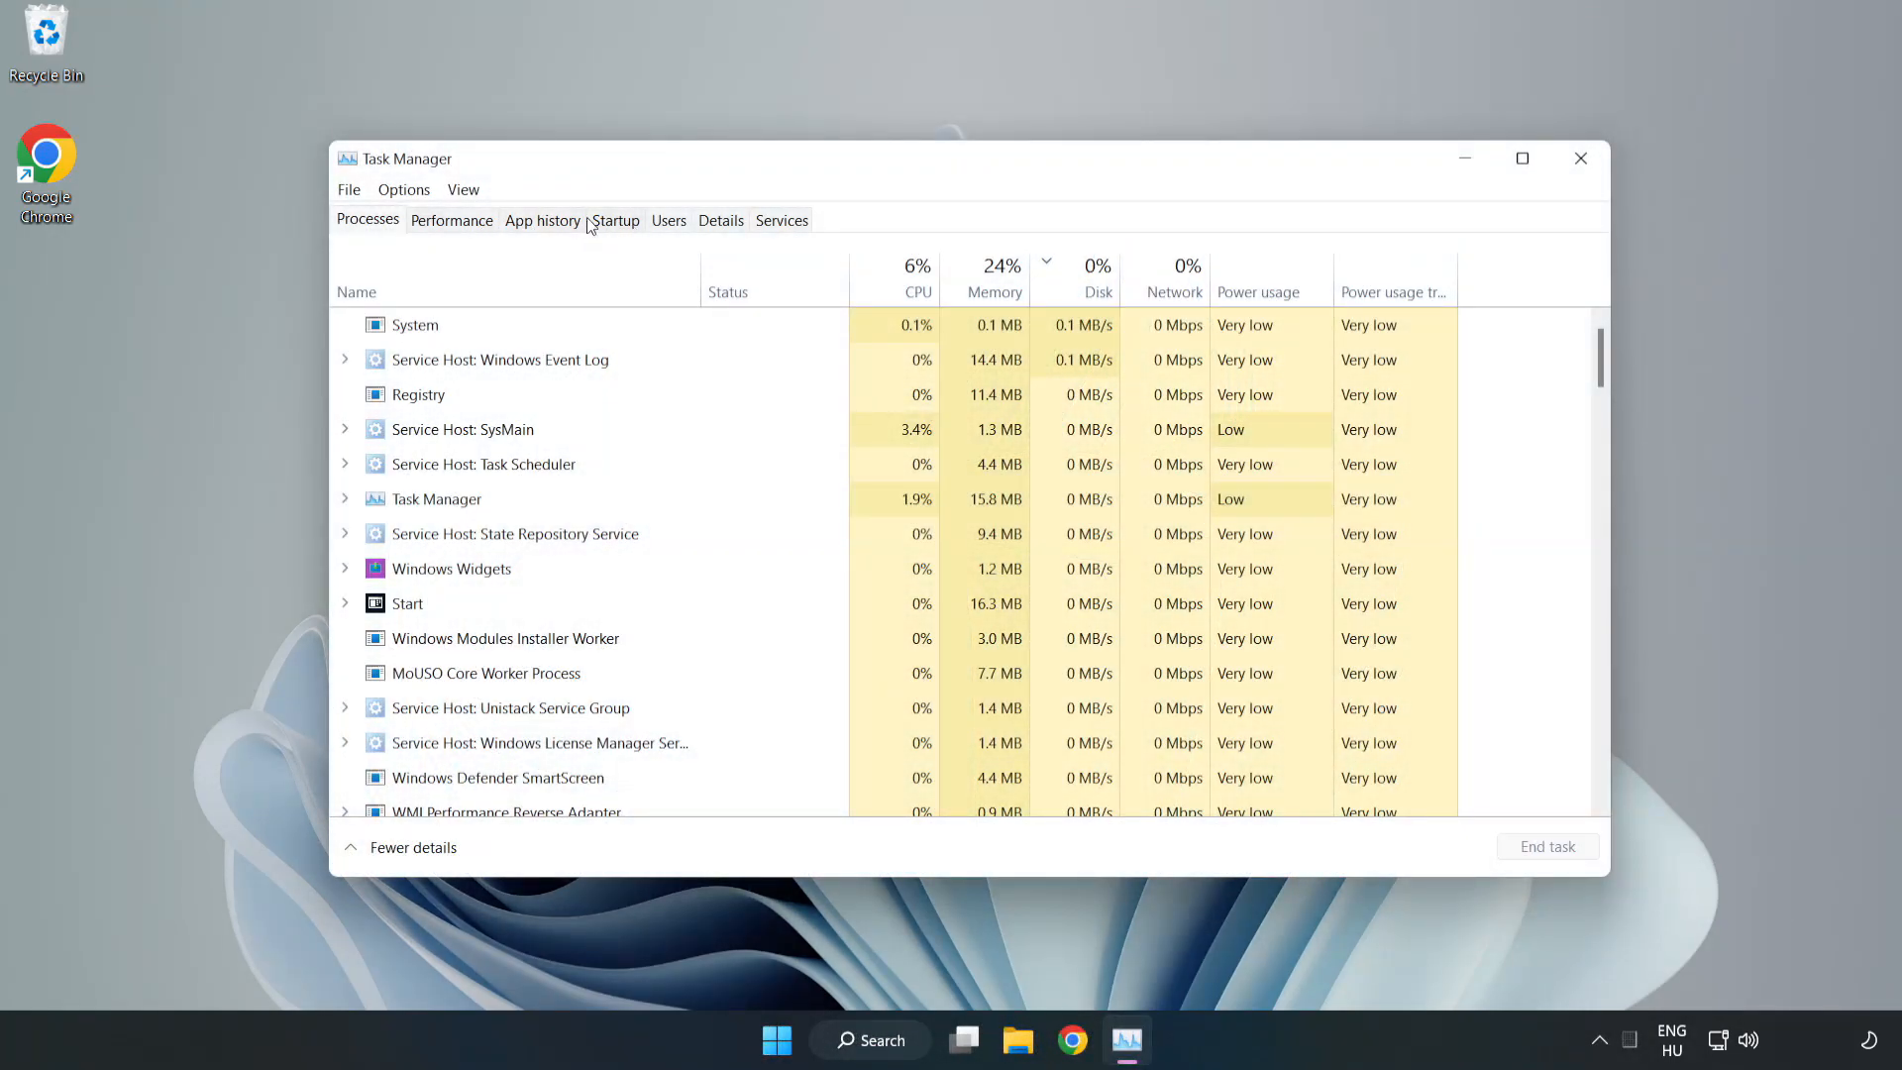
{"action": "left_click", "coordinate": [616, 220]}
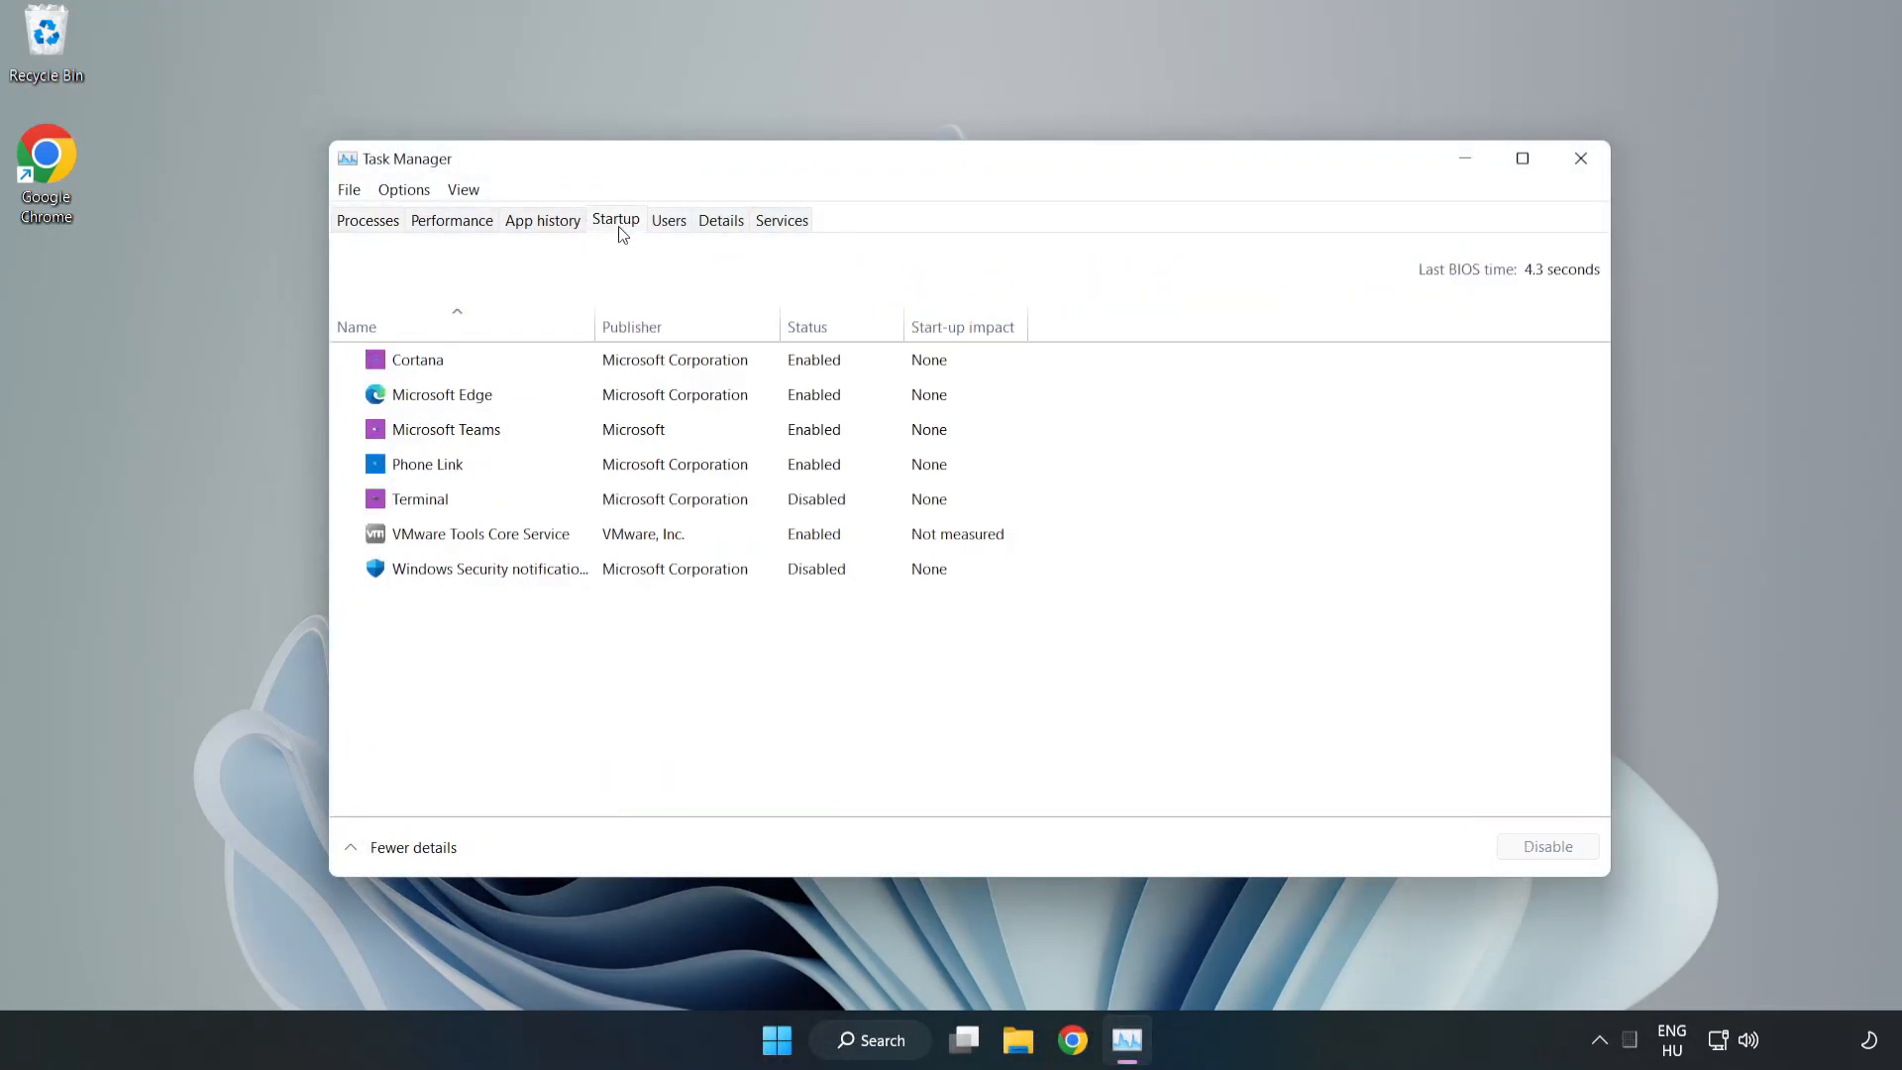
Step: Disable Cortana, Microsoft Edge, Microsoft Teams and Phone Link at startup, then close Task Manager
{"action": "left_click", "coordinate": [417, 358]}
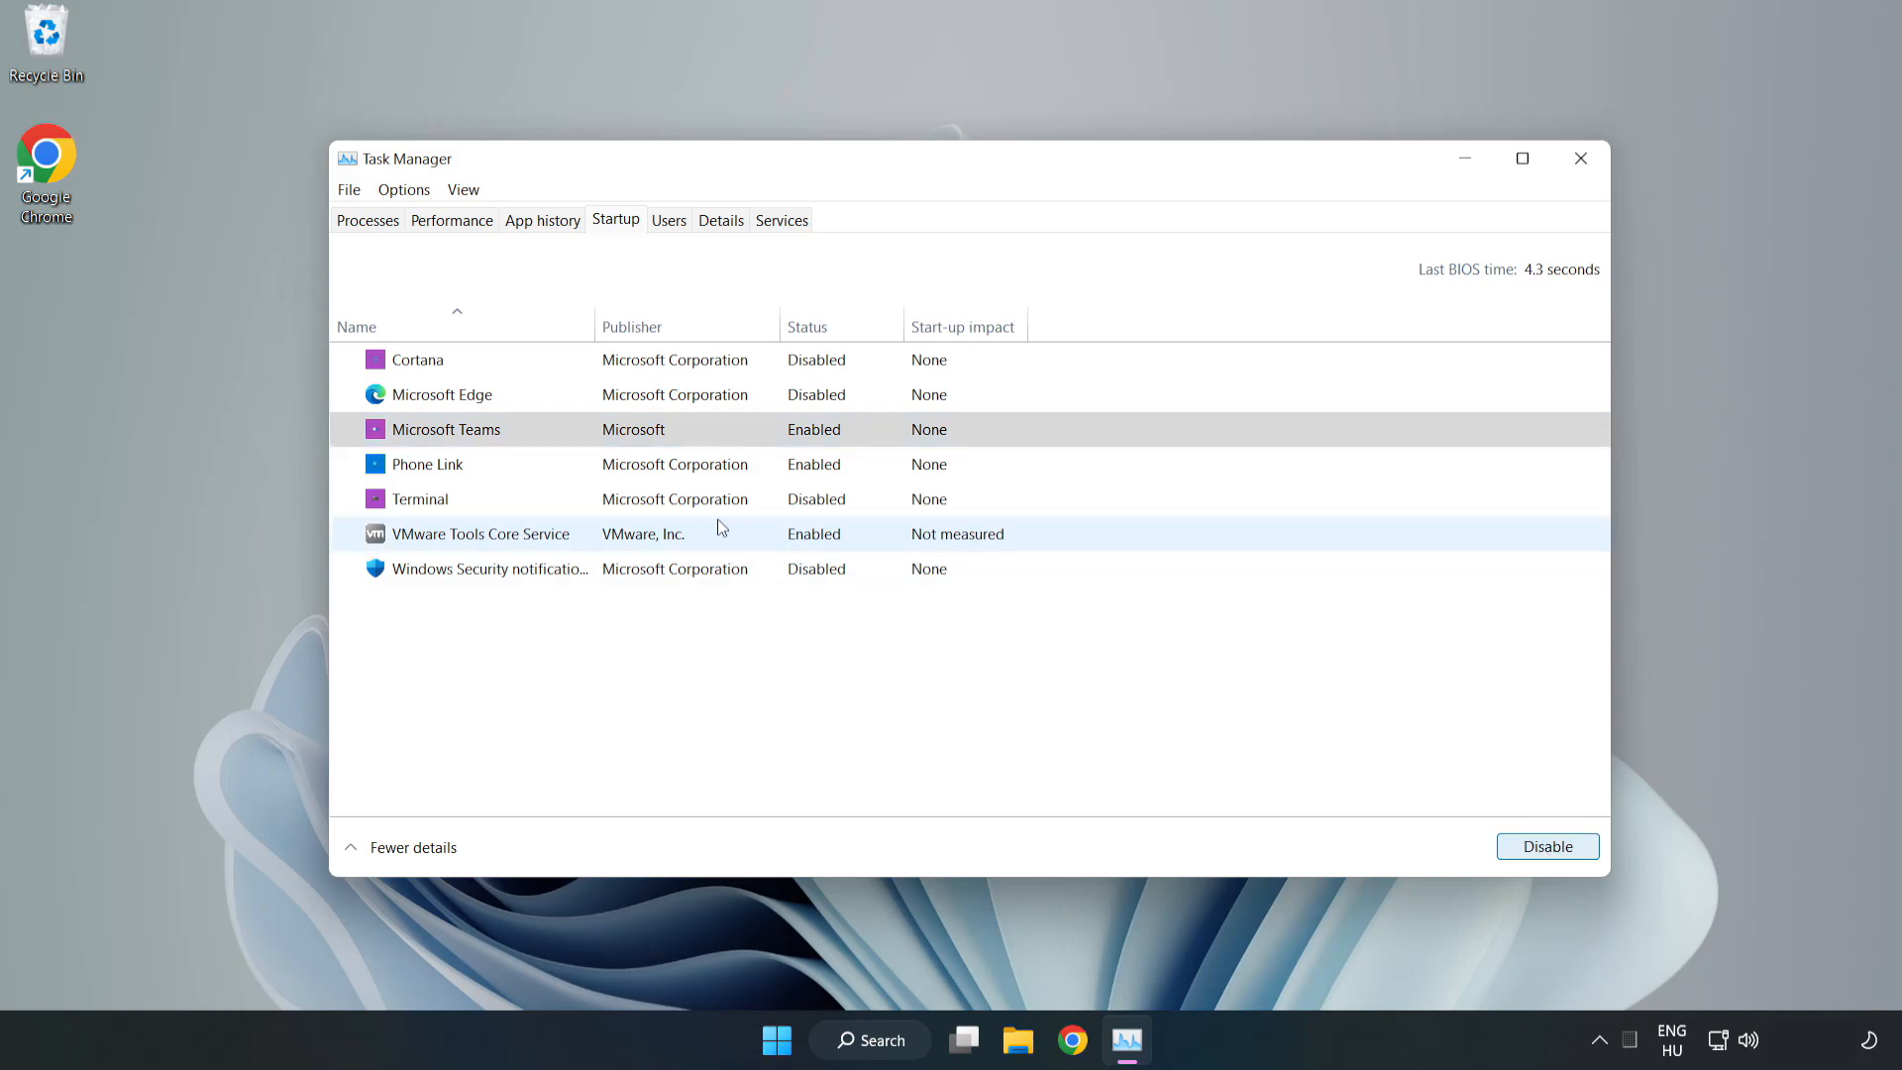
{"action": "left_click", "coordinate": [1547, 845]}
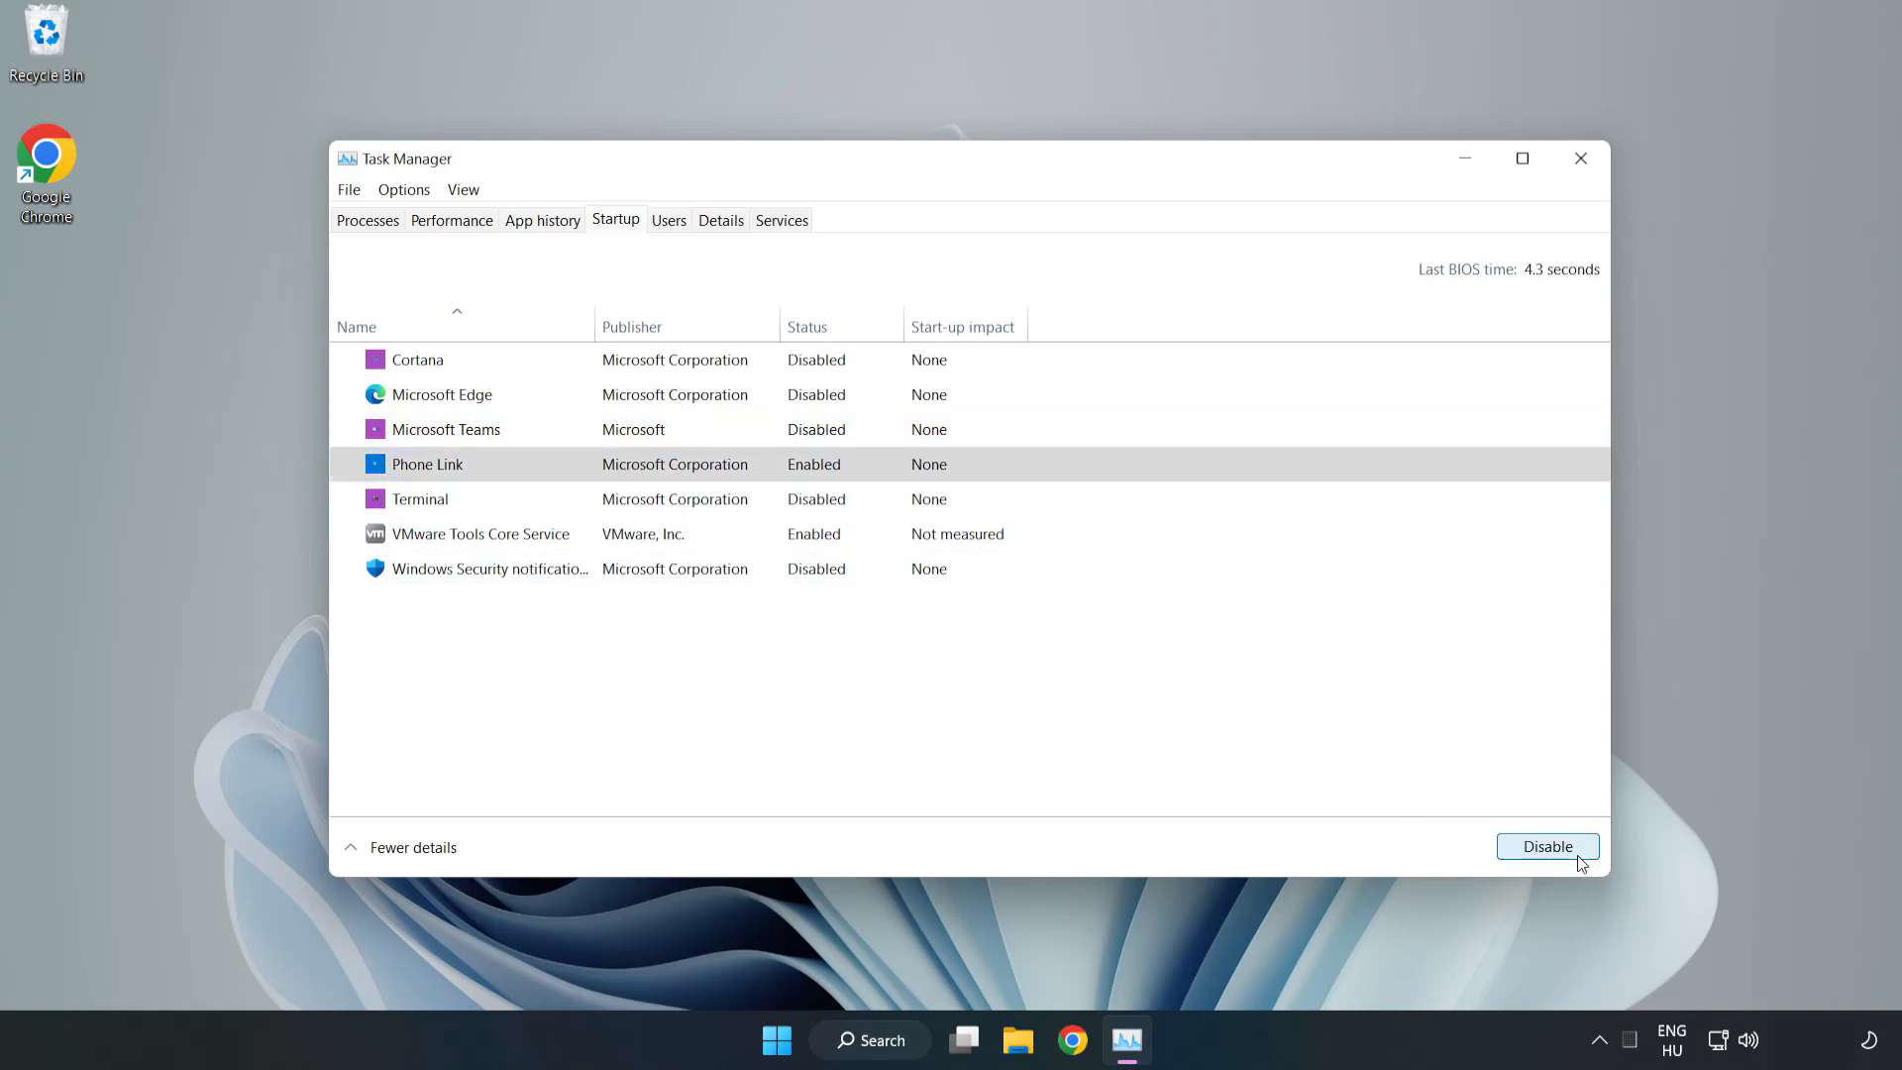
{"action": "left_click", "coordinate": [1547, 845]}
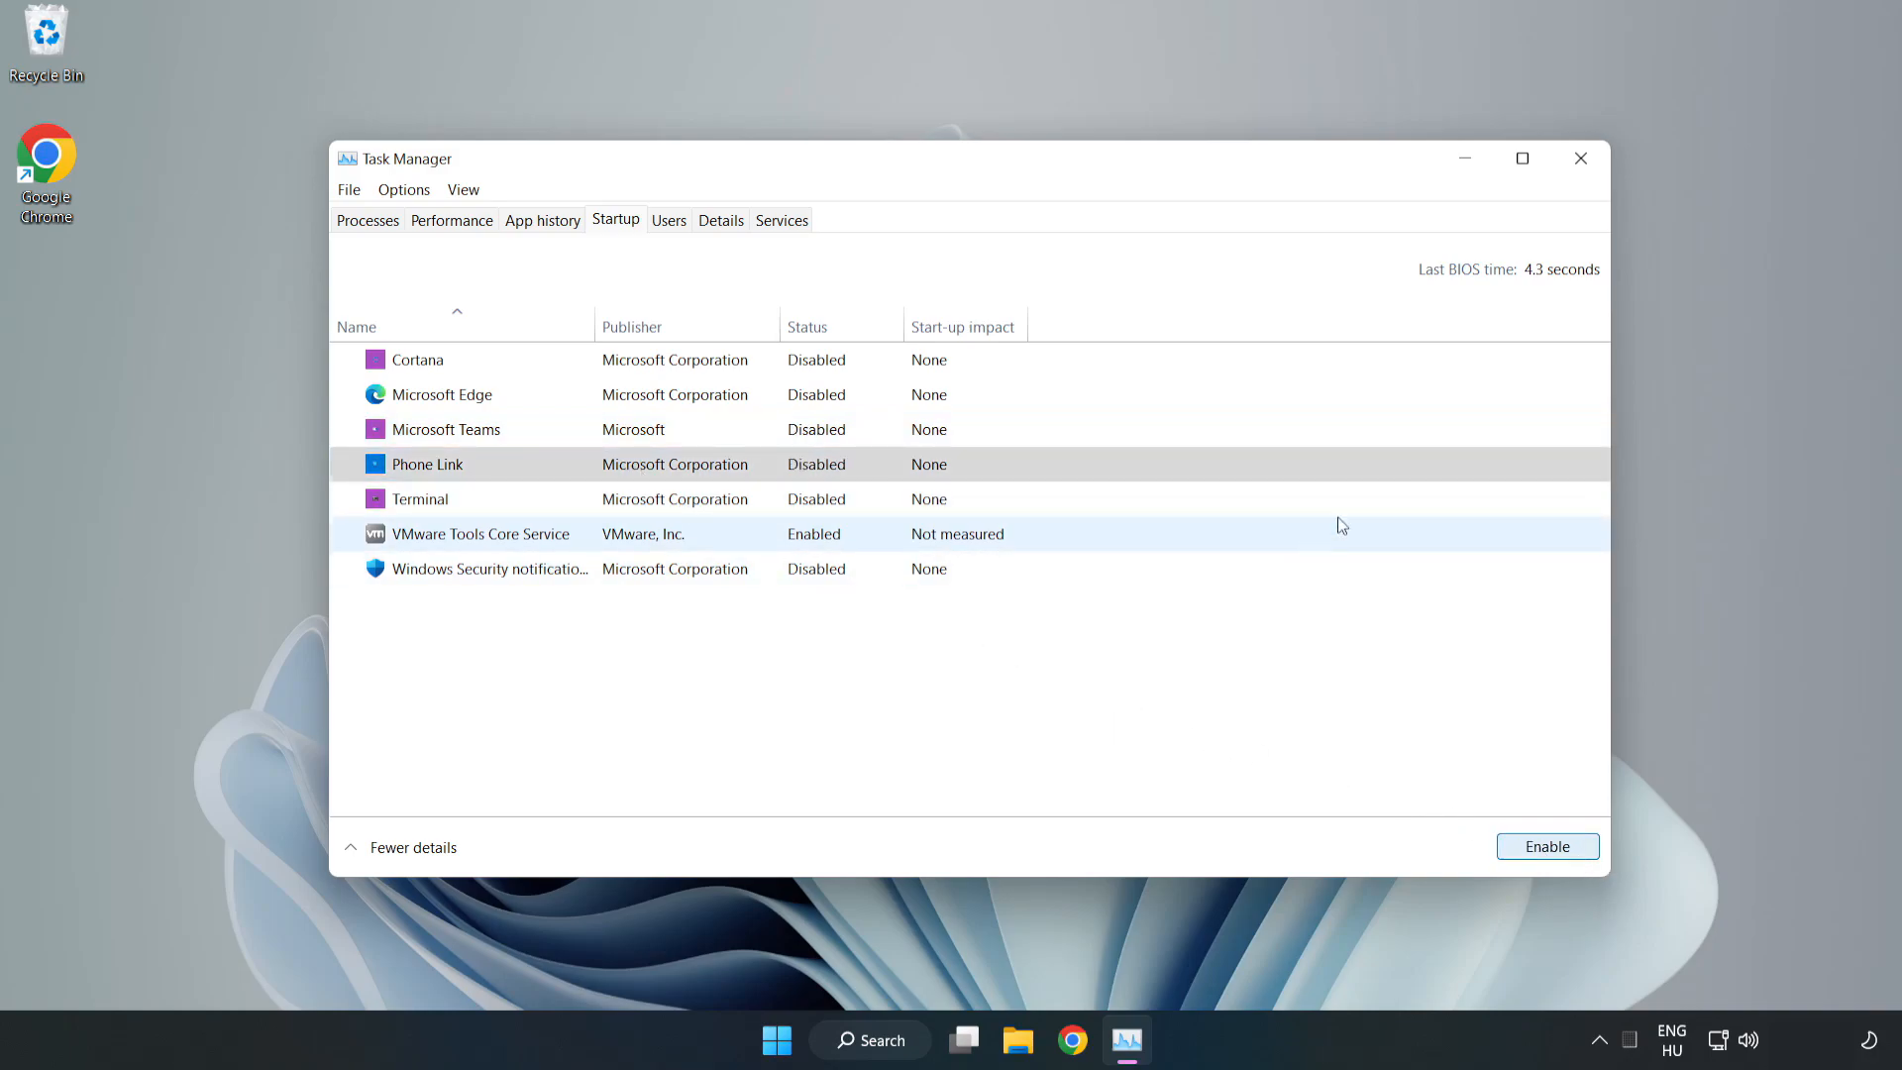
{"action": "mouse_move", "coordinate": [1582, 157]}
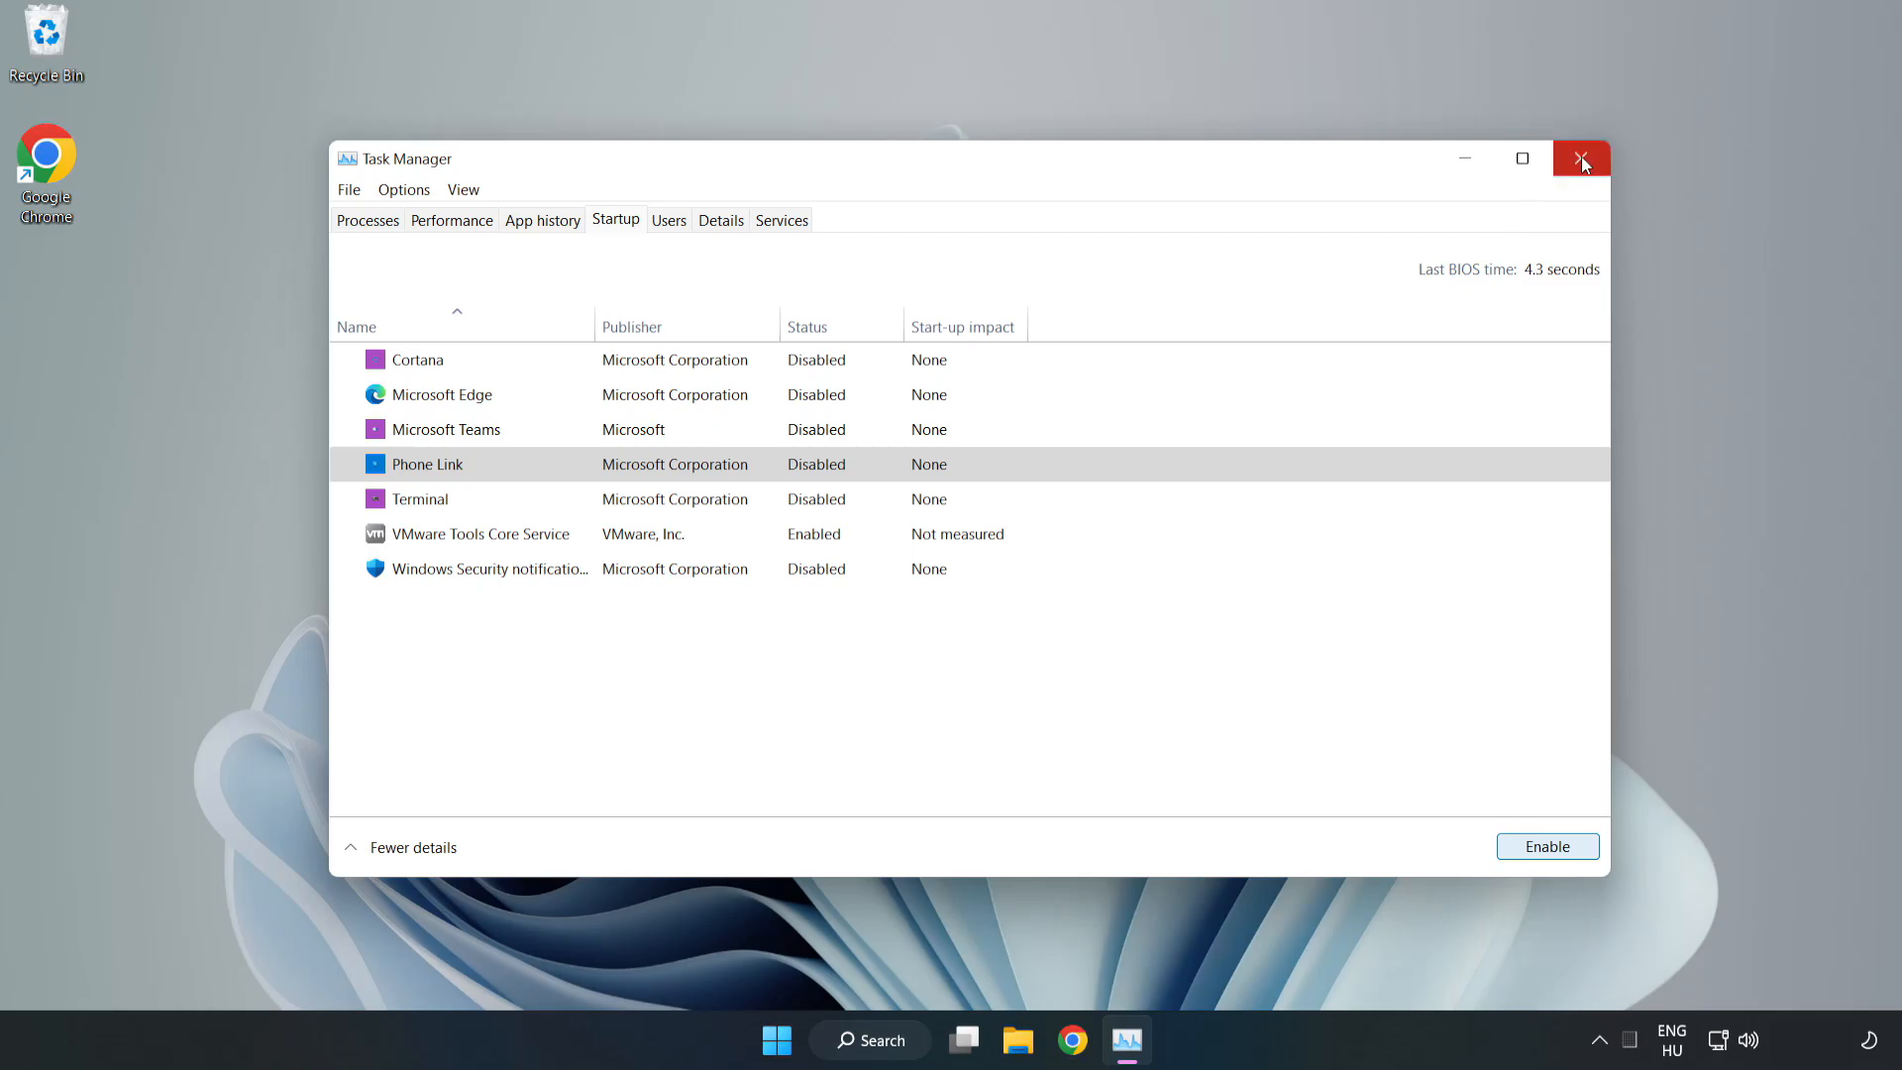
{"action": "left_click", "coordinate": [1581, 158]}
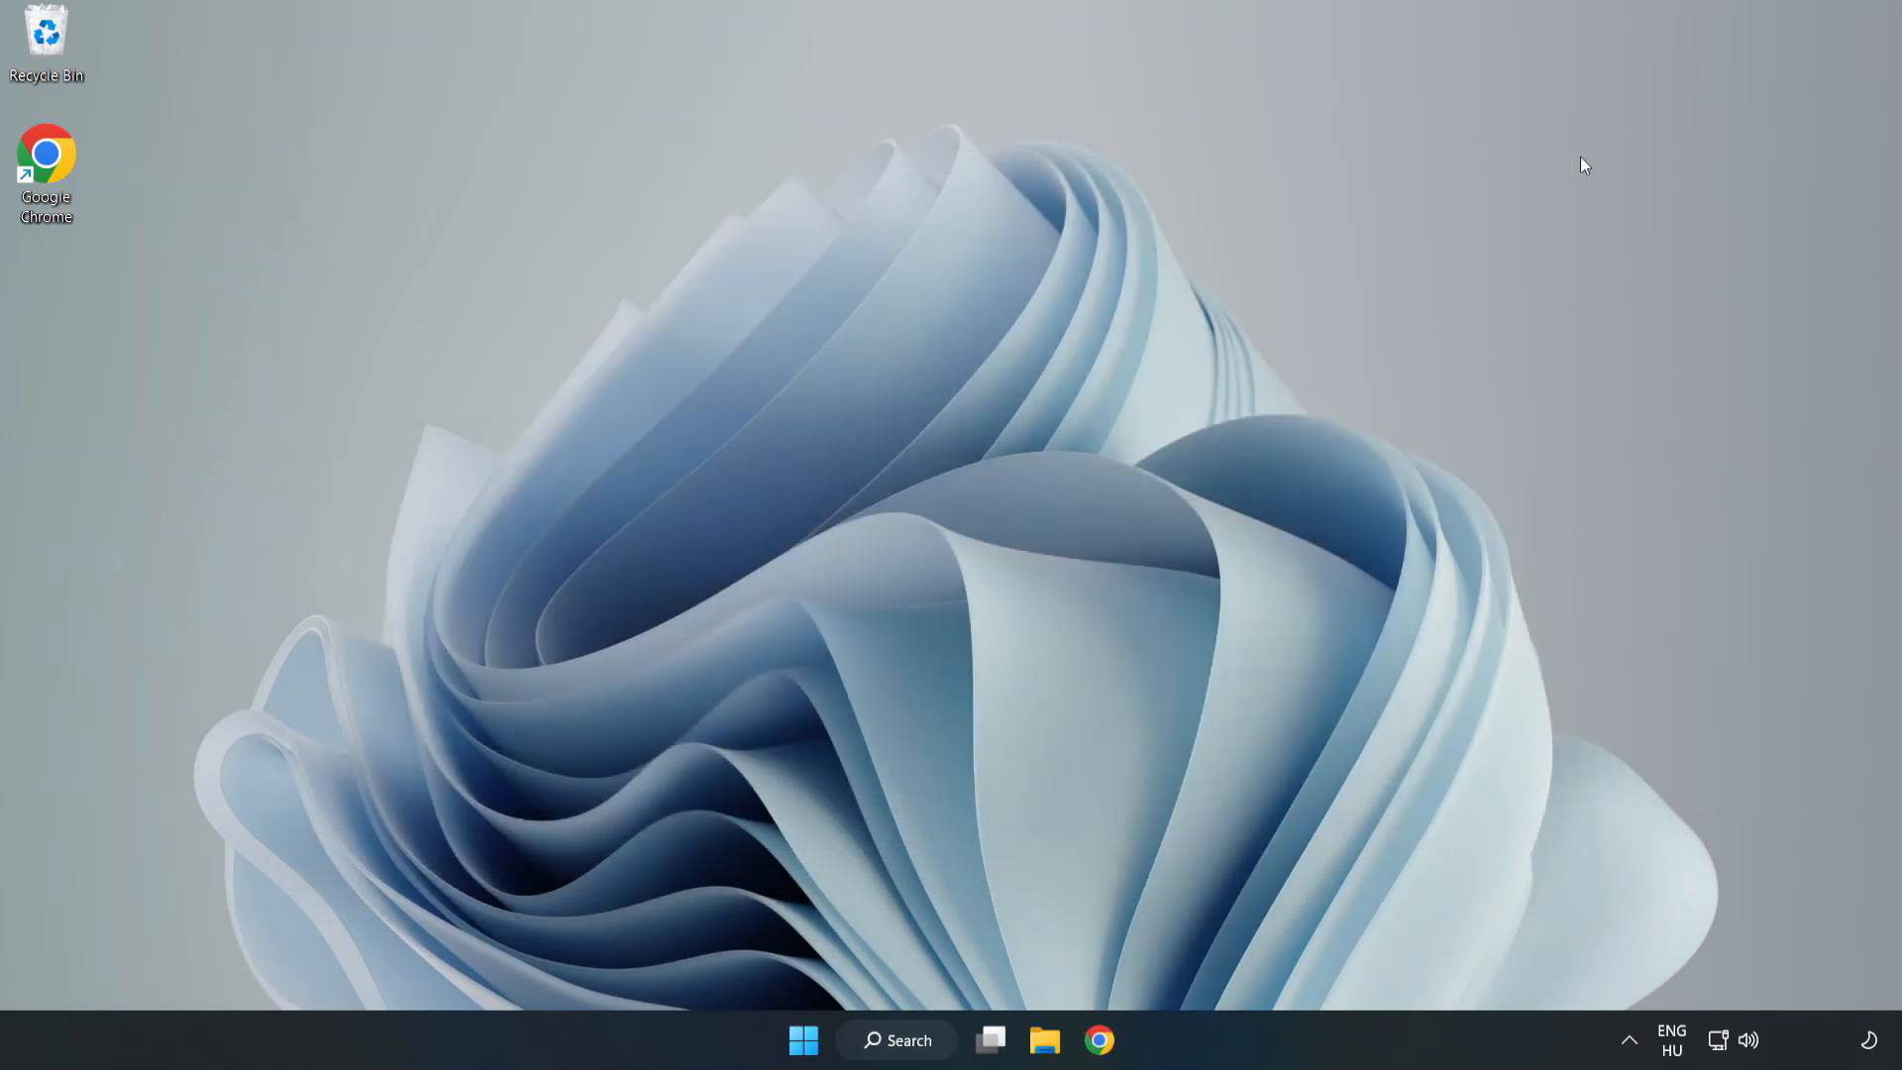
Step: Search Windows for 'security' and launch the Windows Security app
{"action": "left_click", "coordinate": [897, 1039]}
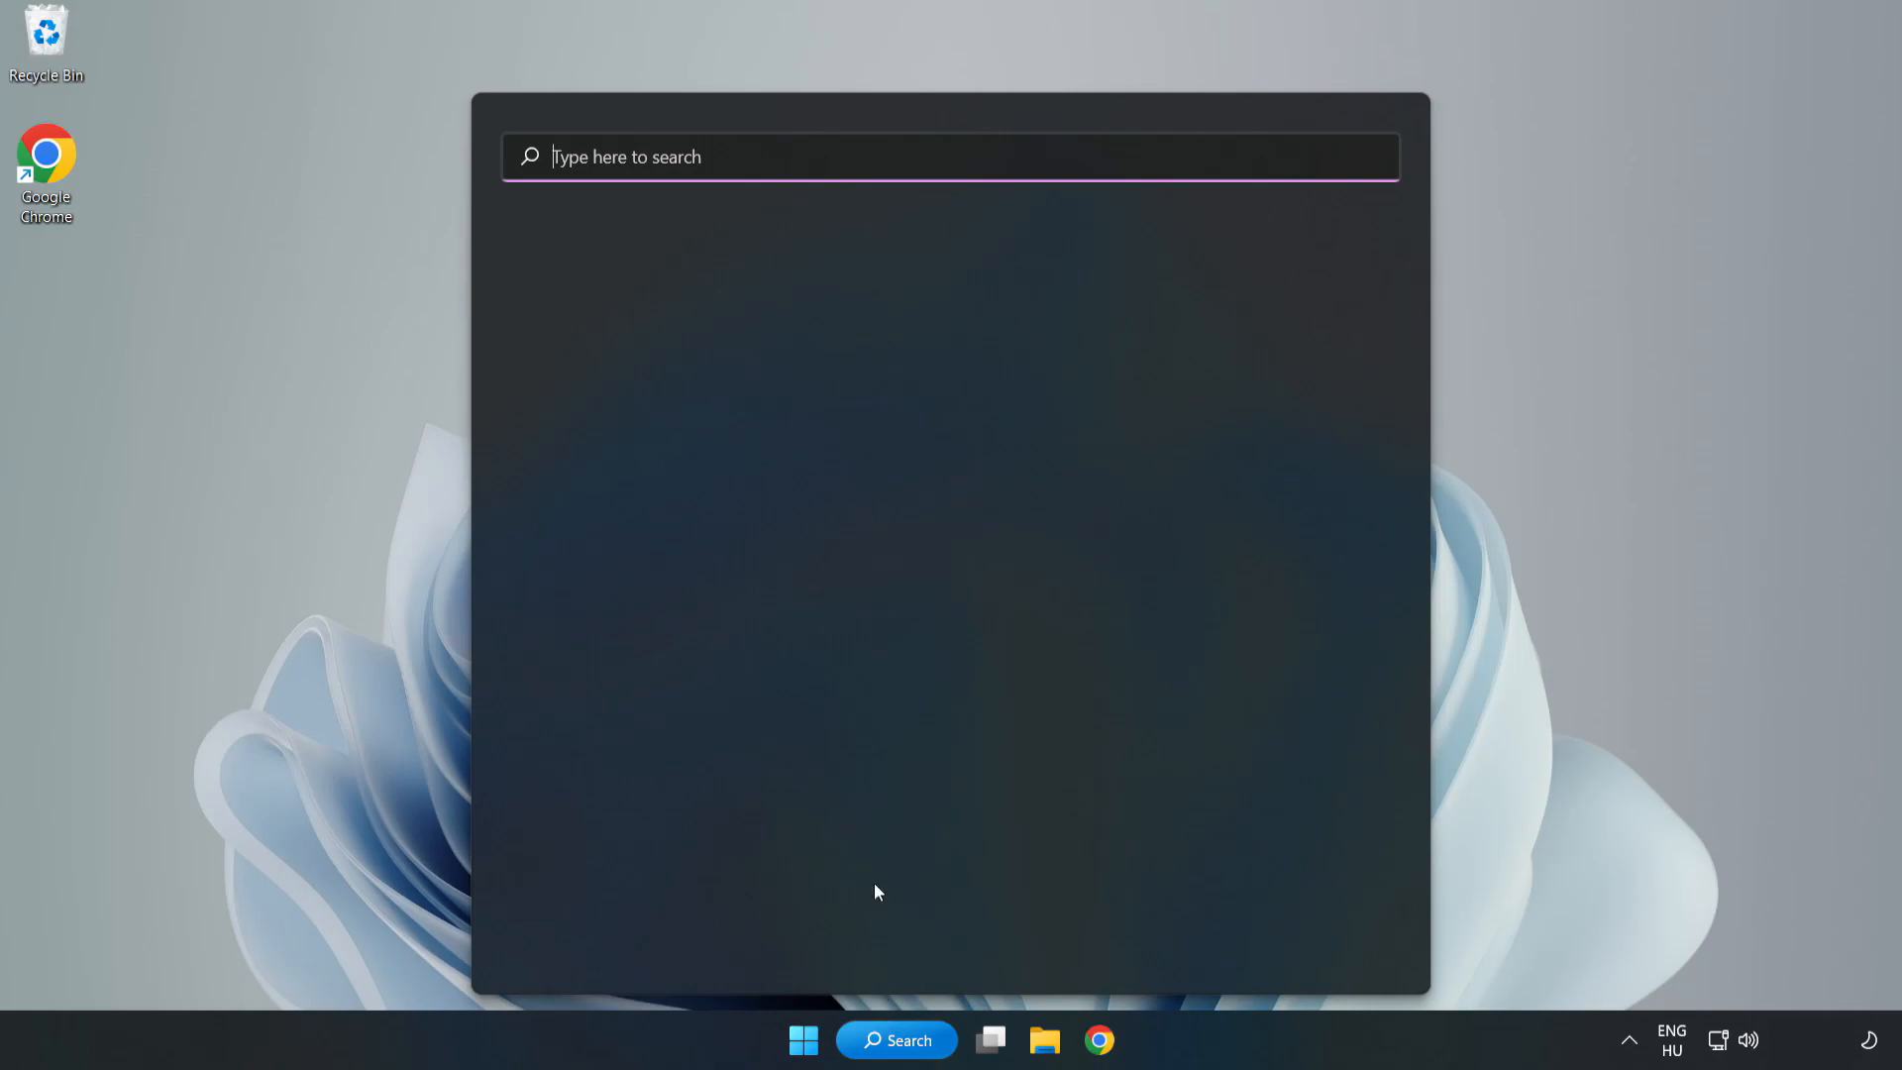
{"action": "left_click", "coordinate": [952, 157]}
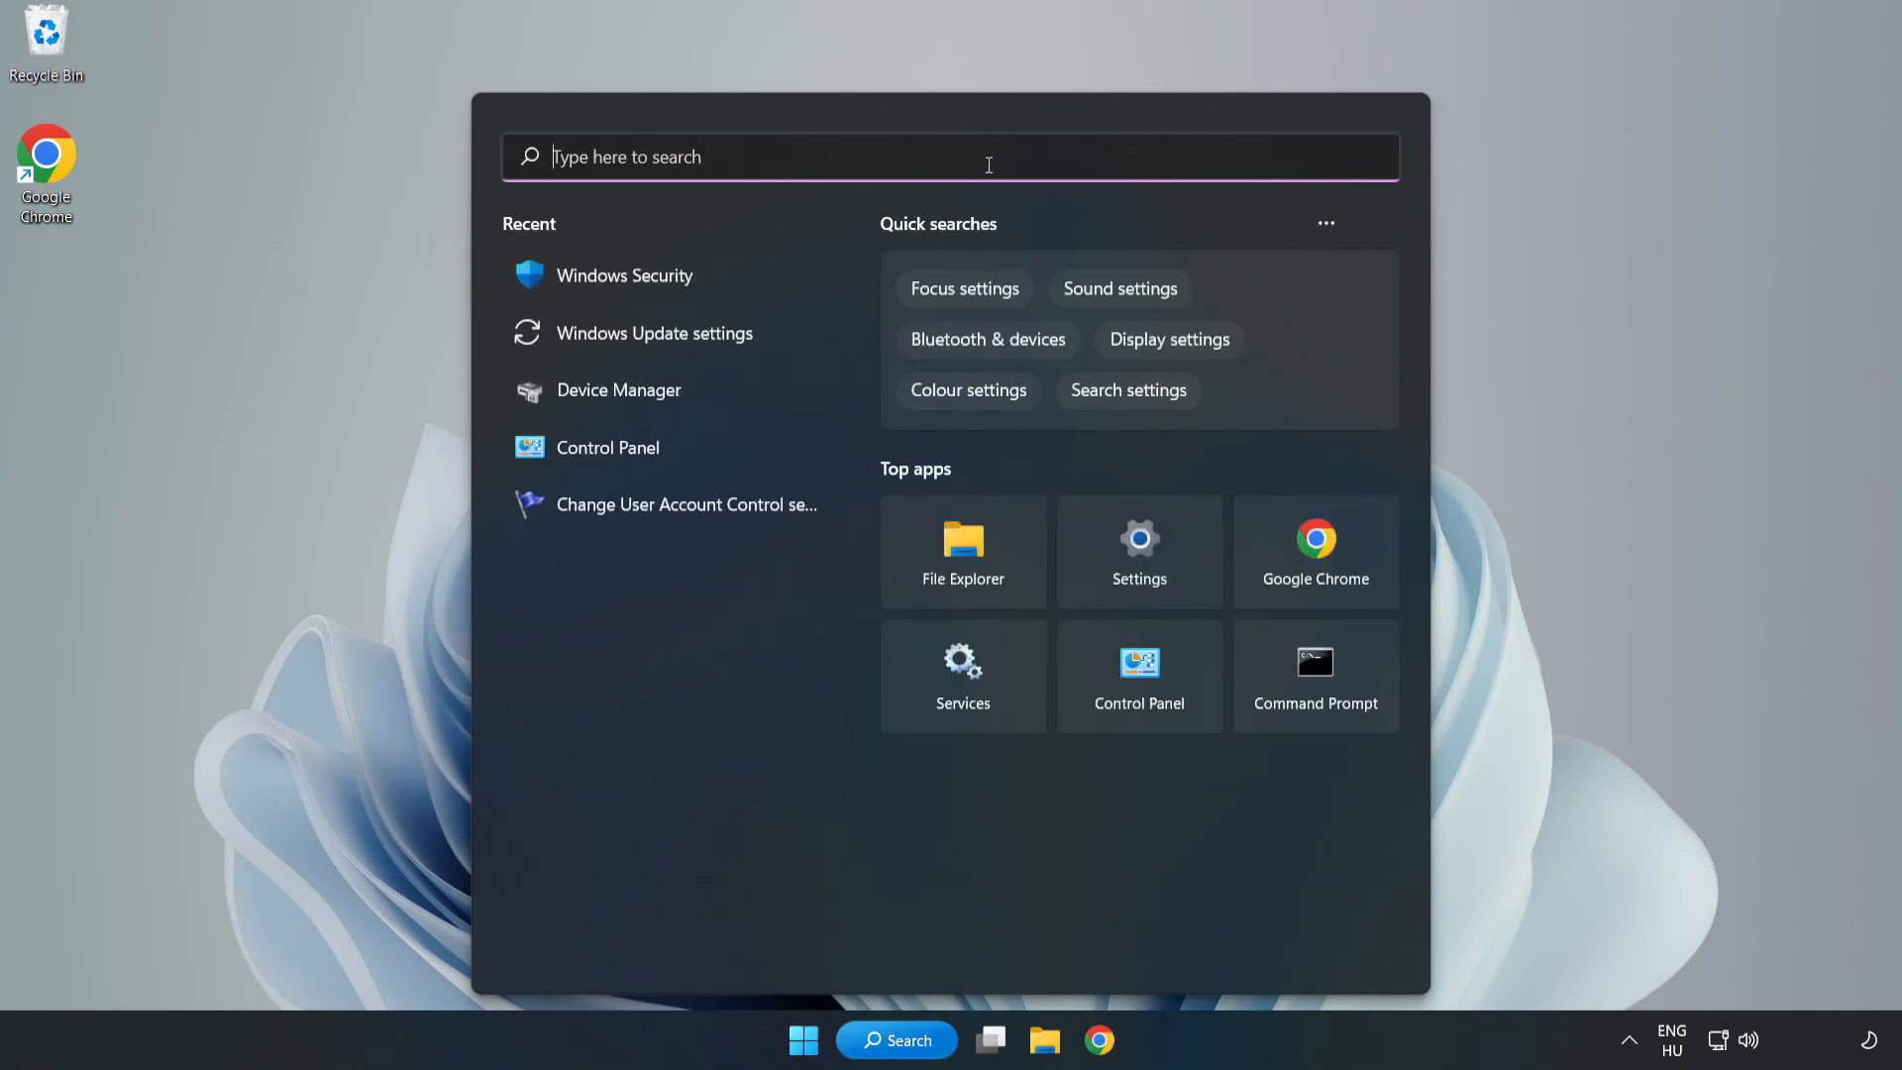
{"action": "type", "text": "security"}
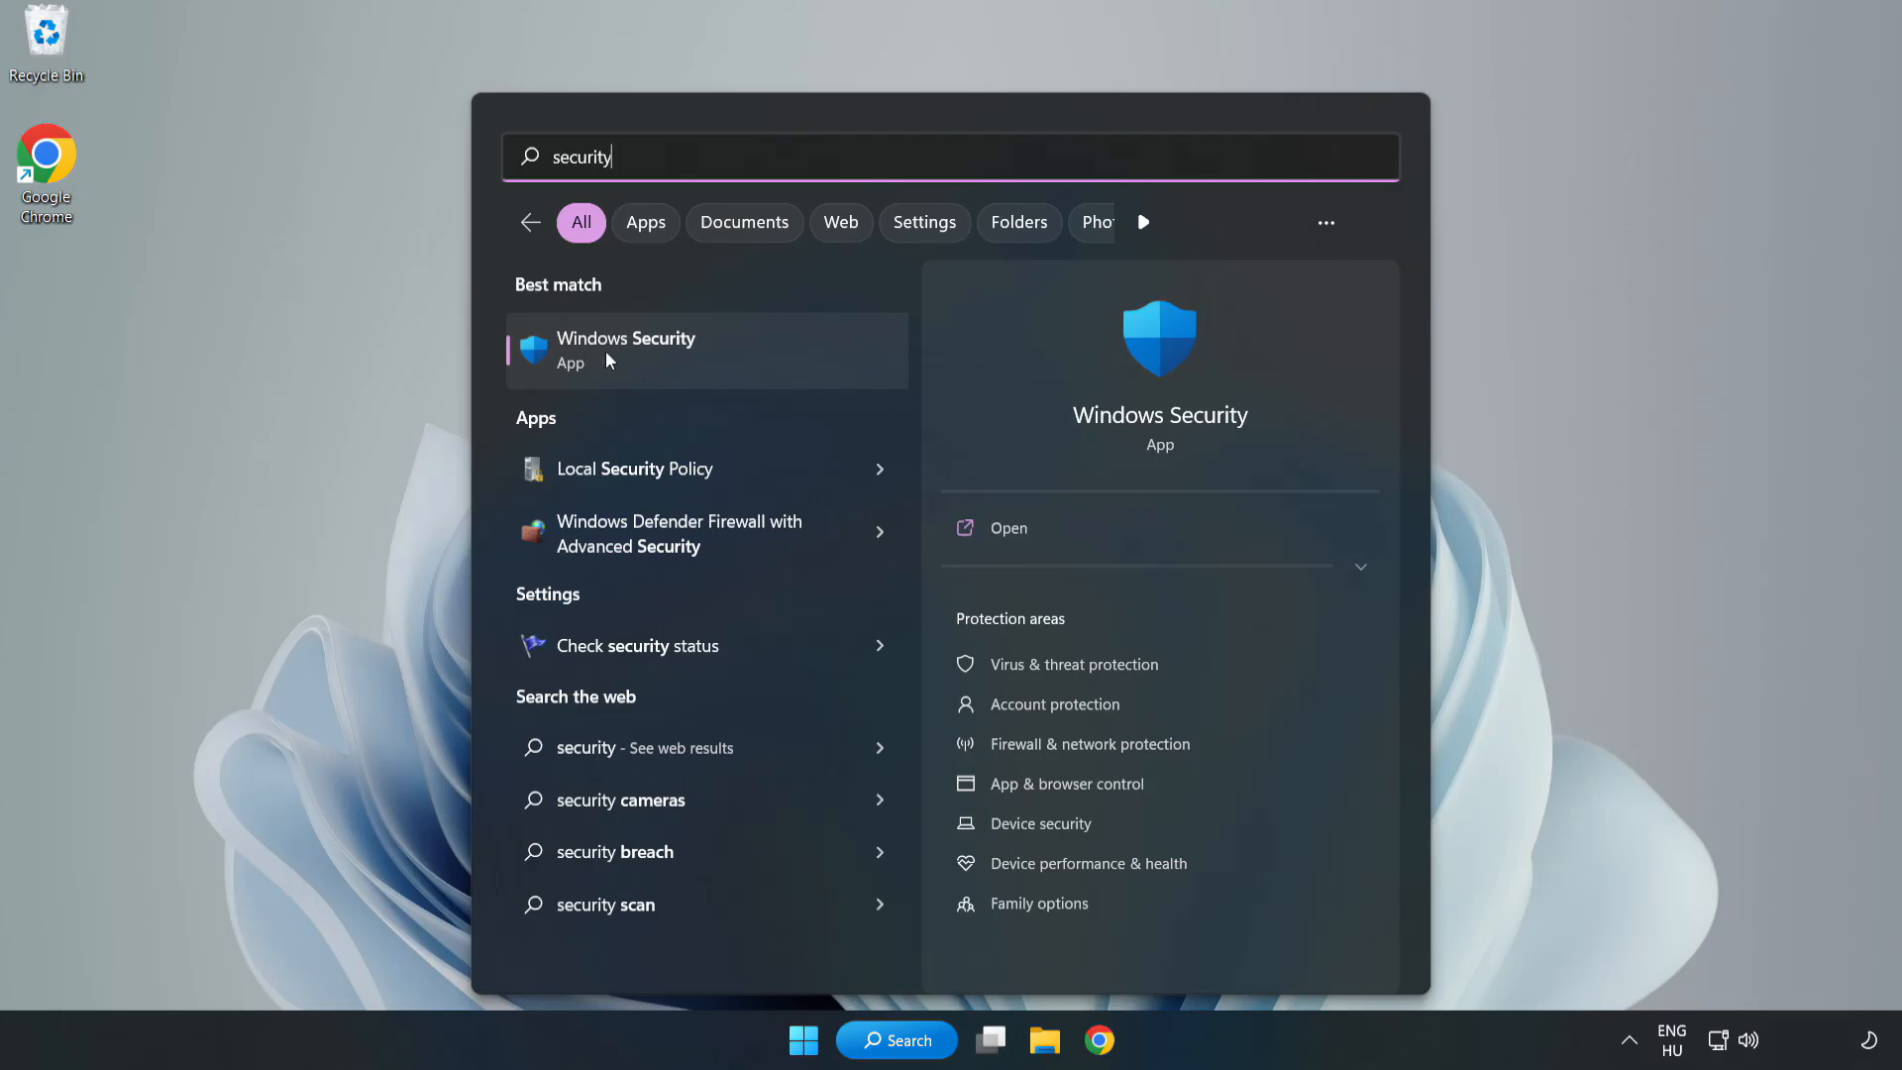
{"action": "left_click", "coordinate": [627, 350]}
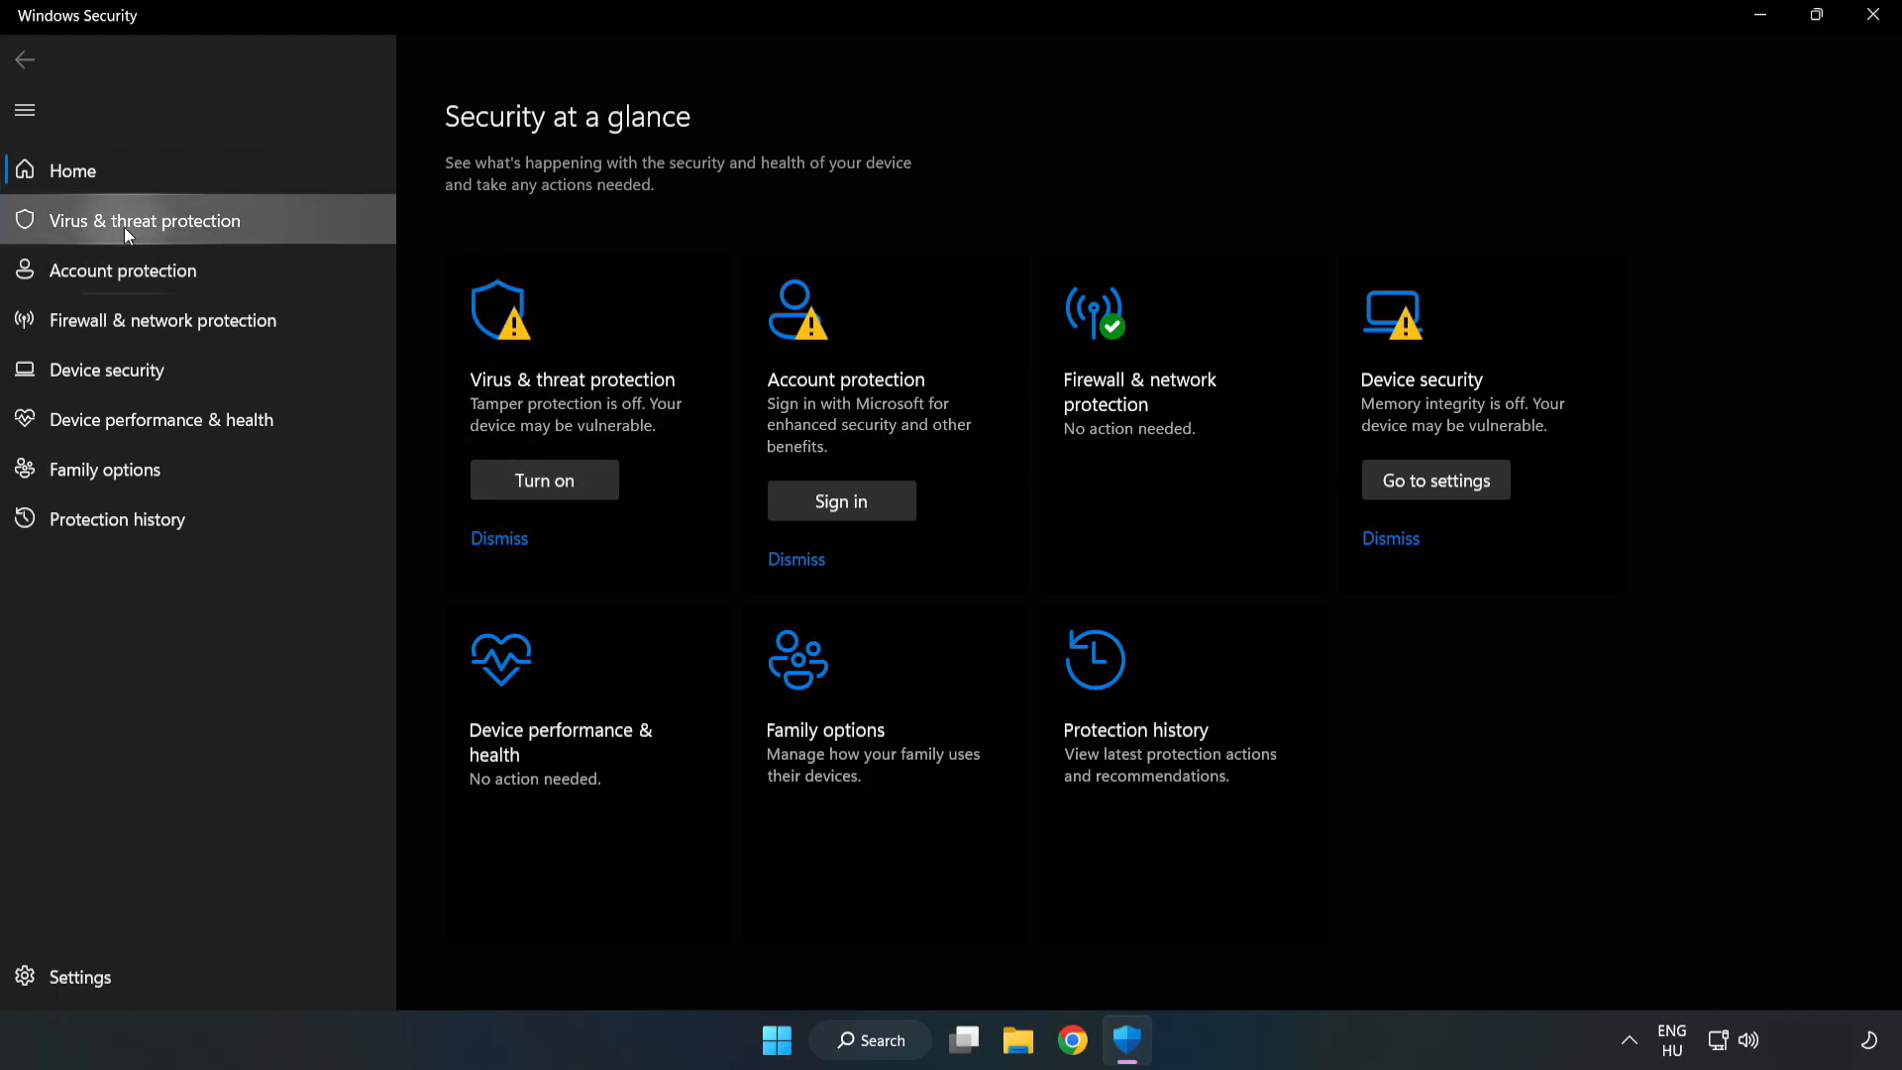
Step: Go through Virus & threat protection settings to the Defender Add or remove exclusions page
{"action": "left_click", "coordinate": [143, 220]}
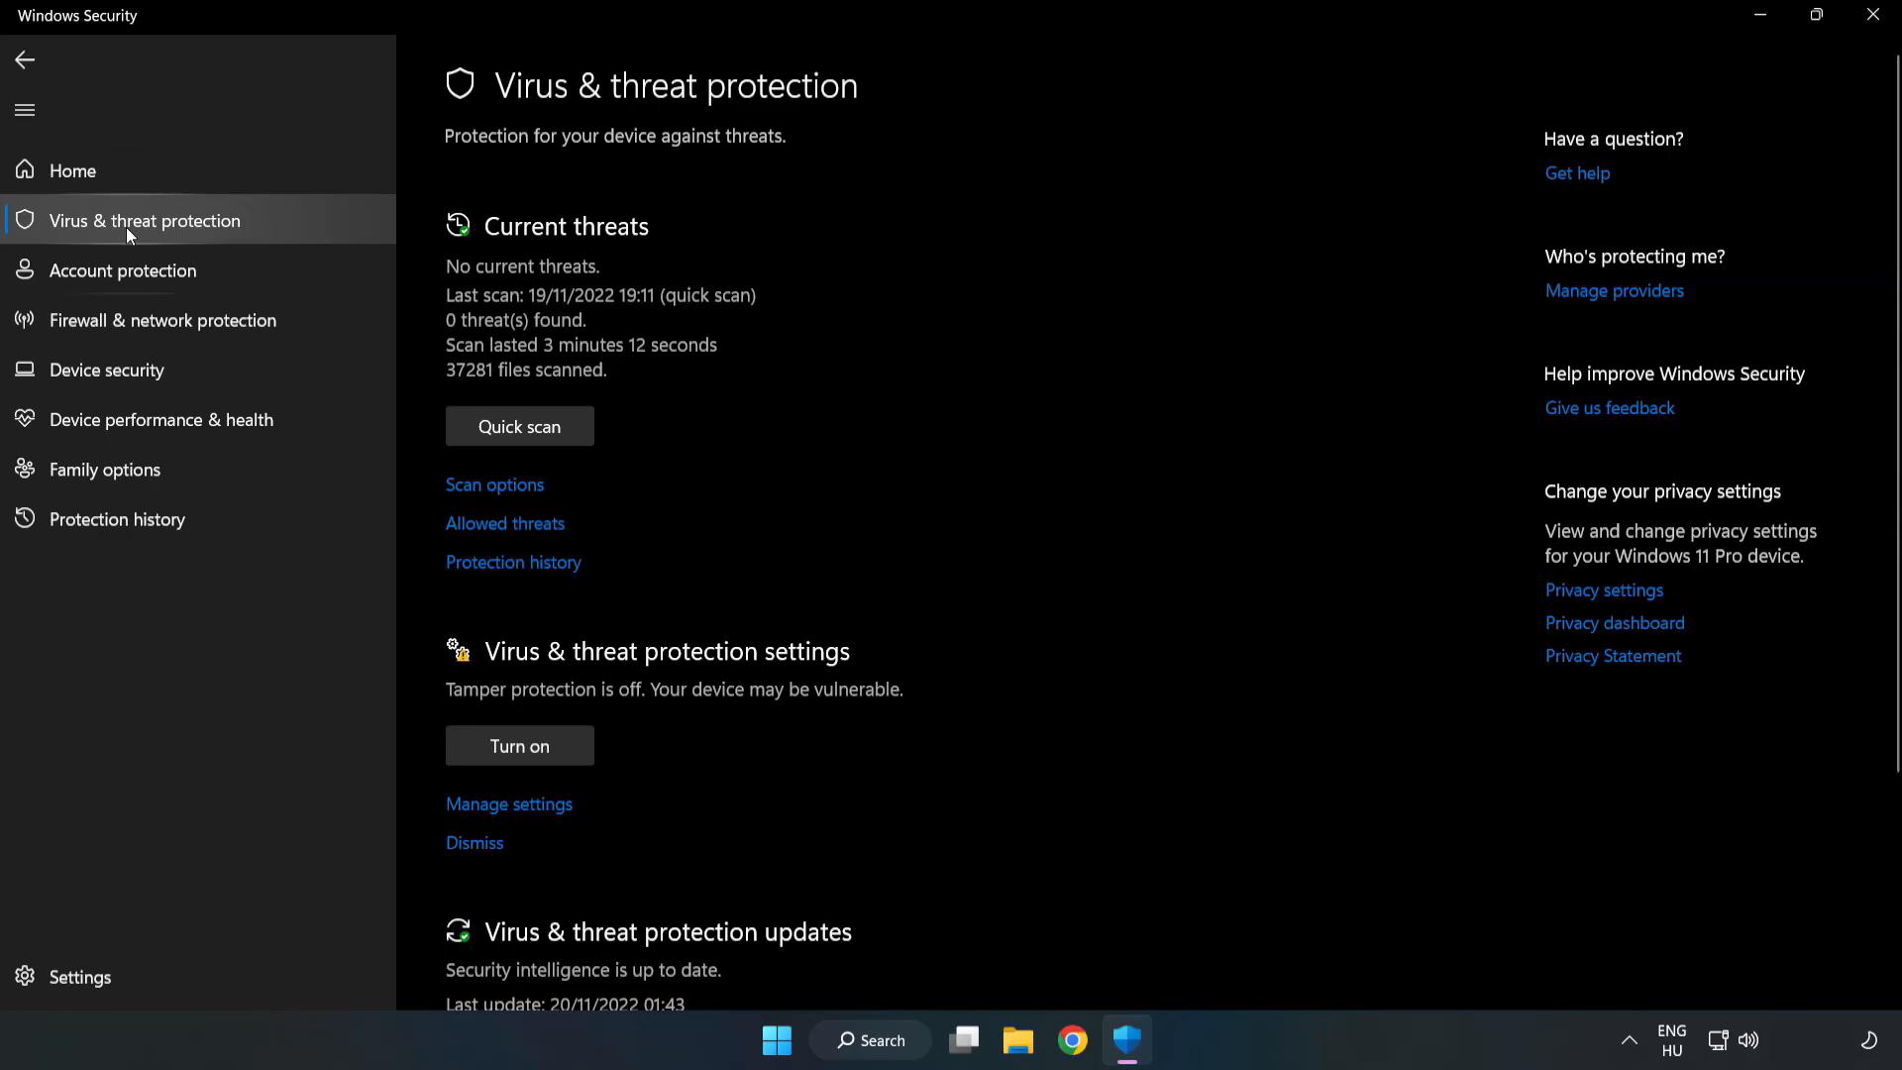
{"action": "scroll", "scroll_direction": "down", "scroll_amount": 3}
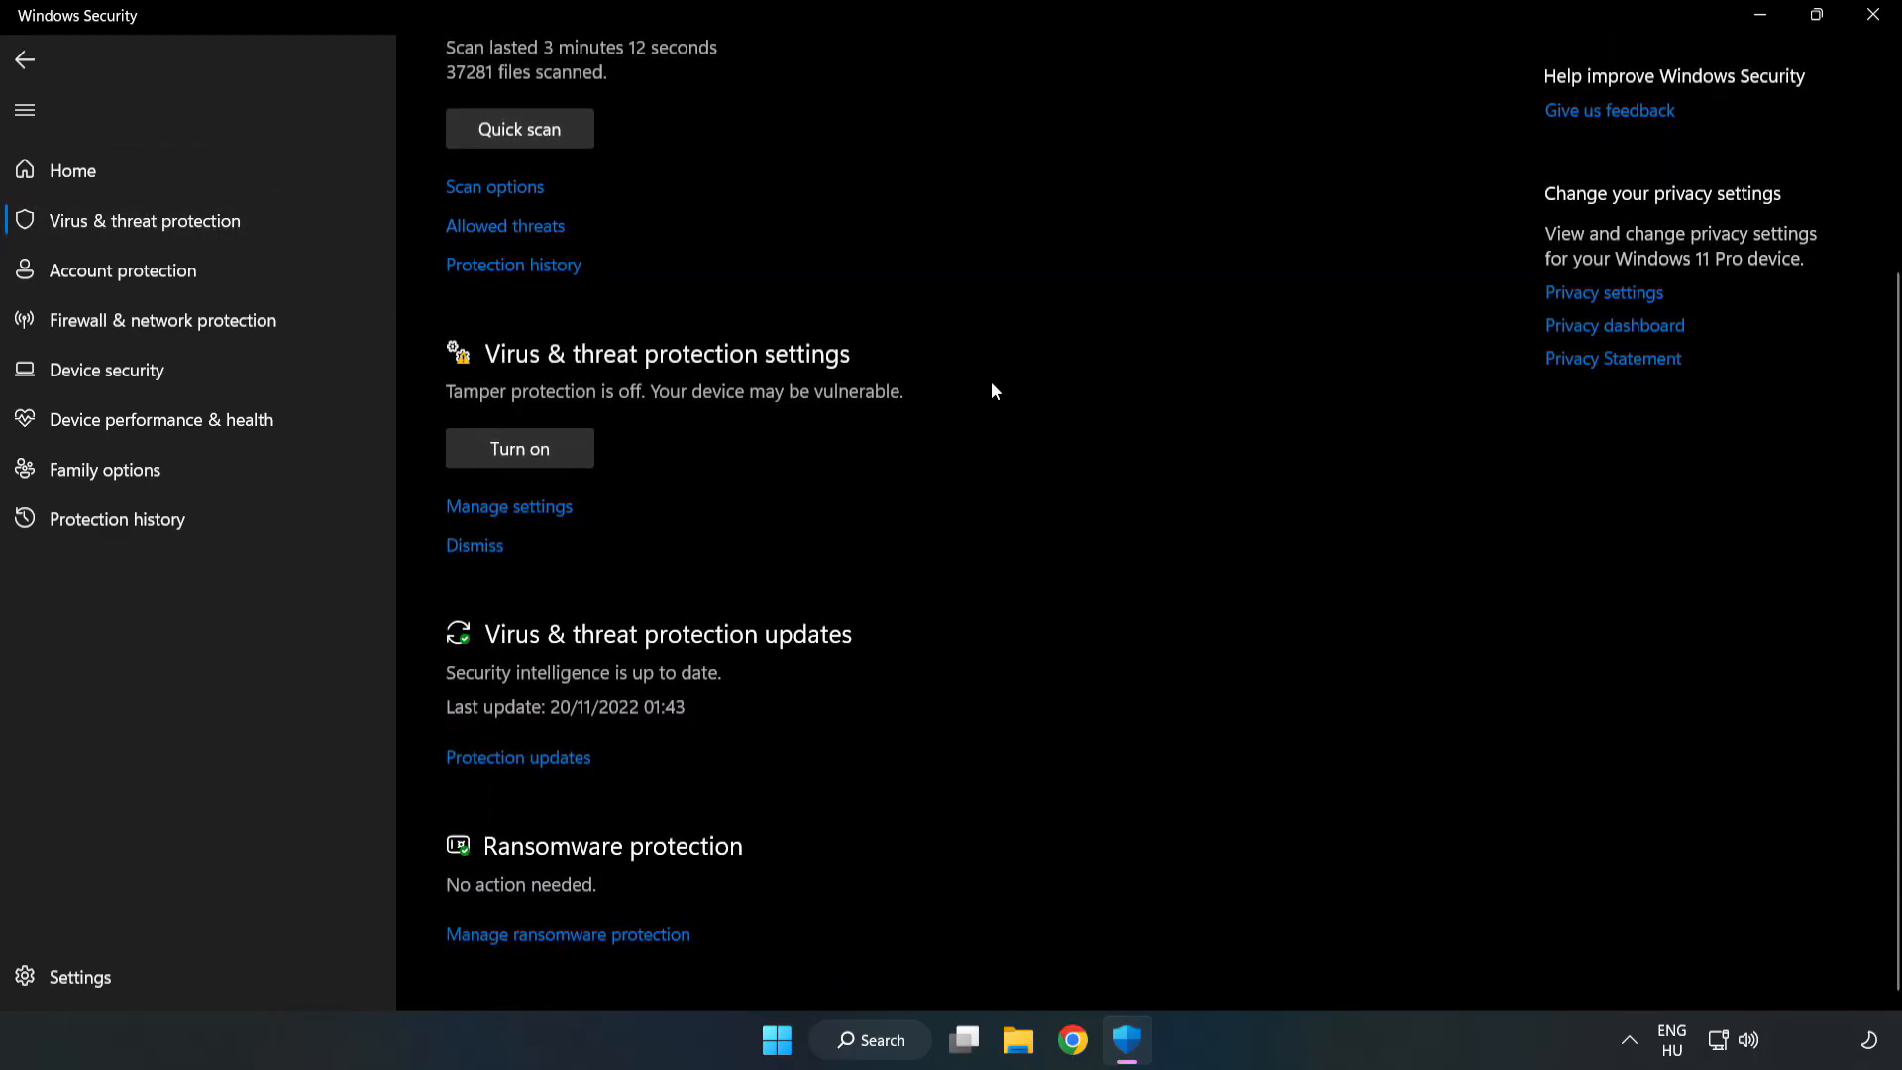
{"action": "mouse_move", "coordinate": [508, 506]}
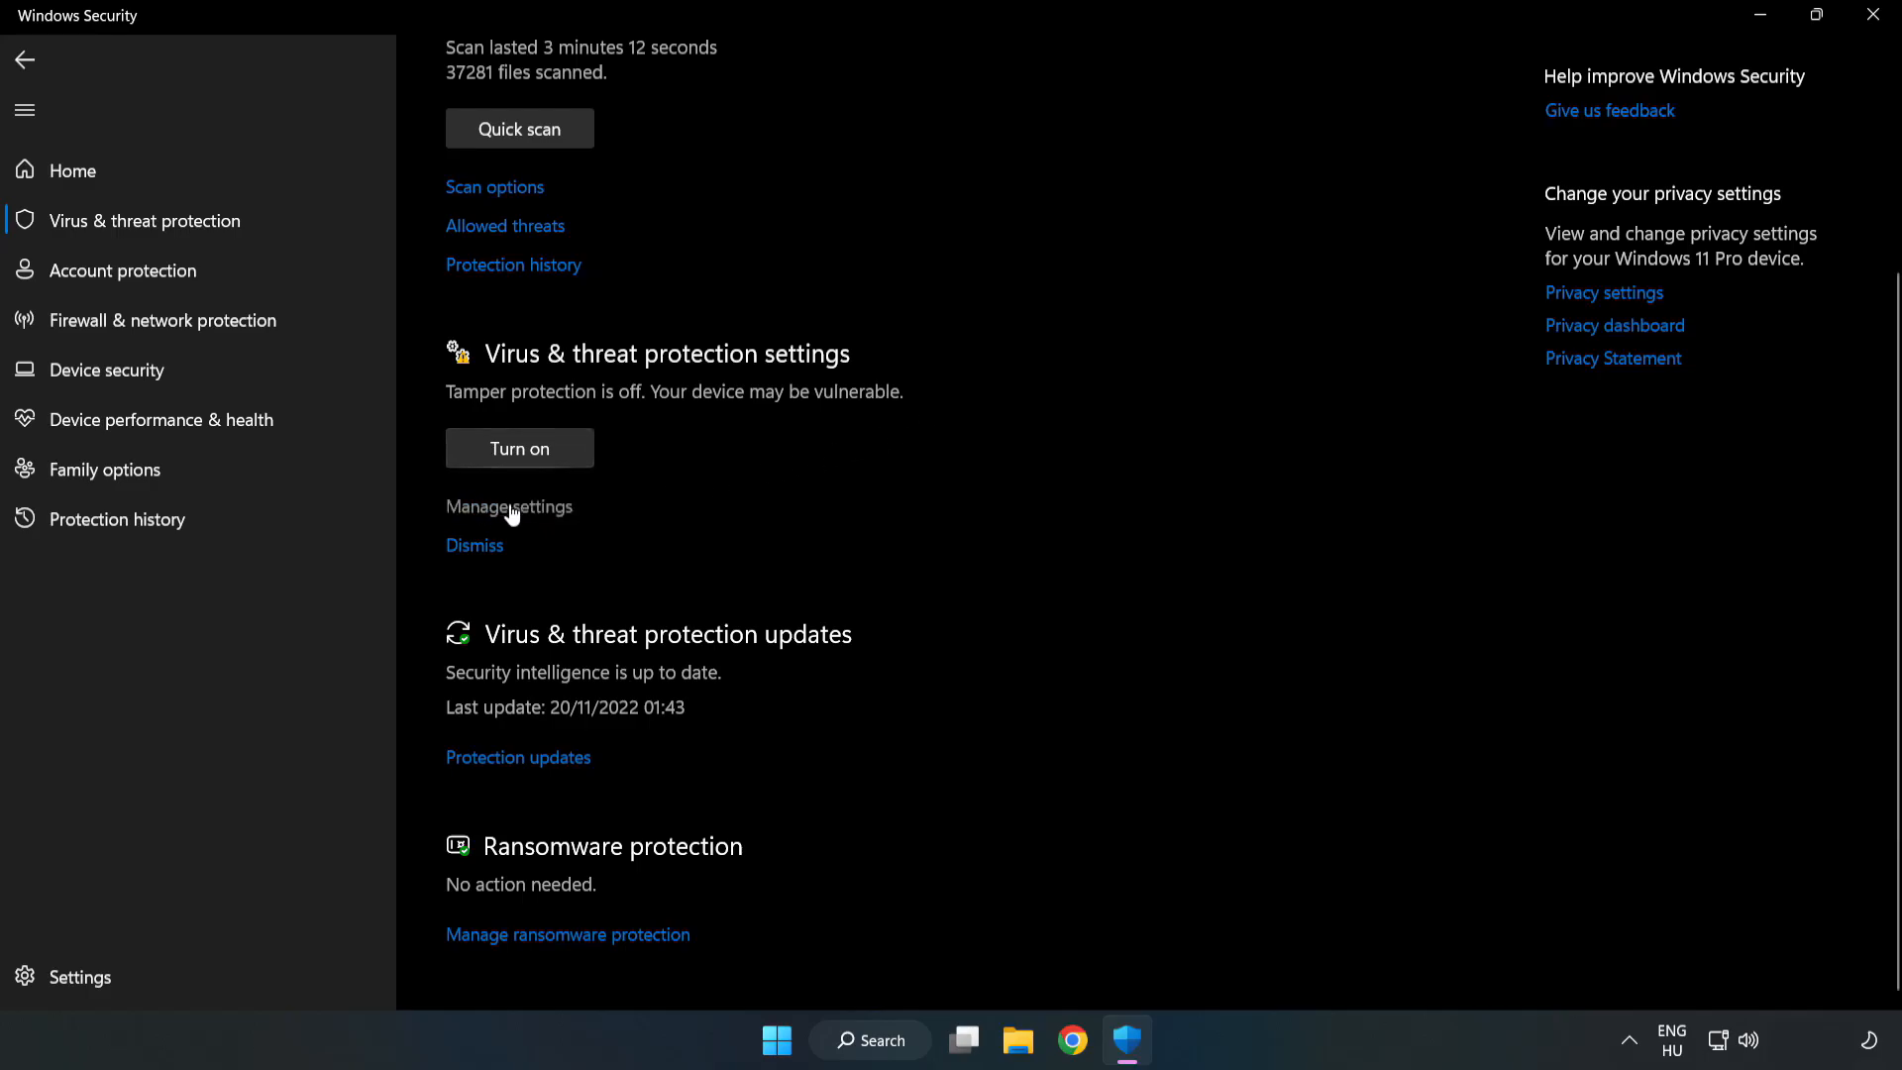
{"action": "left_click", "coordinate": [508, 506]}
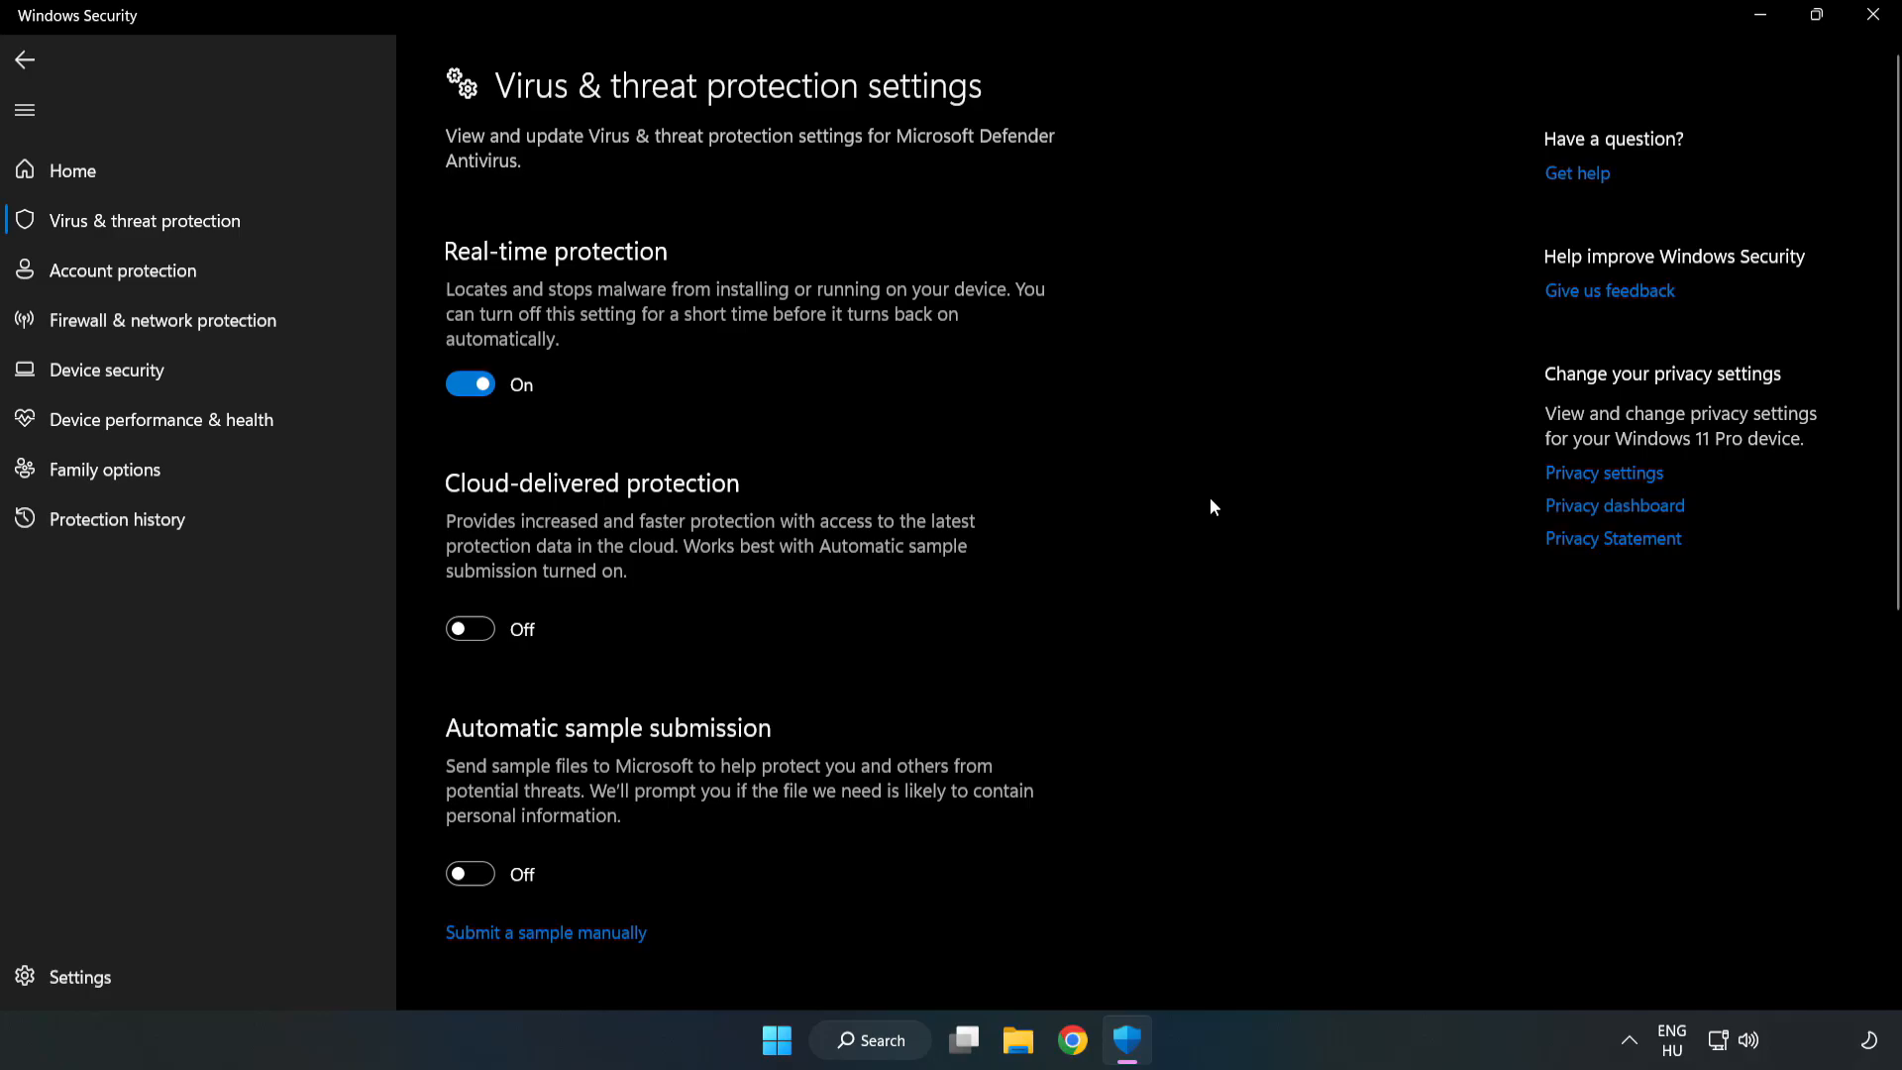
{"action": "scroll", "scroll_direction": "down", "scroll_amount": 3}
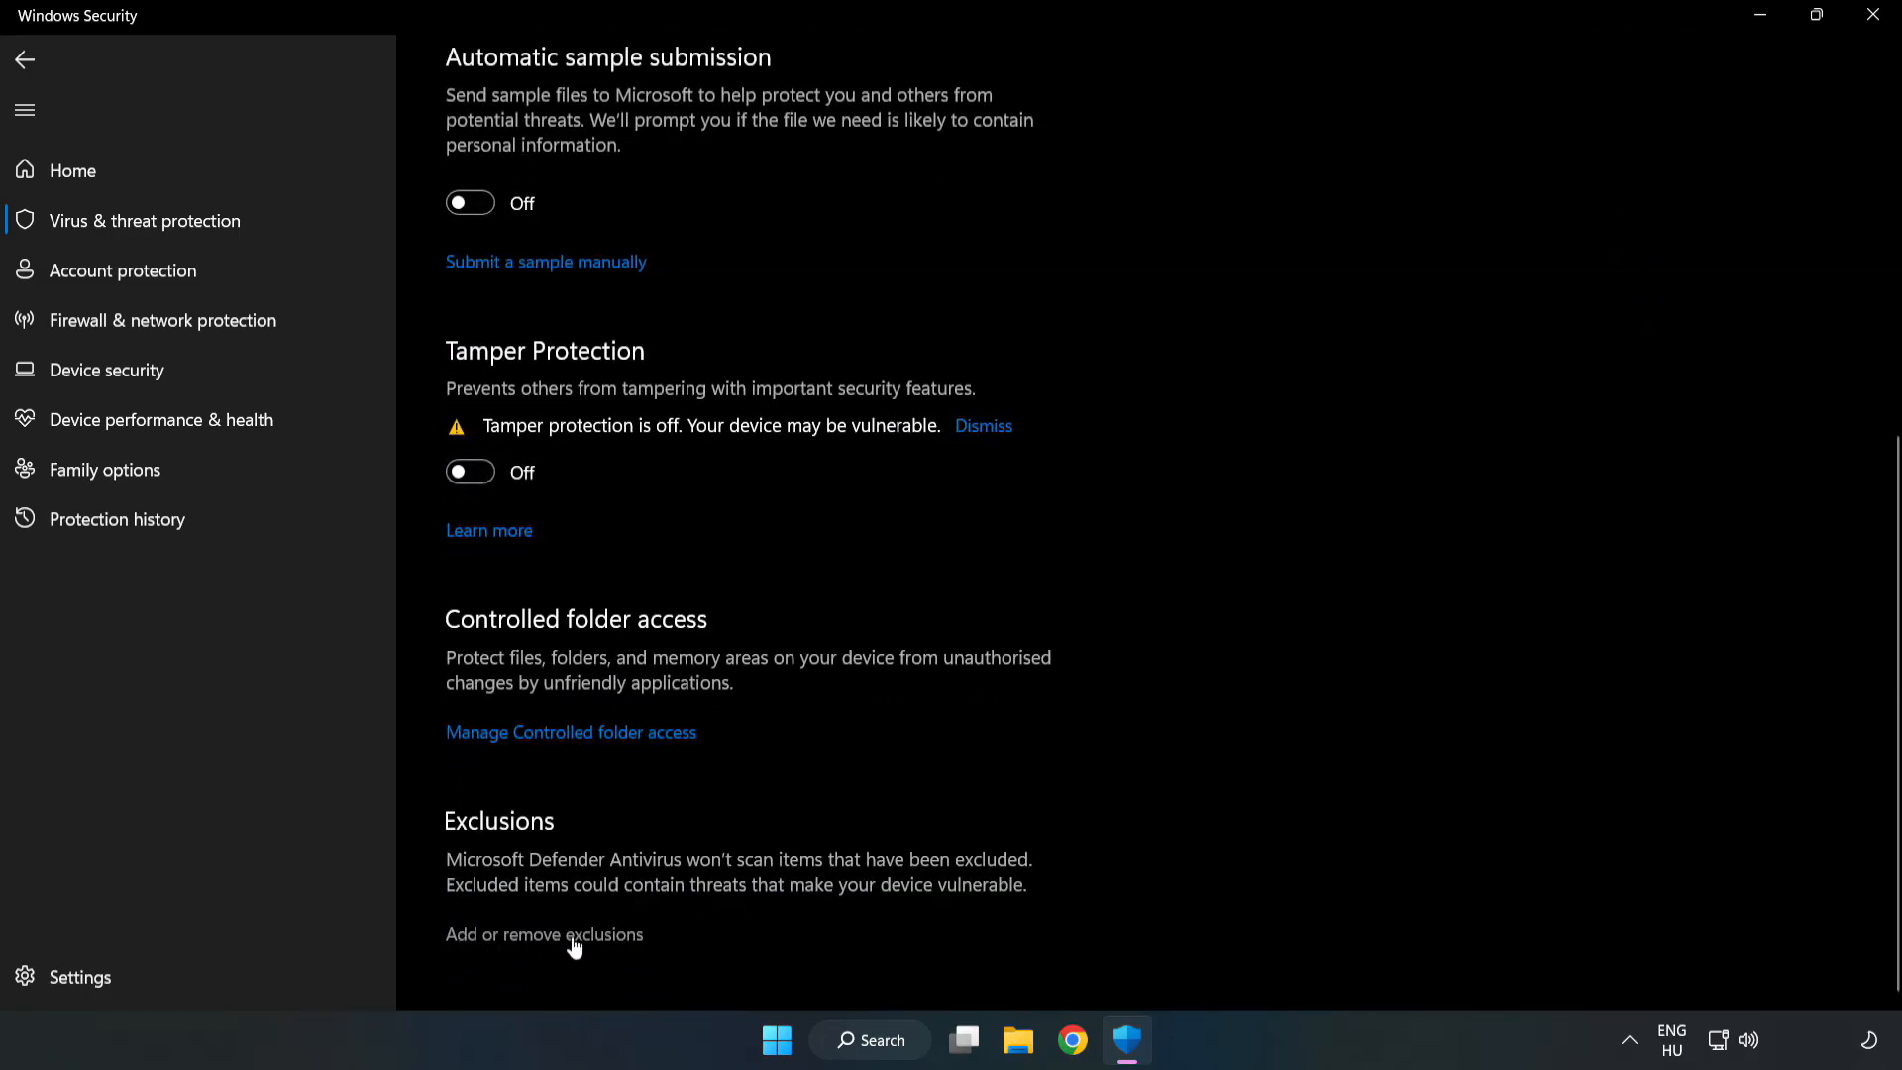
{"action": "left_click", "coordinate": [544, 934]}
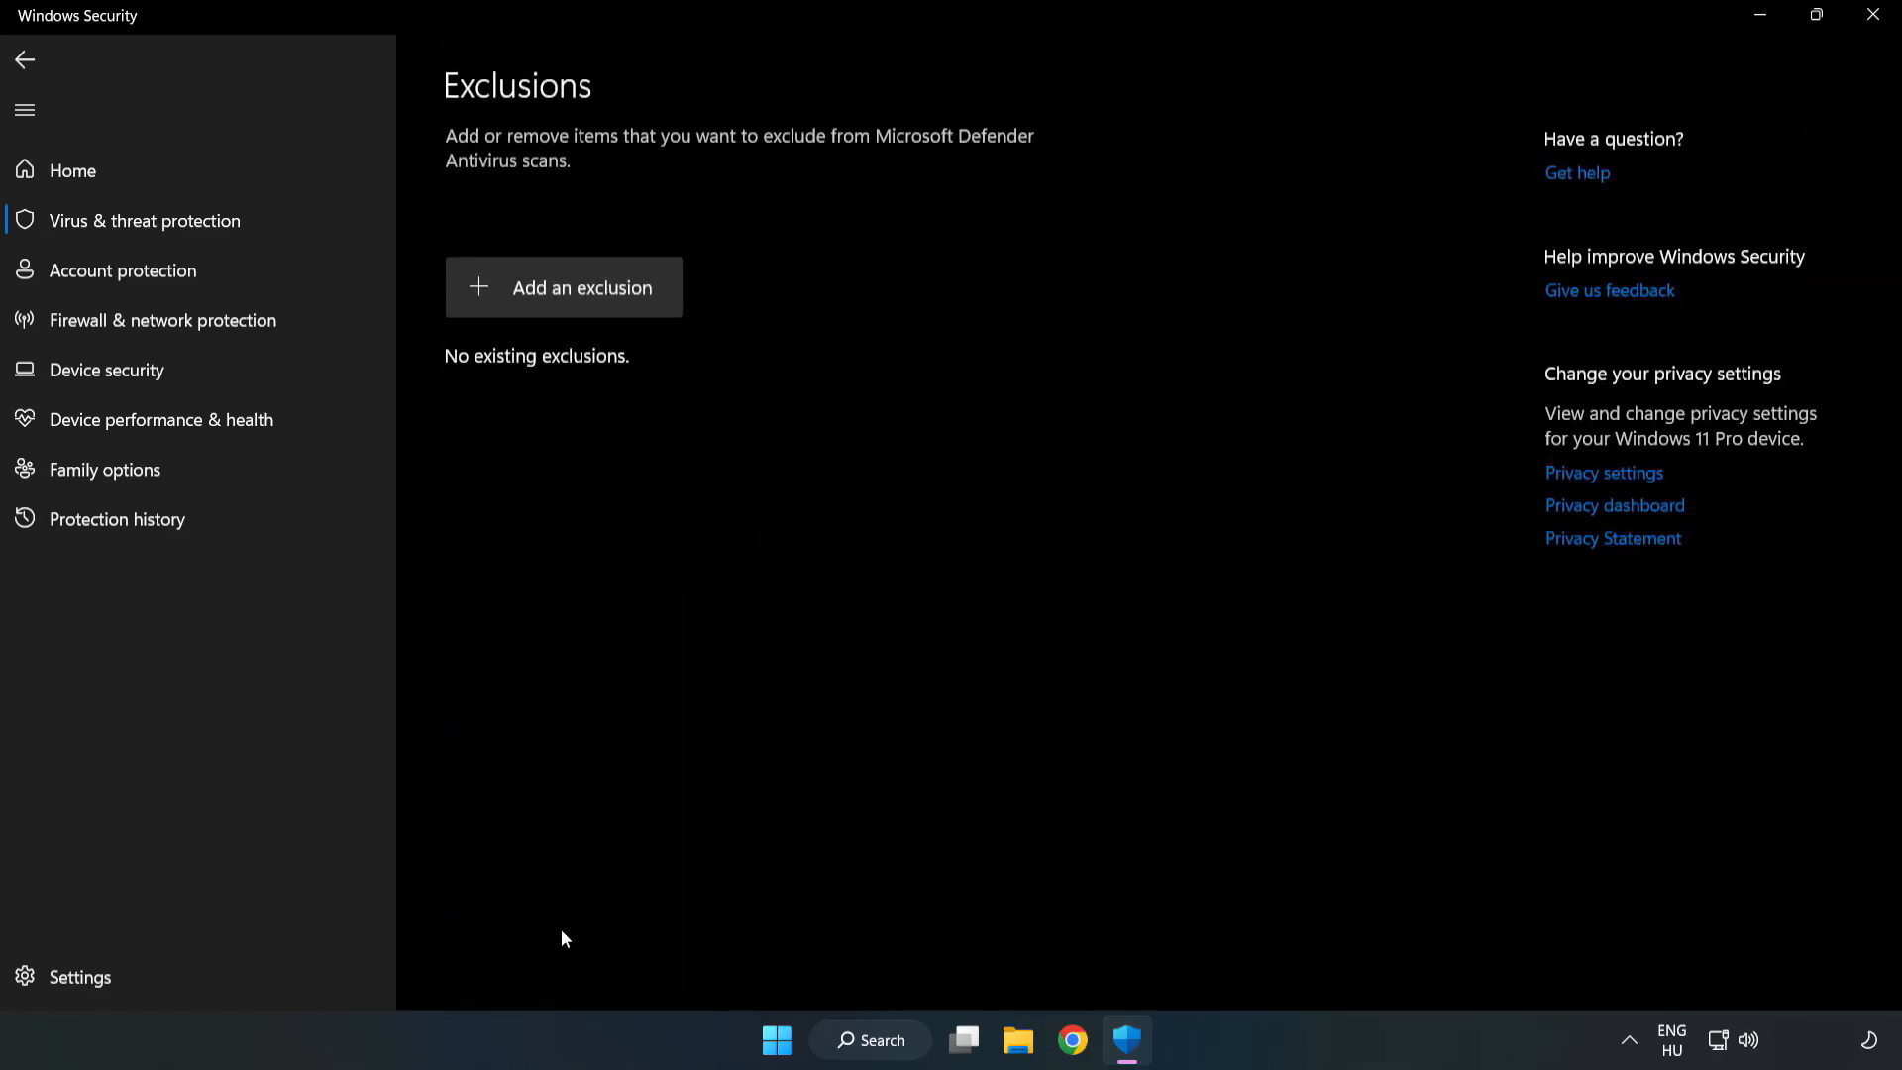
{"action": "mouse_move", "coordinate": [611, 296]}
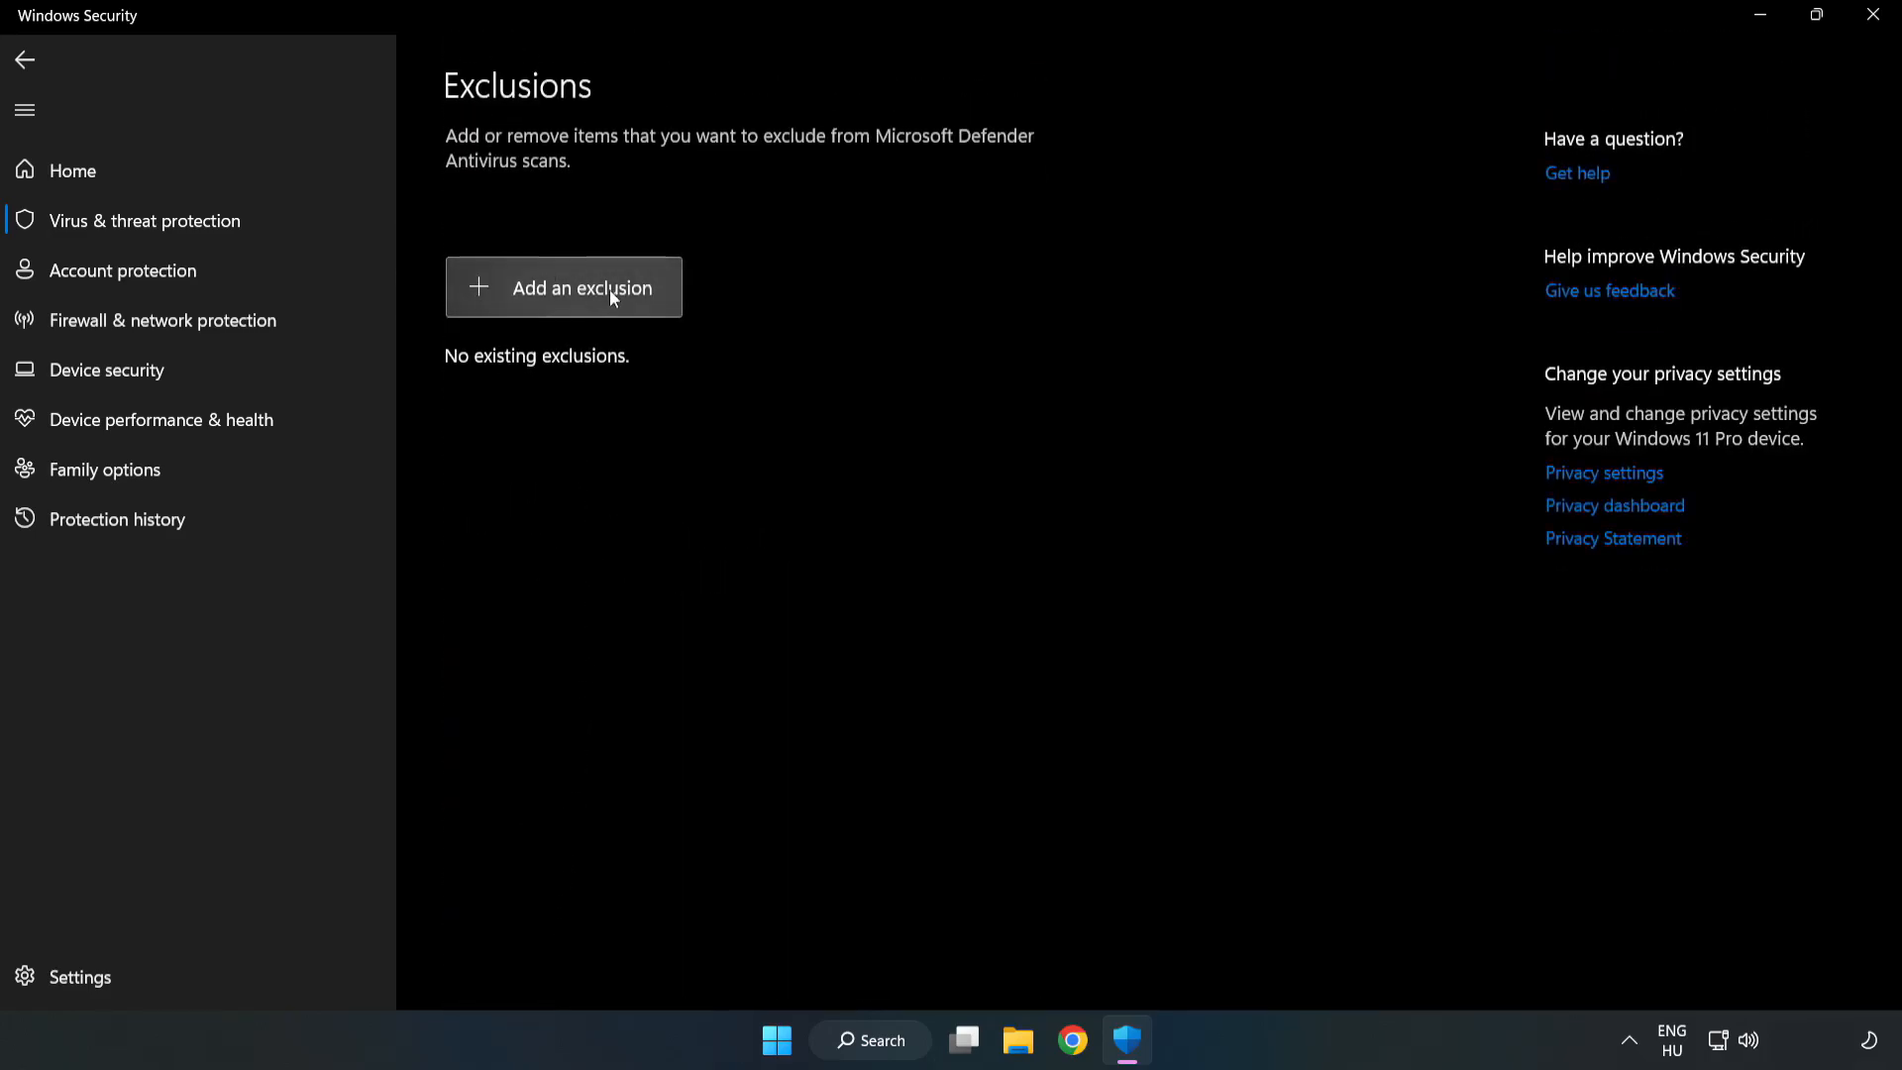
Step: Exclude the NOT WORKING APP shortcut file from Defender and close Windows Security
{"action": "left_click", "coordinate": [580, 287]}
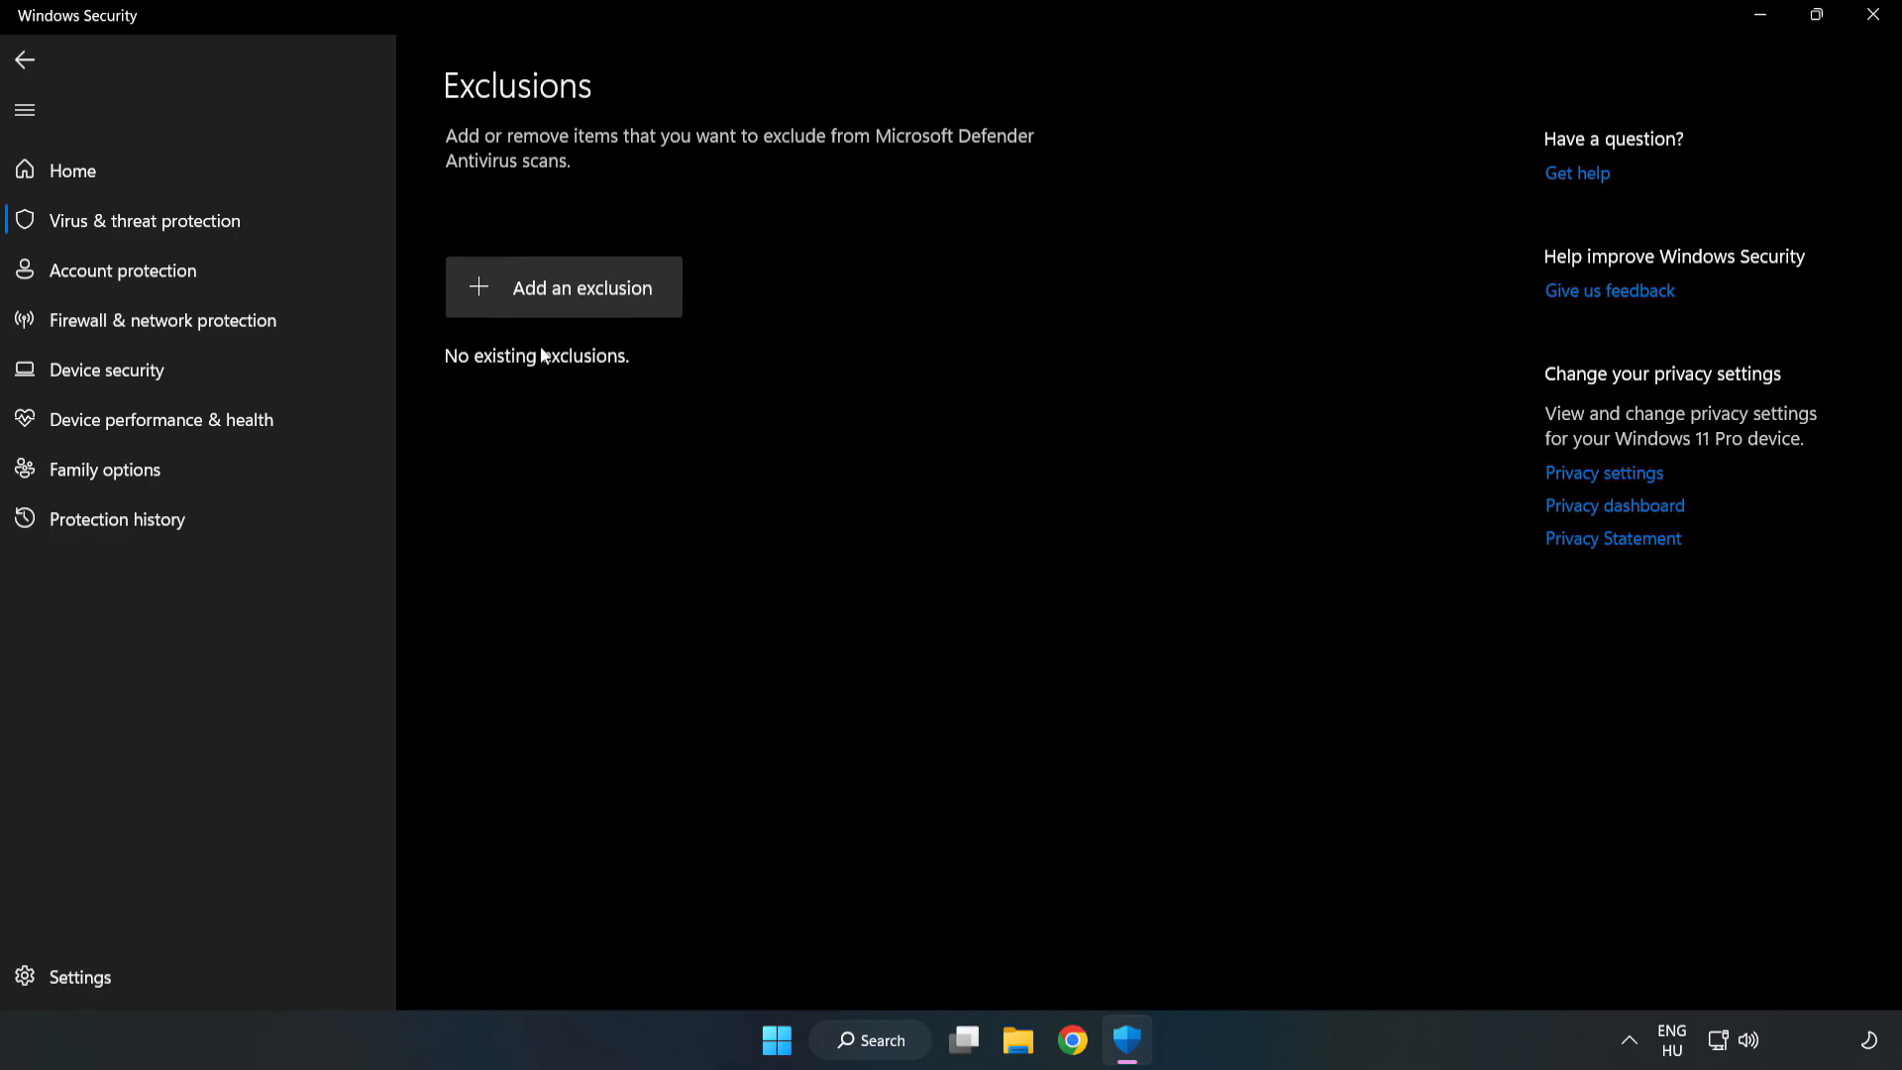
{"action": "left_click", "coordinate": [562, 287]}
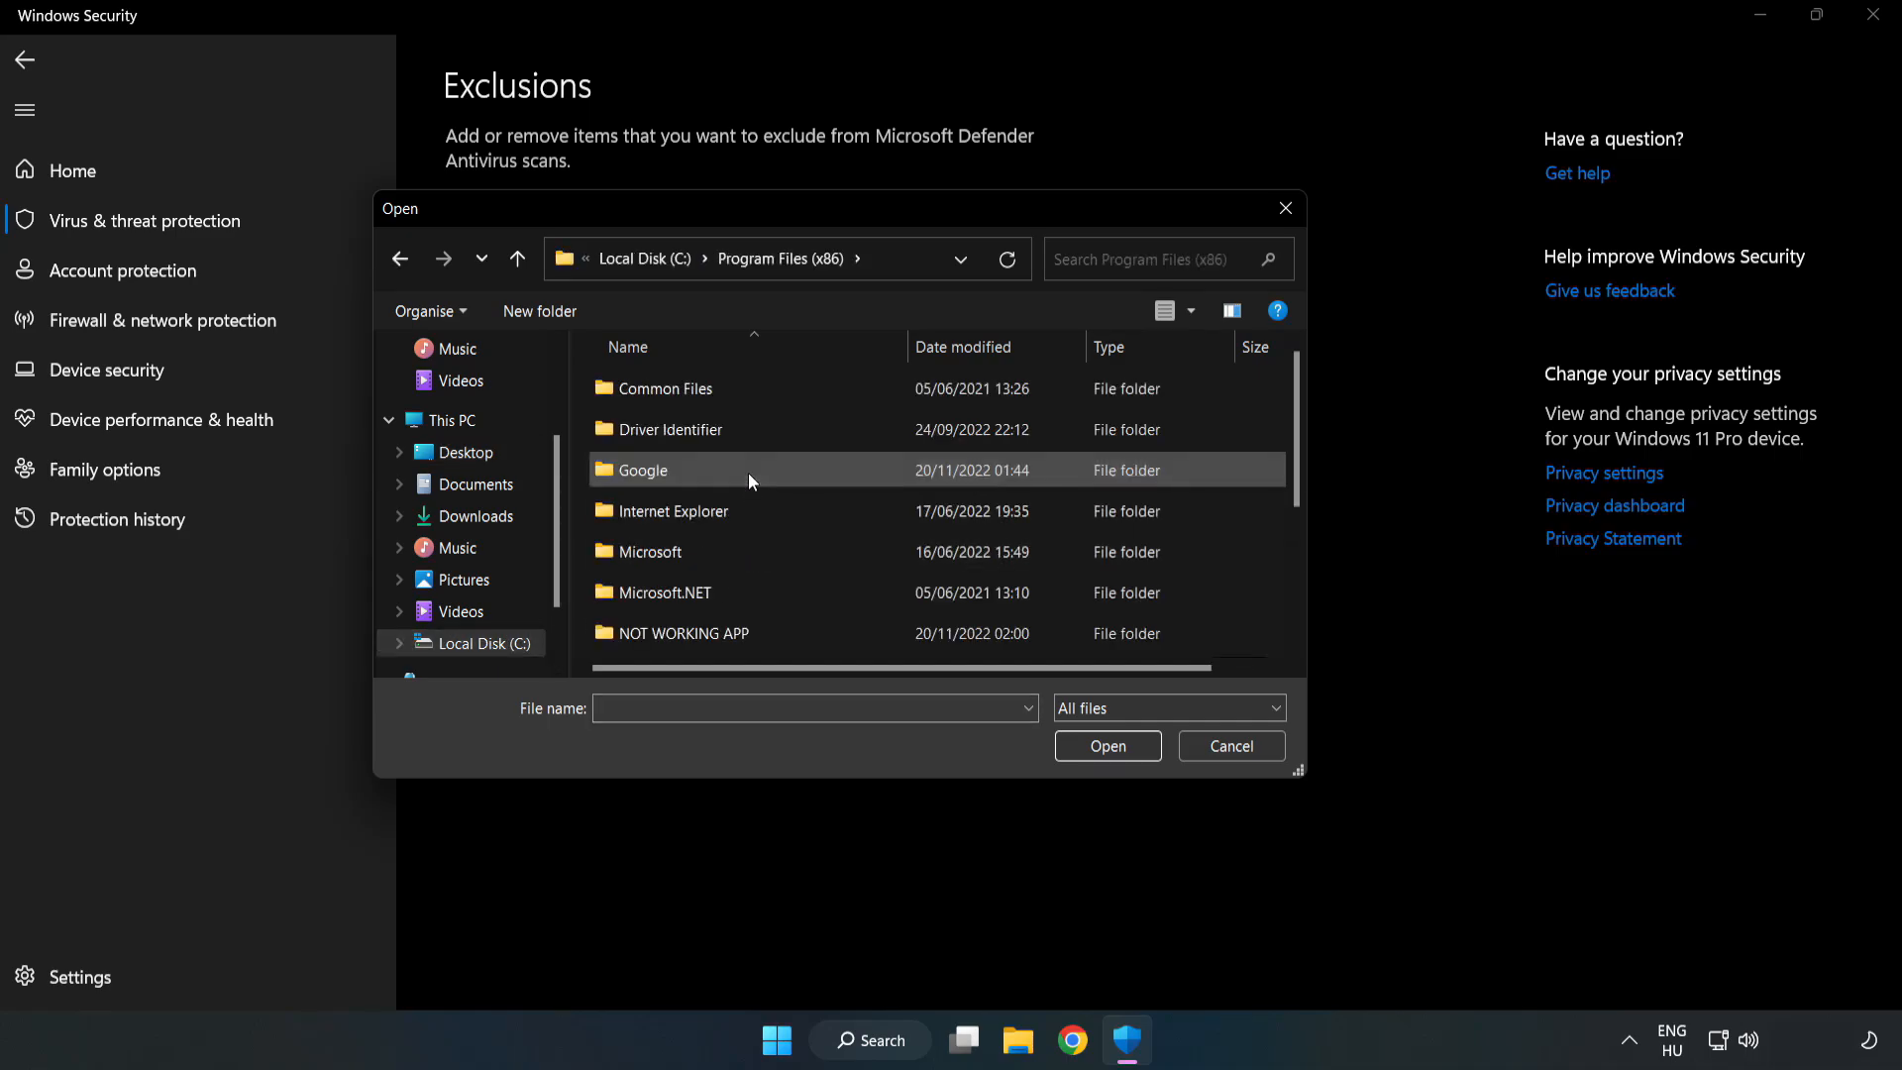
{"action": "double_click", "coordinate": [686, 633]}
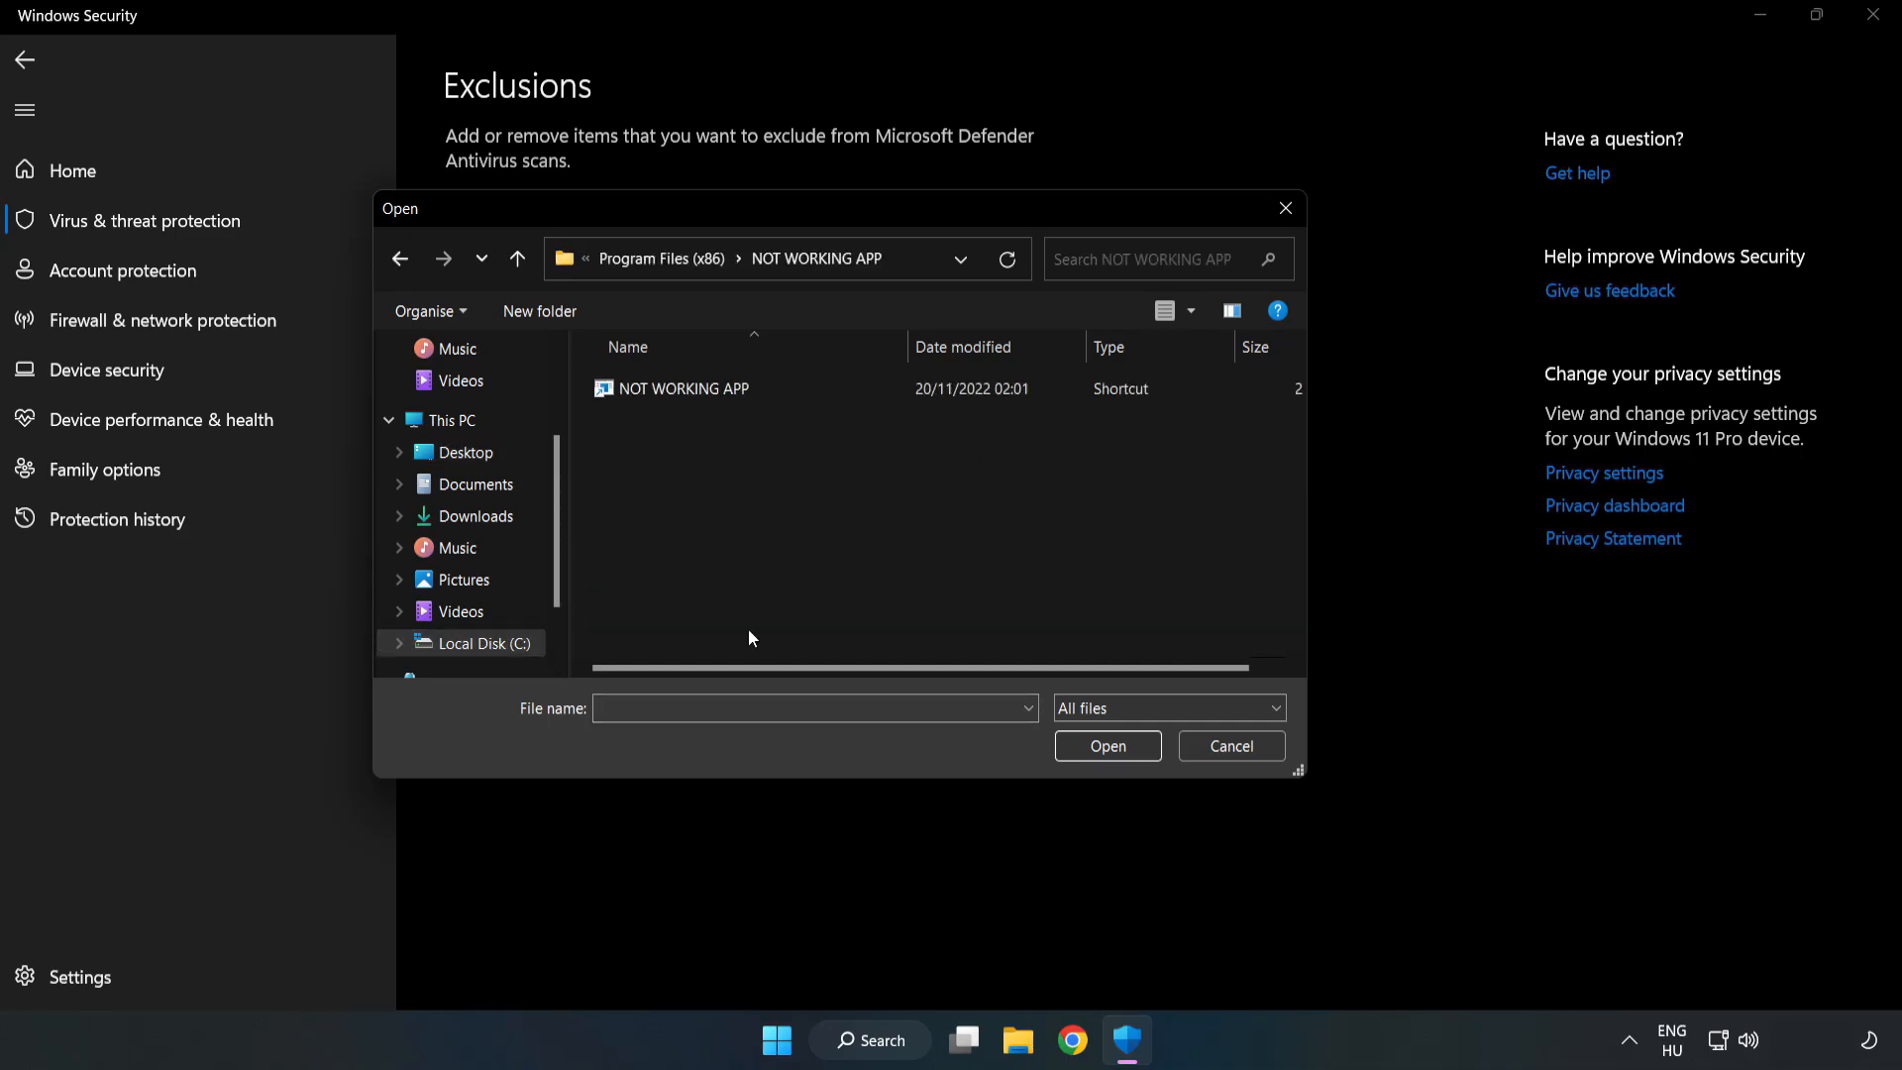
{"action": "left_click", "coordinate": [685, 388]}
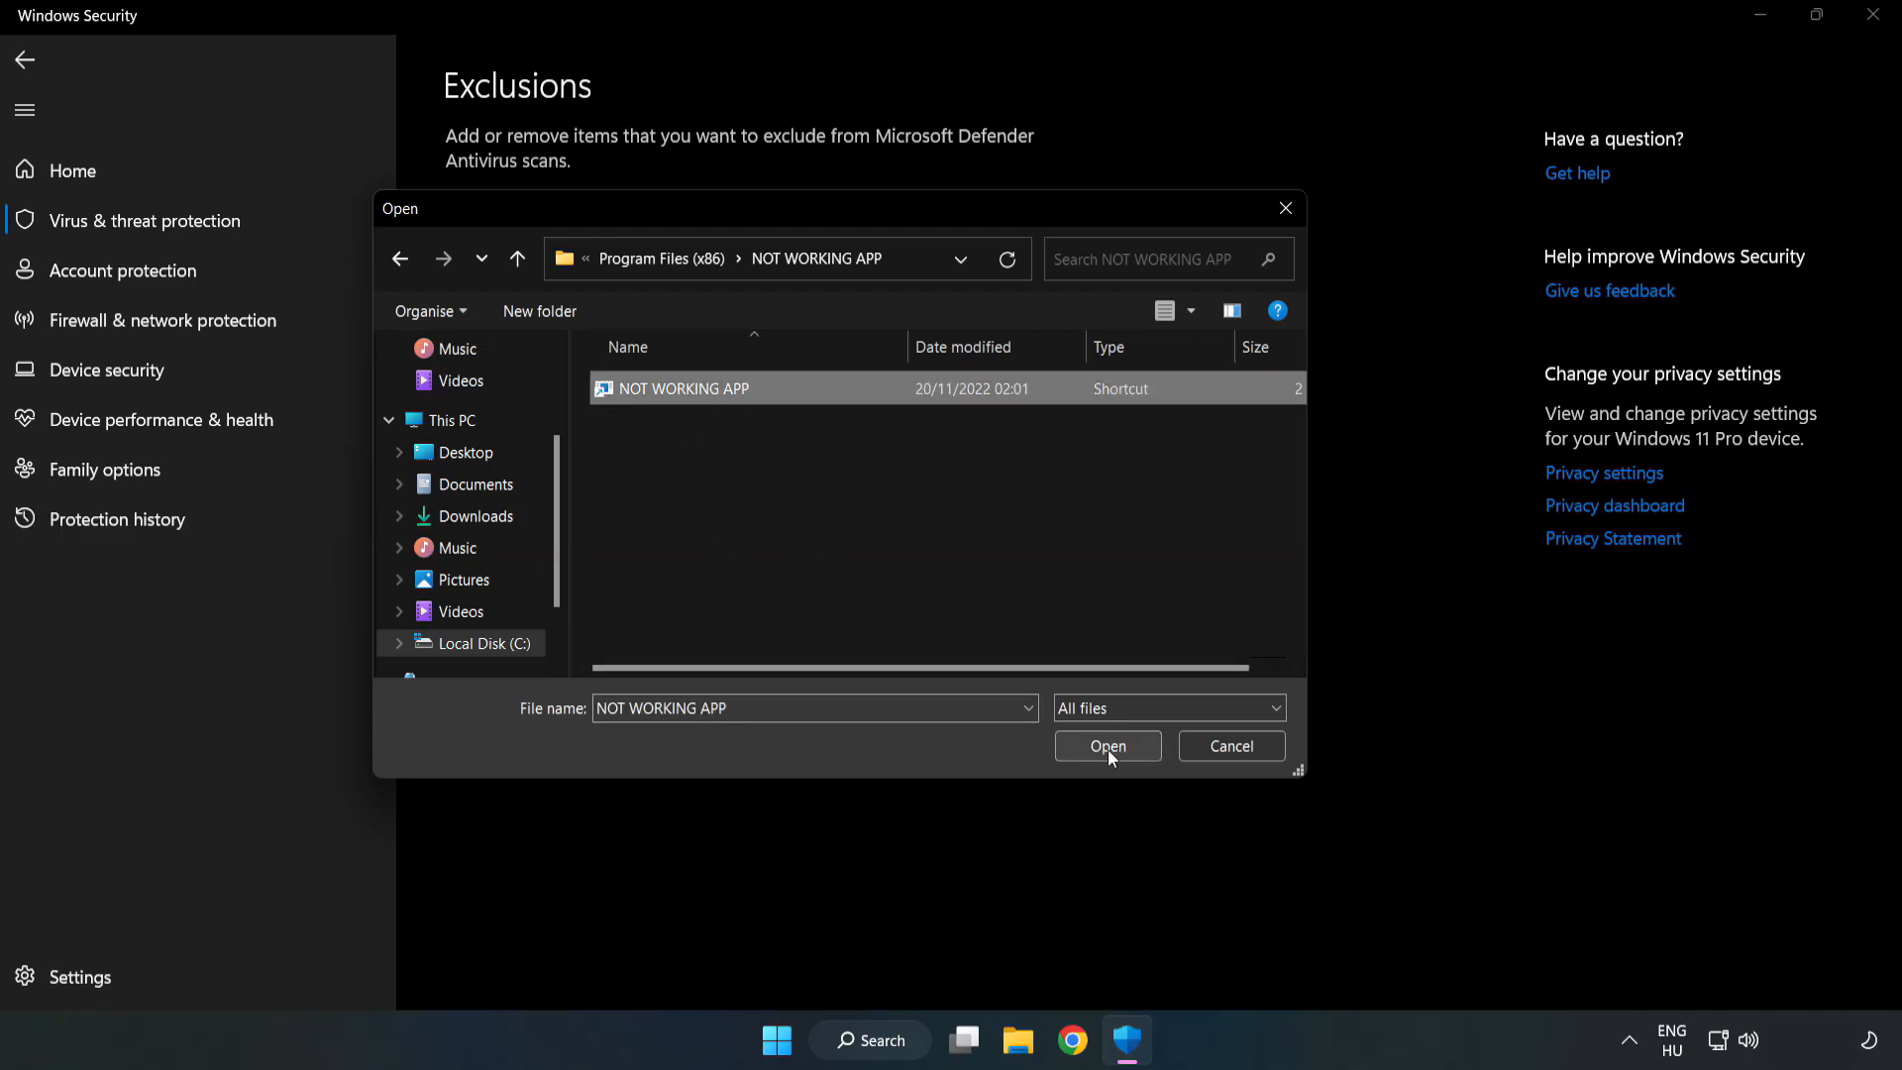
{"action": "left_click", "coordinate": [1106, 745]}
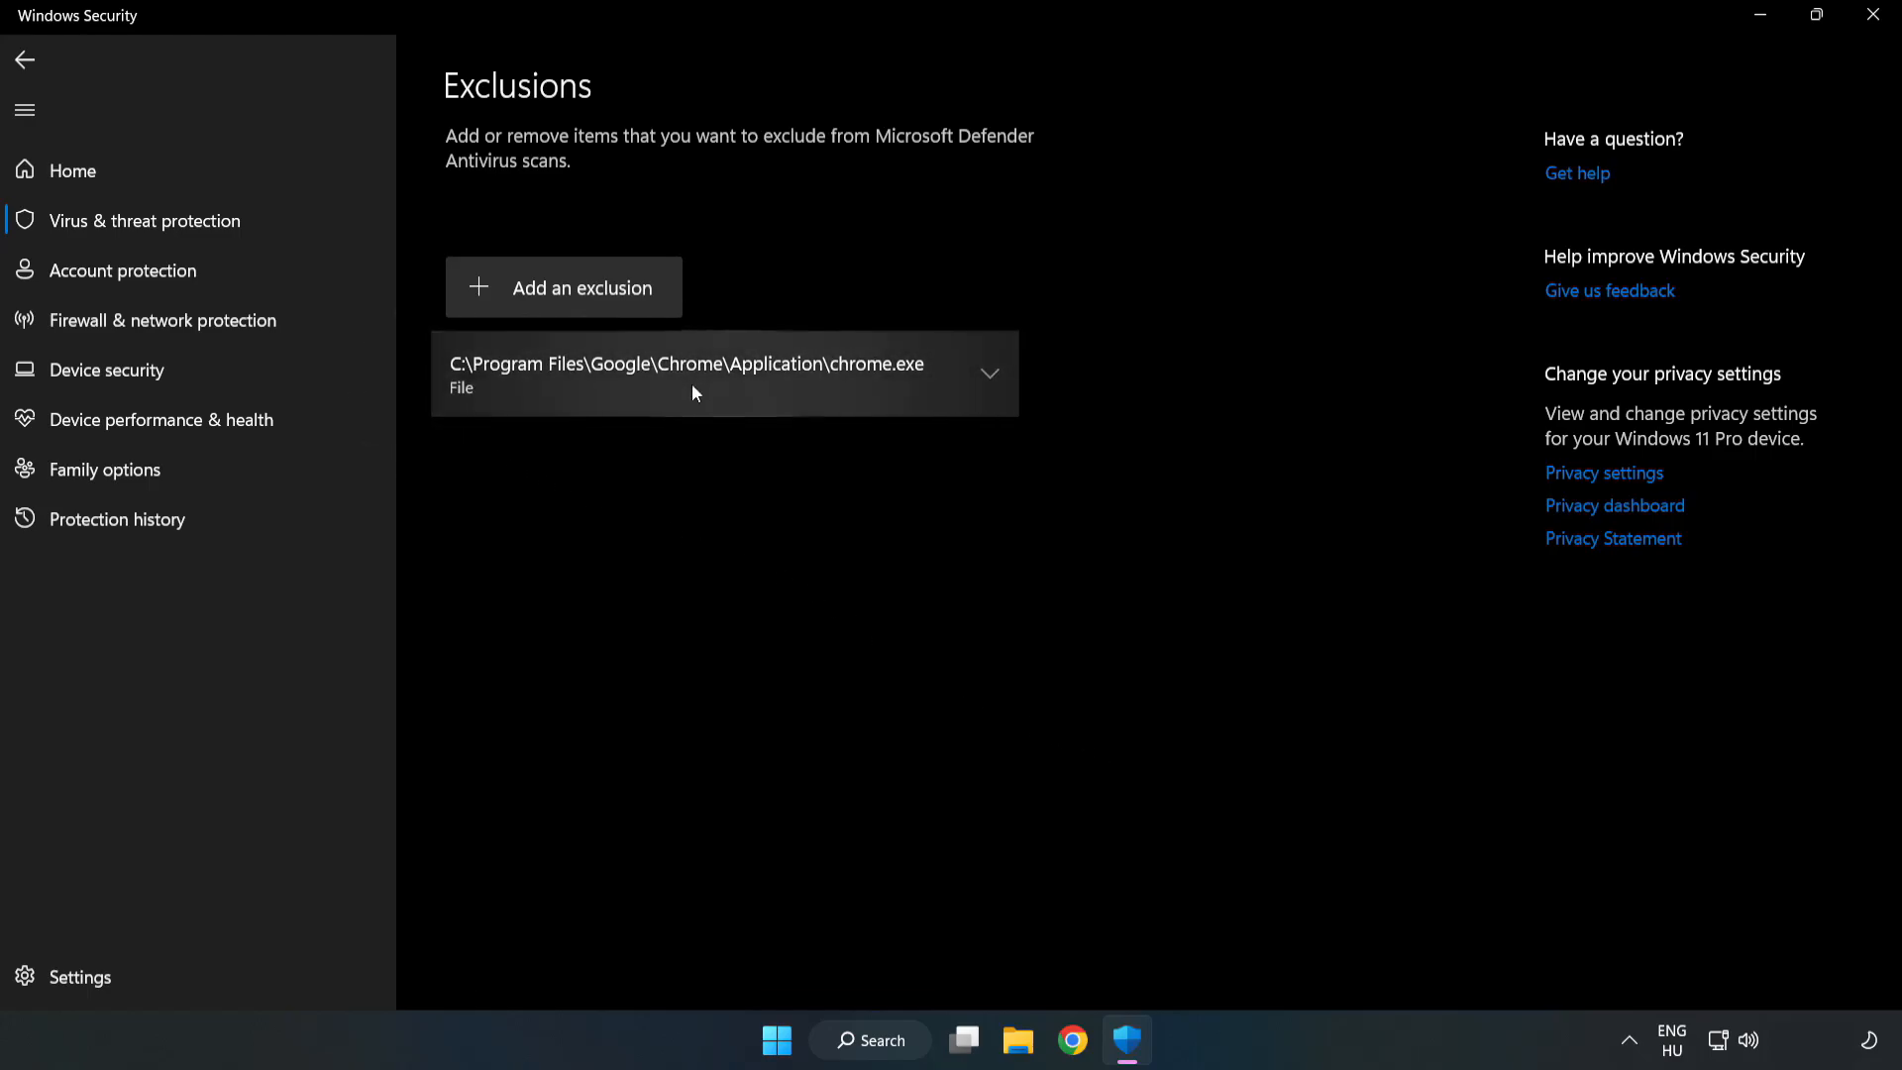
{"action": "mouse_move", "coordinate": [1189, 491]}
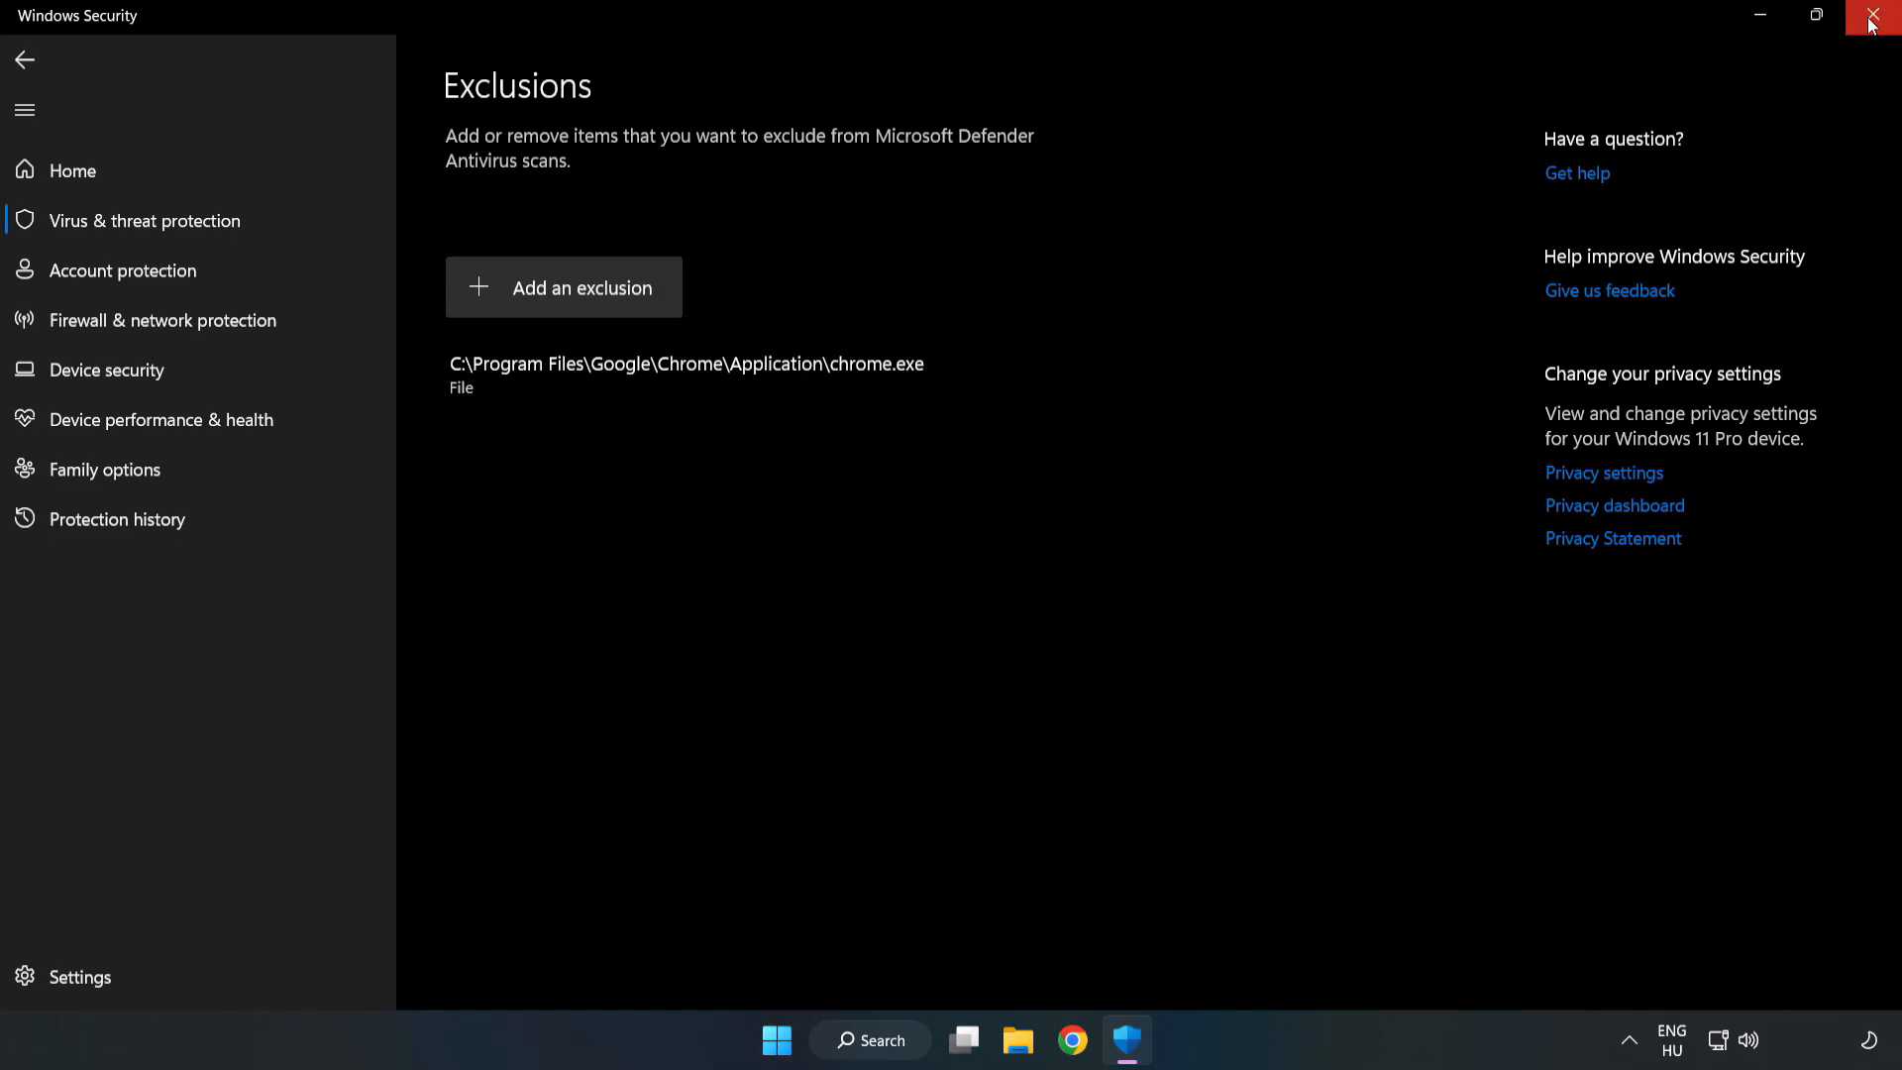
{"action": "mouse_move", "coordinate": [1872, 17]}
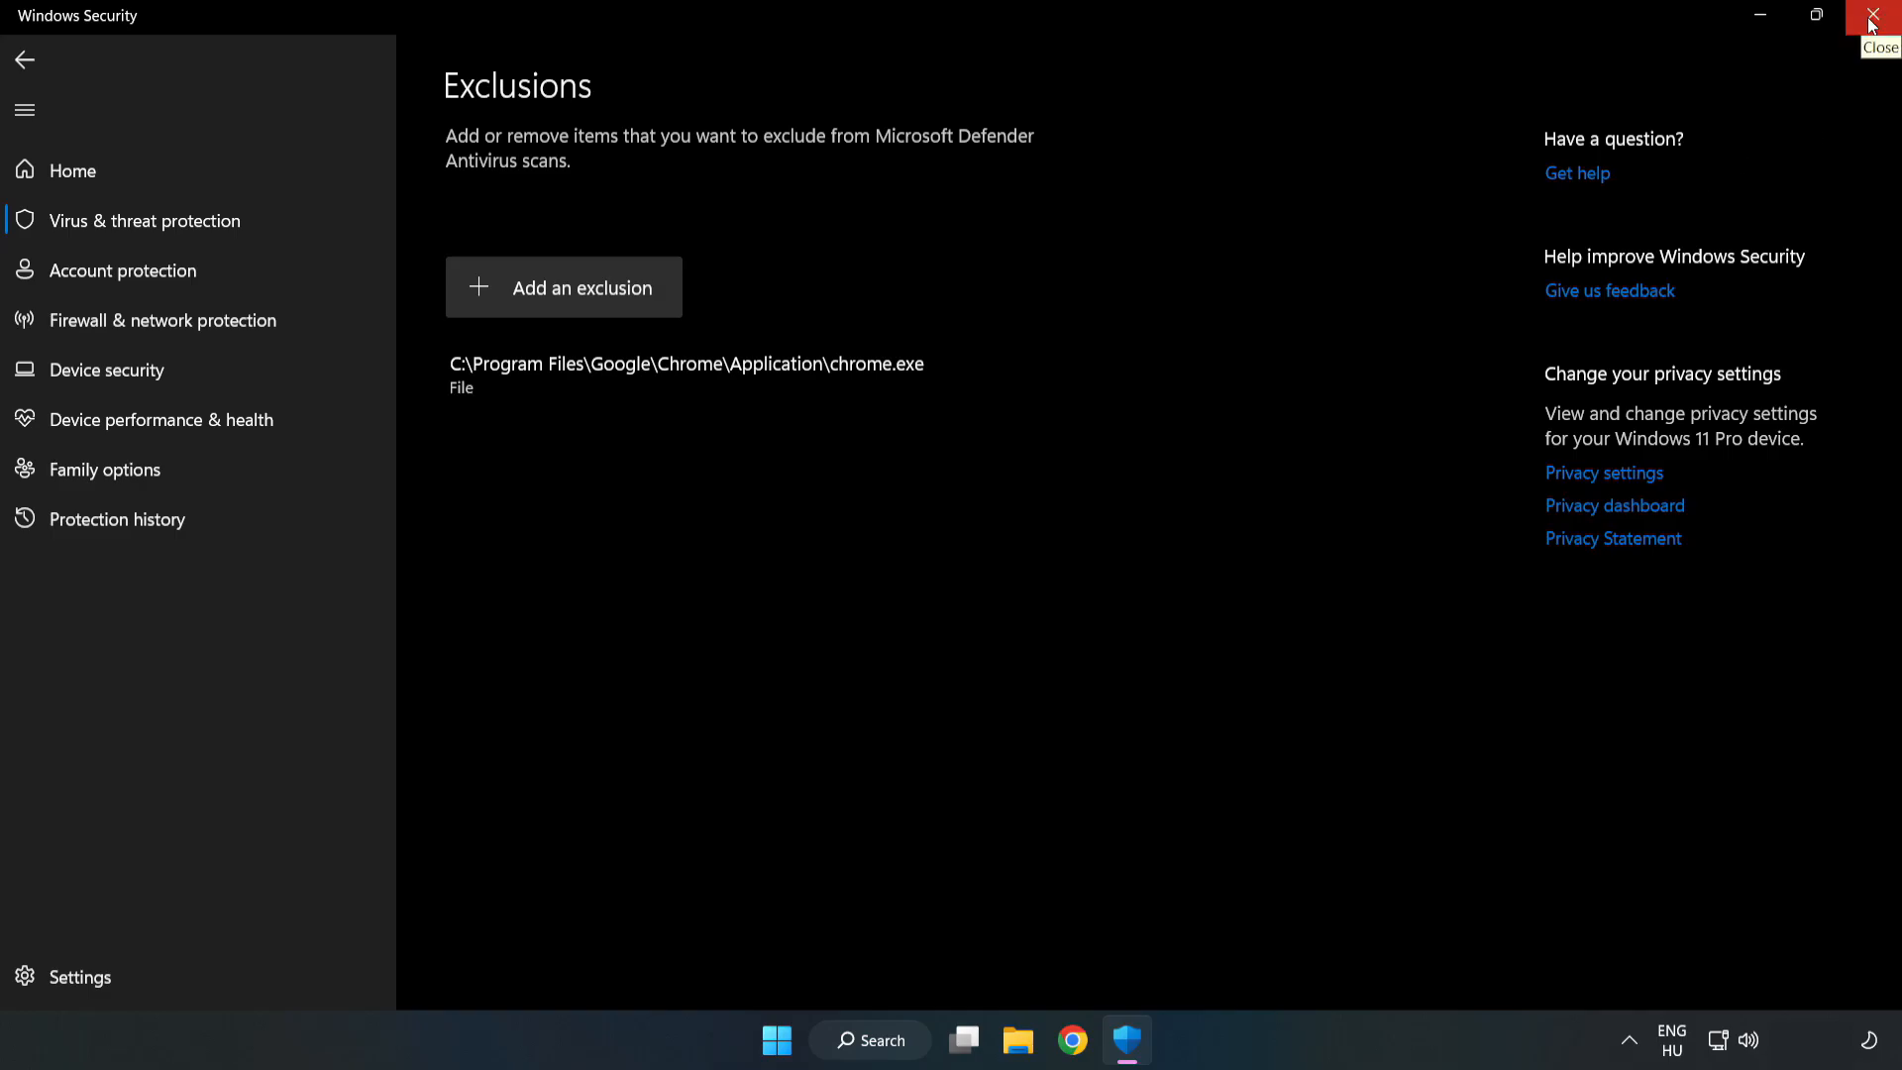
{"action": "left_click", "coordinate": [1879, 16]}
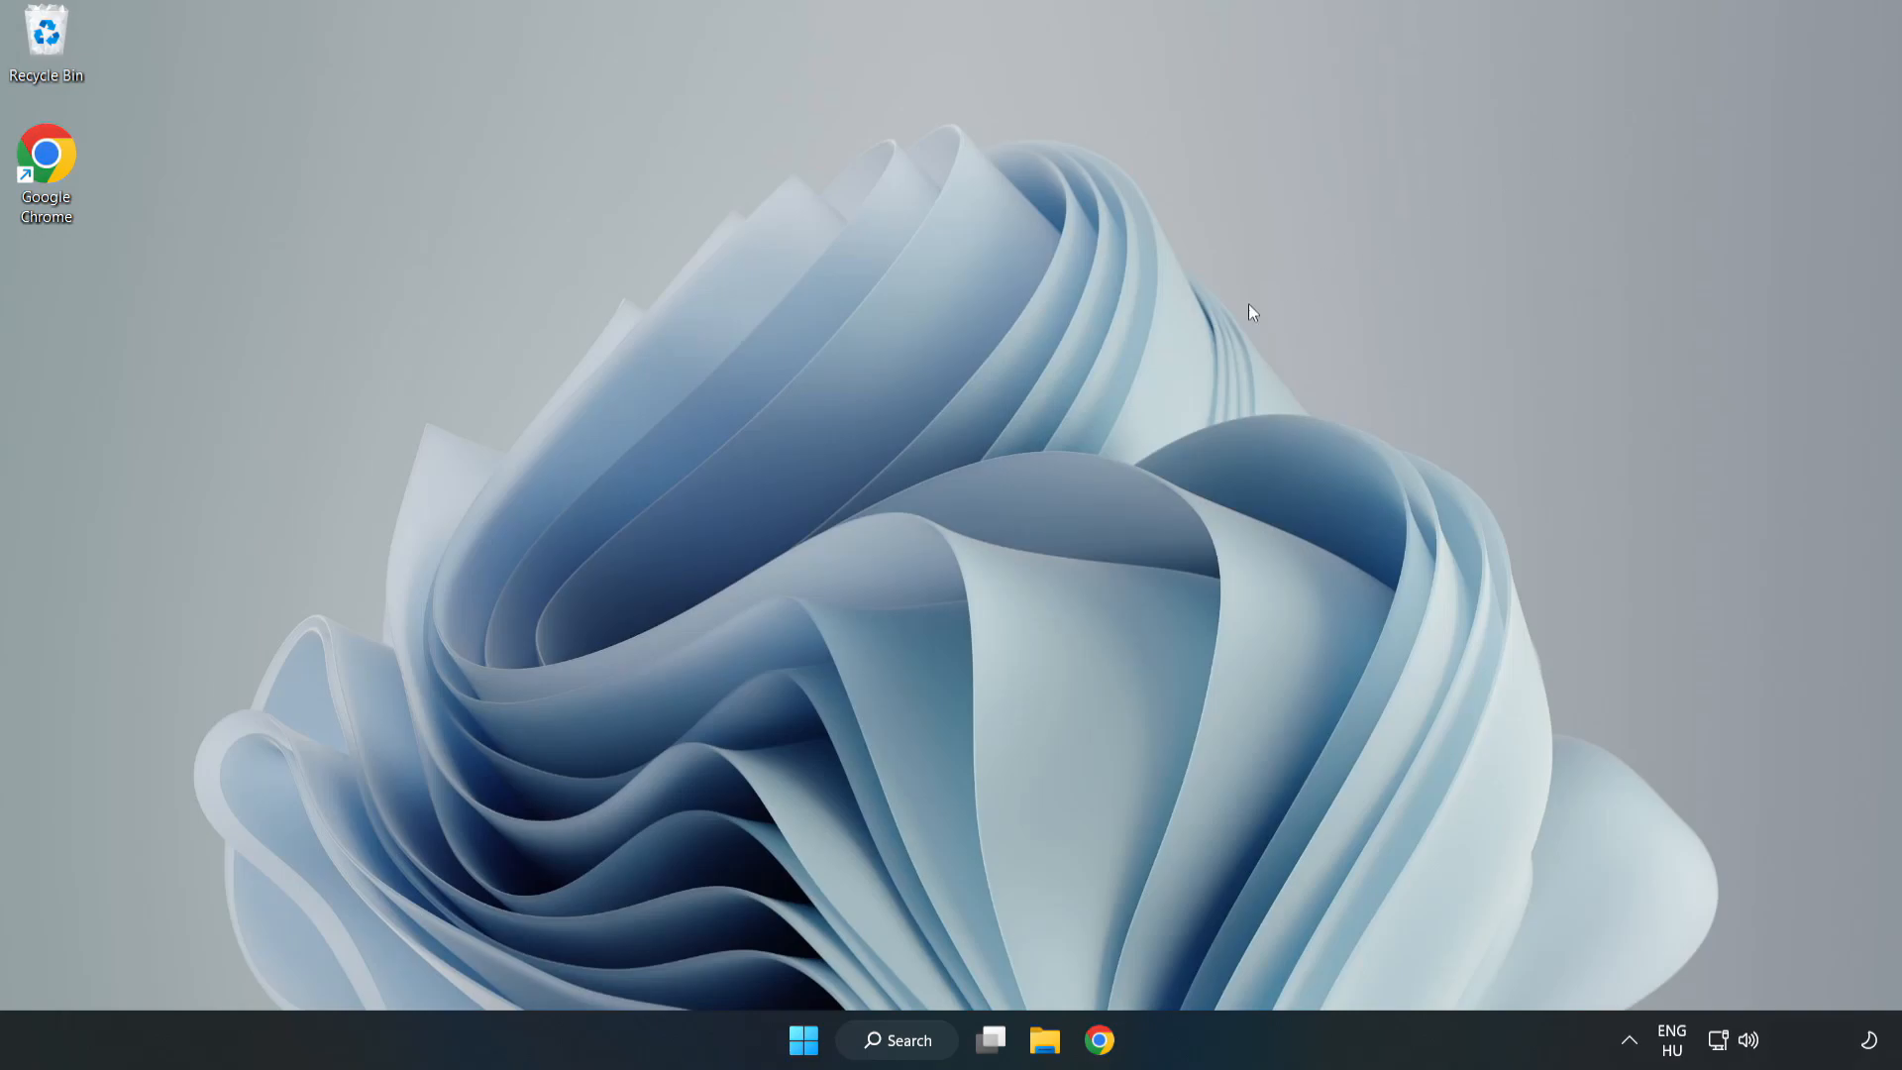
{"action": "mouse_move", "coordinate": [970, 536]}
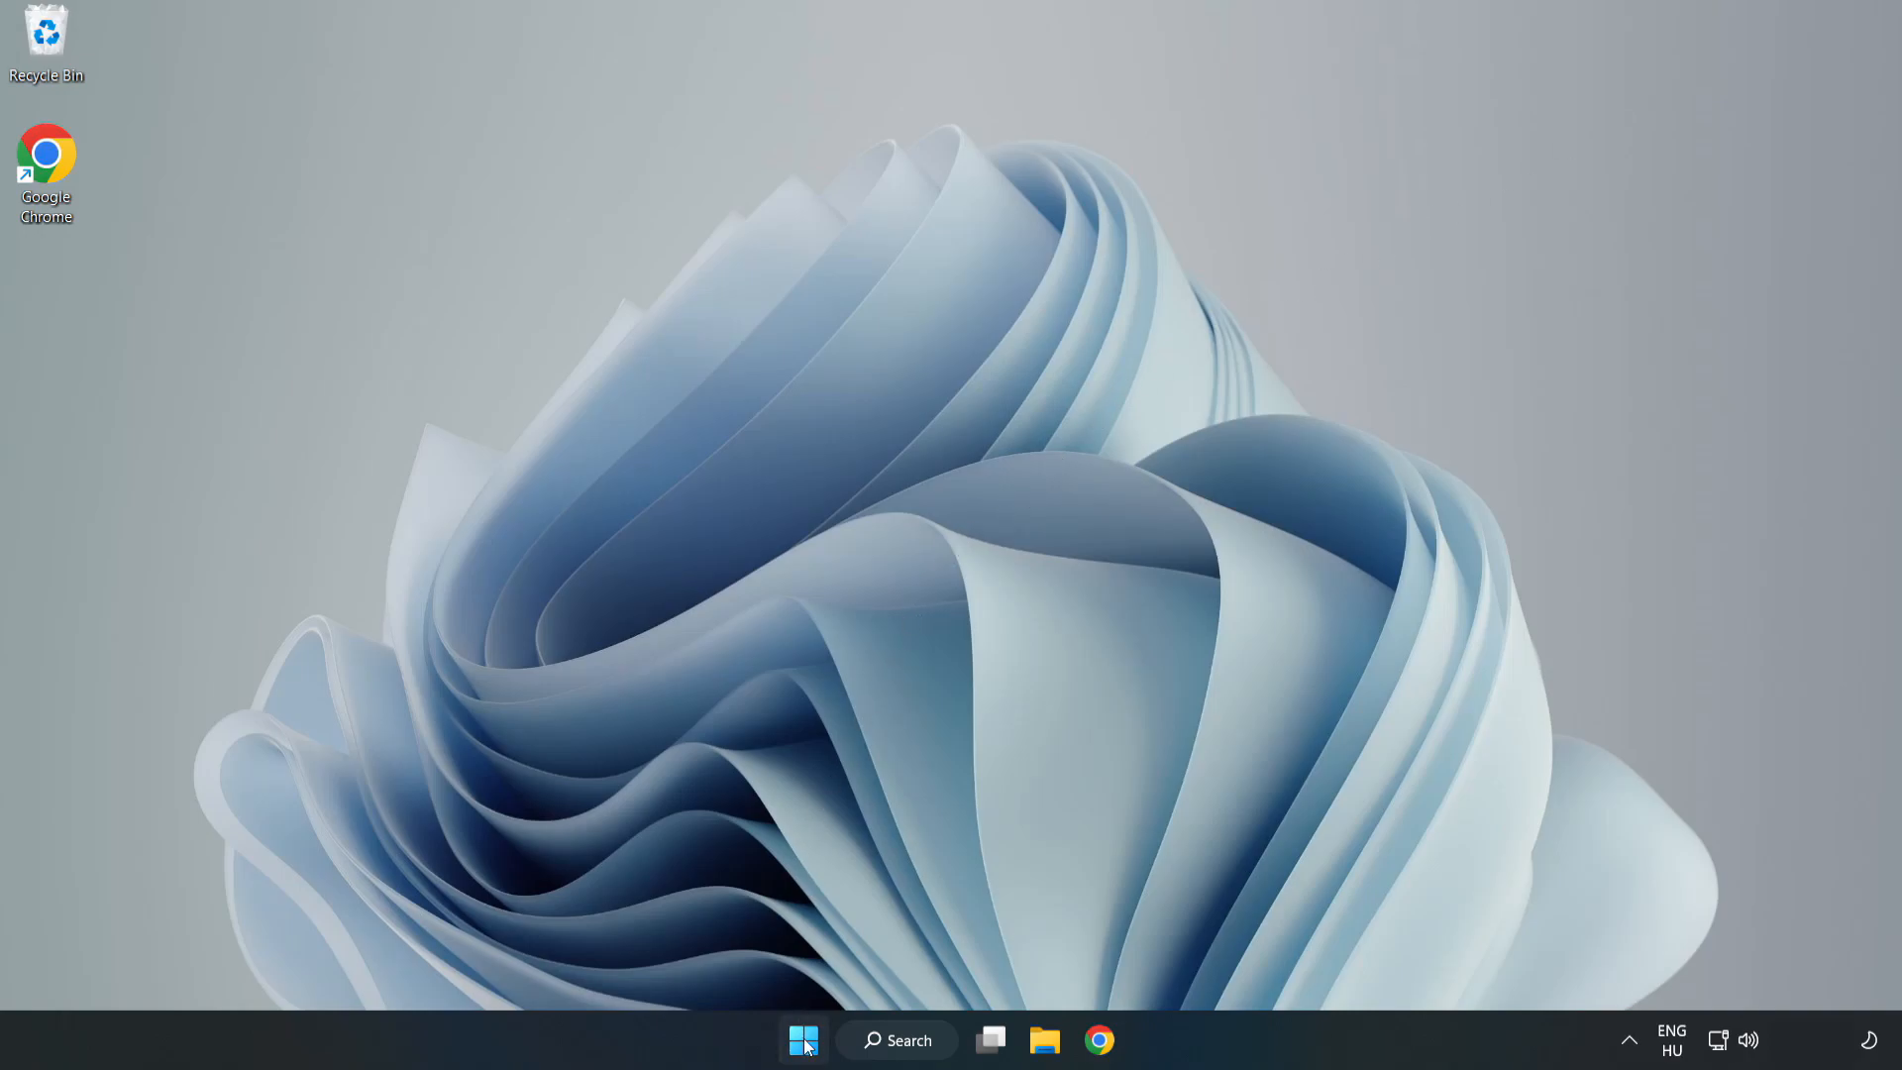
Step: Open the Start menu to reach the Restart power option
{"action": "left_click", "coordinate": [804, 1039]}
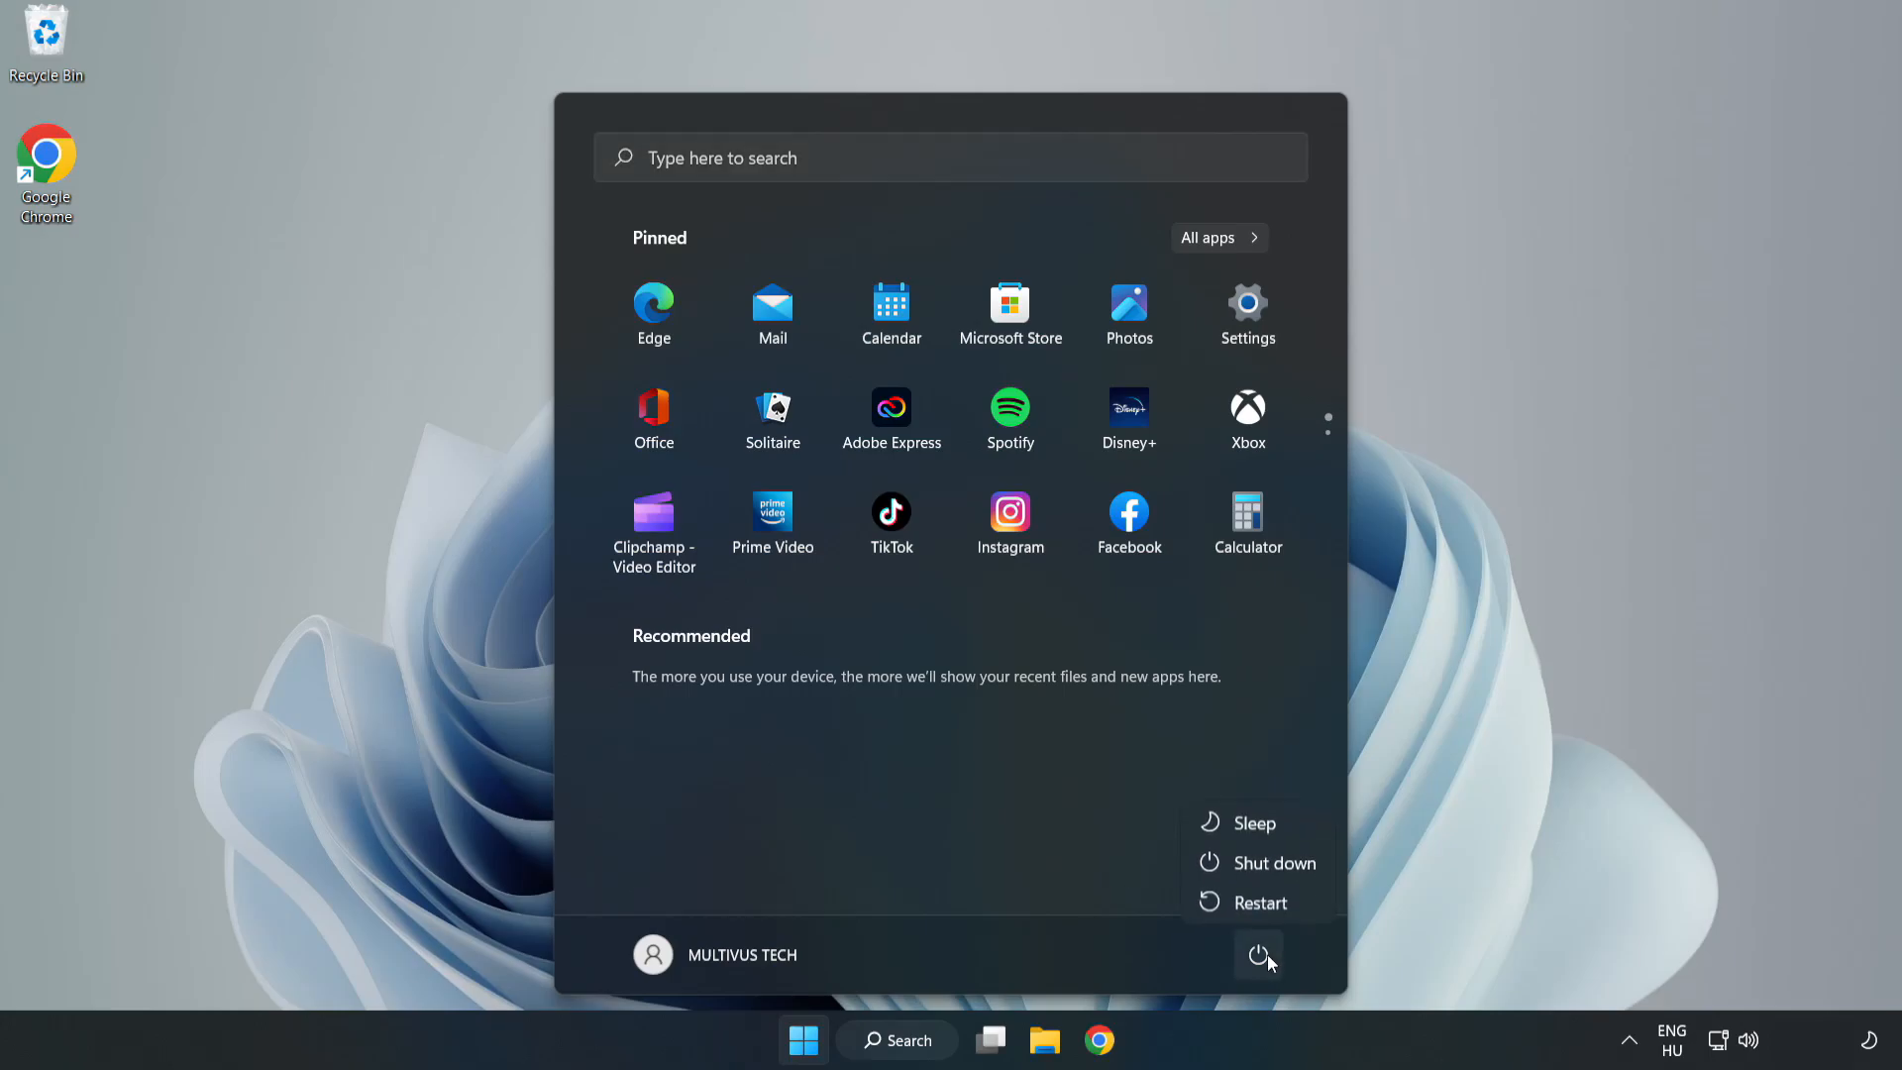
{"action": "mouse_move", "coordinate": [1260, 903]}
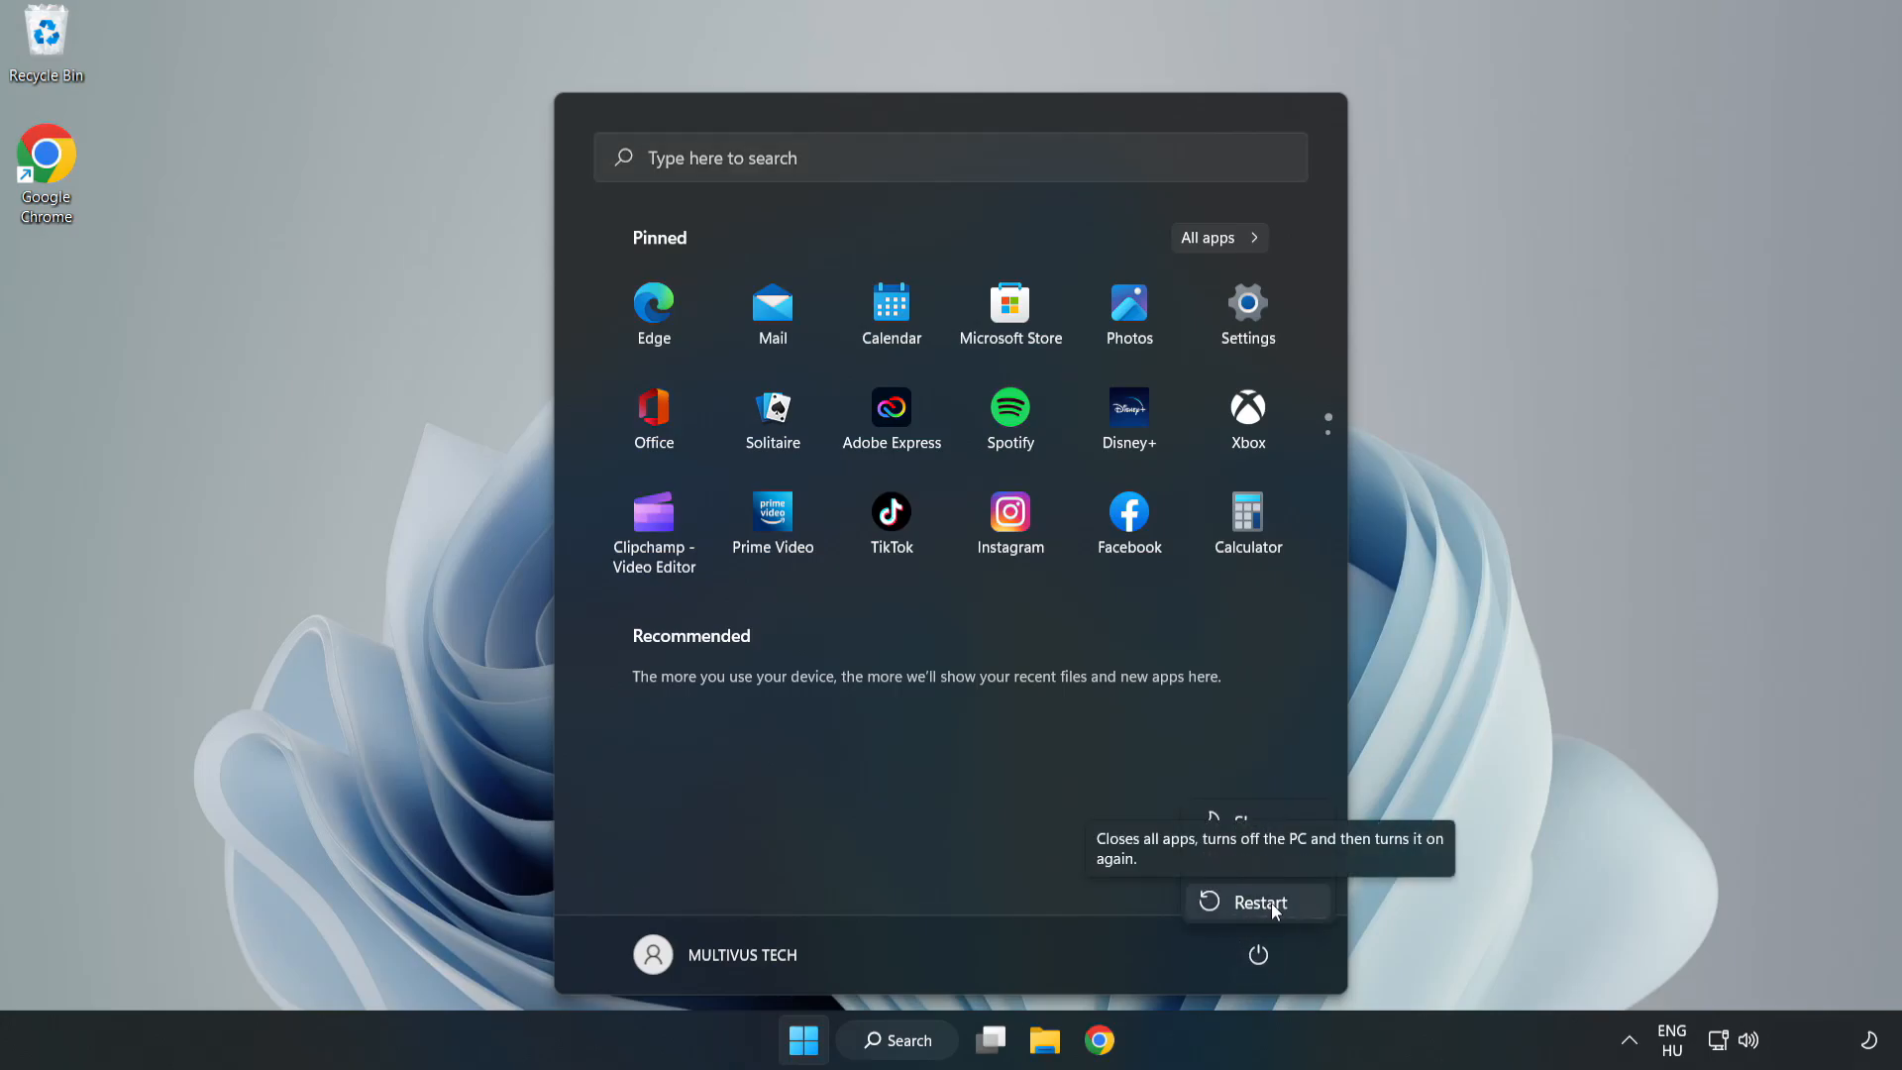